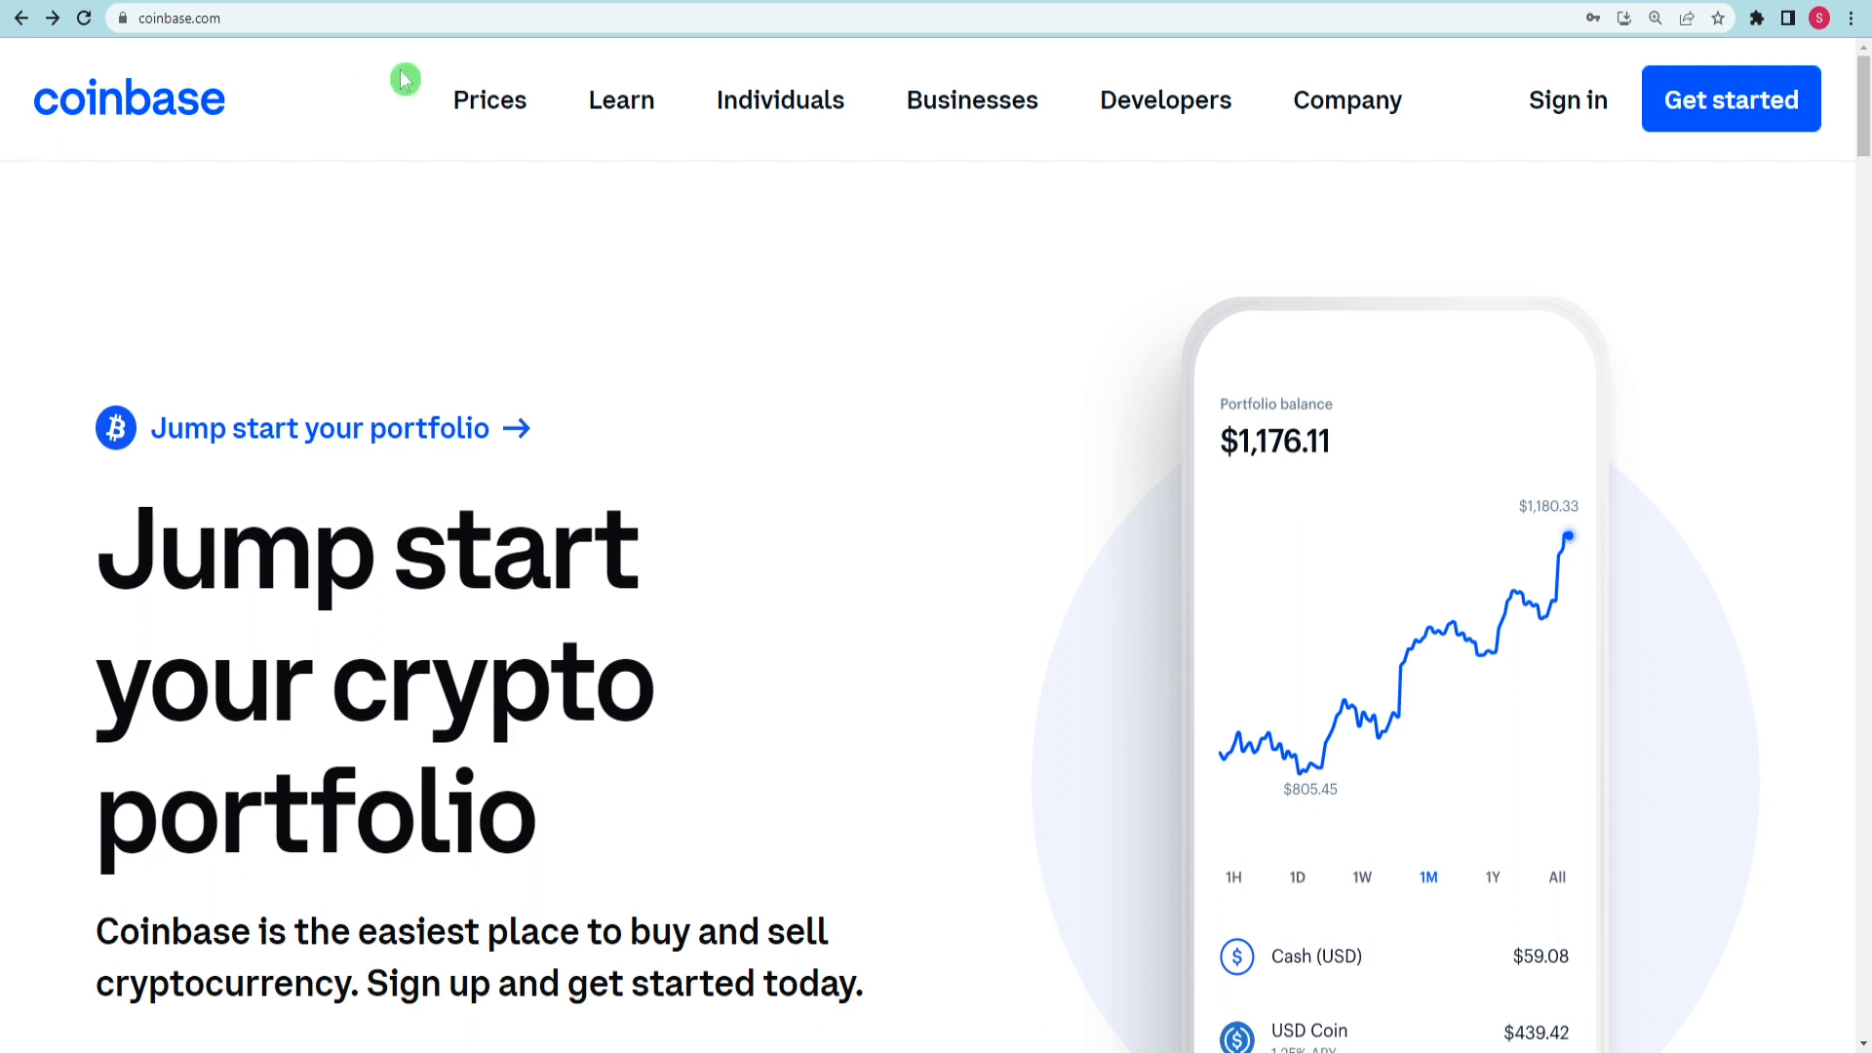
pyautogui.moveTo(544, 246)
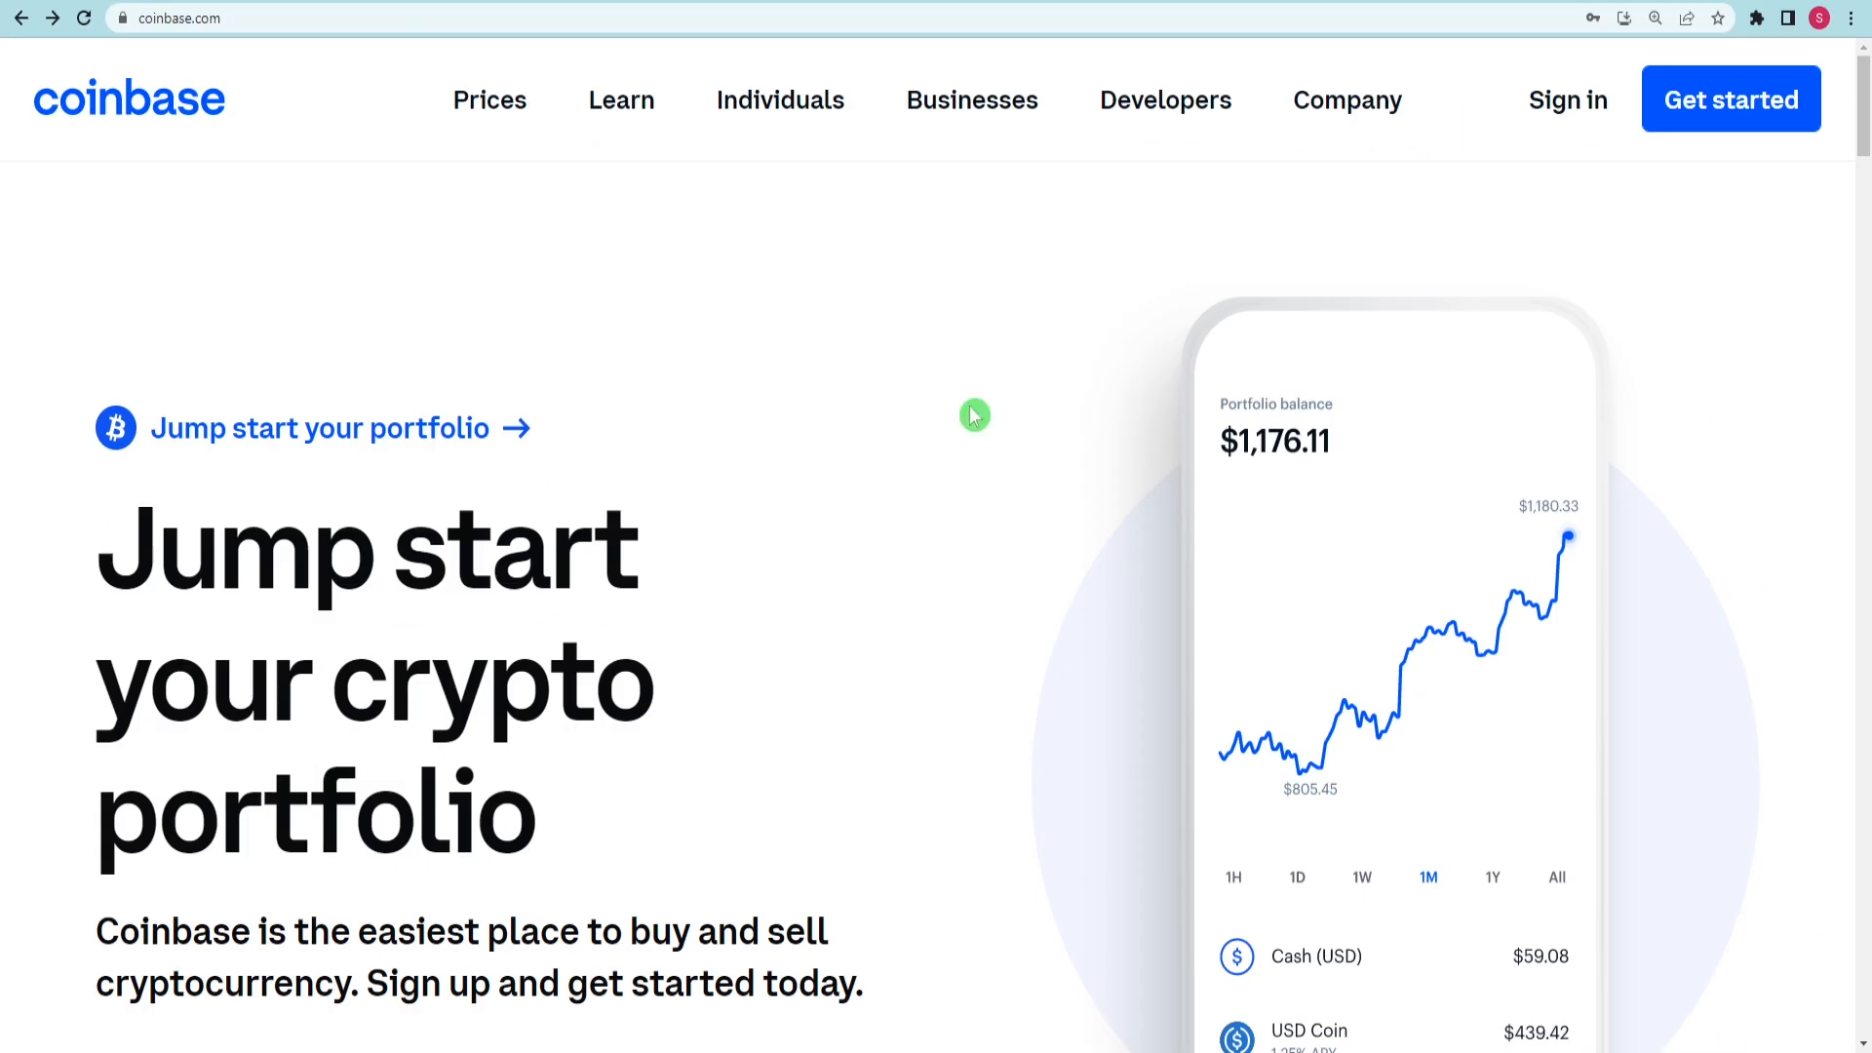
pyautogui.moveTo(1800, 464)
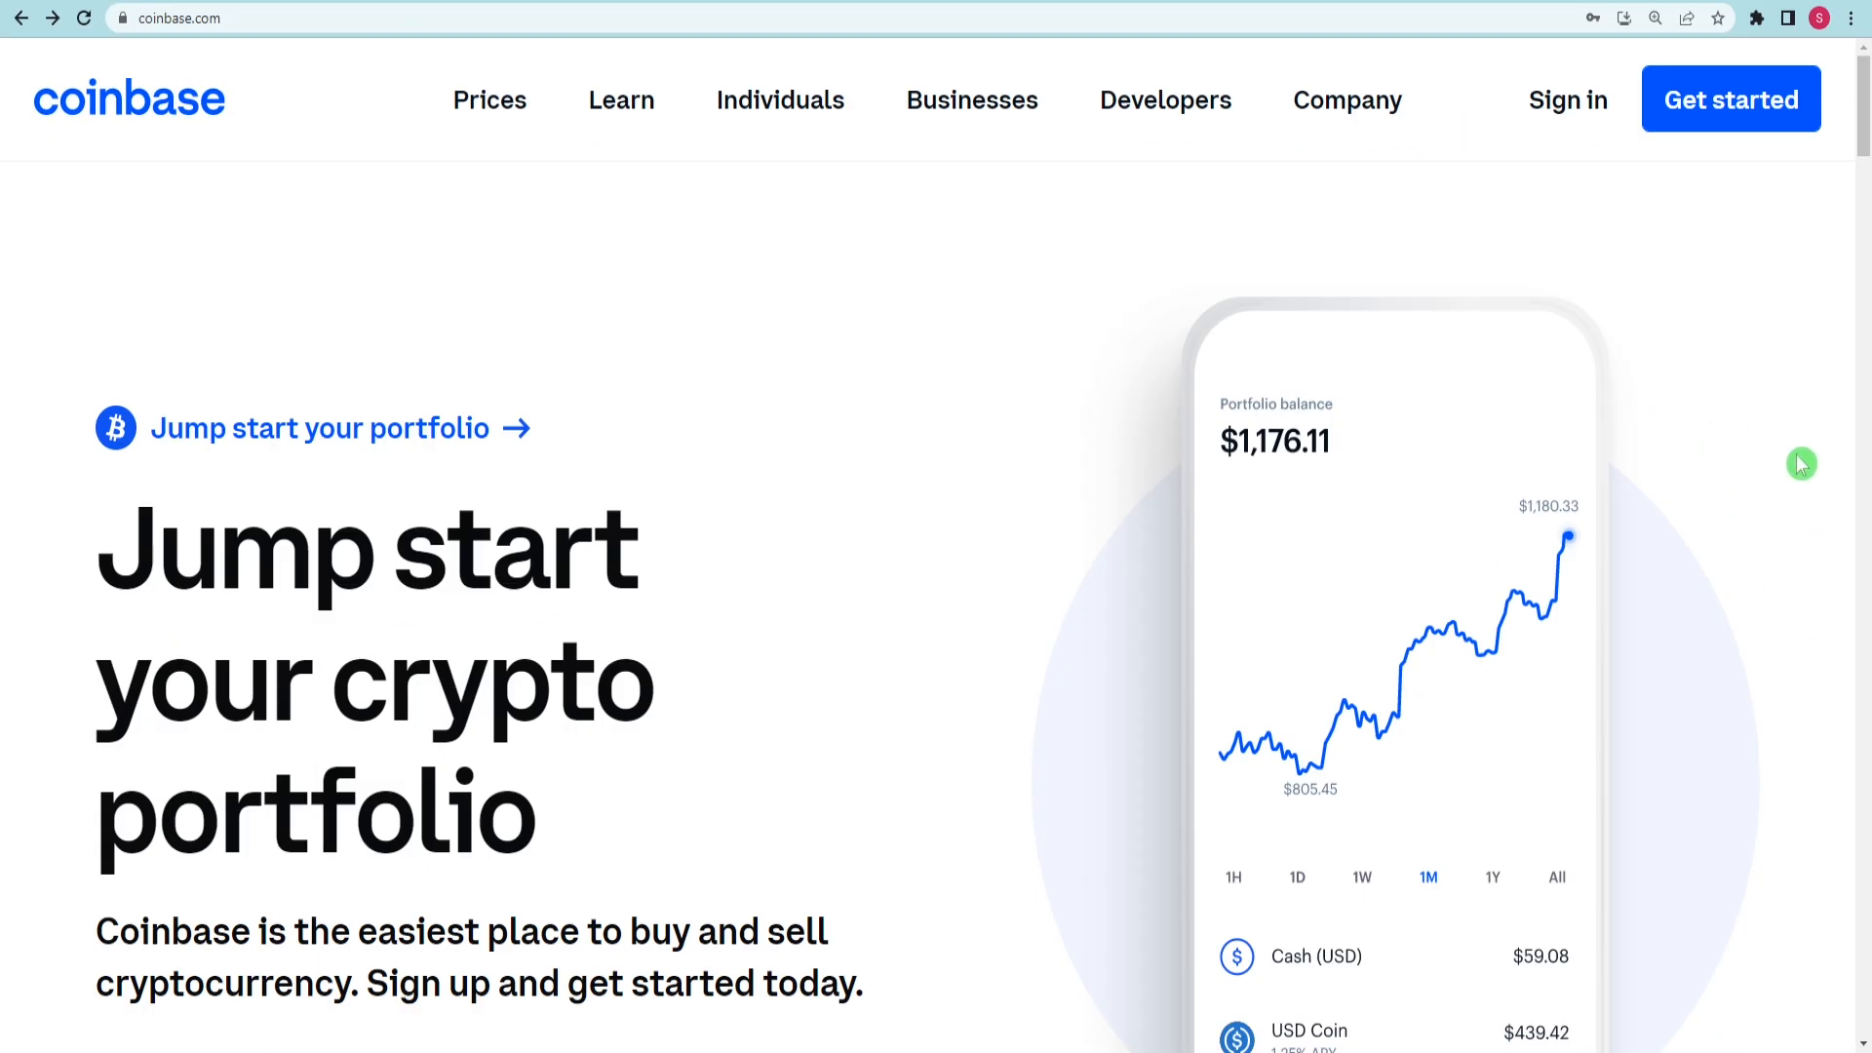
pyautogui.moveTo(1340, 592)
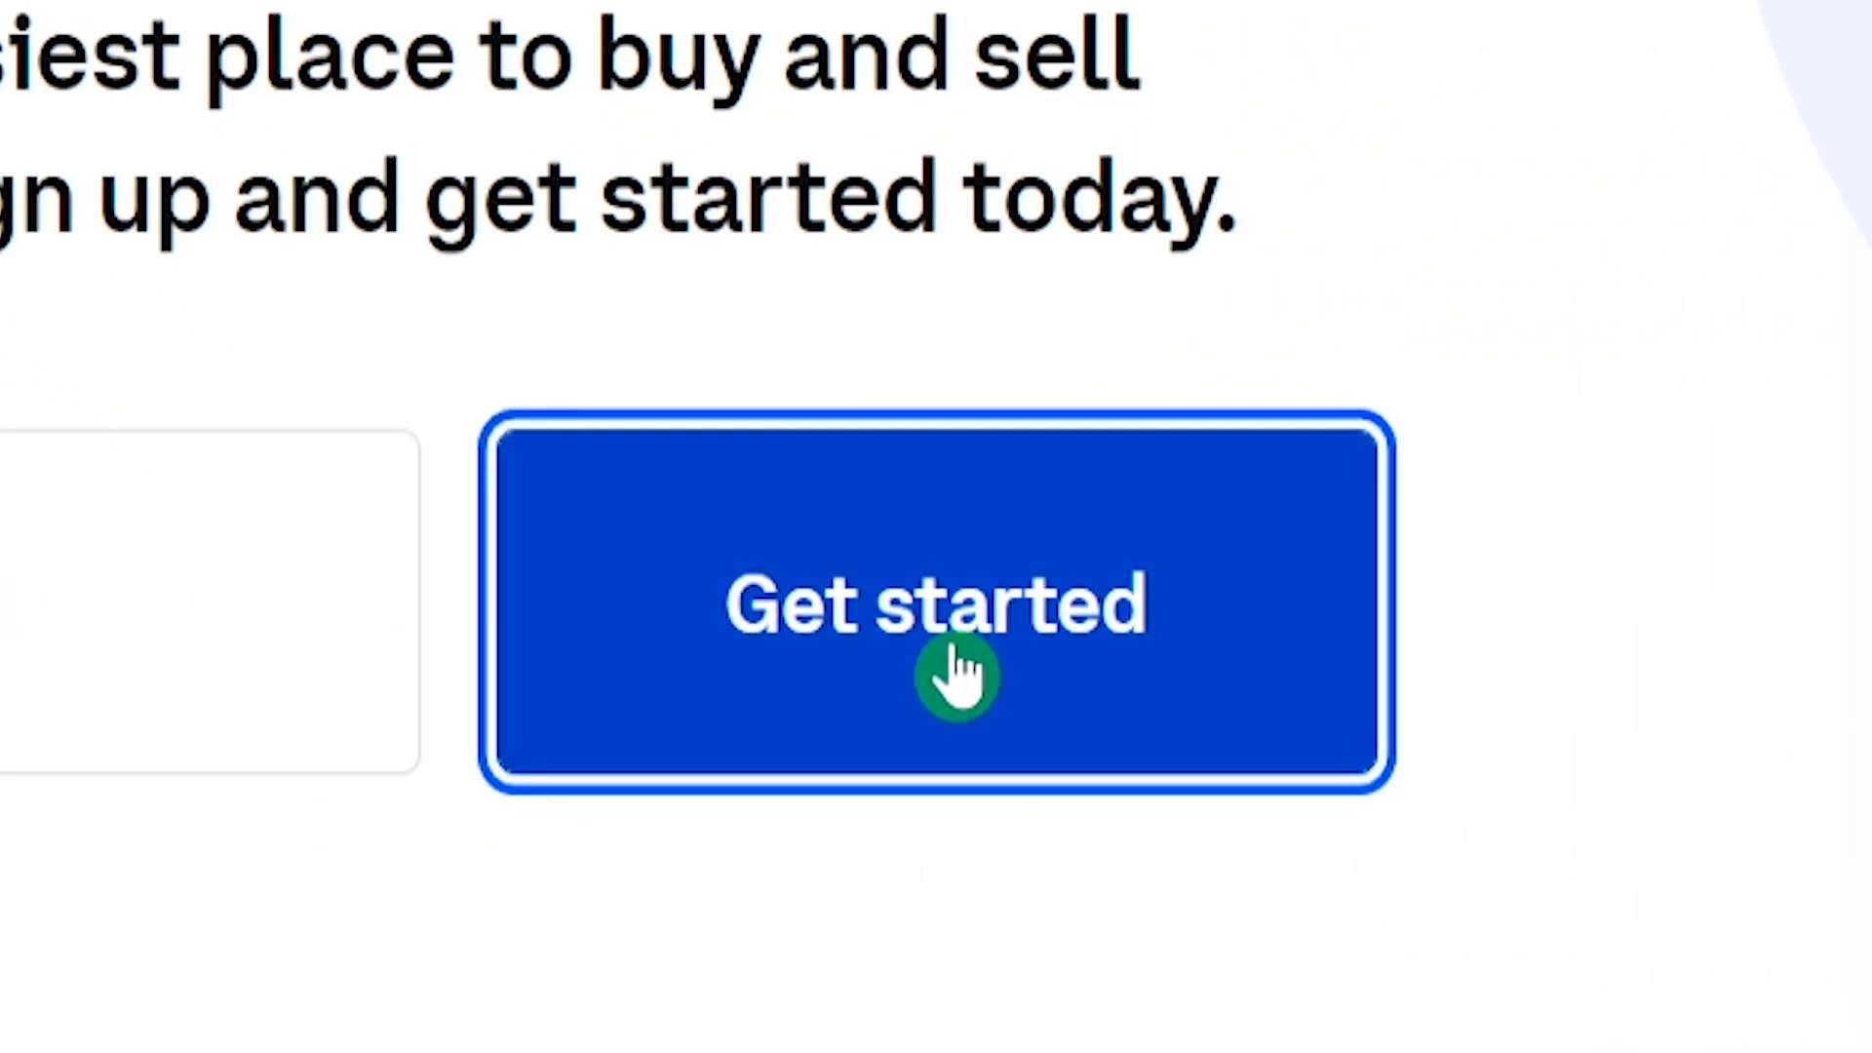
# Start Coinbase account creation and review the empty sign-up form fields
pyautogui.click(934, 603)
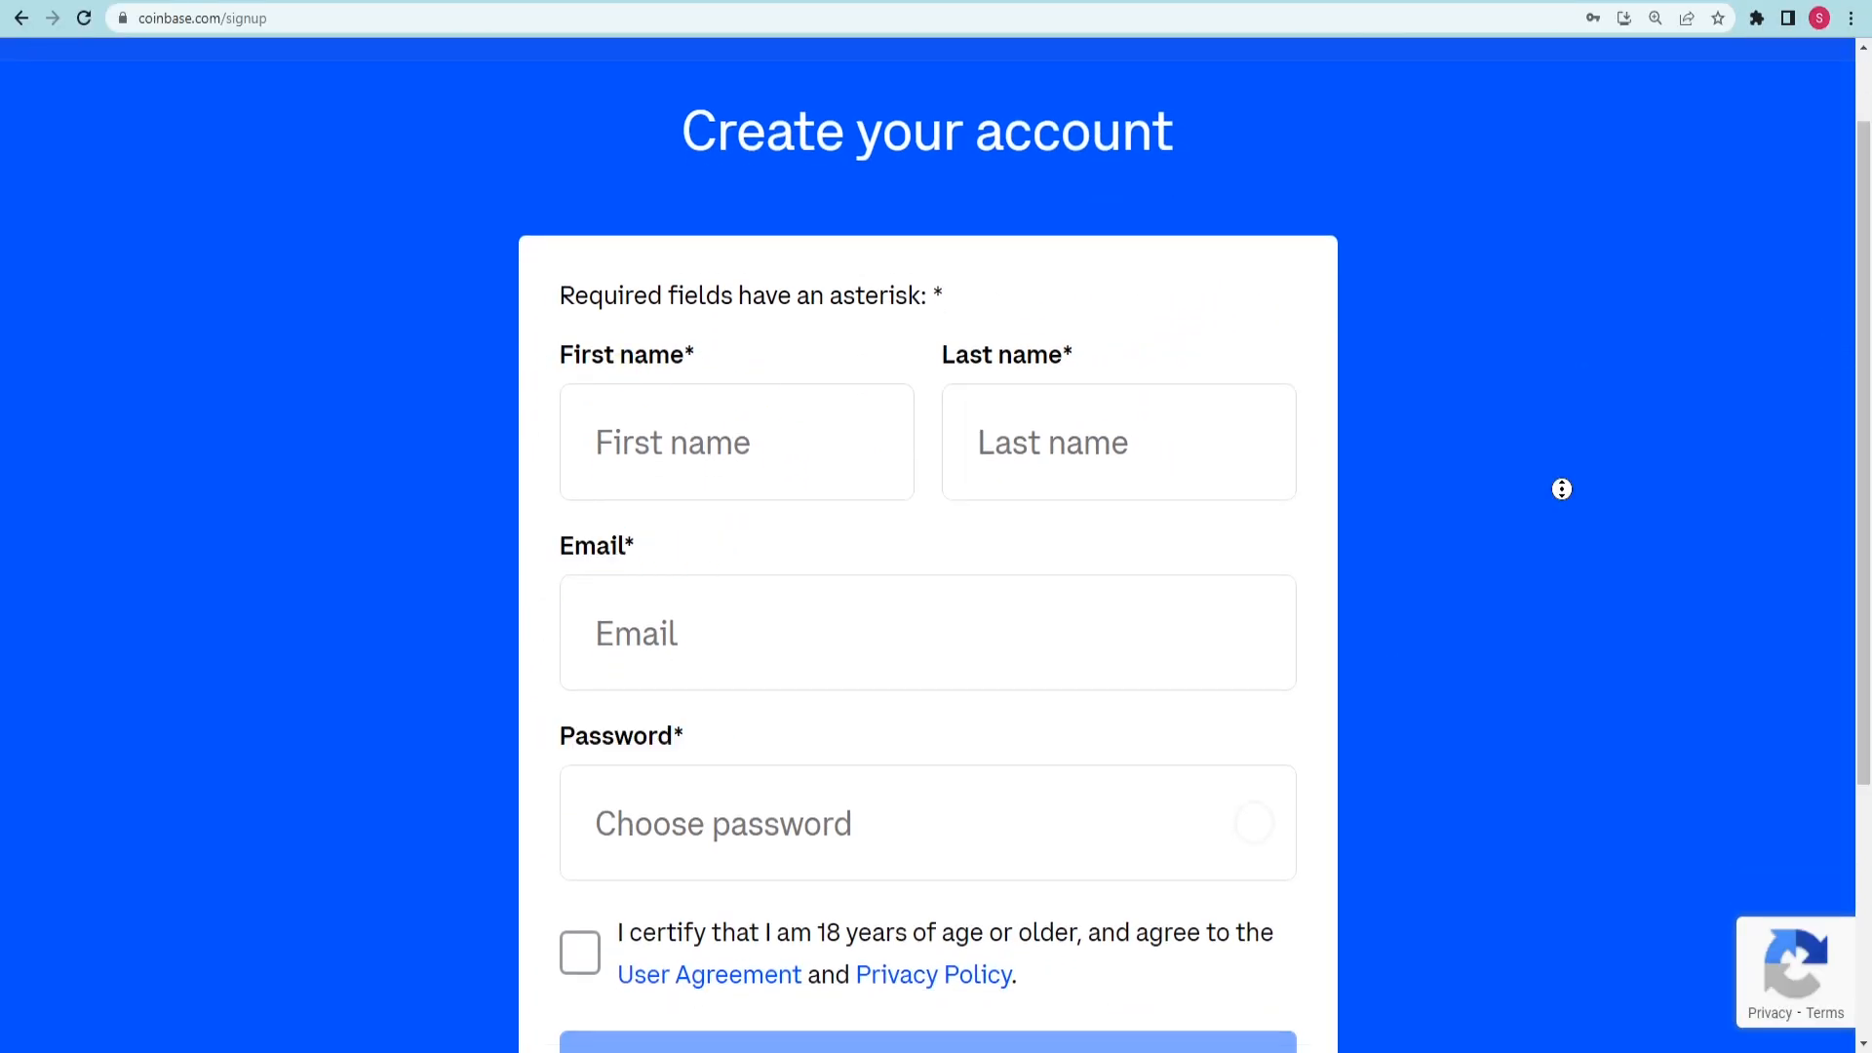
pyautogui.scroll(-3)
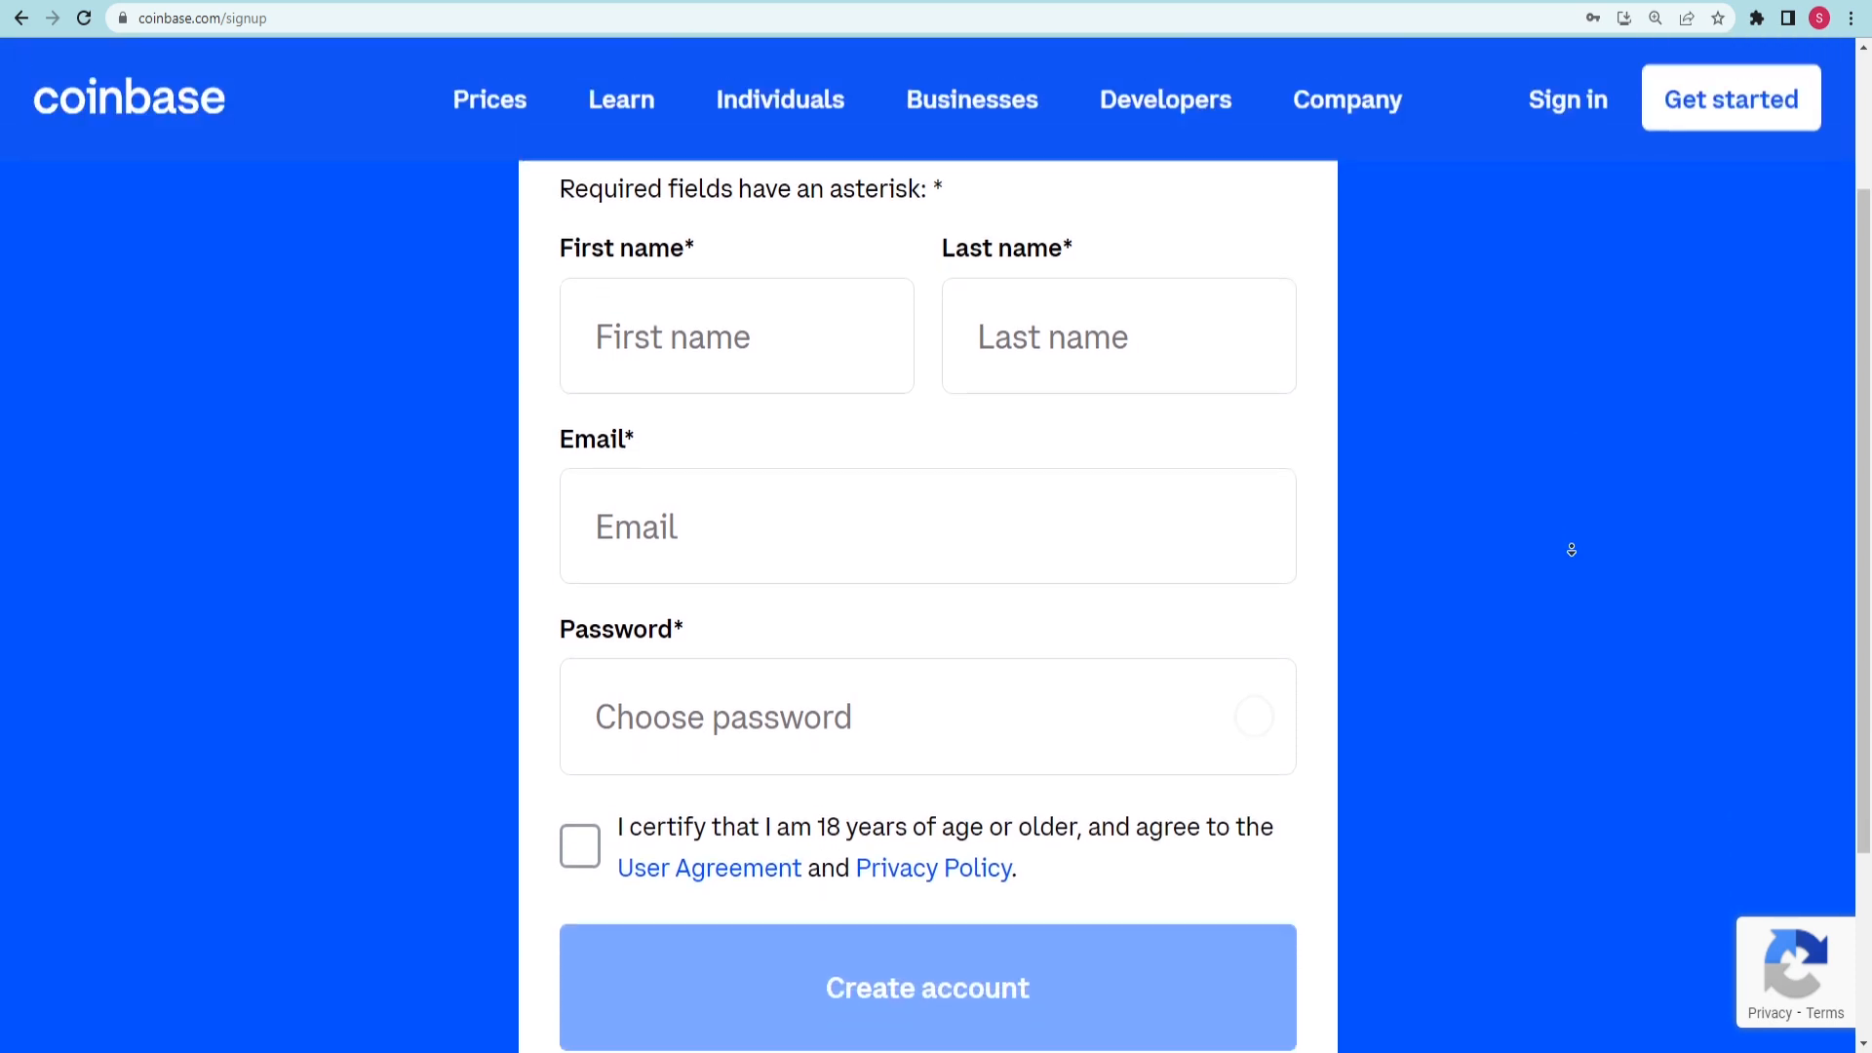
pyautogui.scroll(-3)
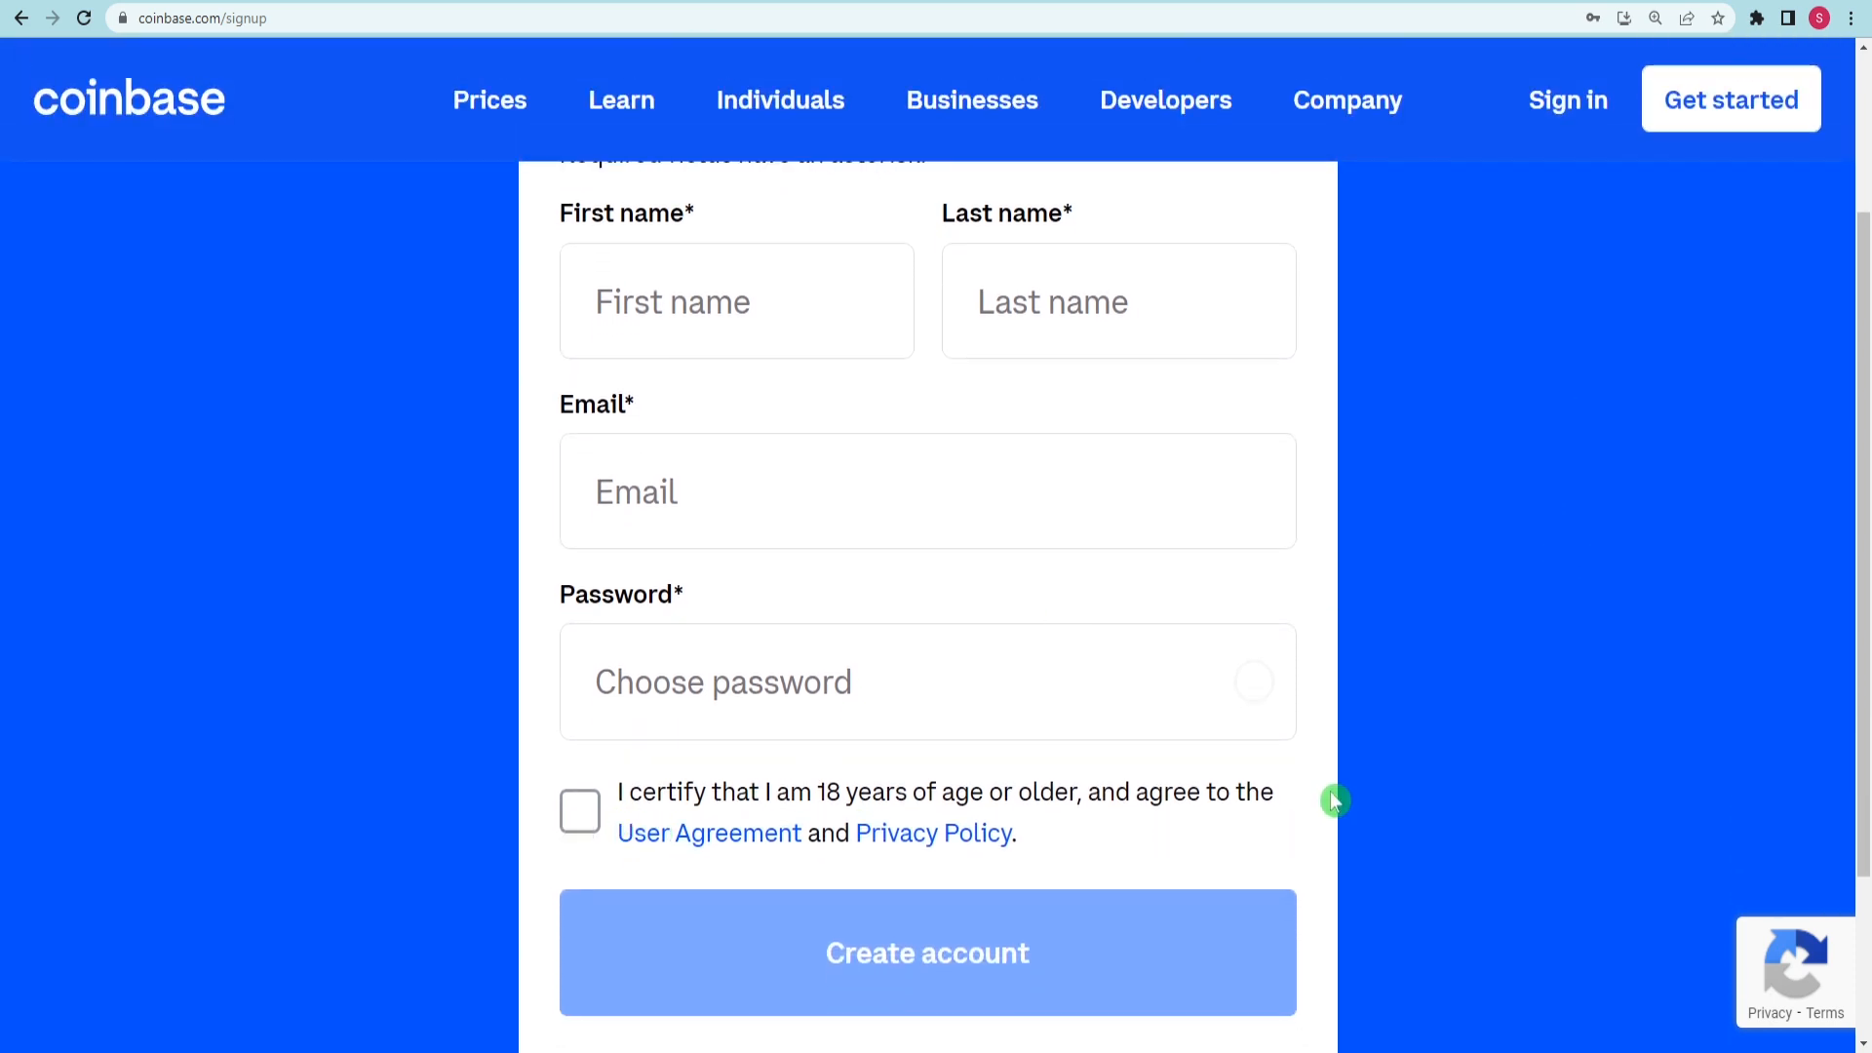
pyautogui.scroll(3)
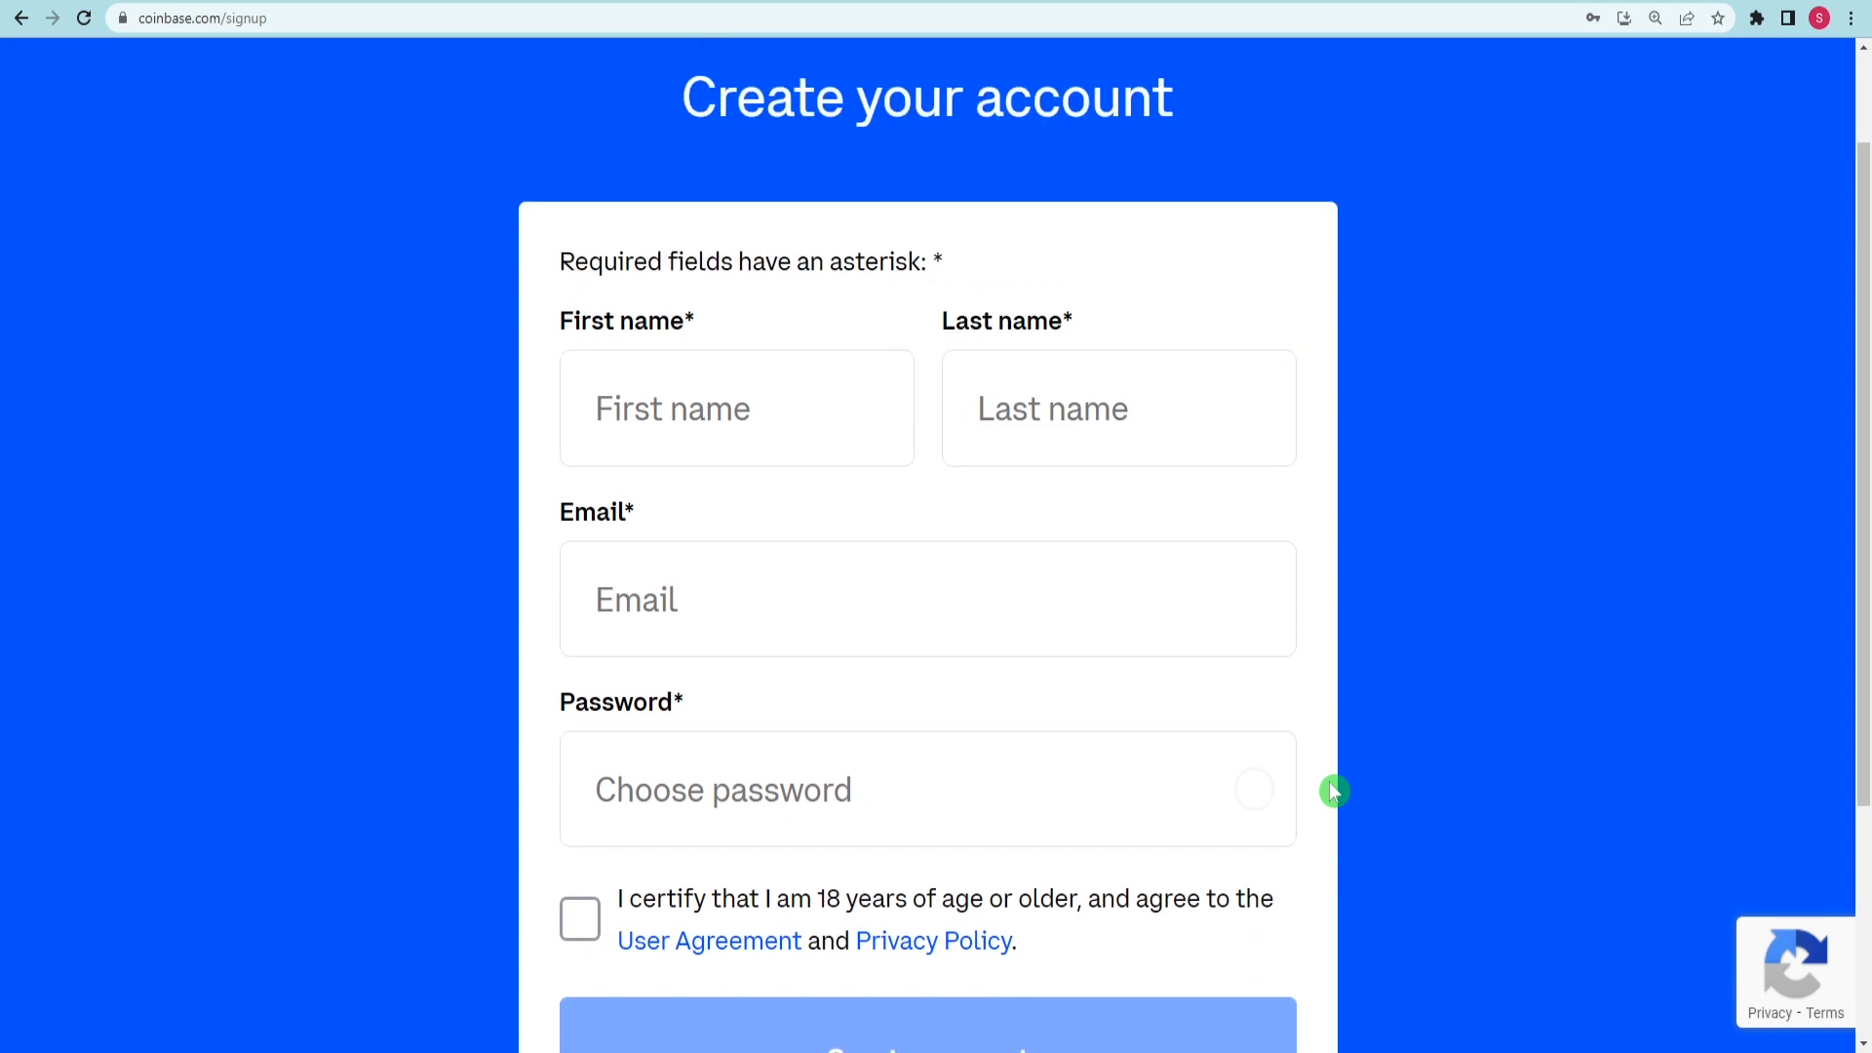
pyautogui.moveTo(1658, 587)
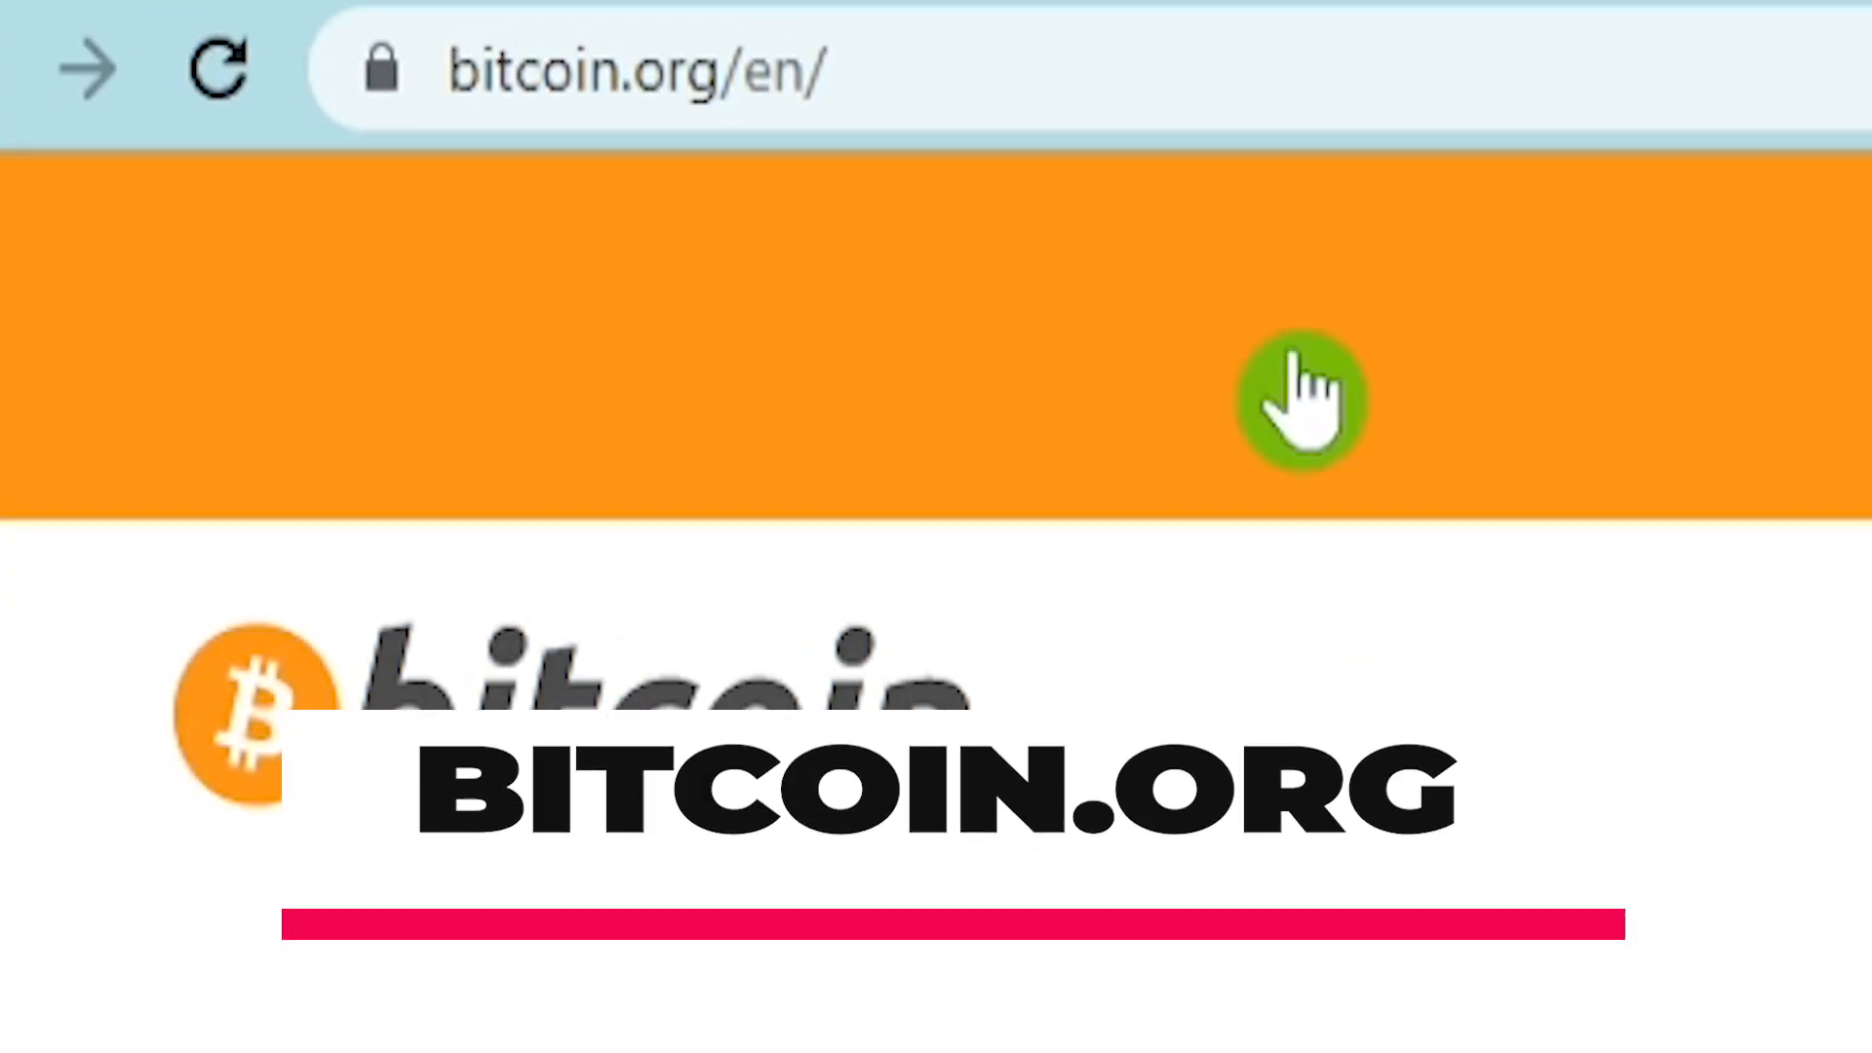
# Launch the Bitcoin.org wallet finder and begin its questions
pyautogui.click(640, 69)
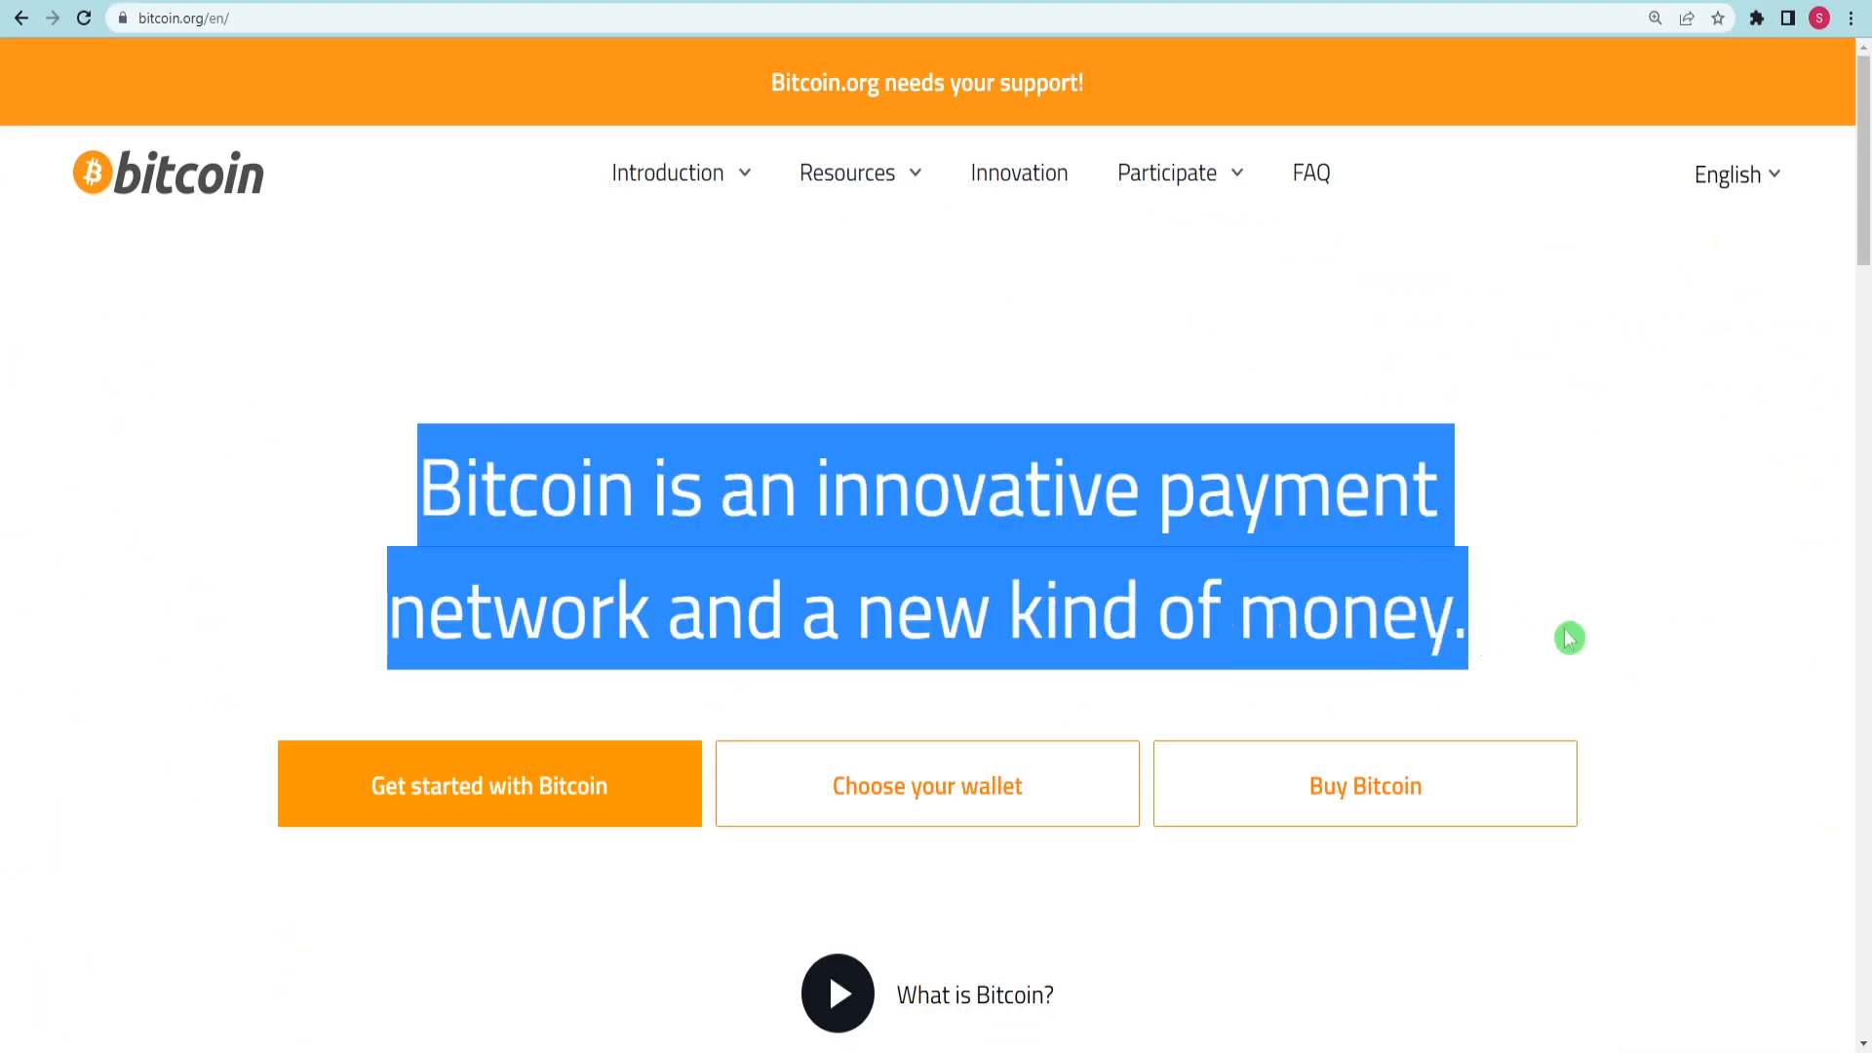
pyautogui.click(926, 786)
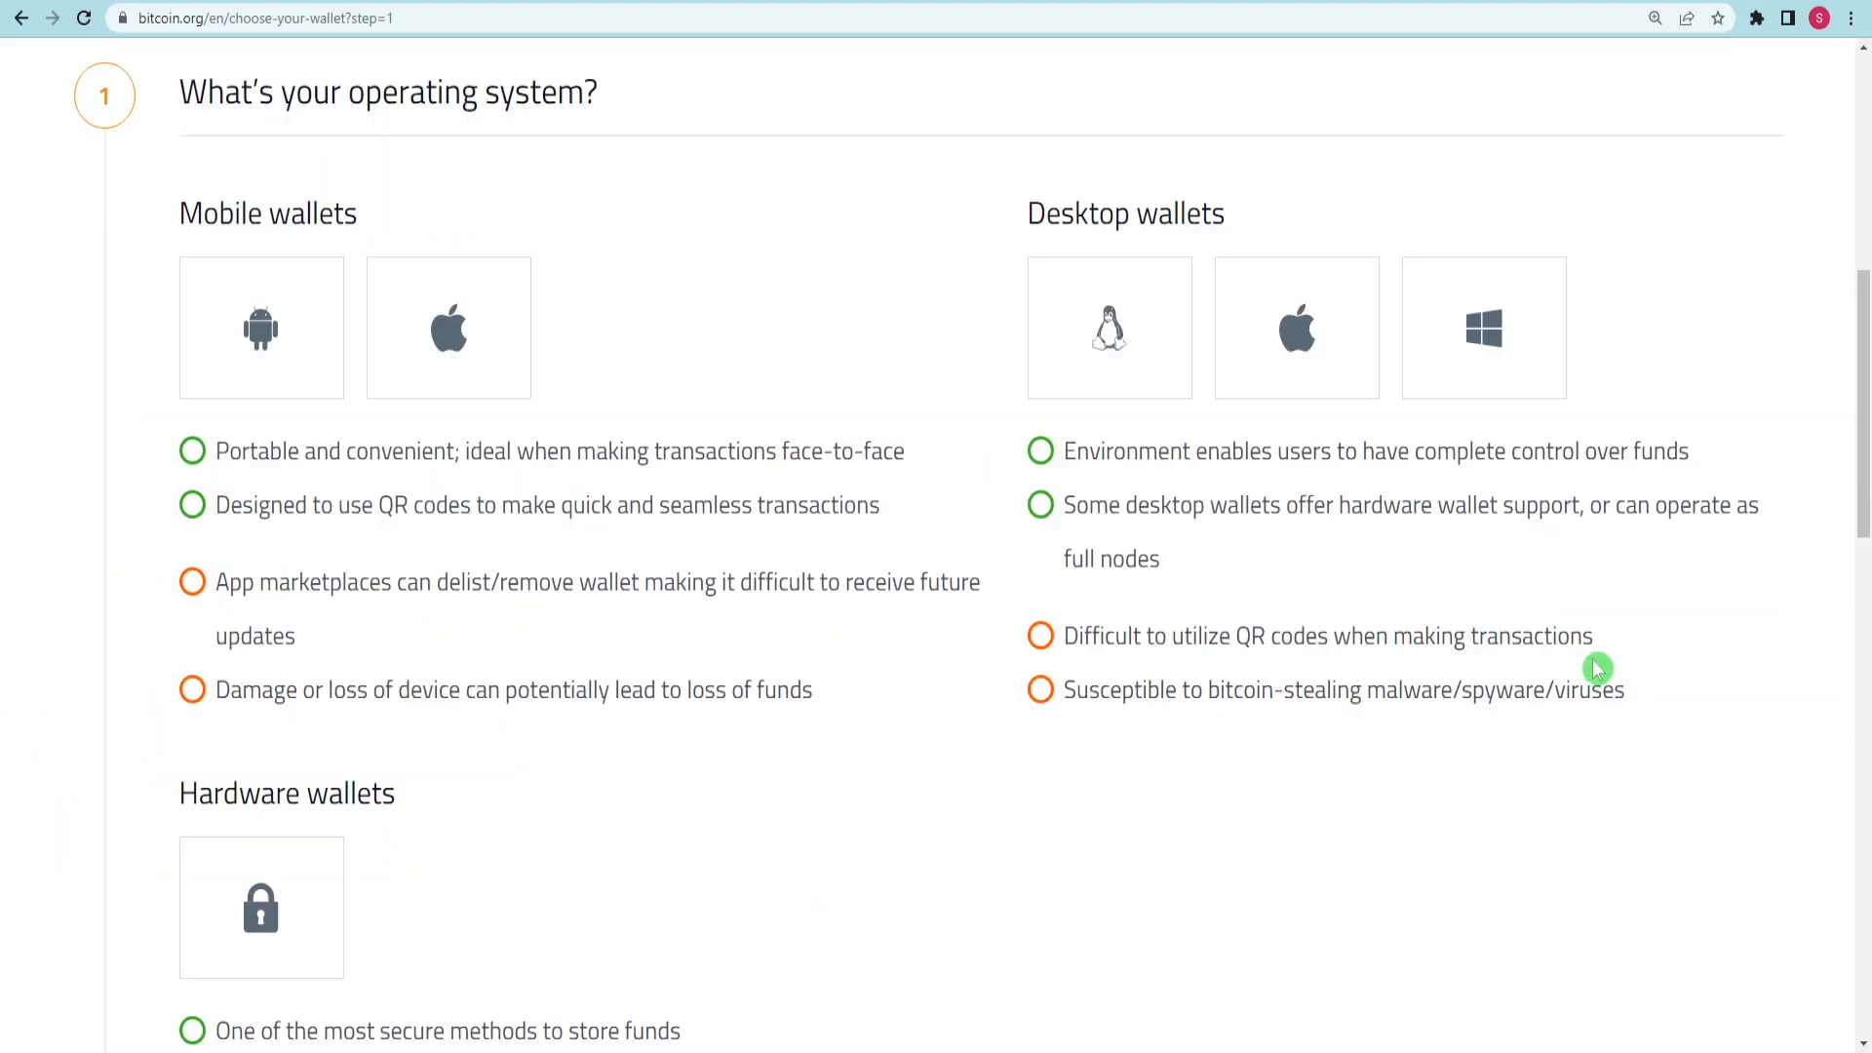
pyautogui.tripleClick(386, 91)
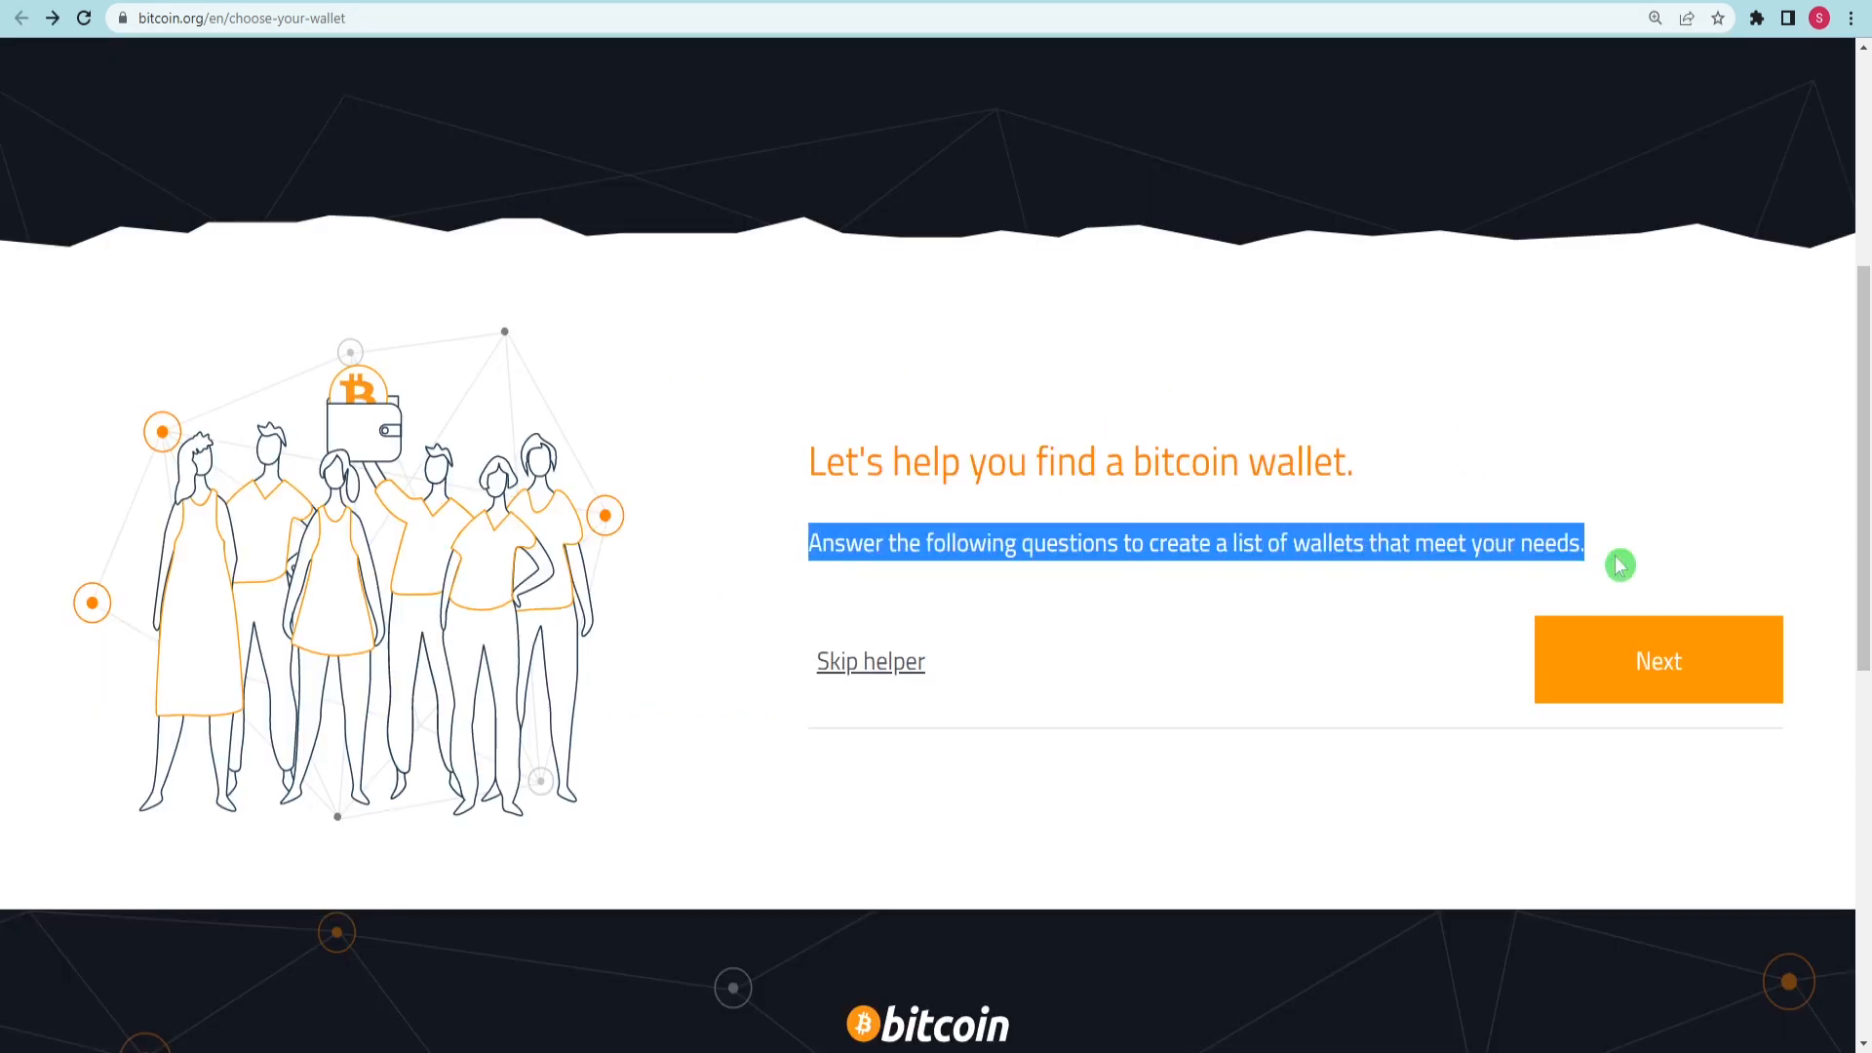
pyautogui.click(1658, 659)
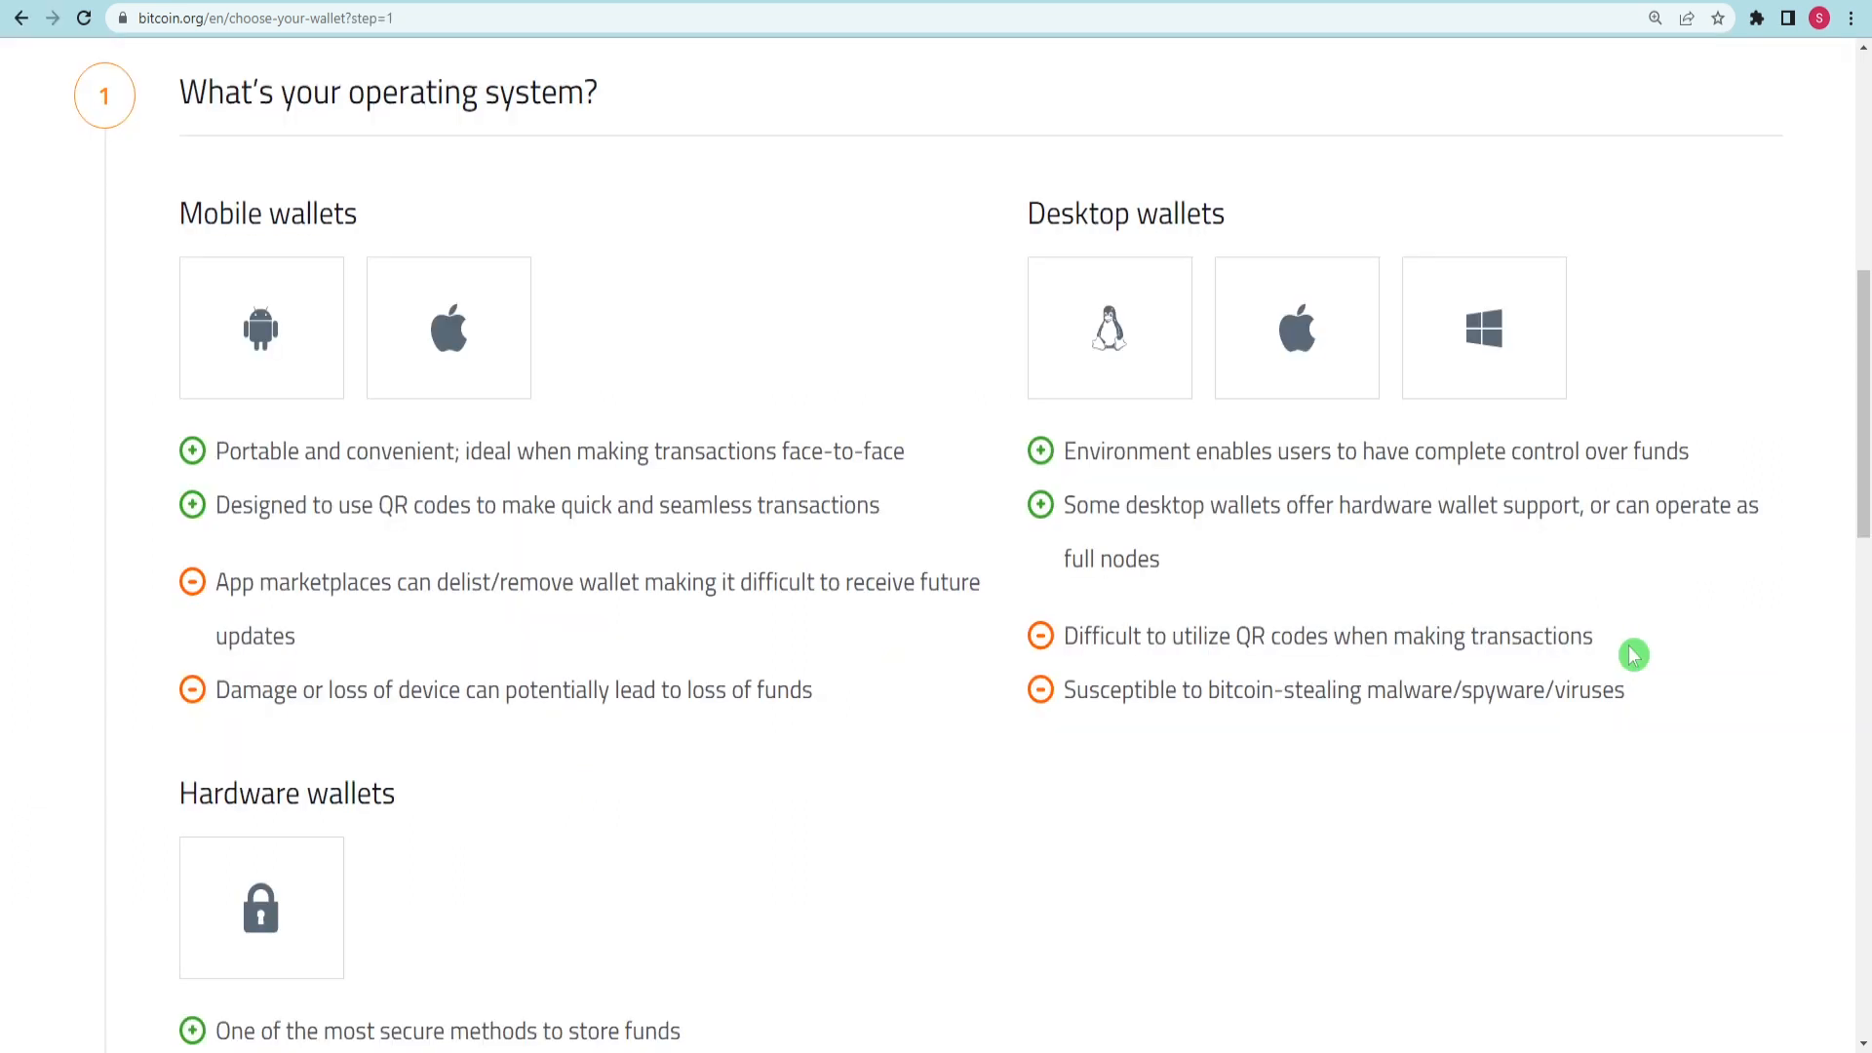
pyautogui.moveTo(1663, 538)
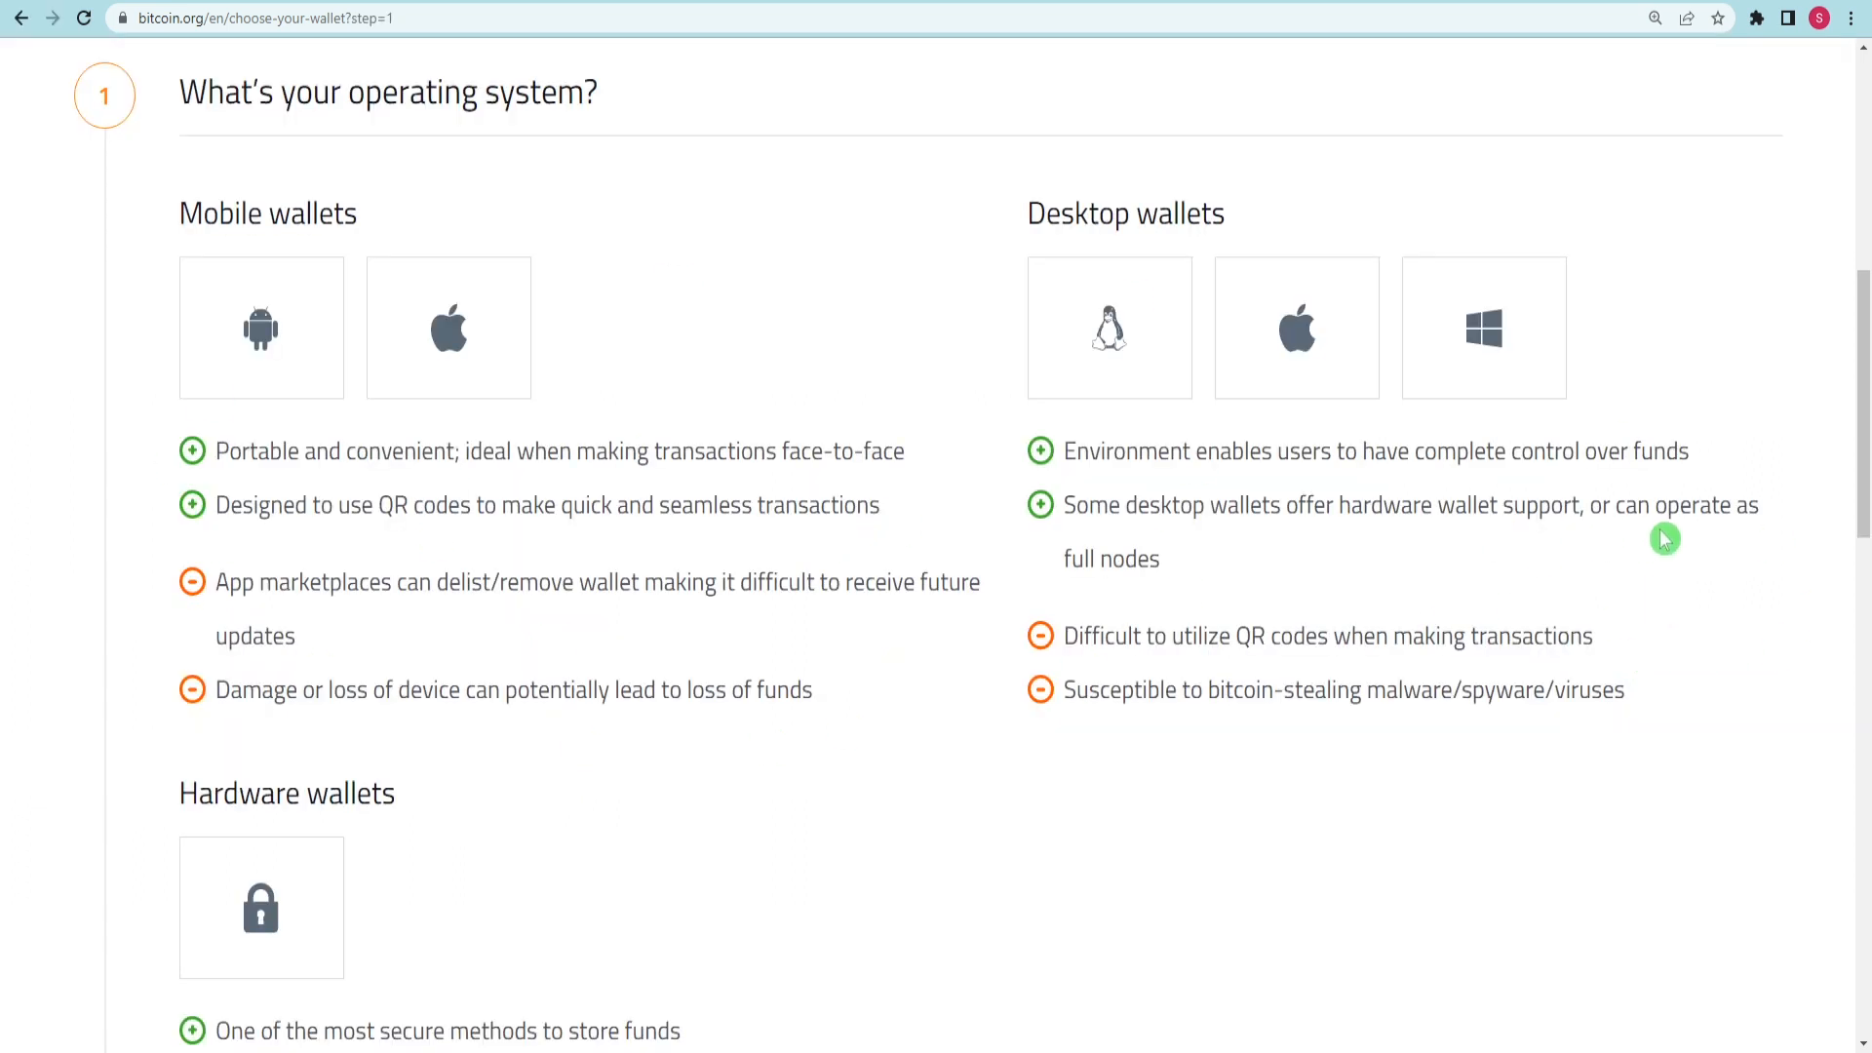
# Answer as a new Windows desktop user and get the matching wallets, showing Electrum
pyautogui.click(1482, 328)
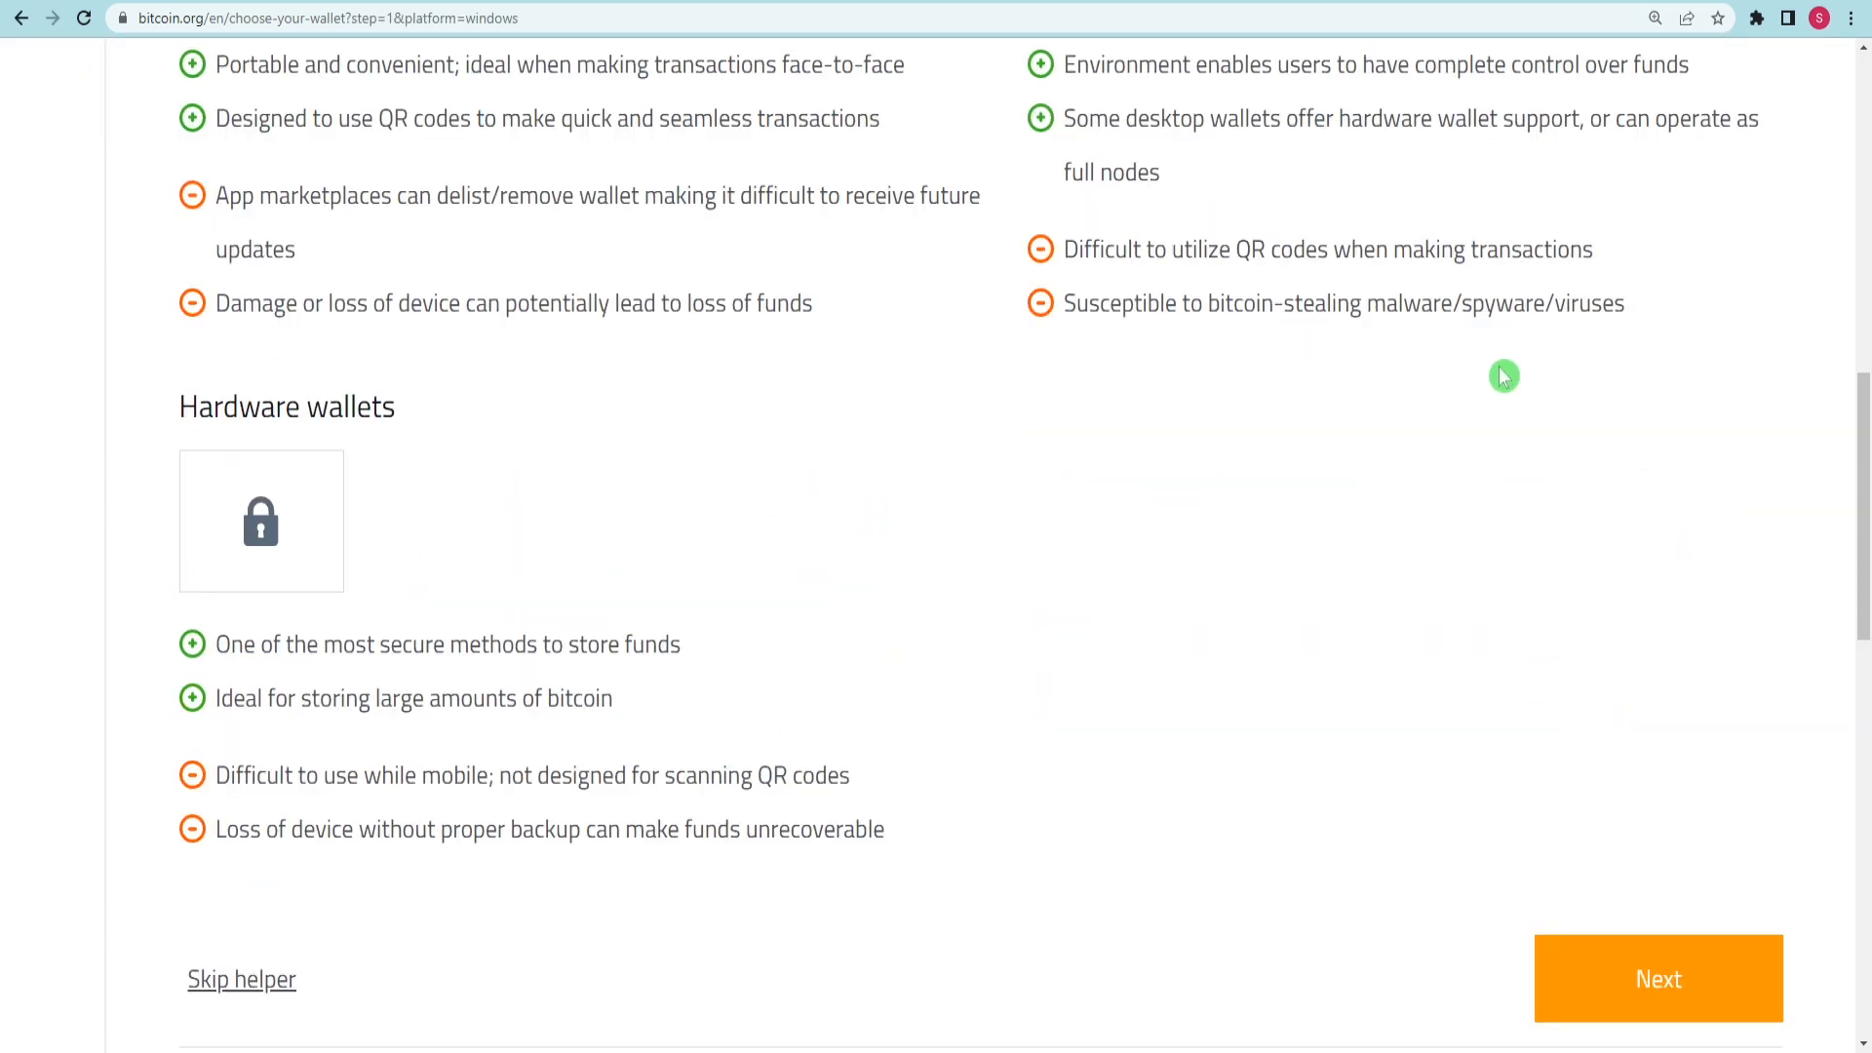
pyautogui.click(1658, 977)
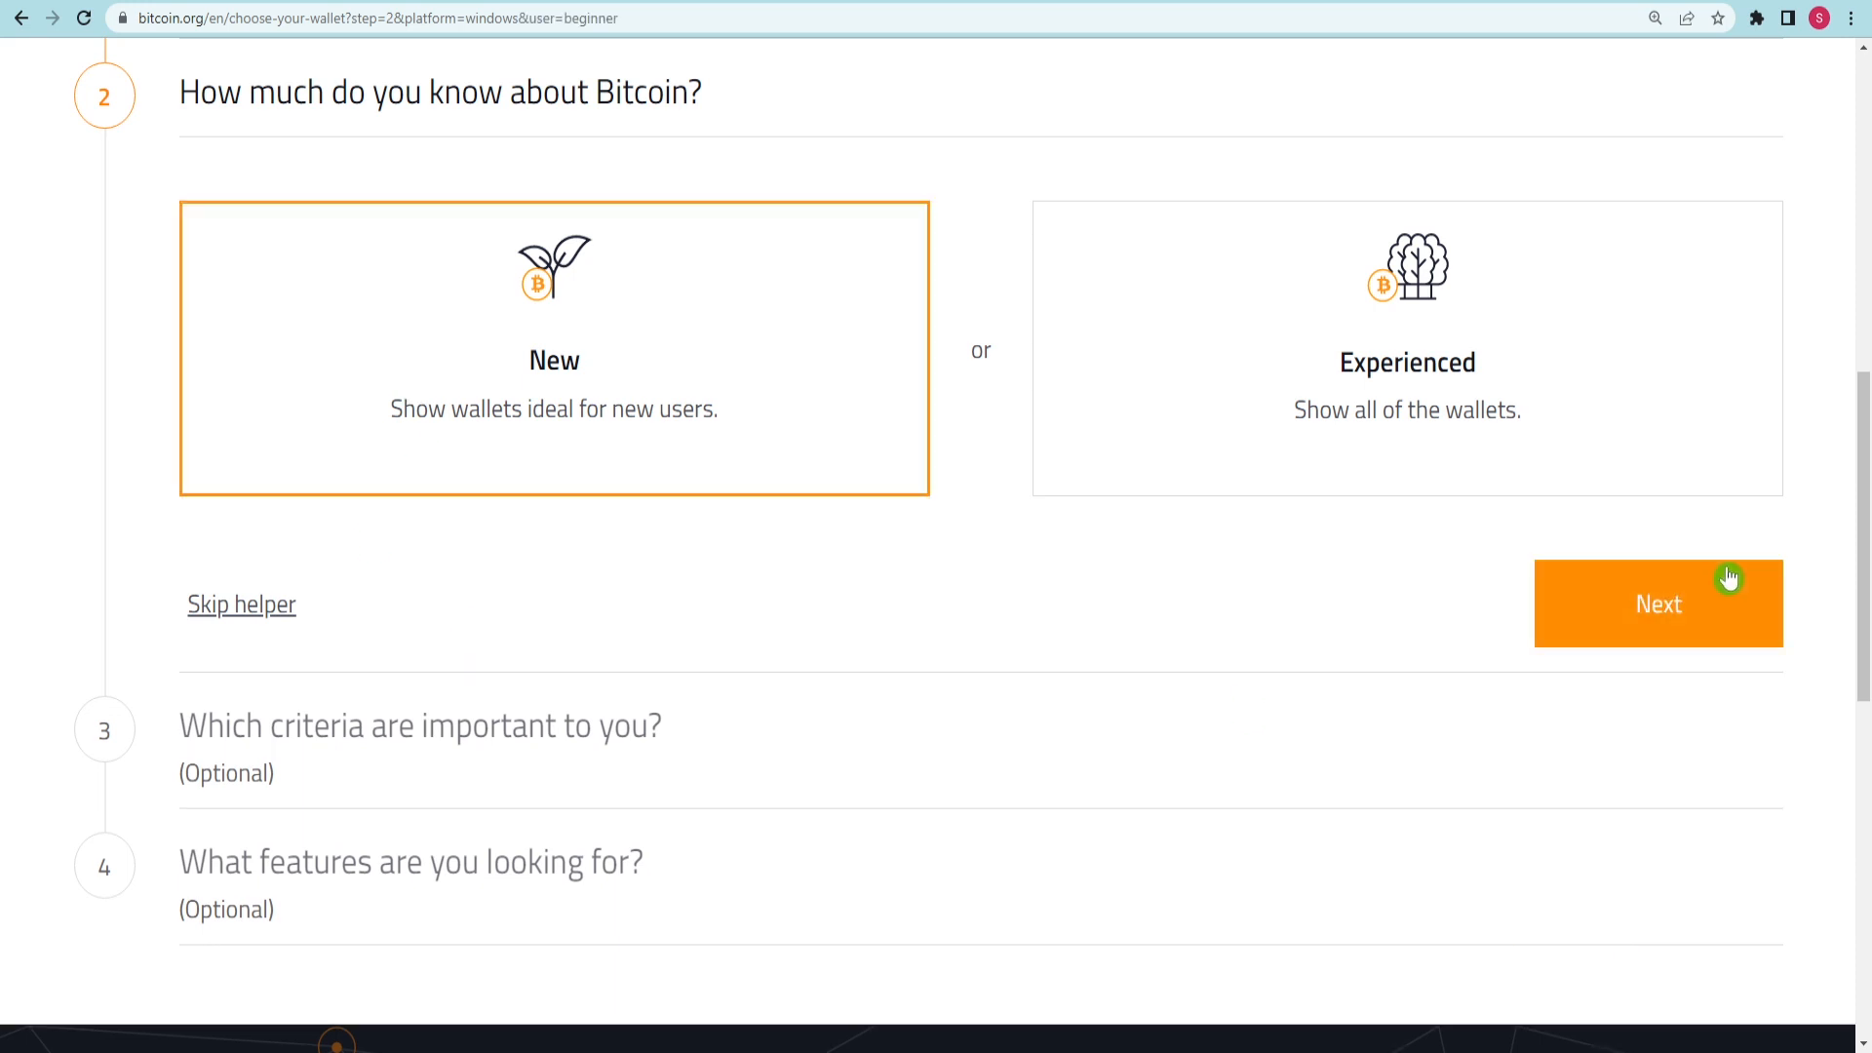
pyautogui.click(1657, 603)
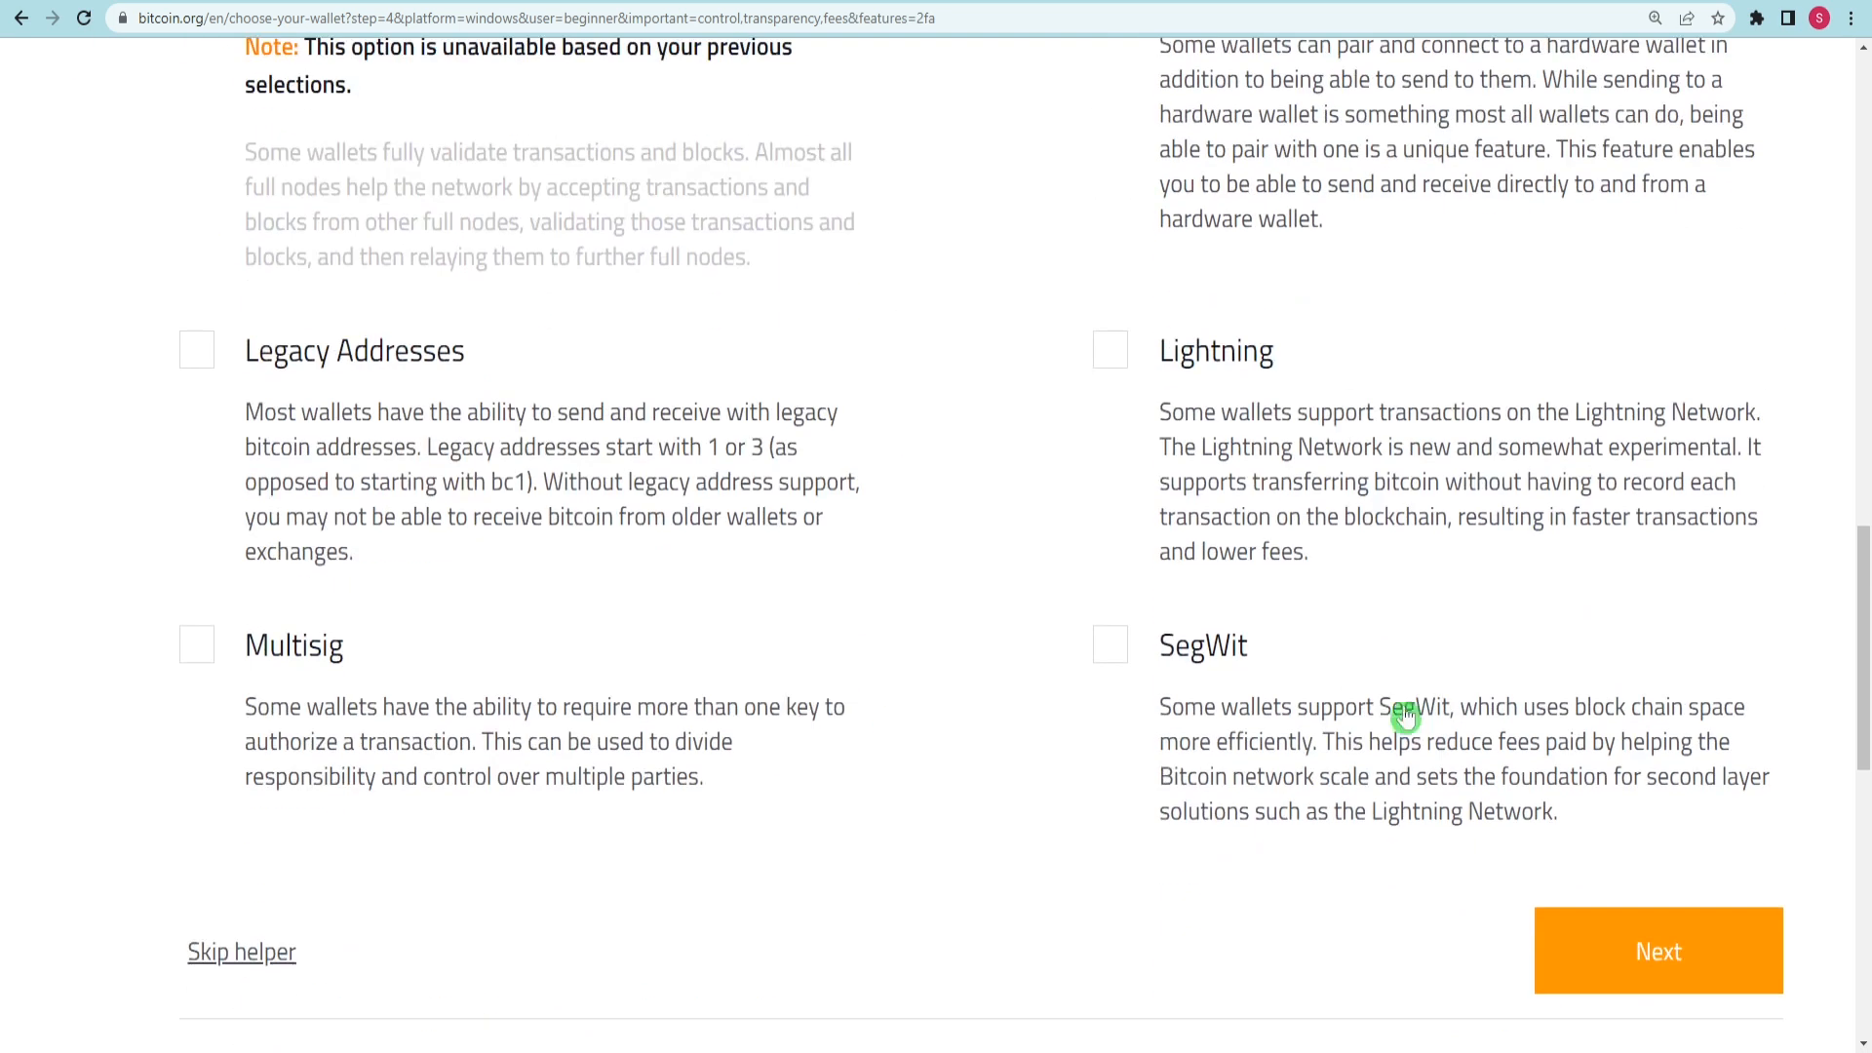
pyautogui.click(1658, 950)
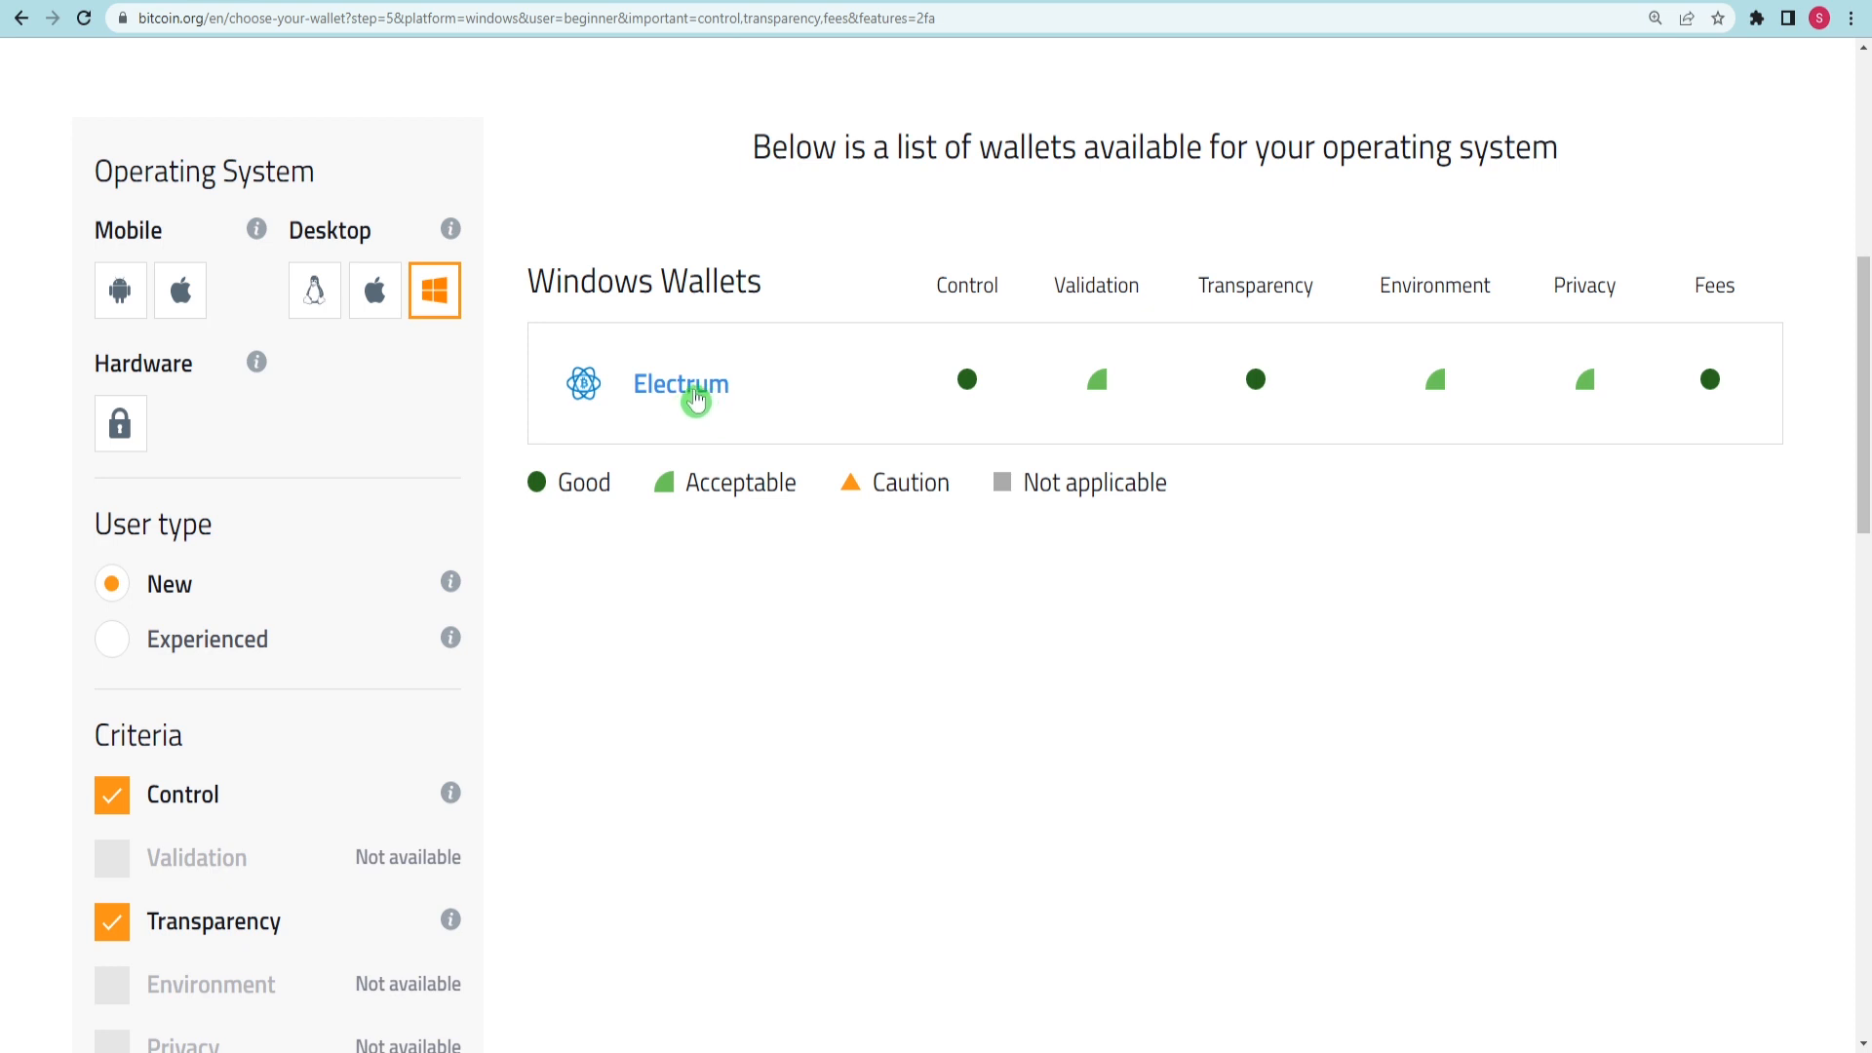
pyautogui.moveTo(1166, 406)
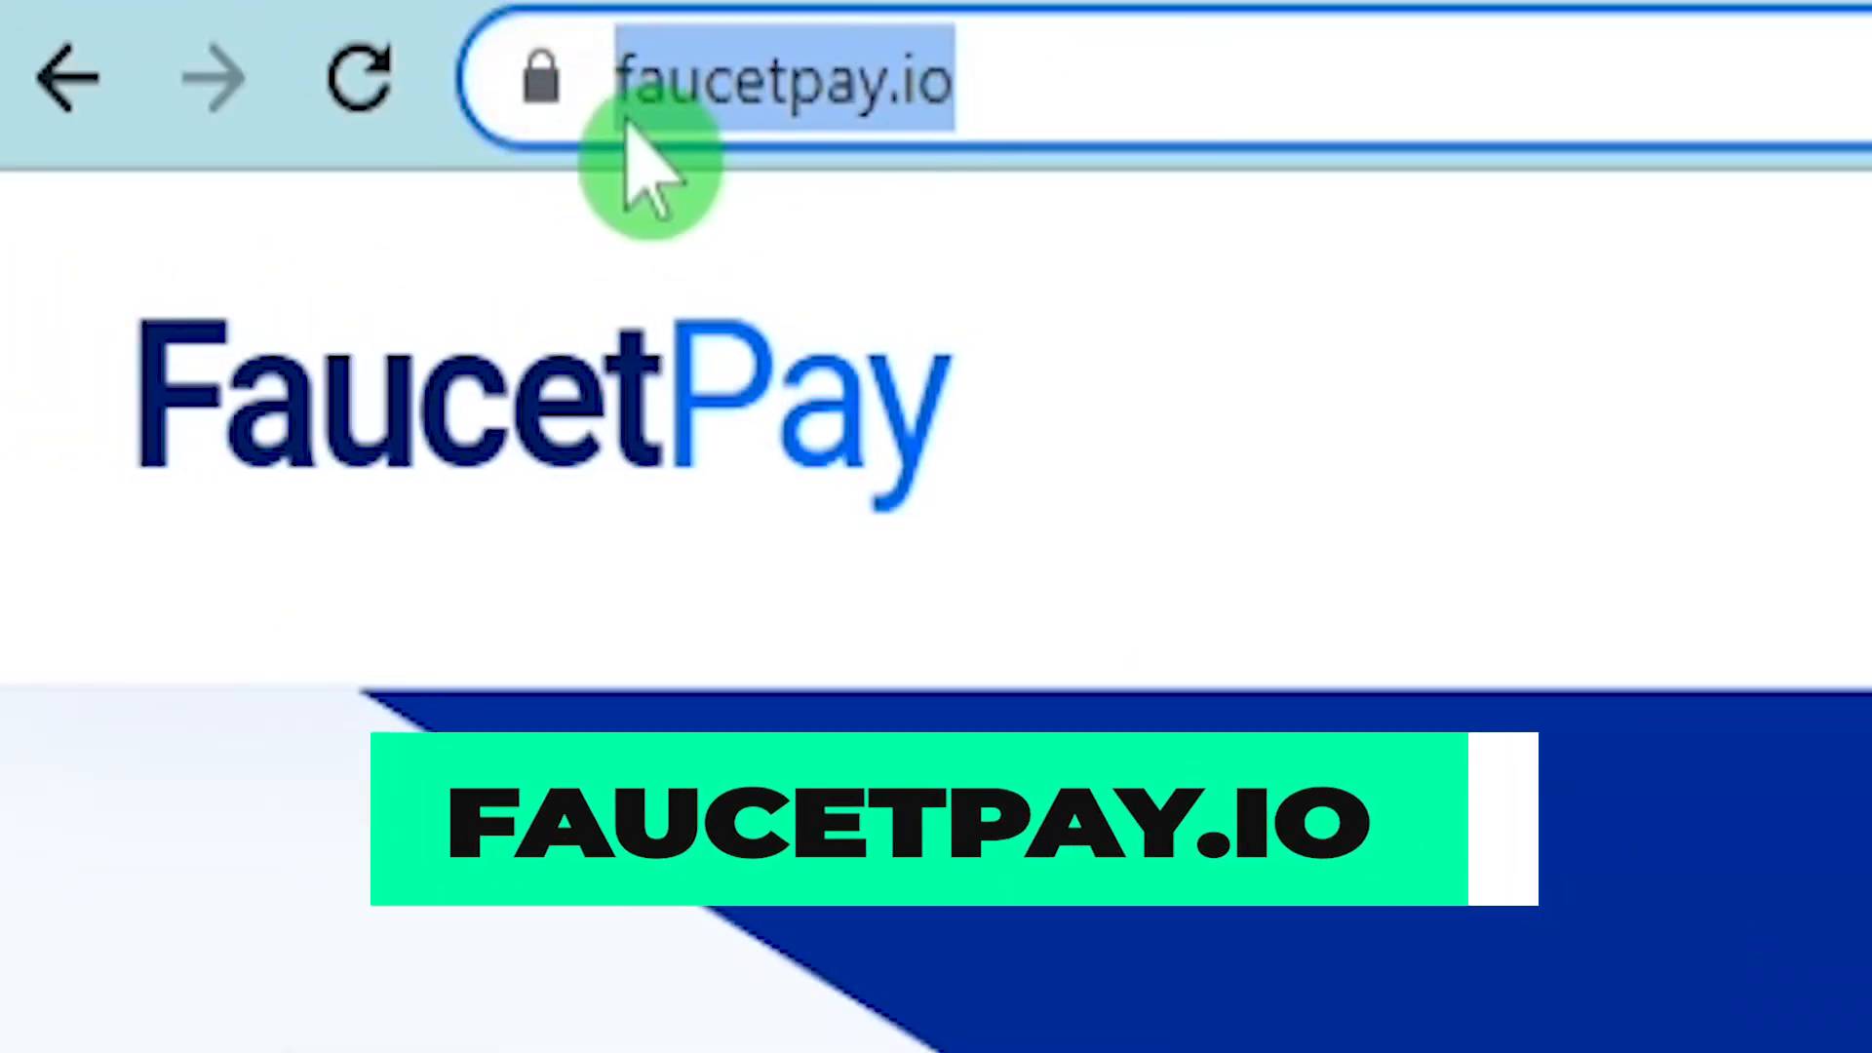
pyautogui.moveTo(890, 215)
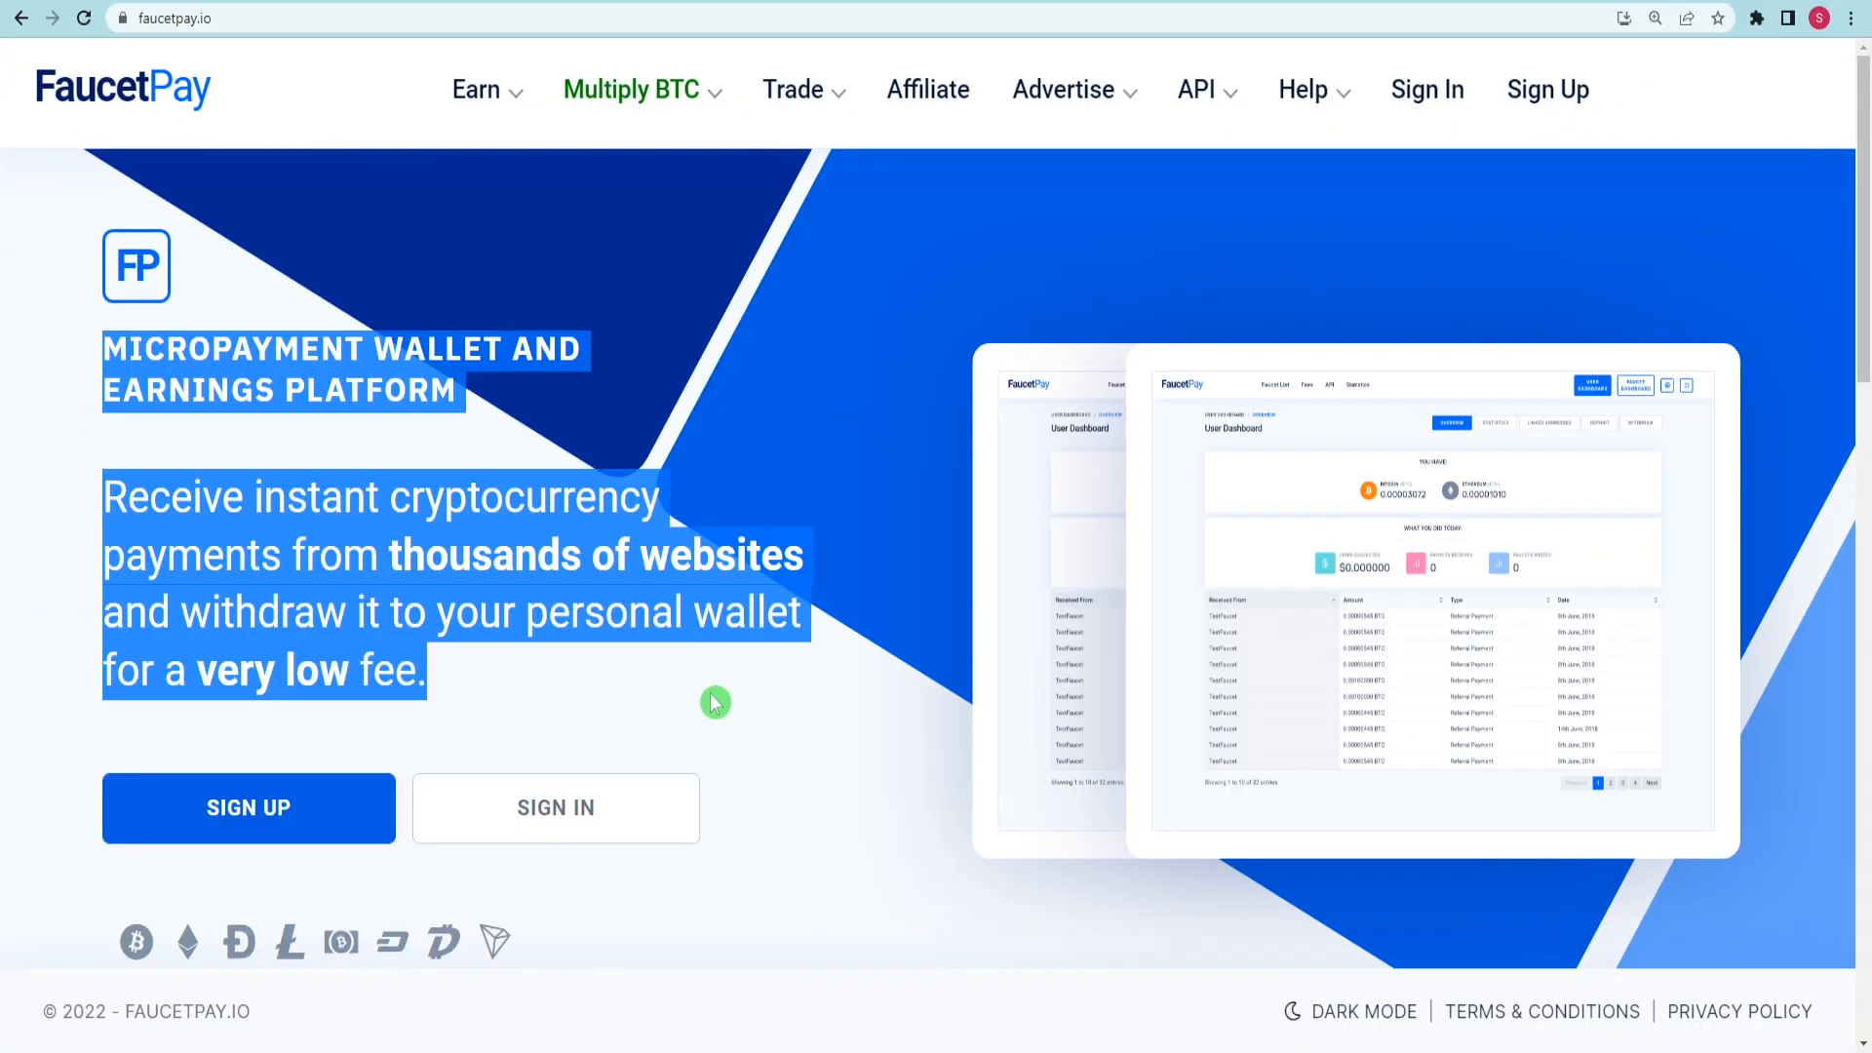
pyautogui.scroll(-3)
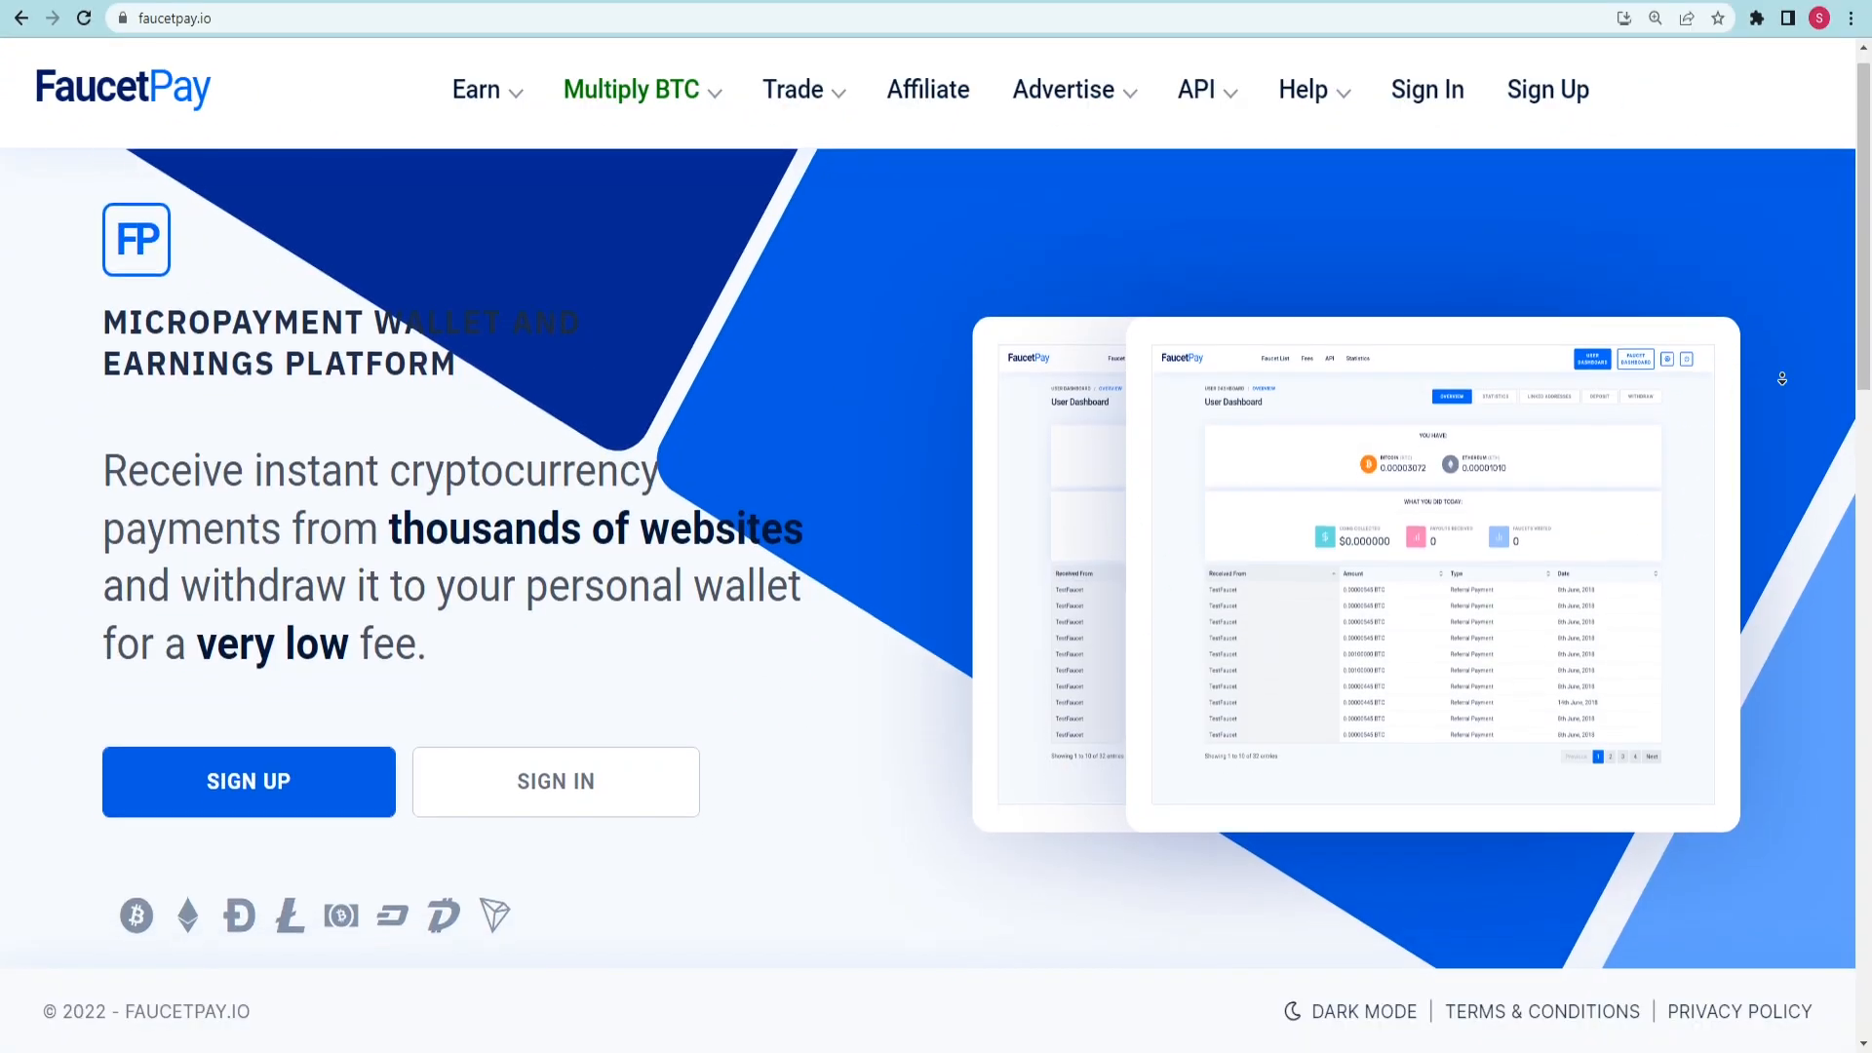
pyautogui.scroll(-3)
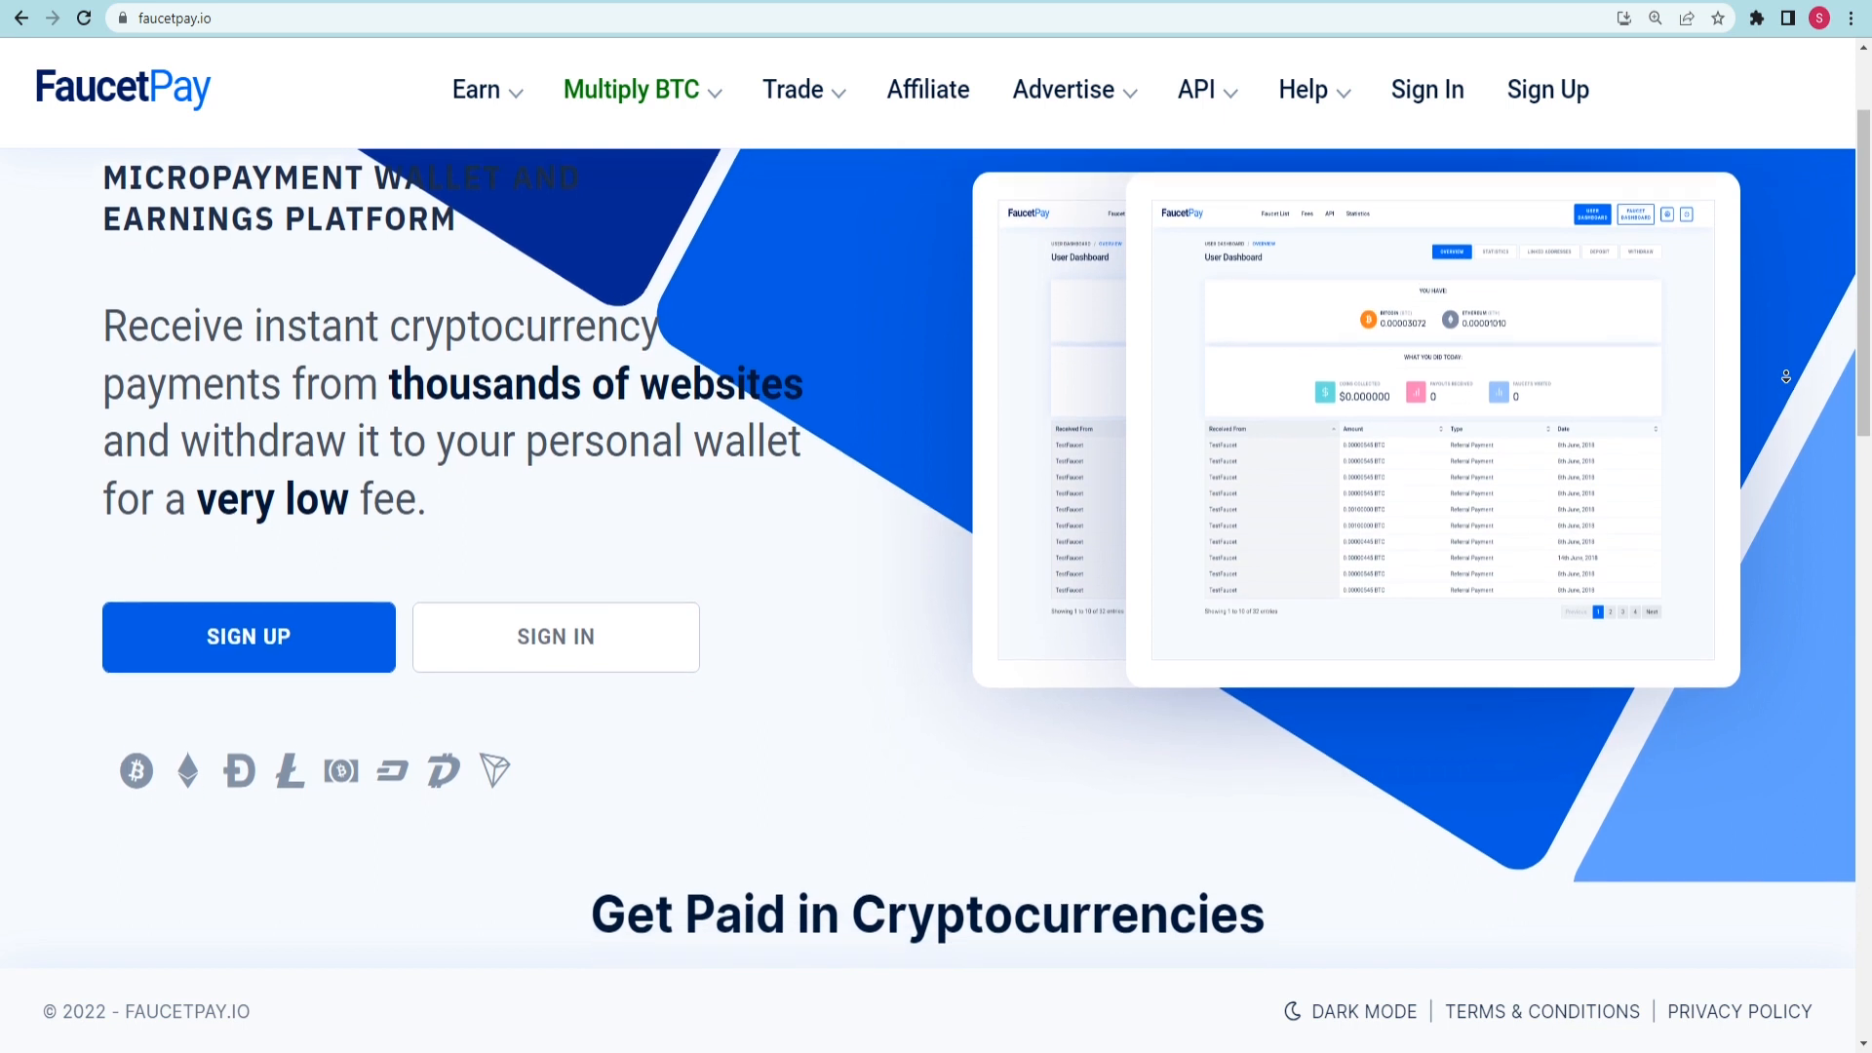
pyautogui.scroll(-3)
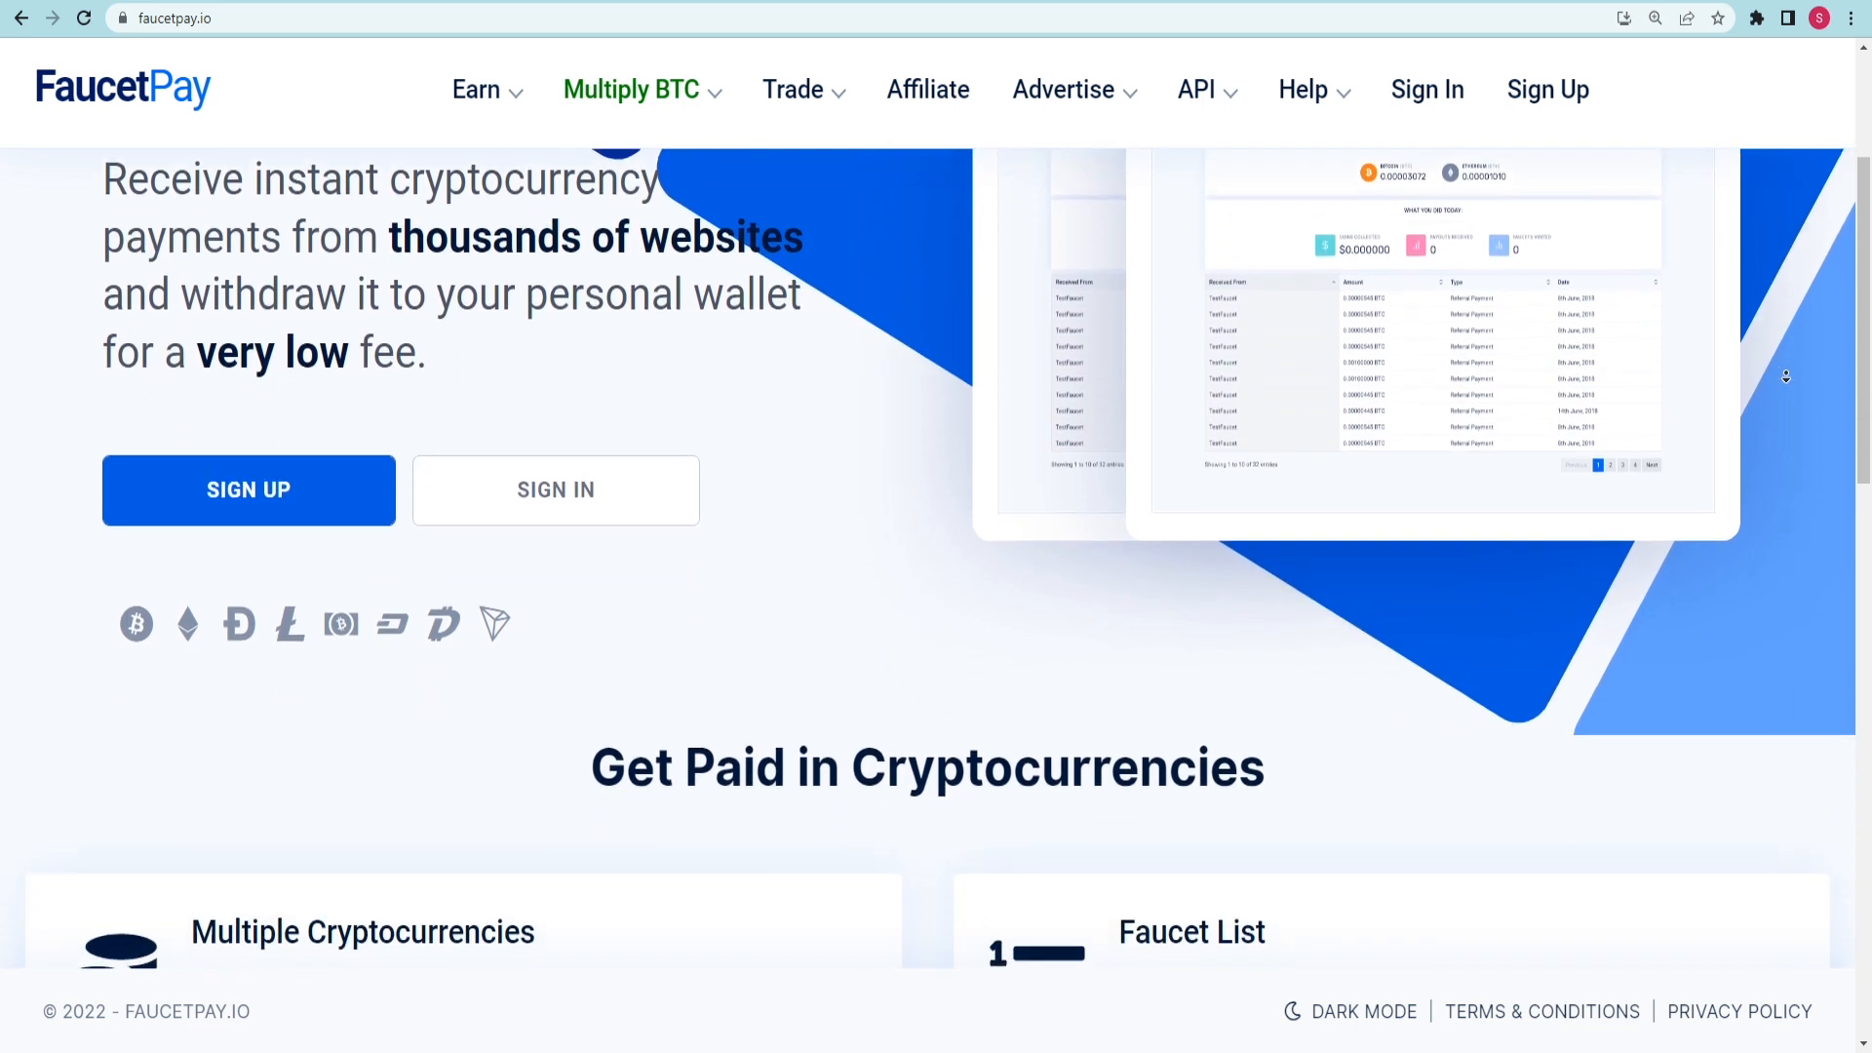
pyautogui.scroll(-3)
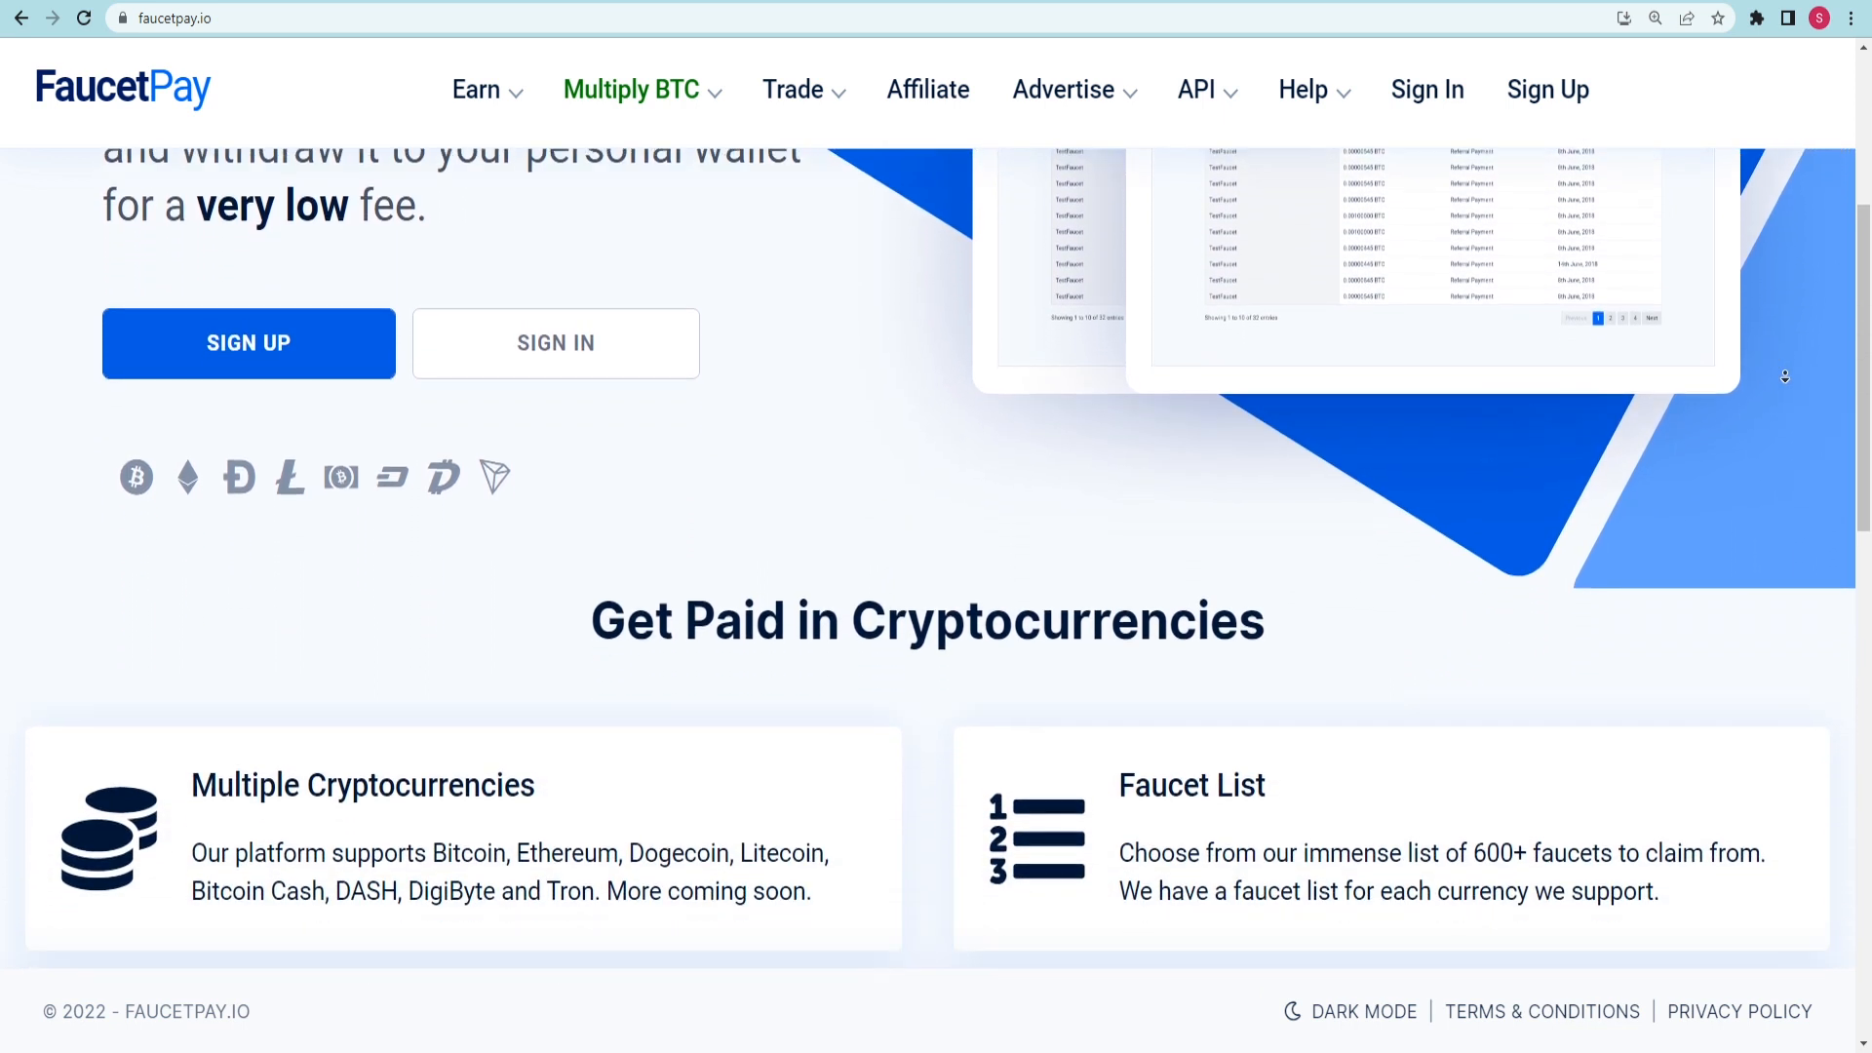
pyautogui.scroll(-3)
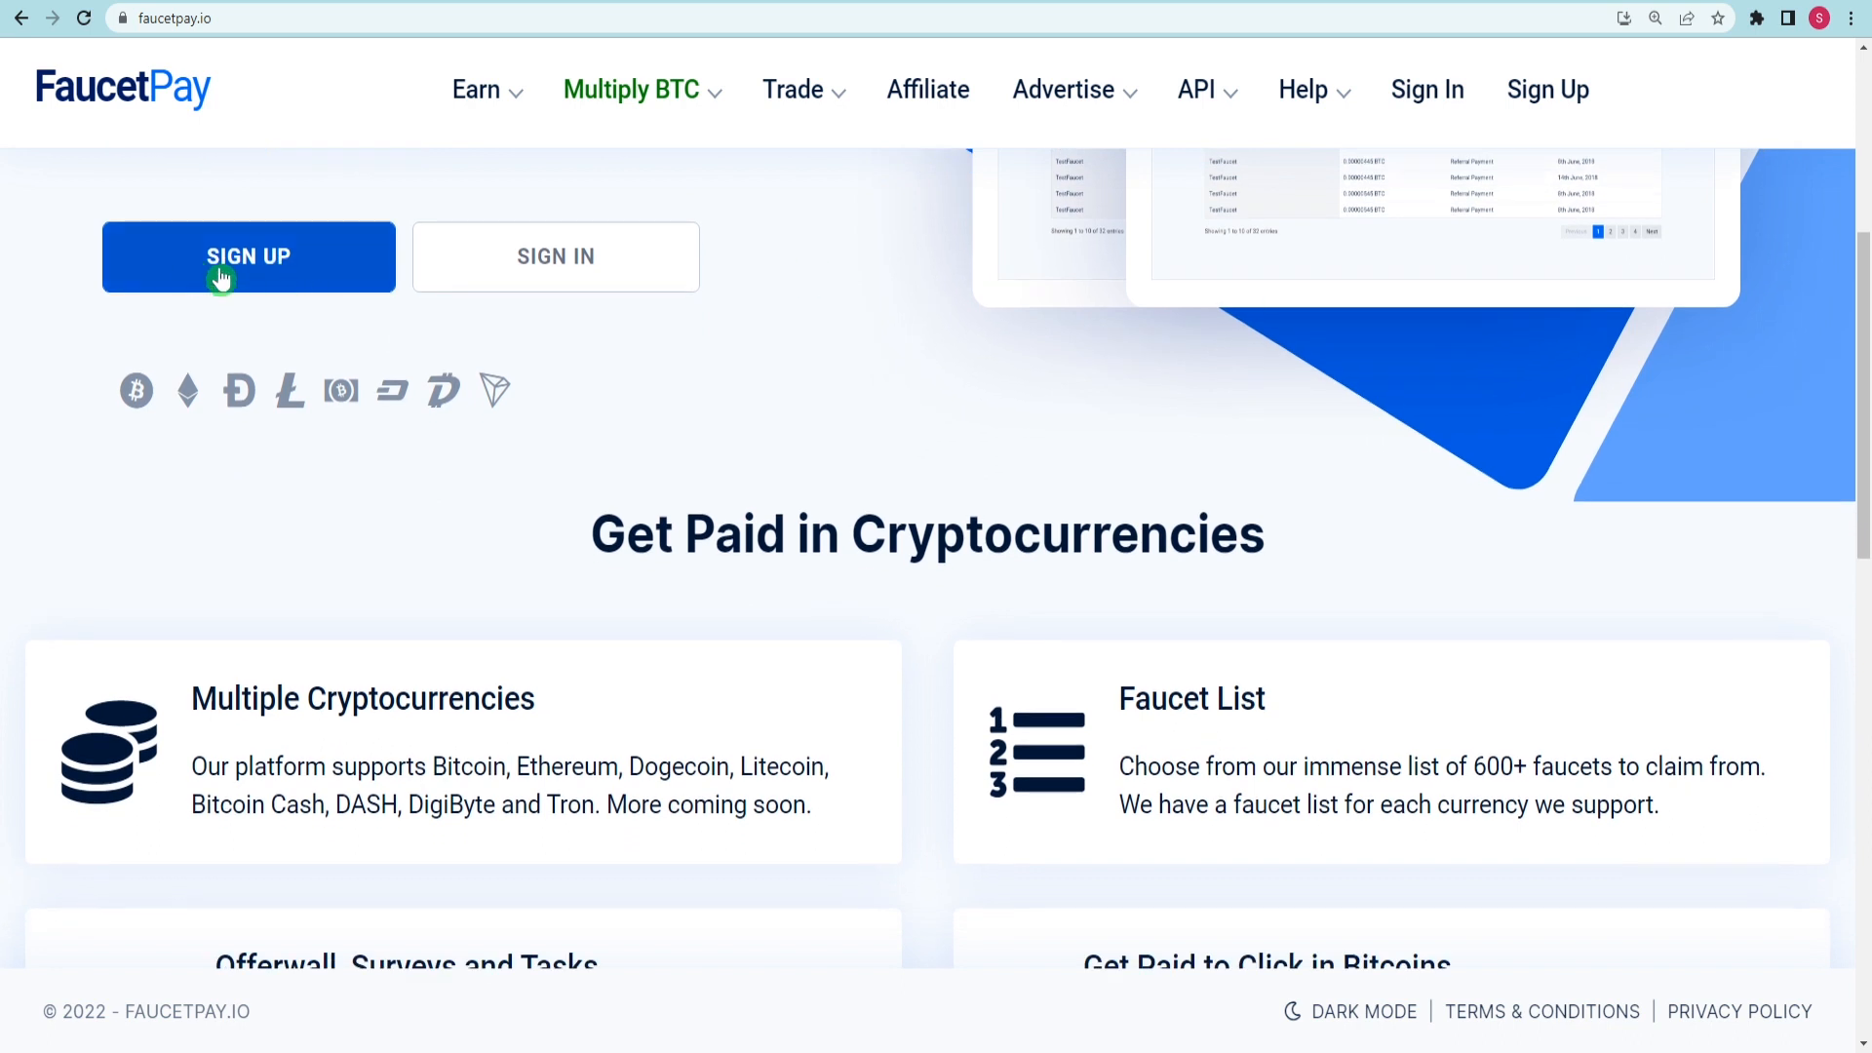
pyautogui.moveTo(292, 287)
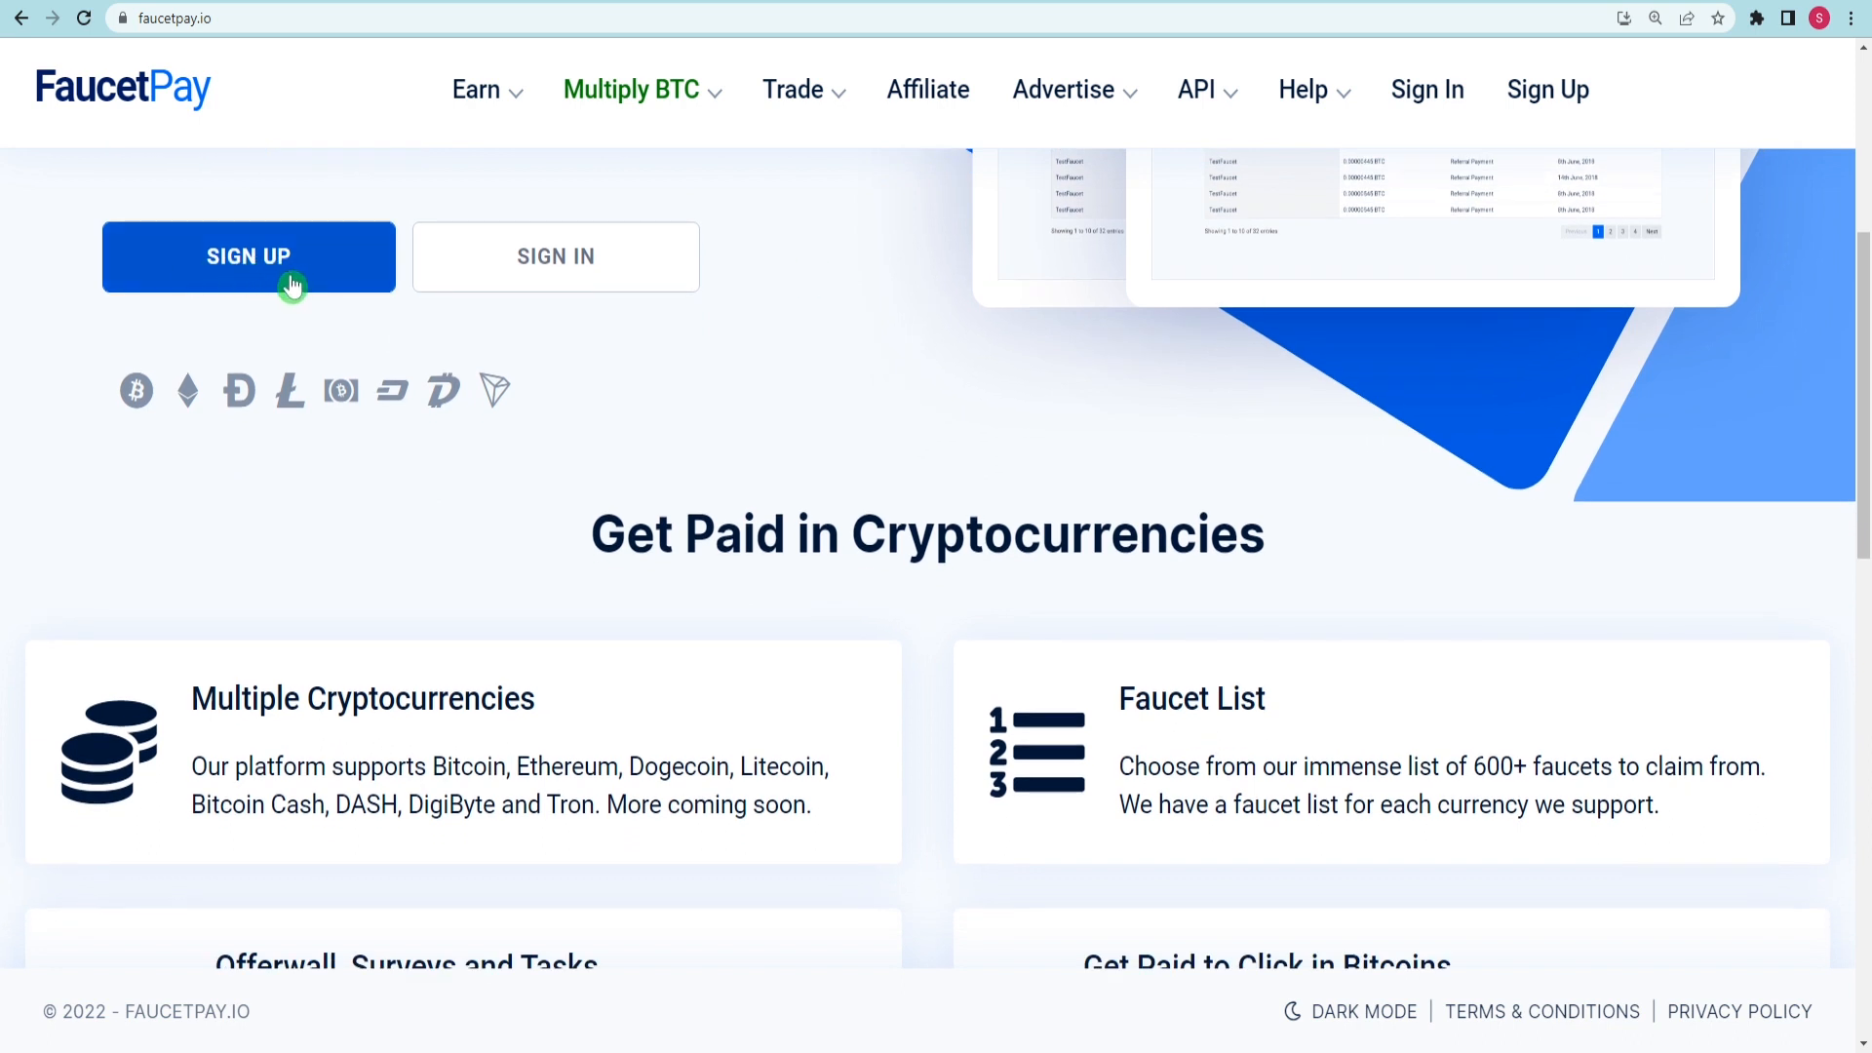
pyautogui.scroll(3)
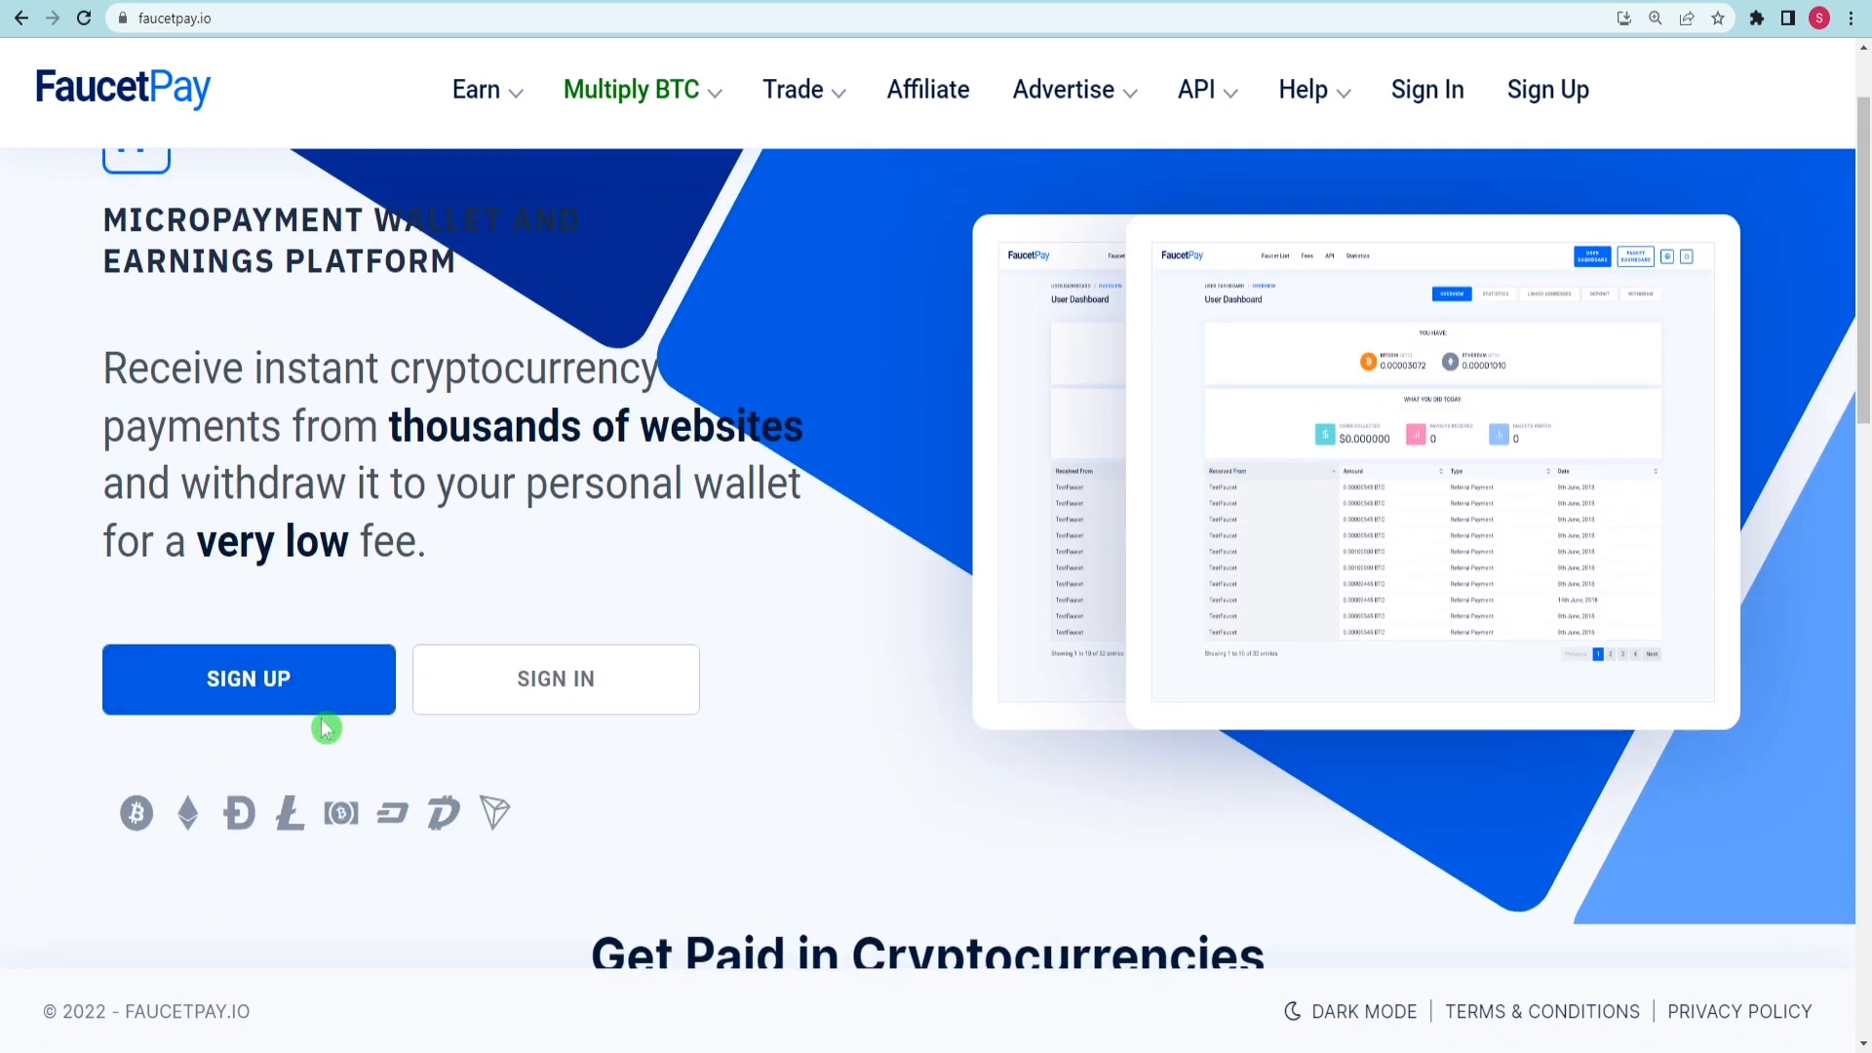
# Start FaucetPay registration and review the username, email and password fields
pyautogui.click(248, 678)
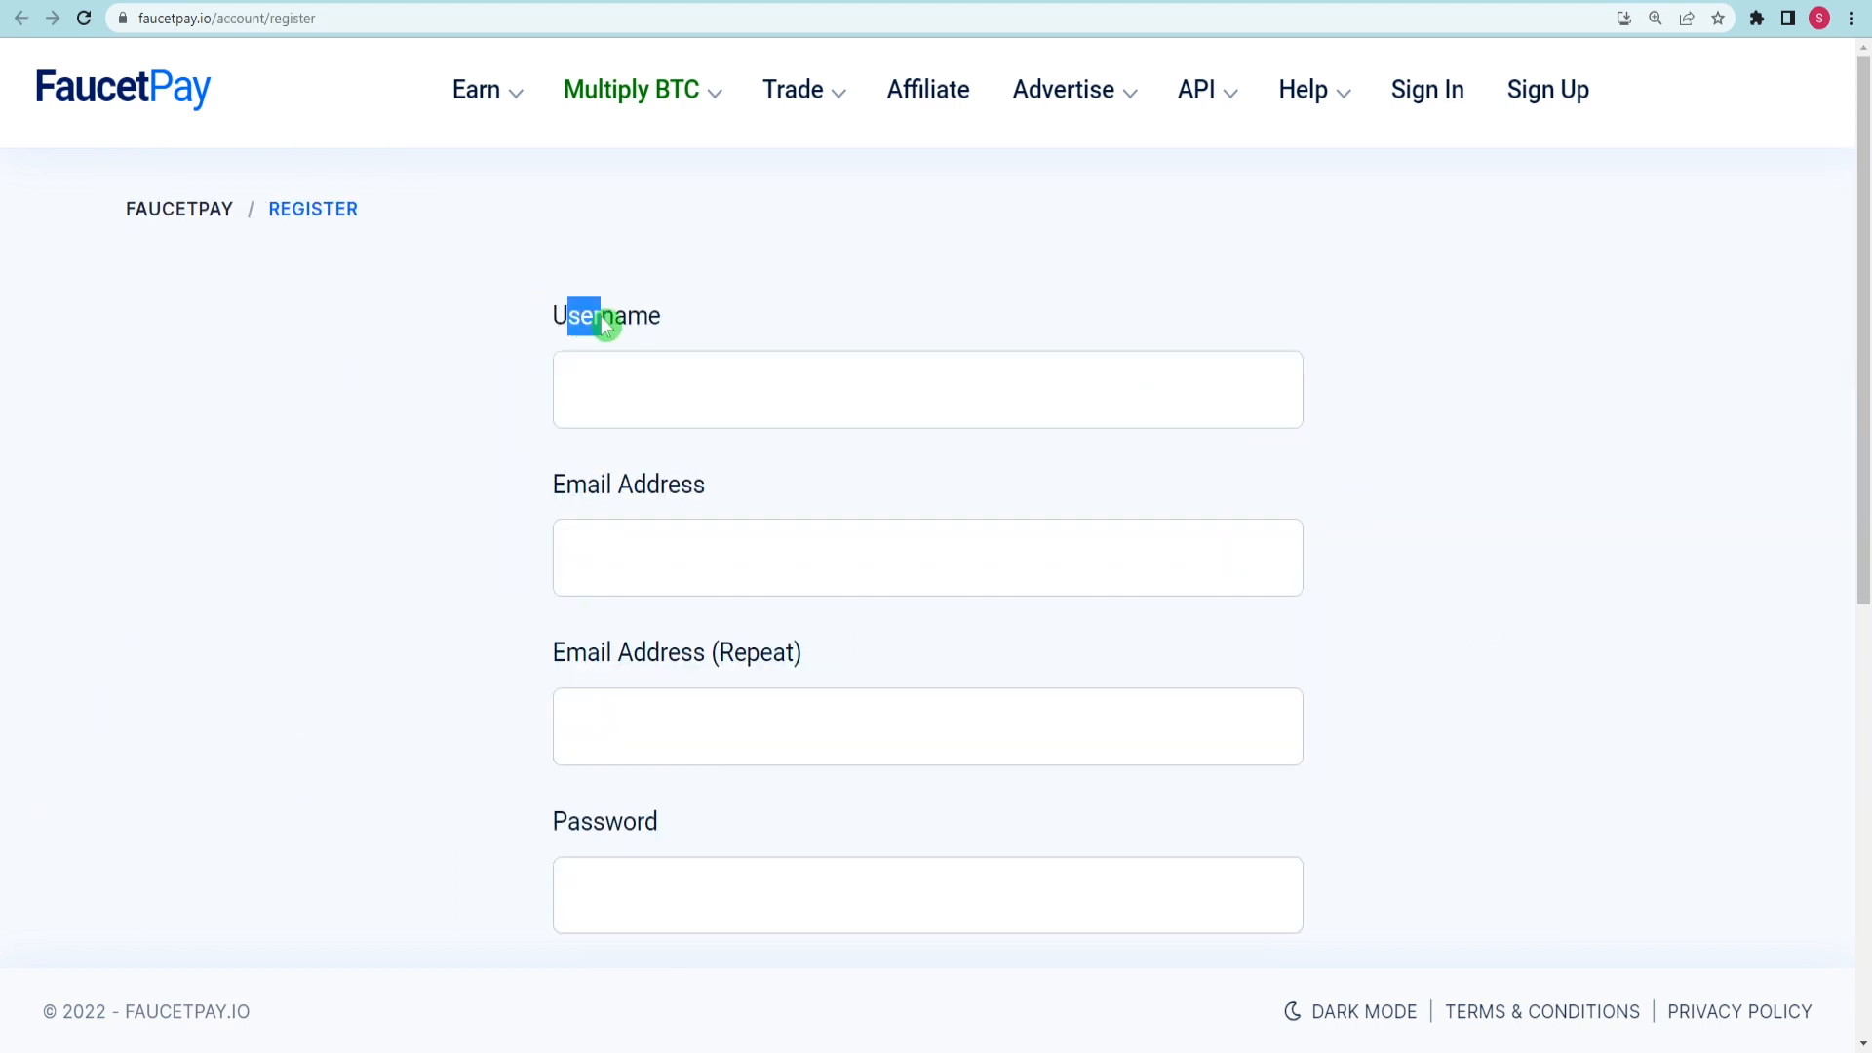
pyautogui.doubleClick(604, 821)
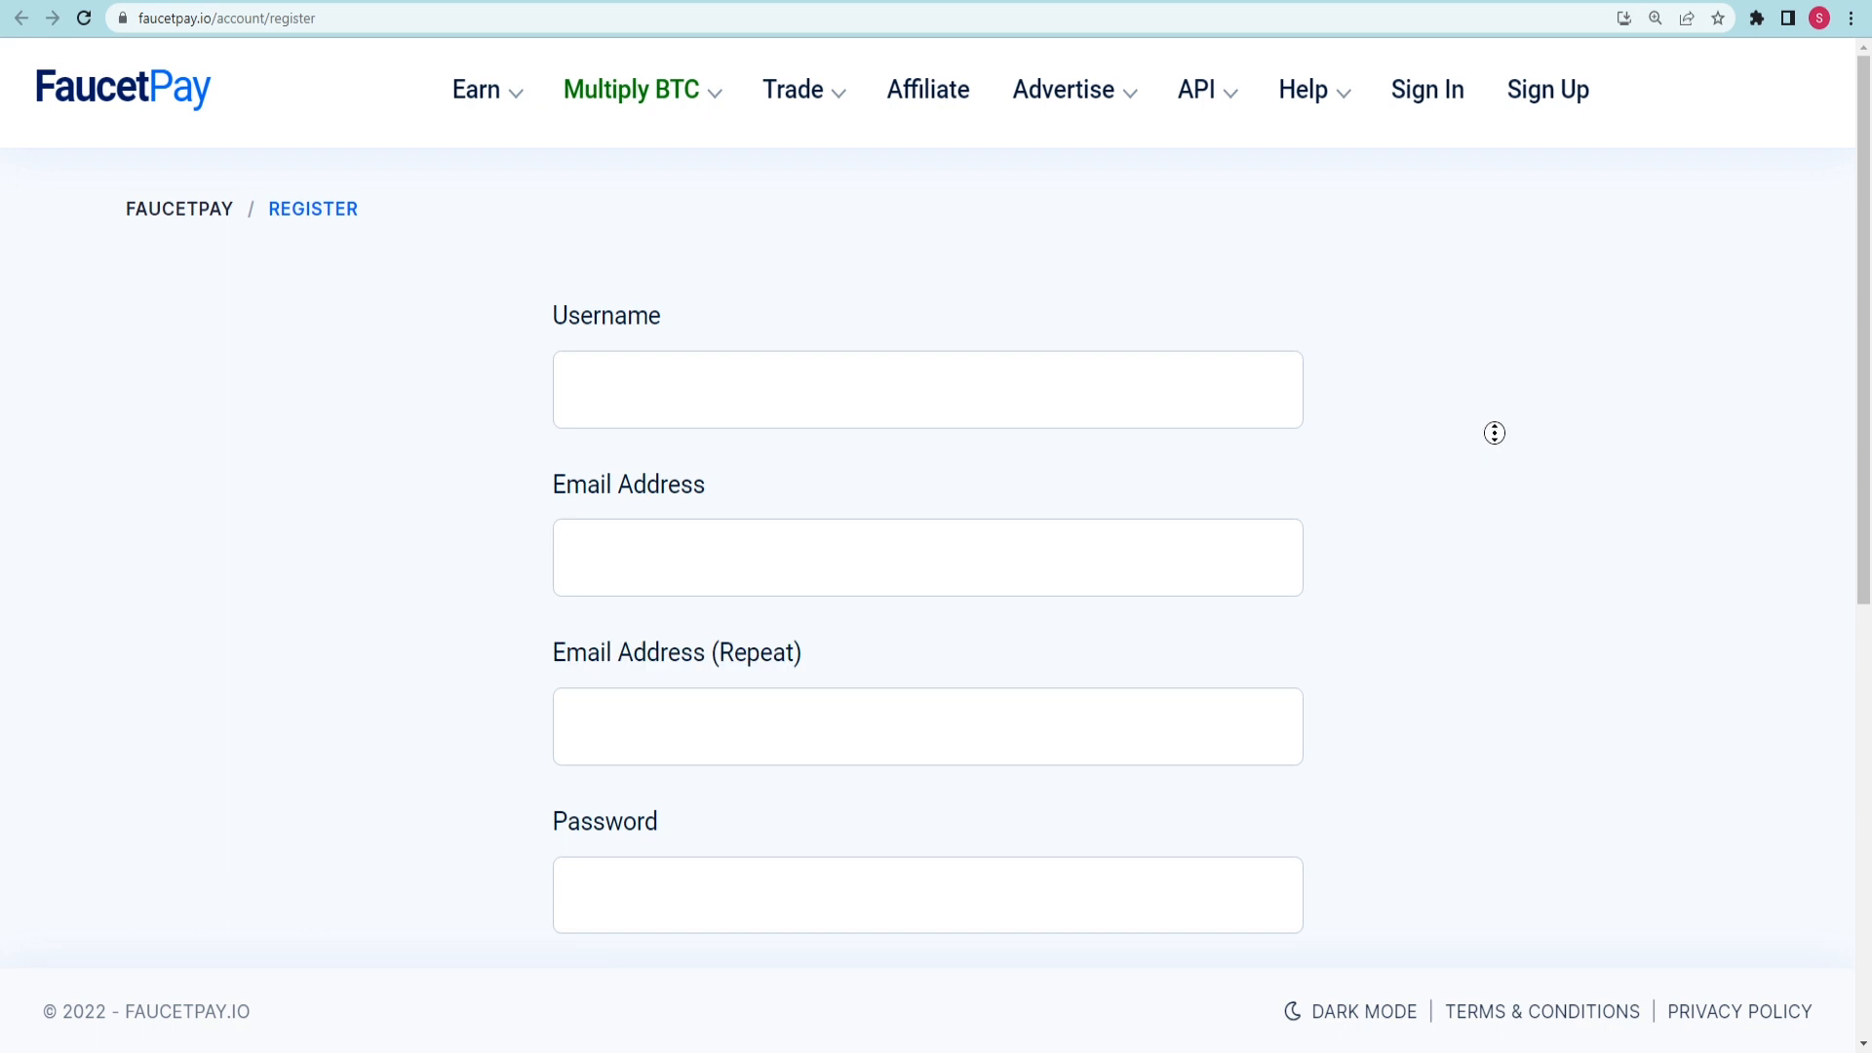
pyautogui.scroll(-3)
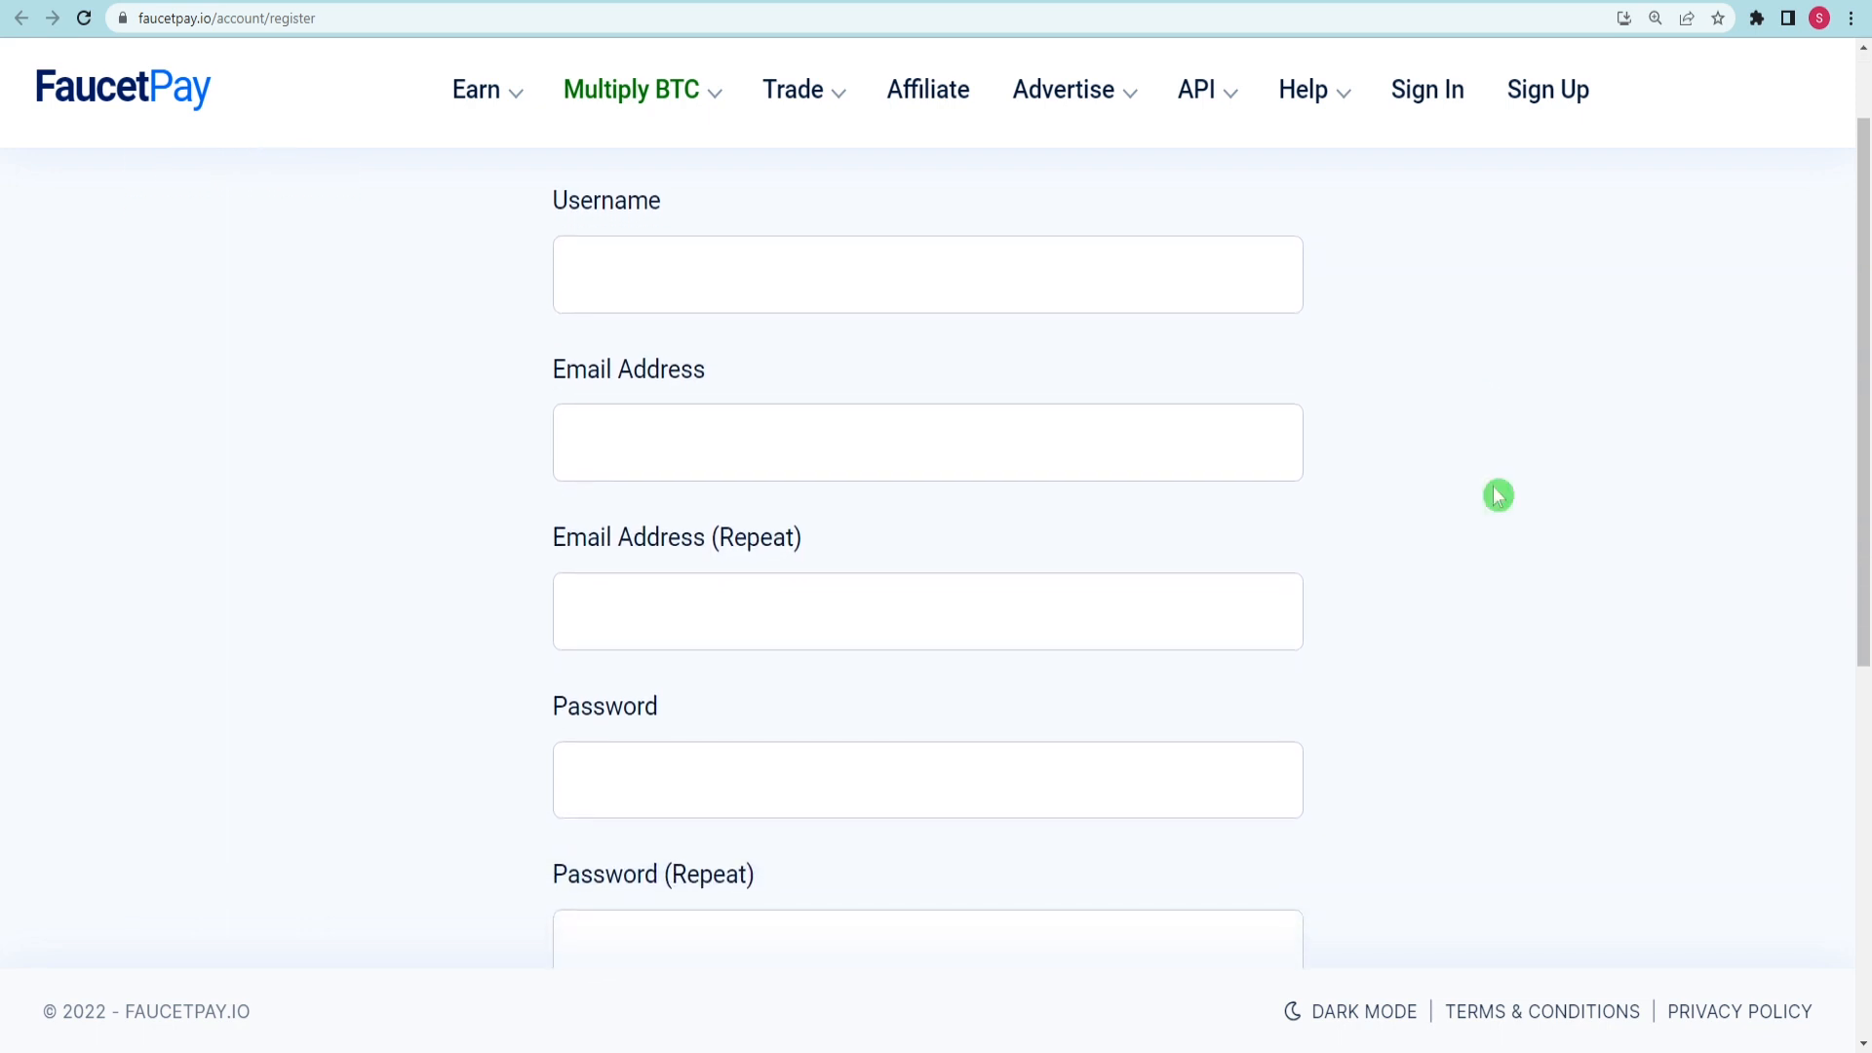
pyautogui.moveTo(1047, 688)
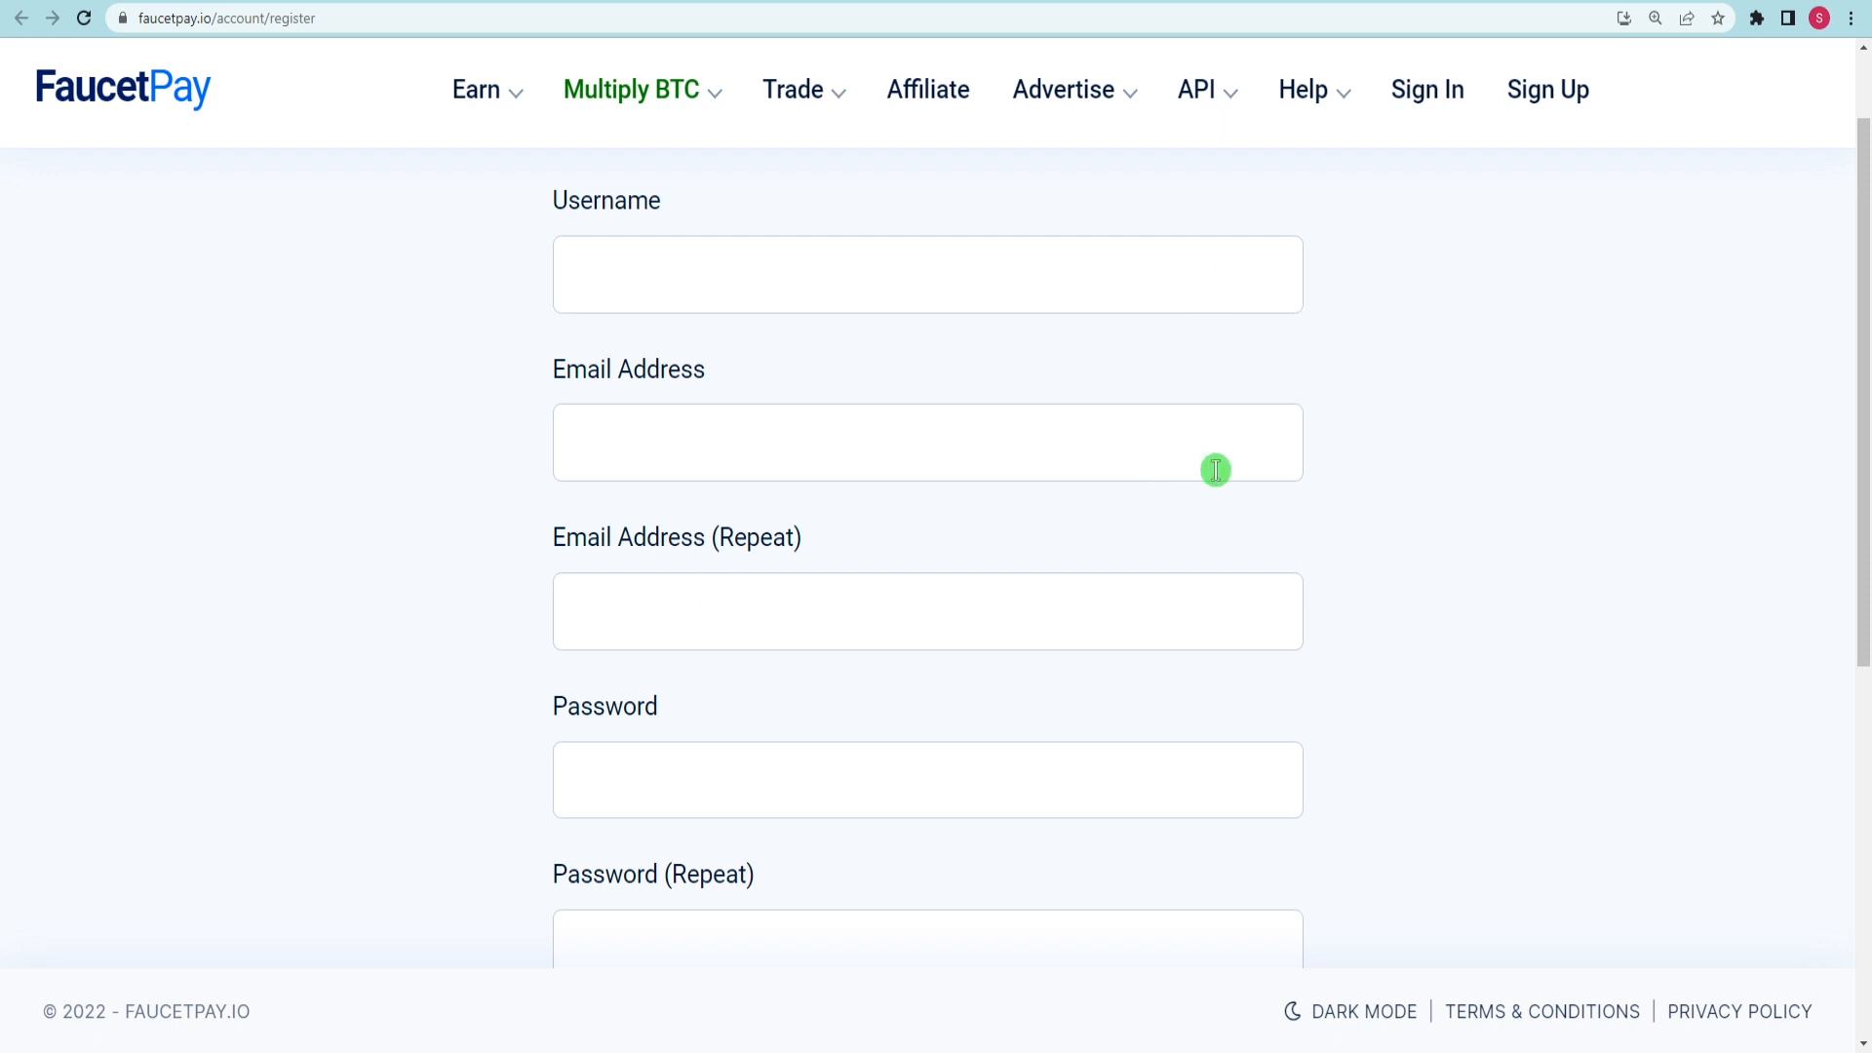
pyautogui.scroll(-3)
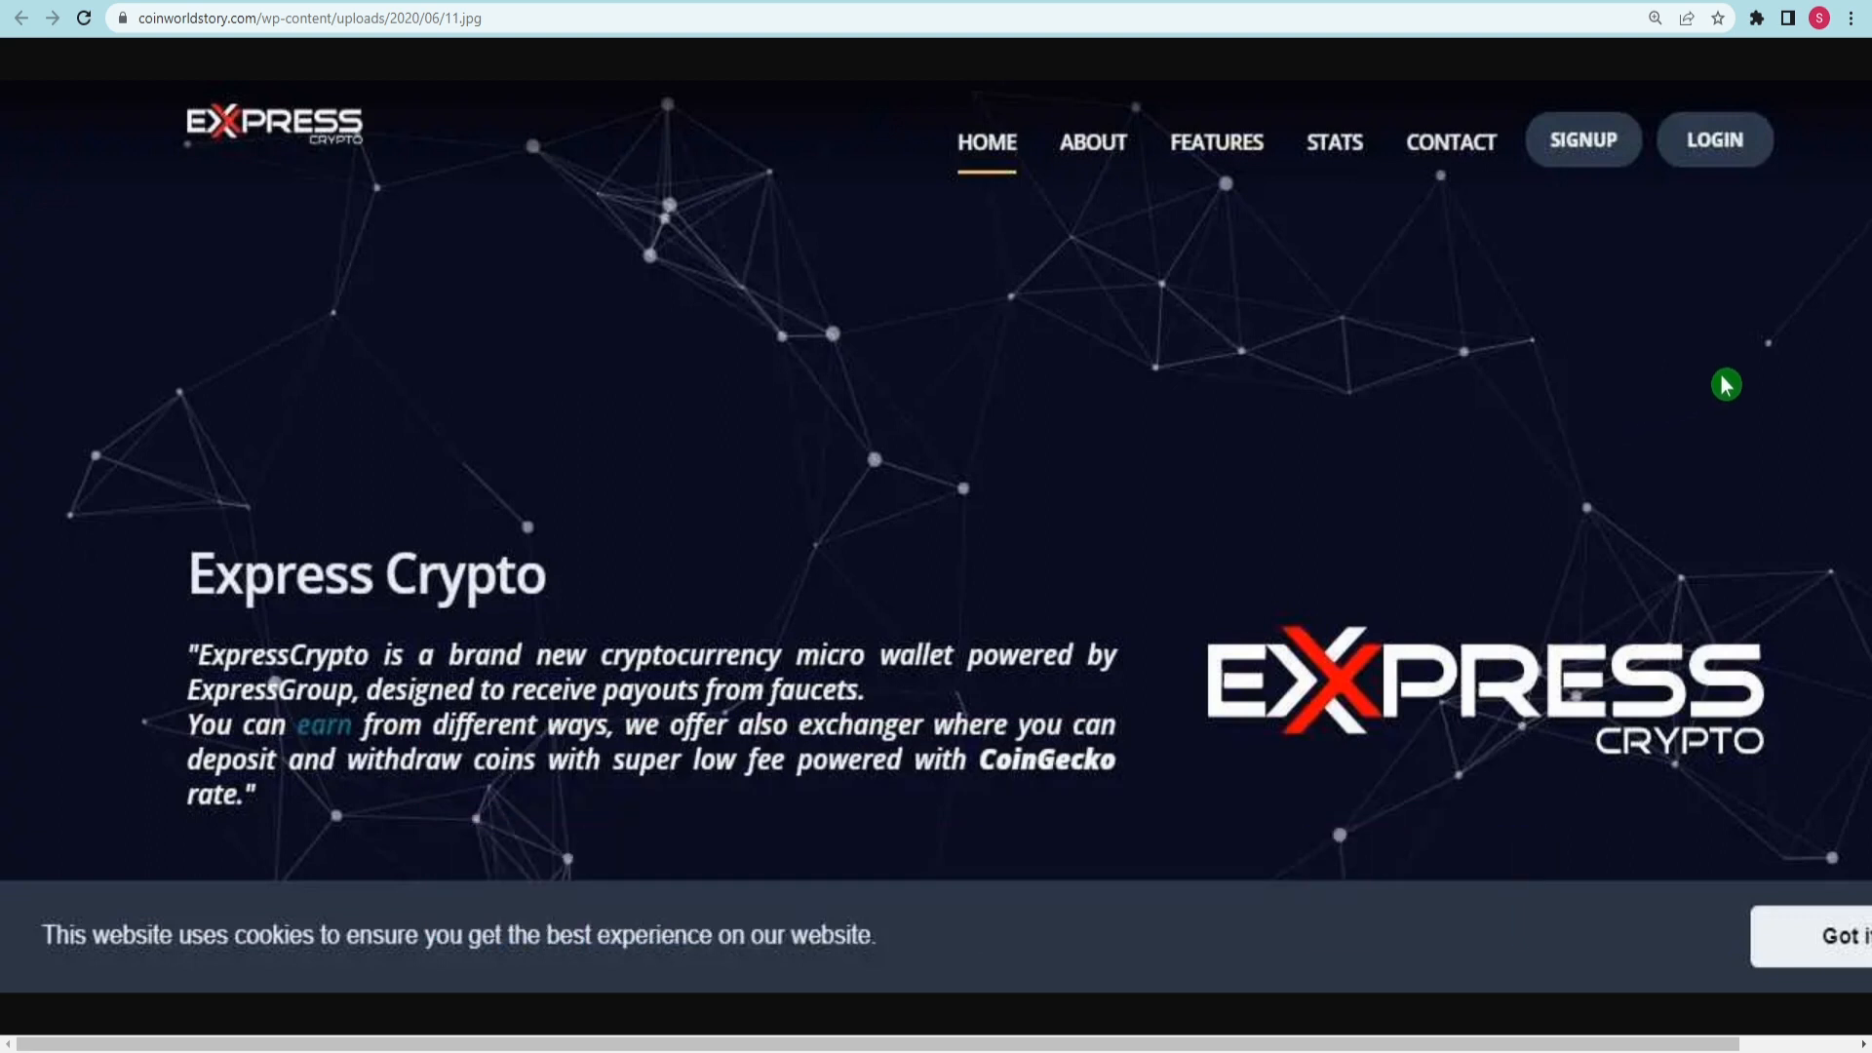
pyautogui.moveTo(1418, 487)
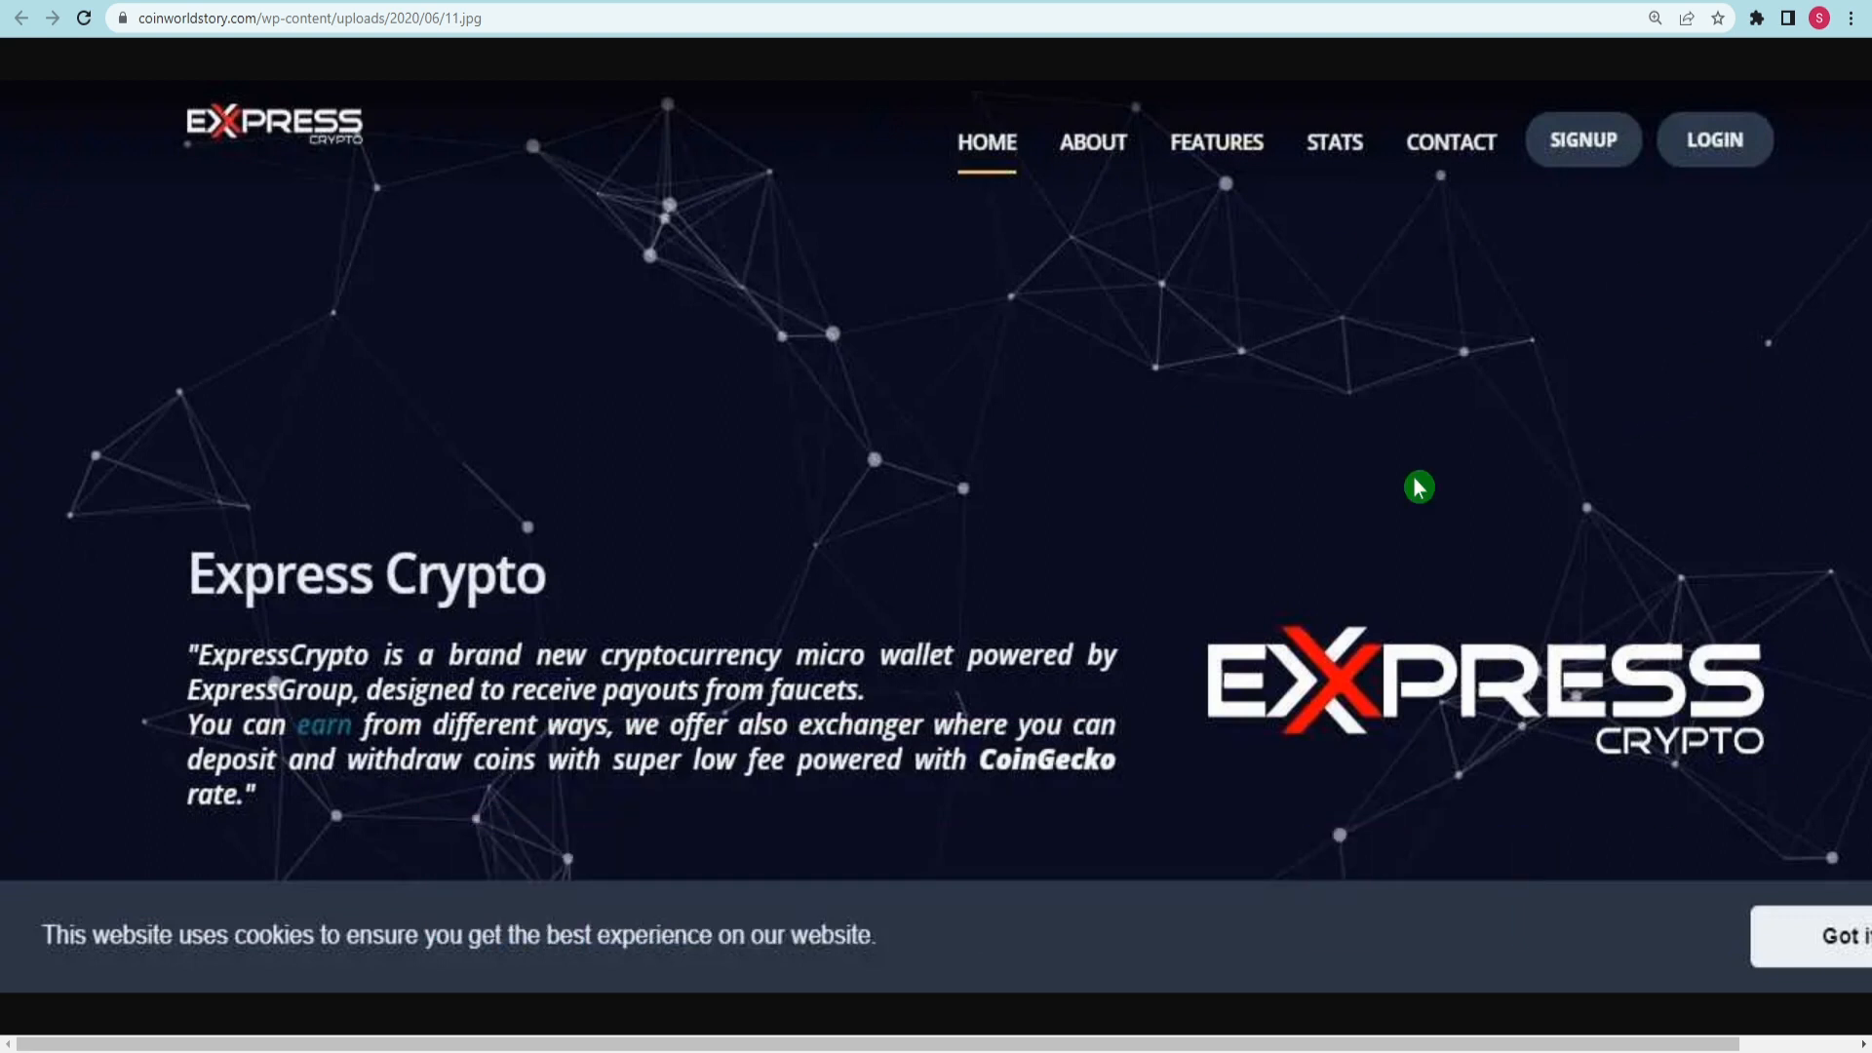
pyautogui.moveTo(1560, 534)
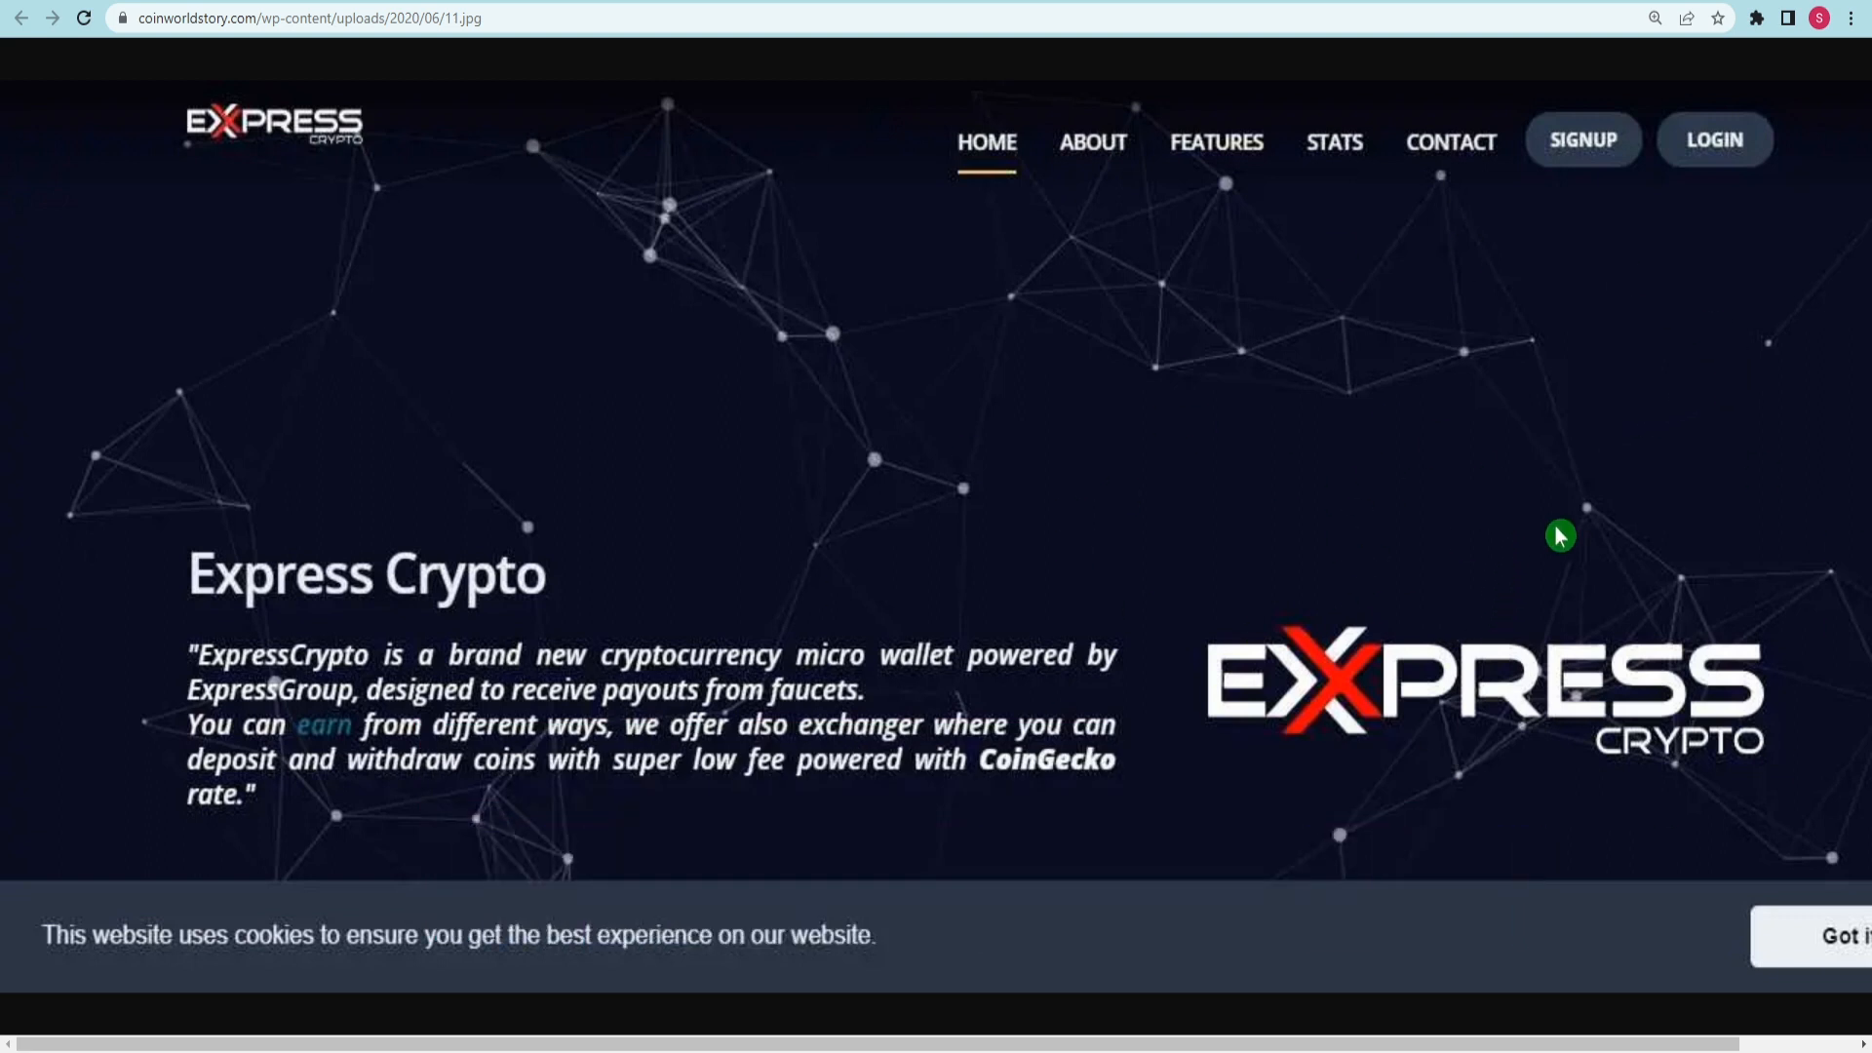
pyautogui.moveTo(1589, 164)
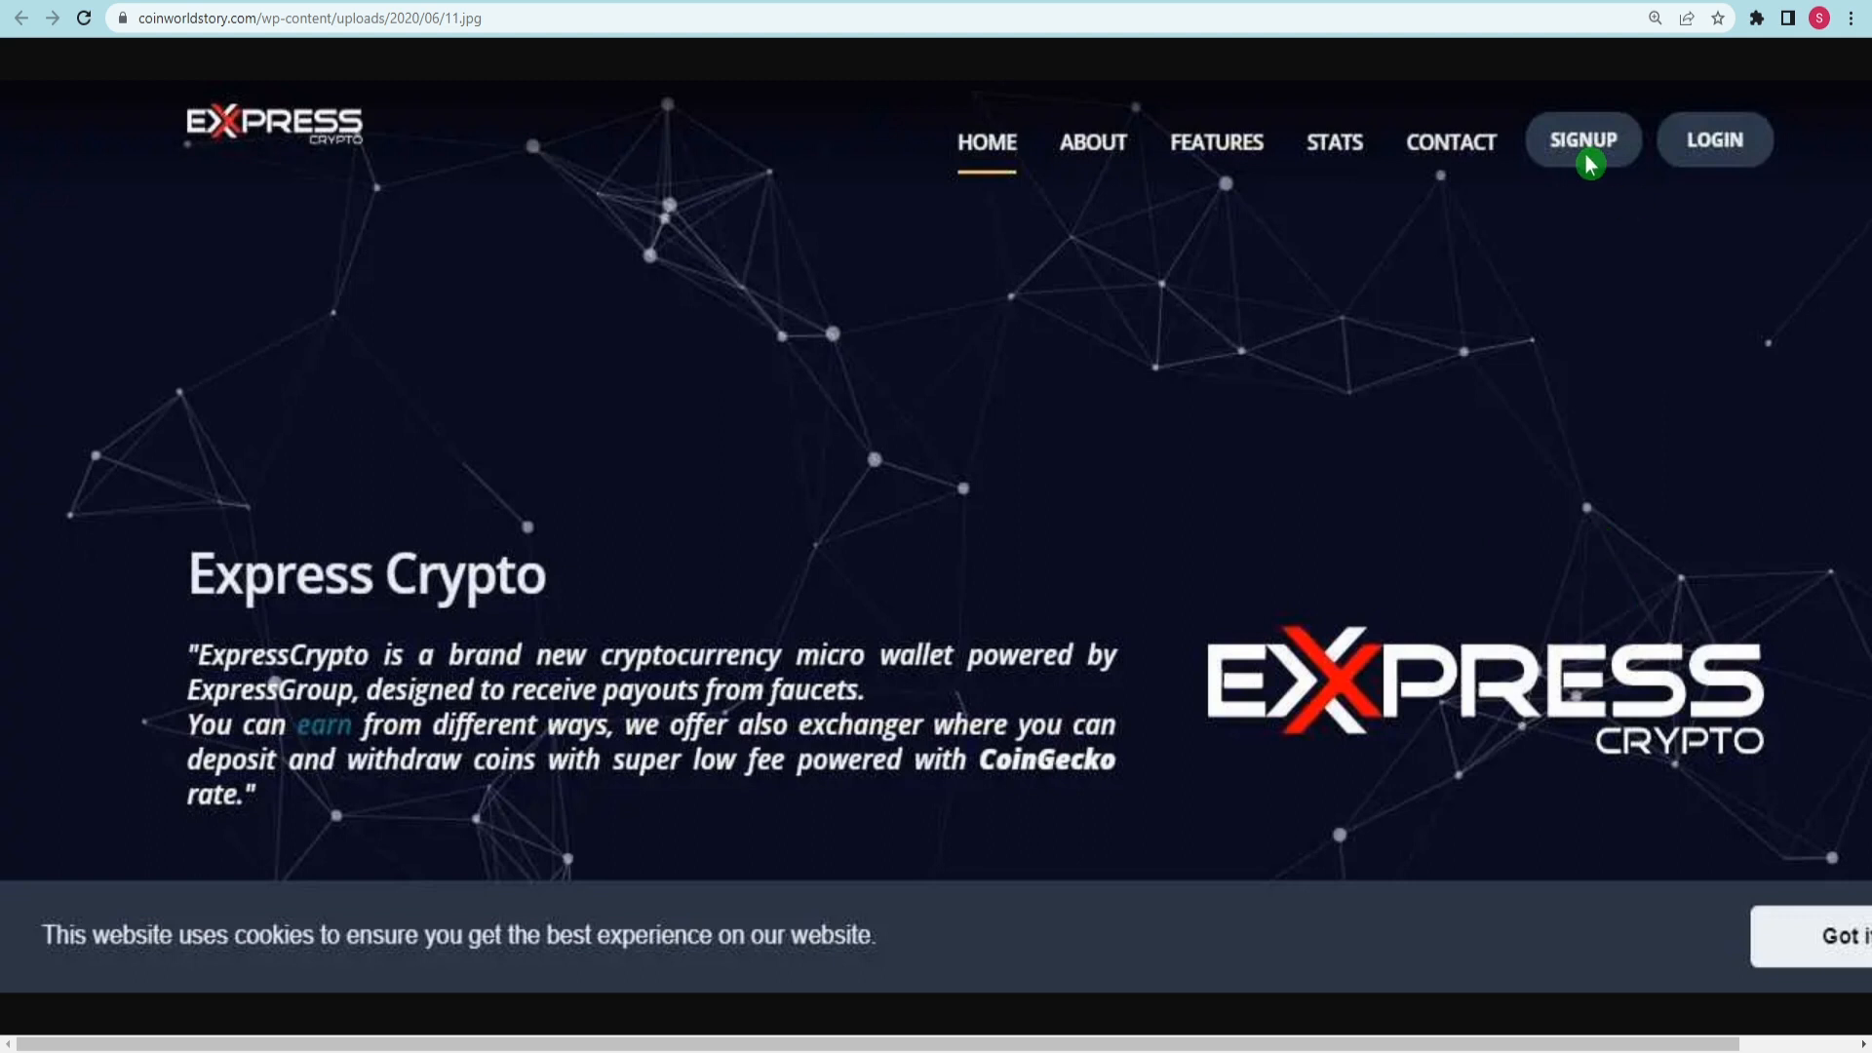
pyautogui.moveTo(1587, 153)
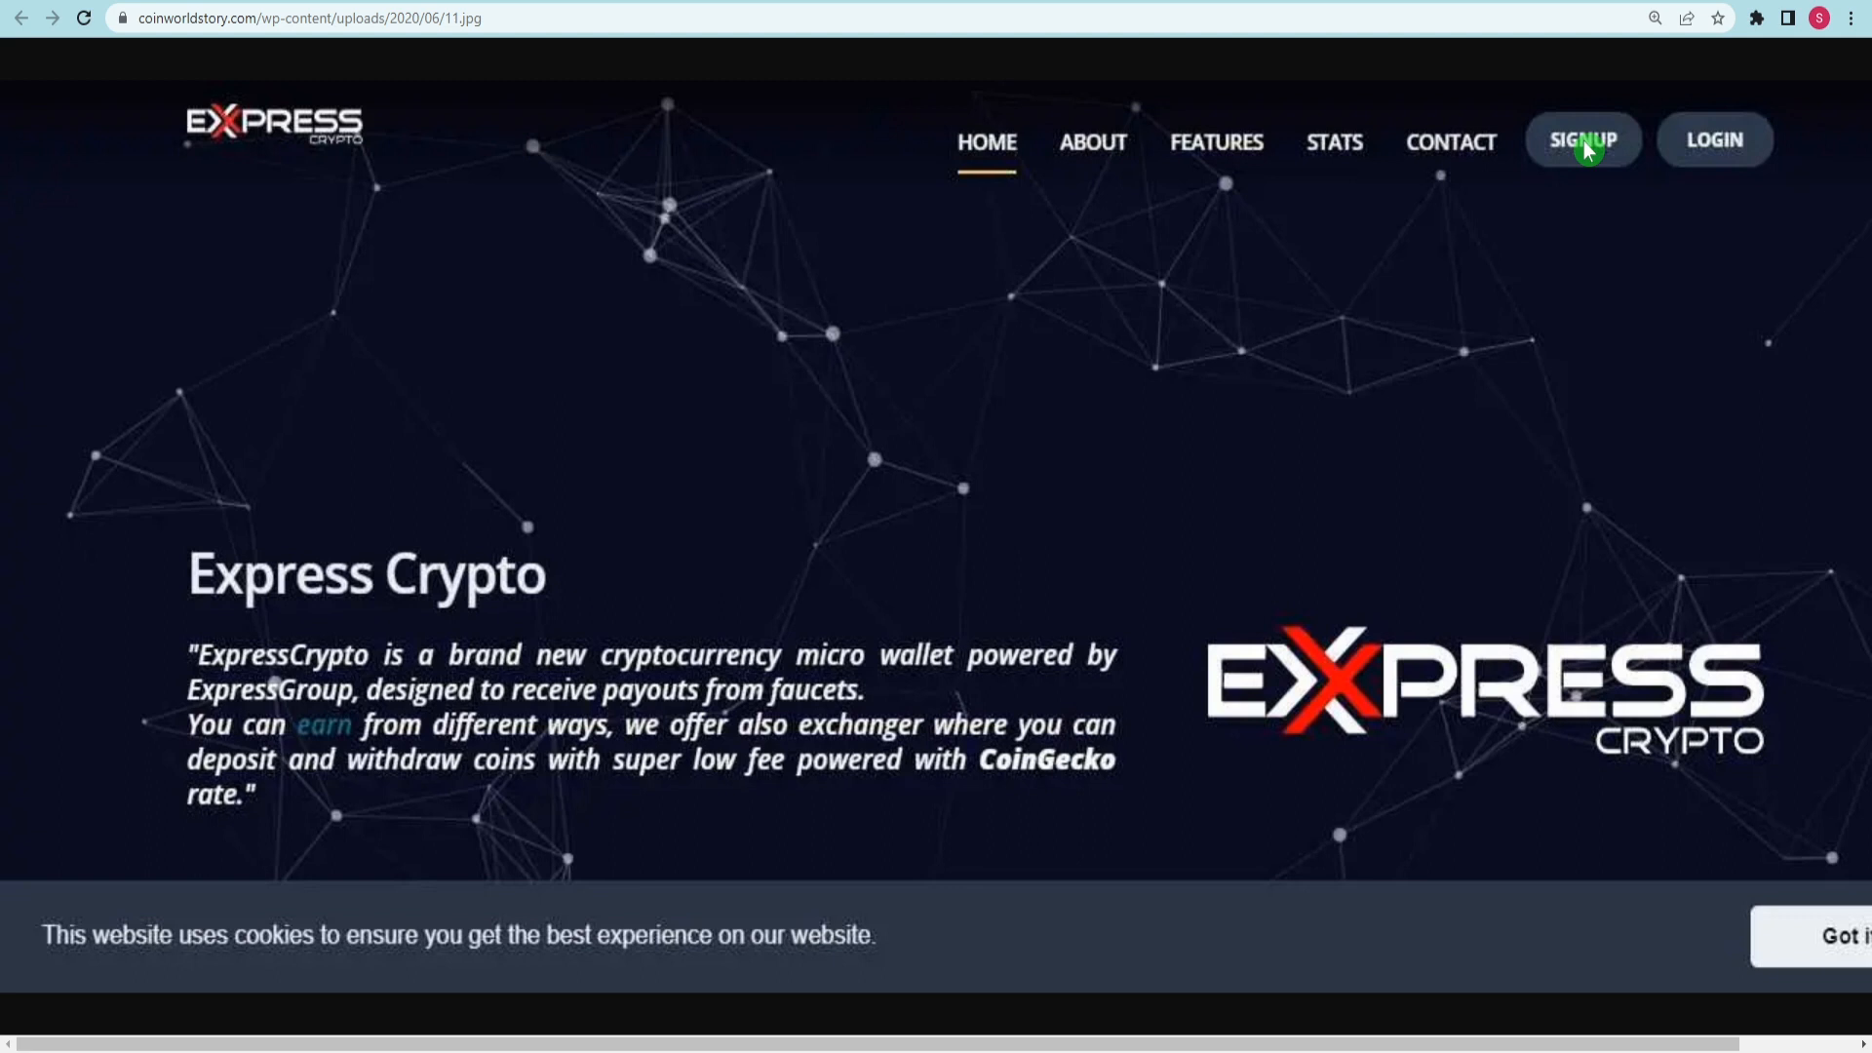
pyautogui.moveTo(1523, 193)
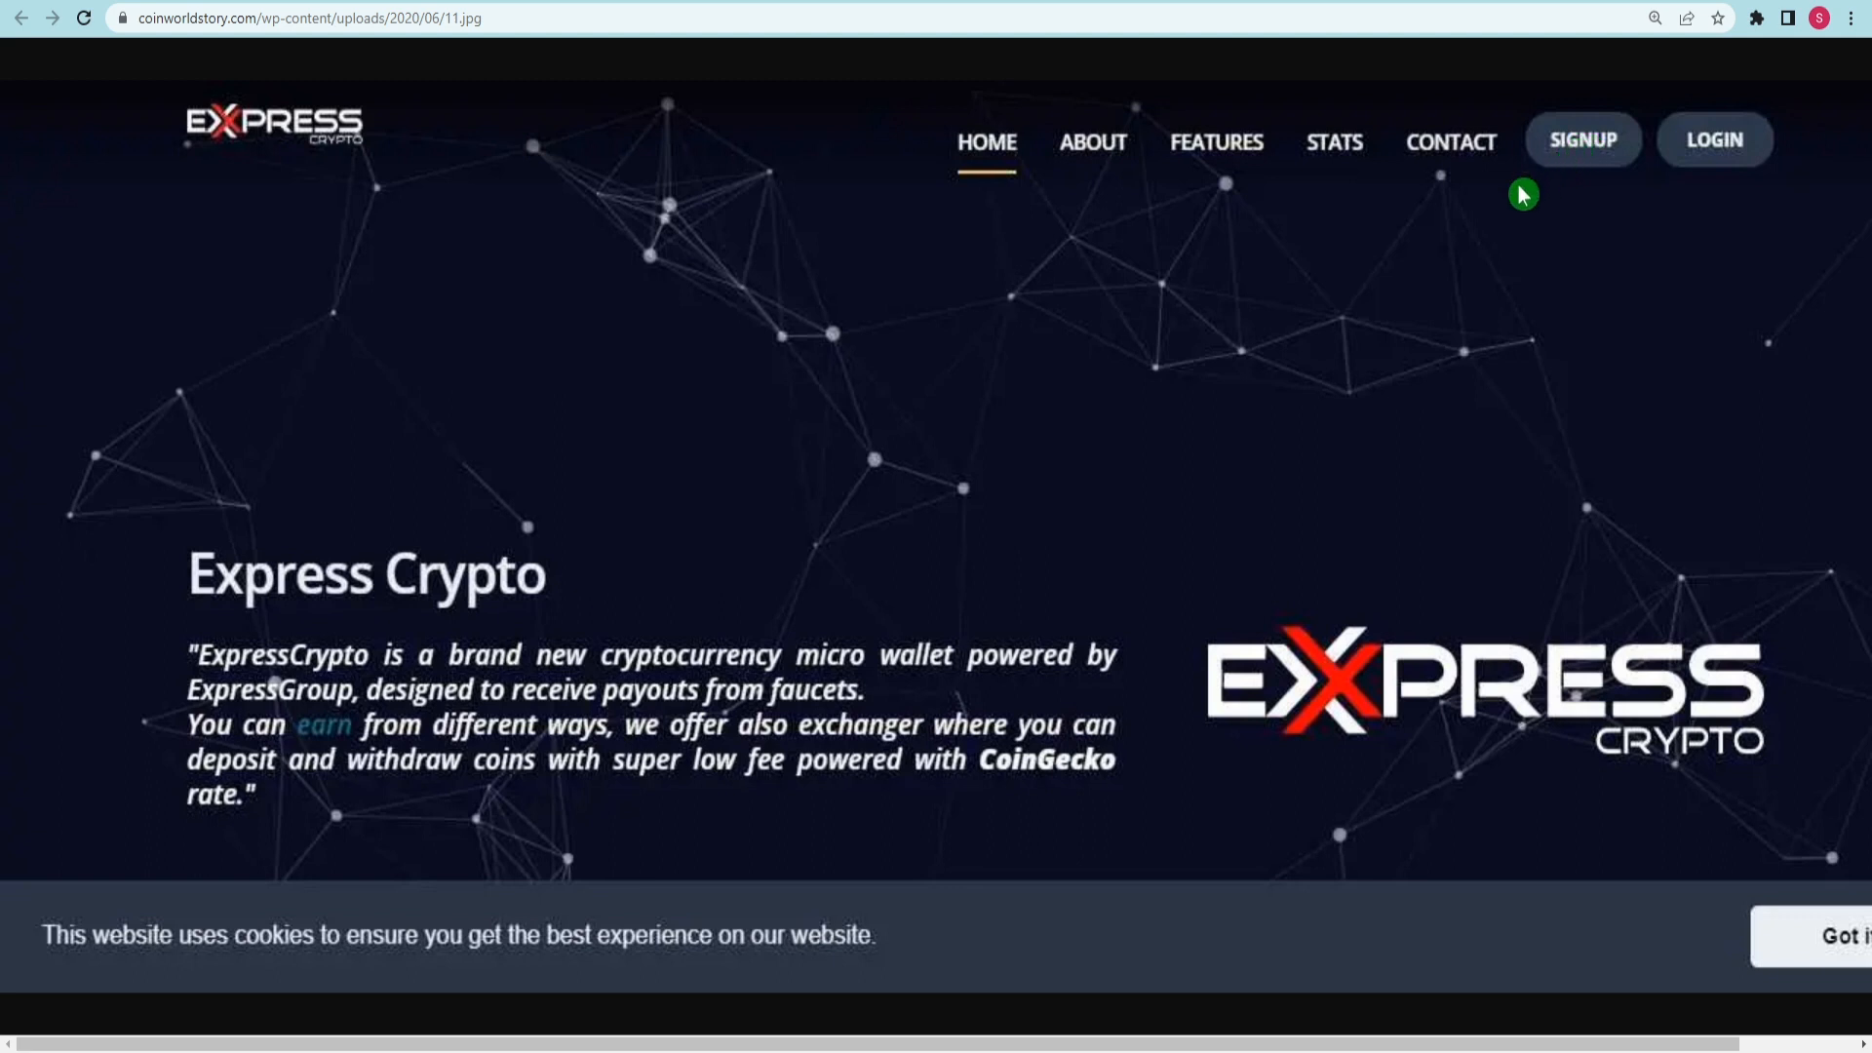
pyautogui.moveTo(1094, 480)
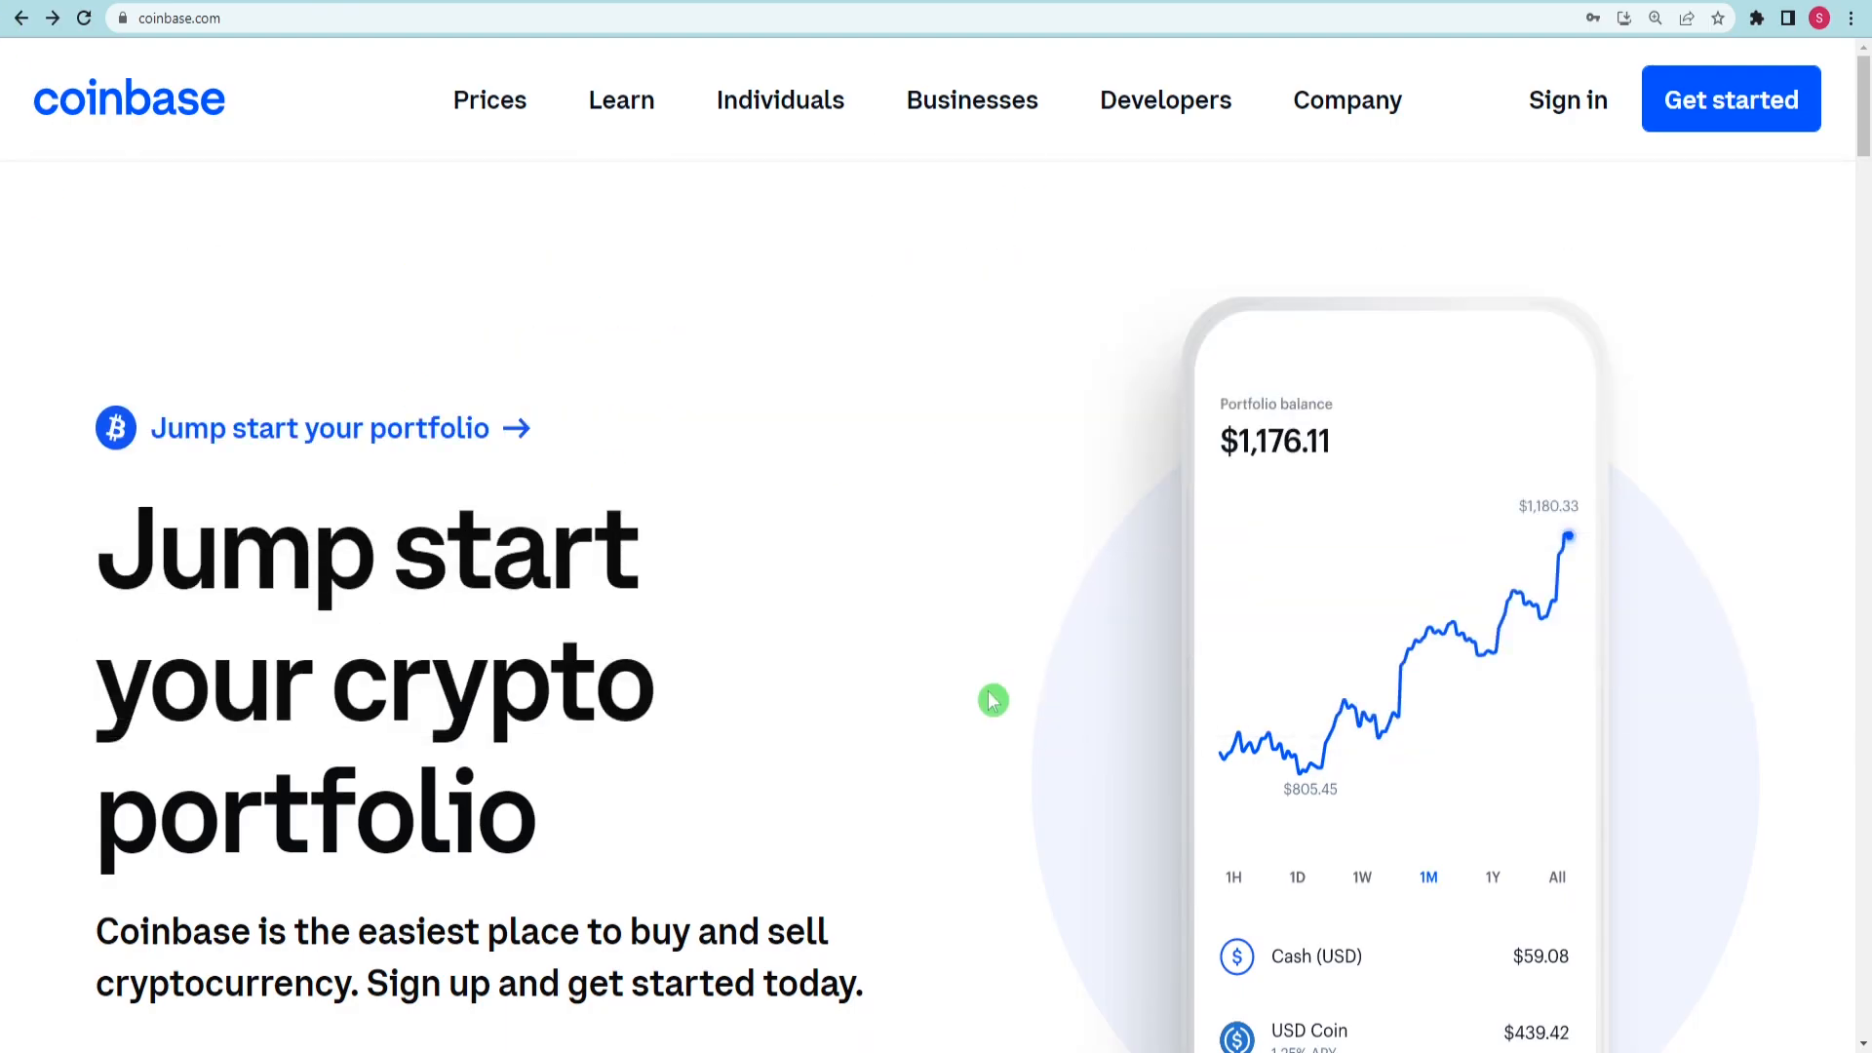
# Go through Coinbase's listed Bitcoin, Ethereum, Cardano and Solana prices
pyautogui.scroll(-3)
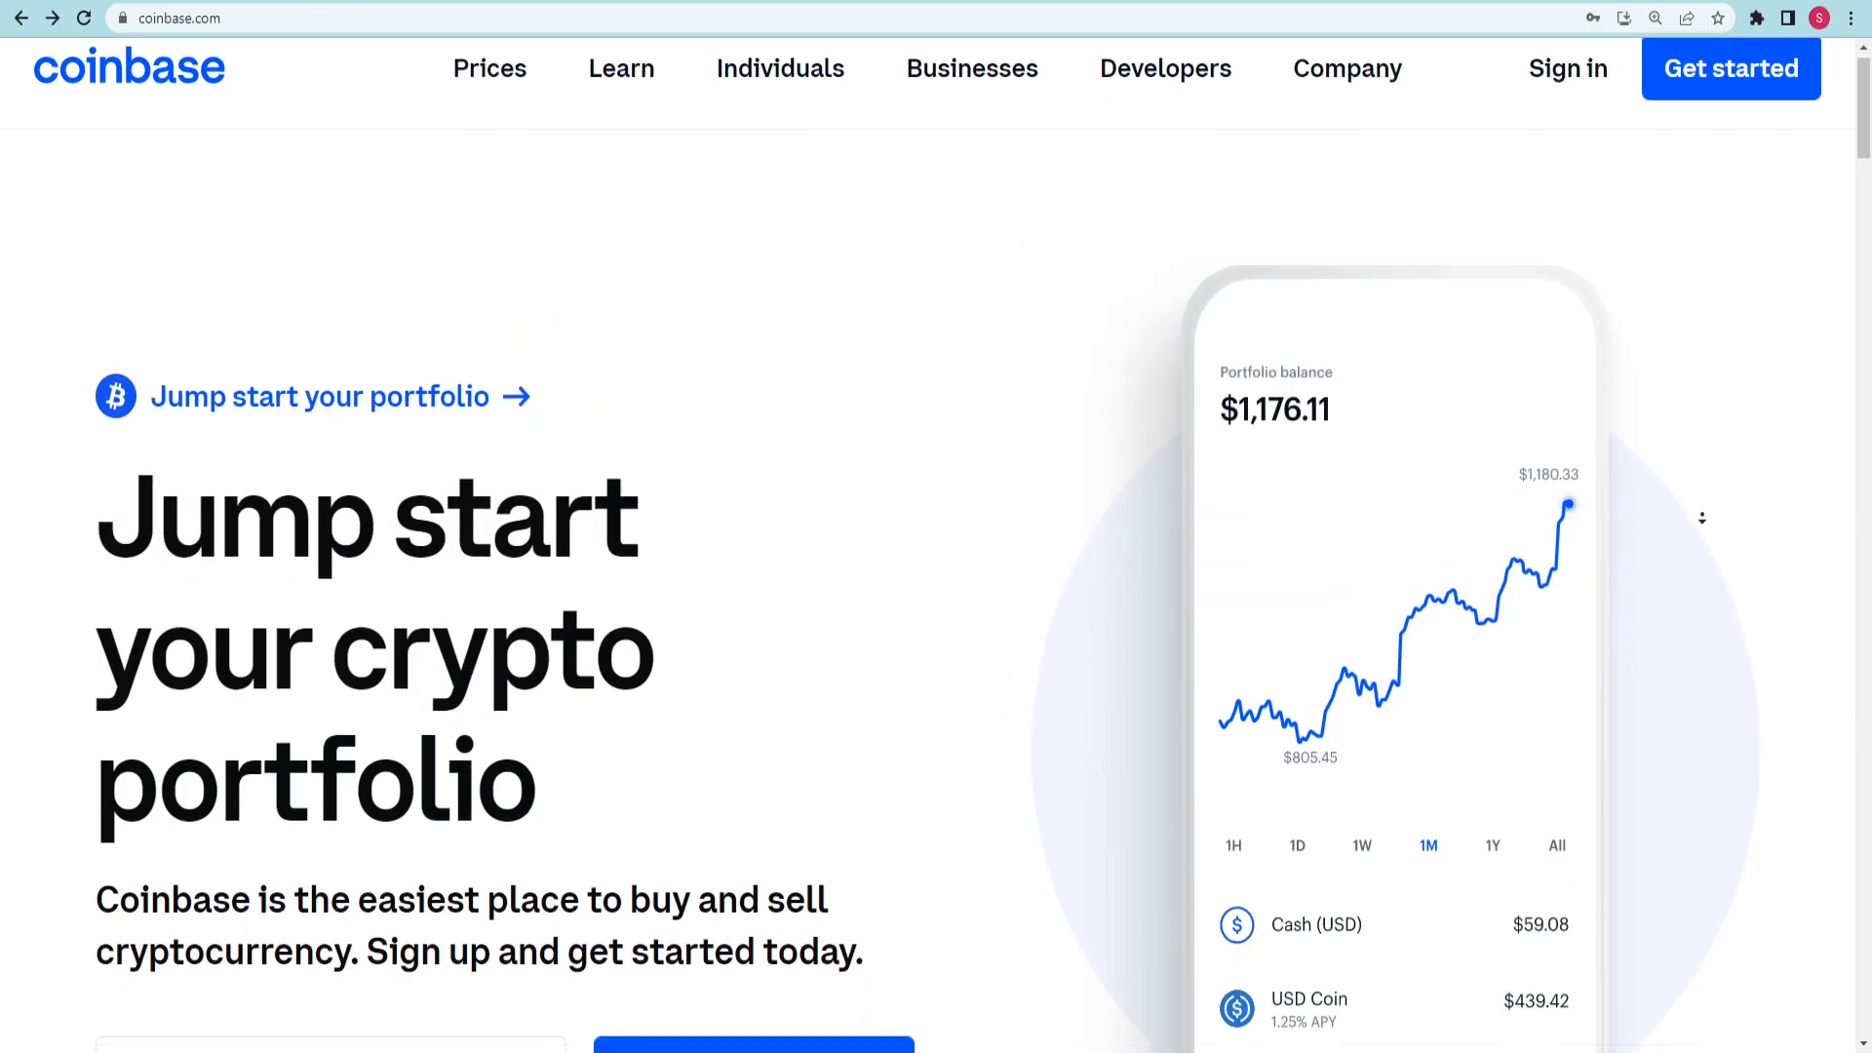
pyautogui.scroll(-3)
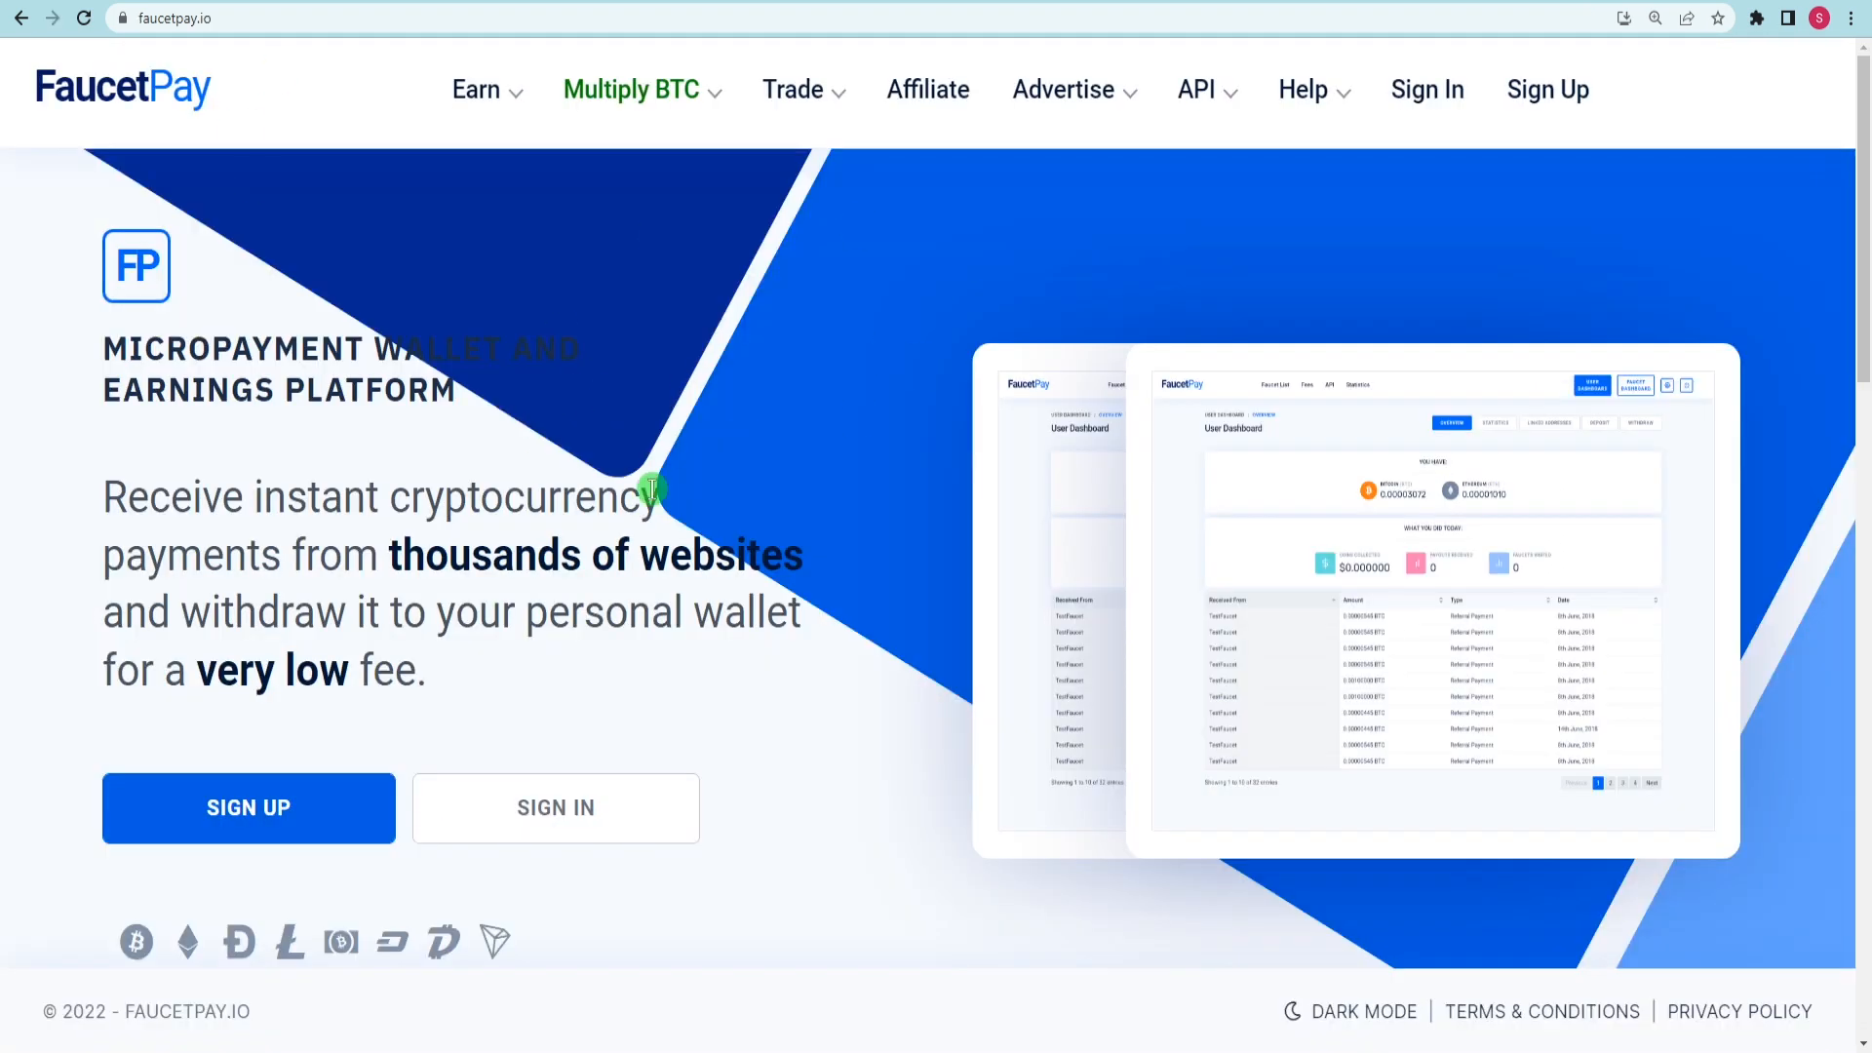
pyautogui.moveTo(828, 381)
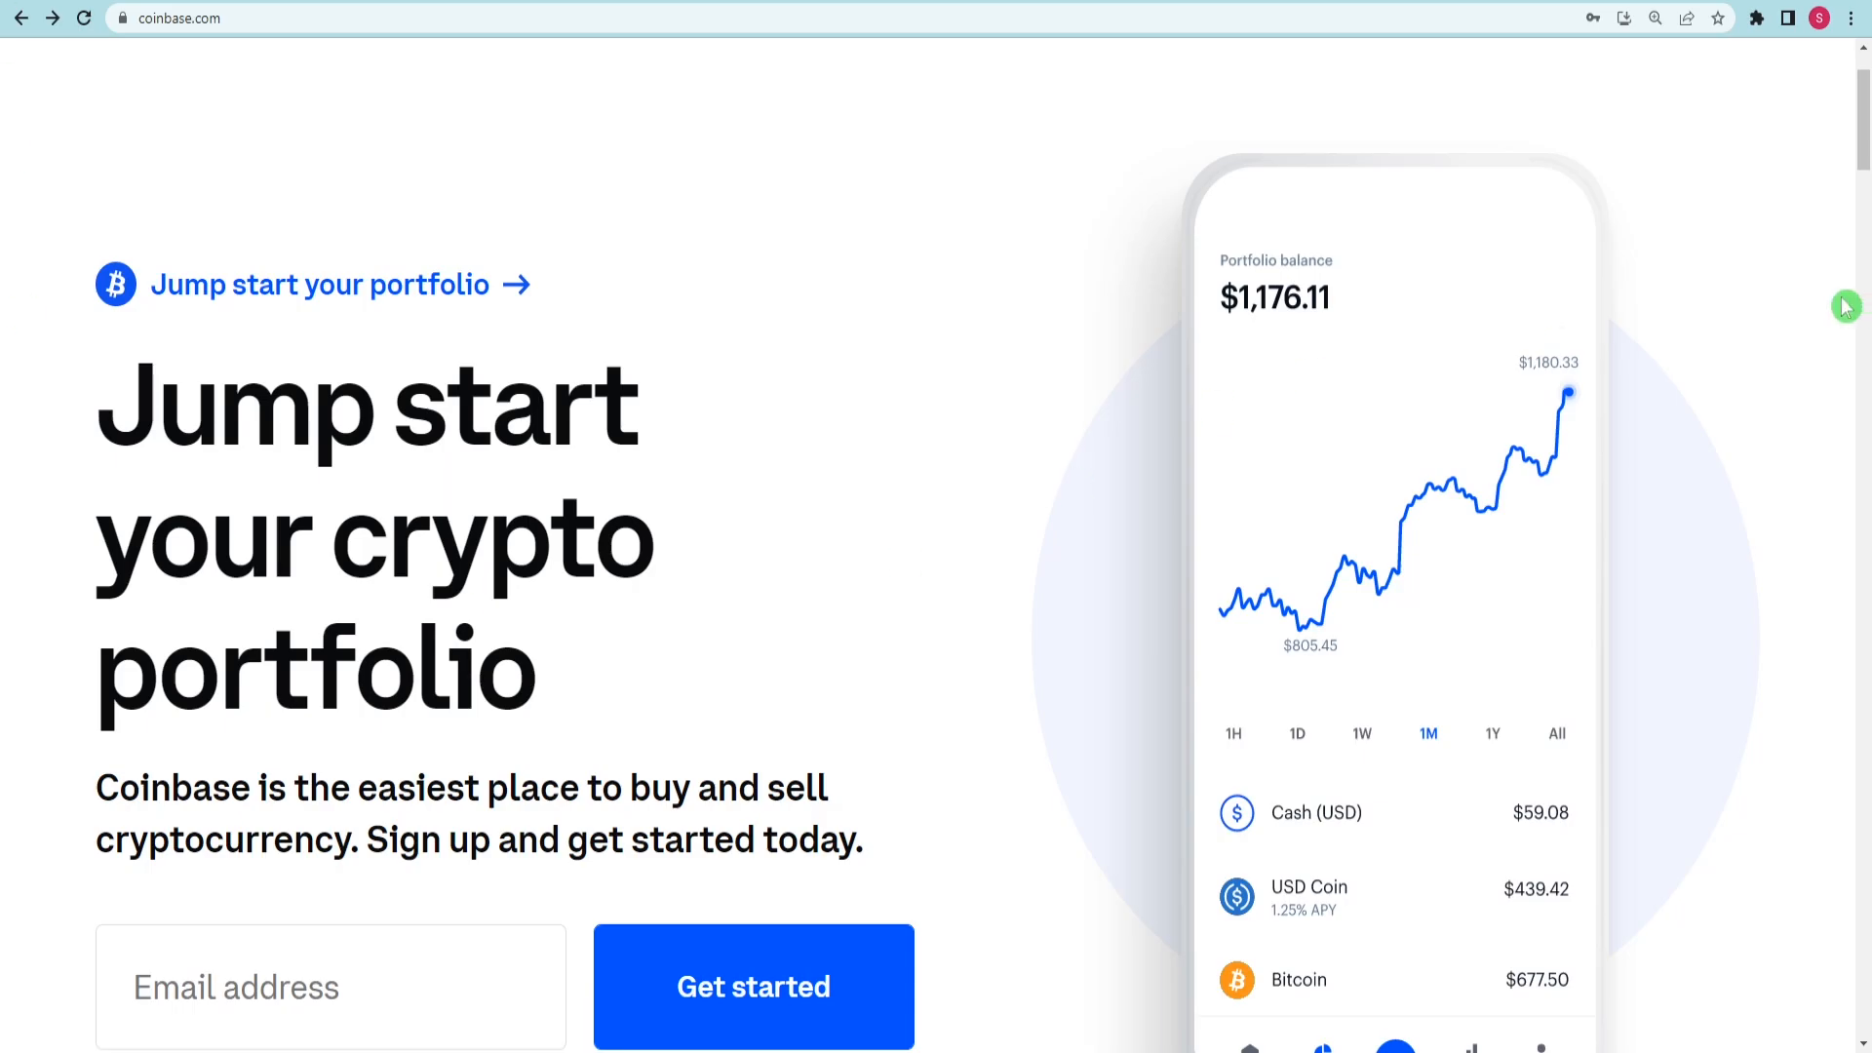
pyautogui.scroll(-3)
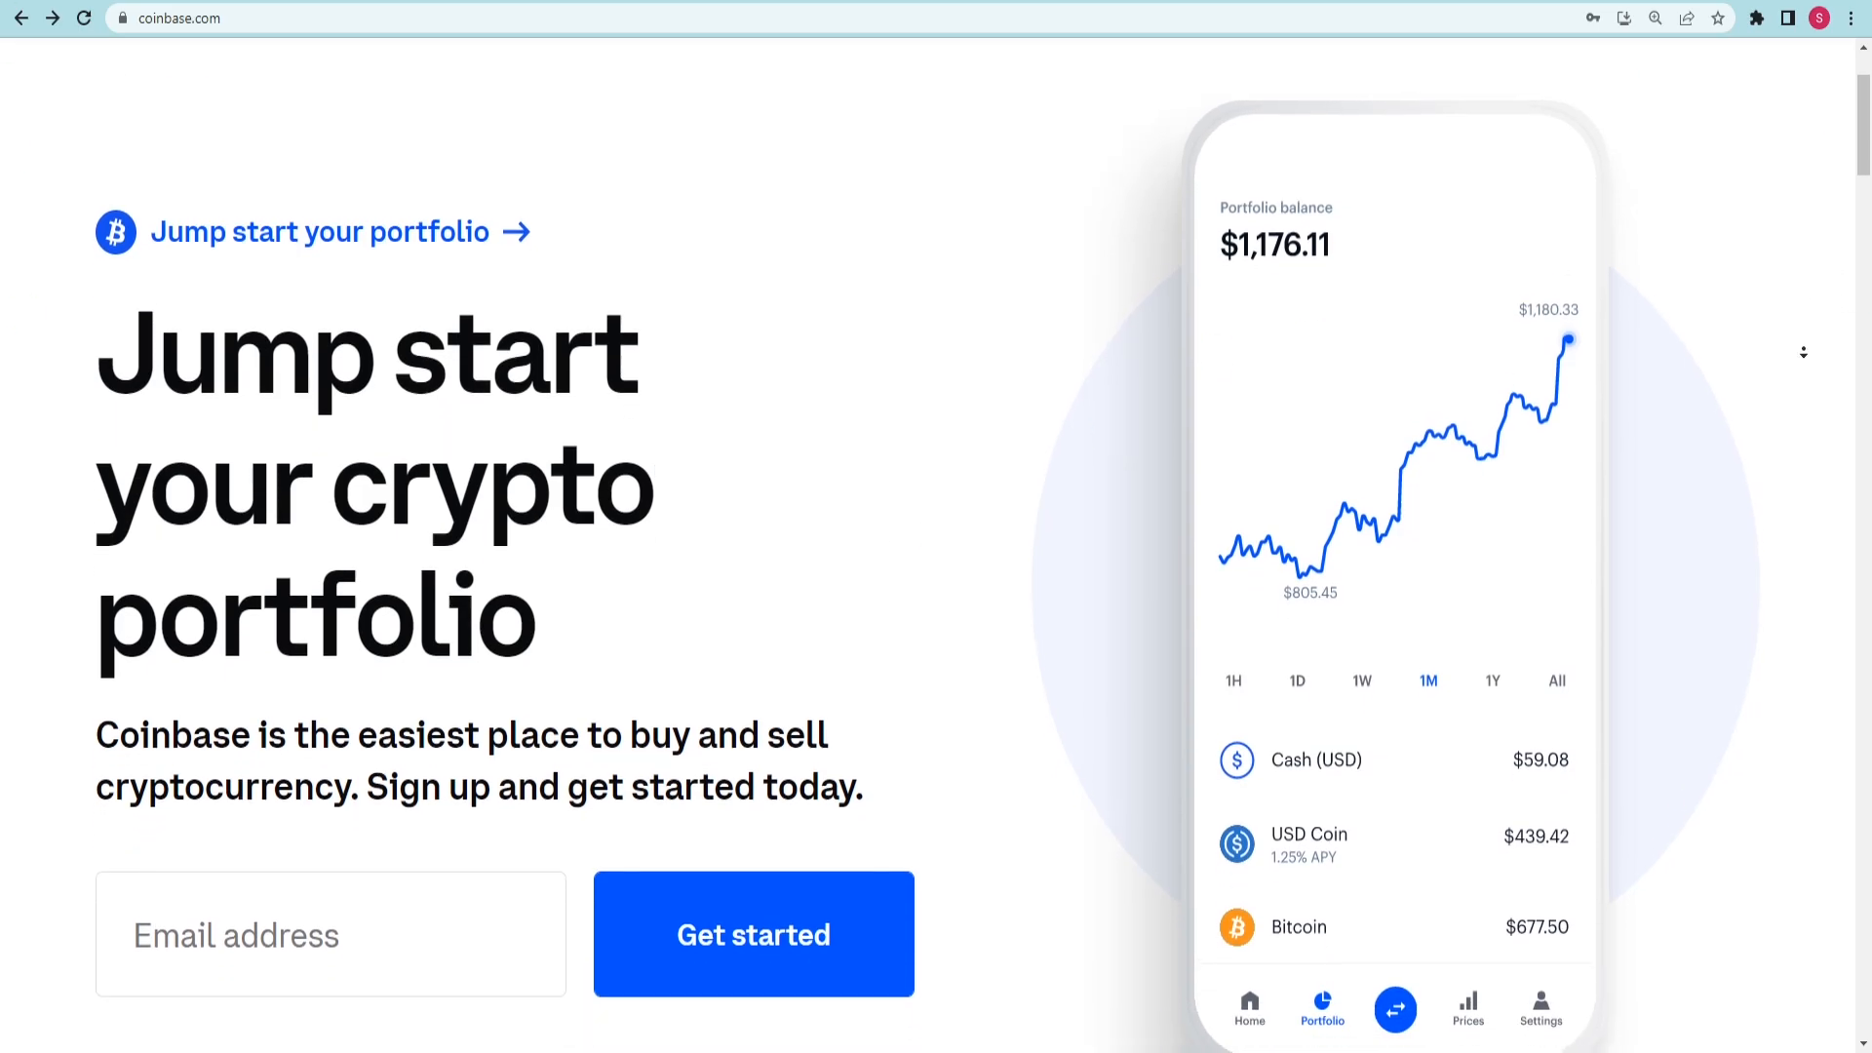
pyautogui.scroll(-3)
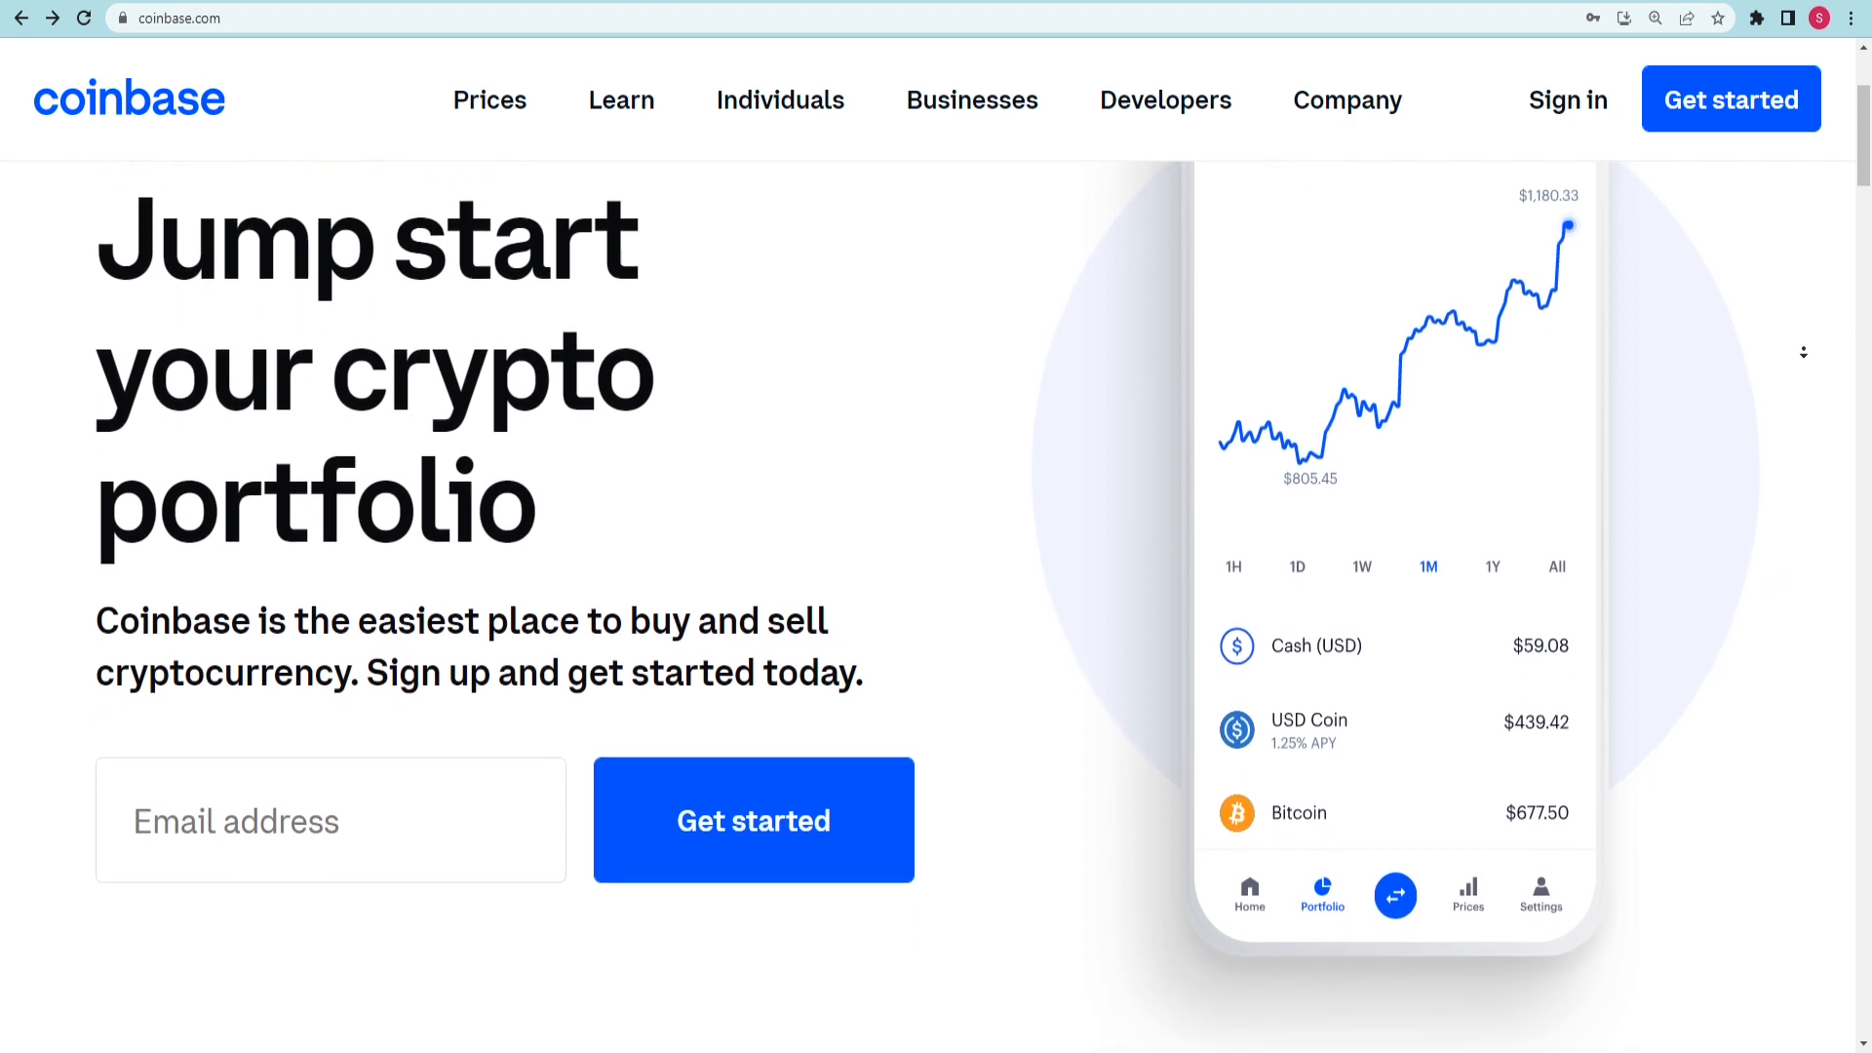
pyautogui.scroll(-3)
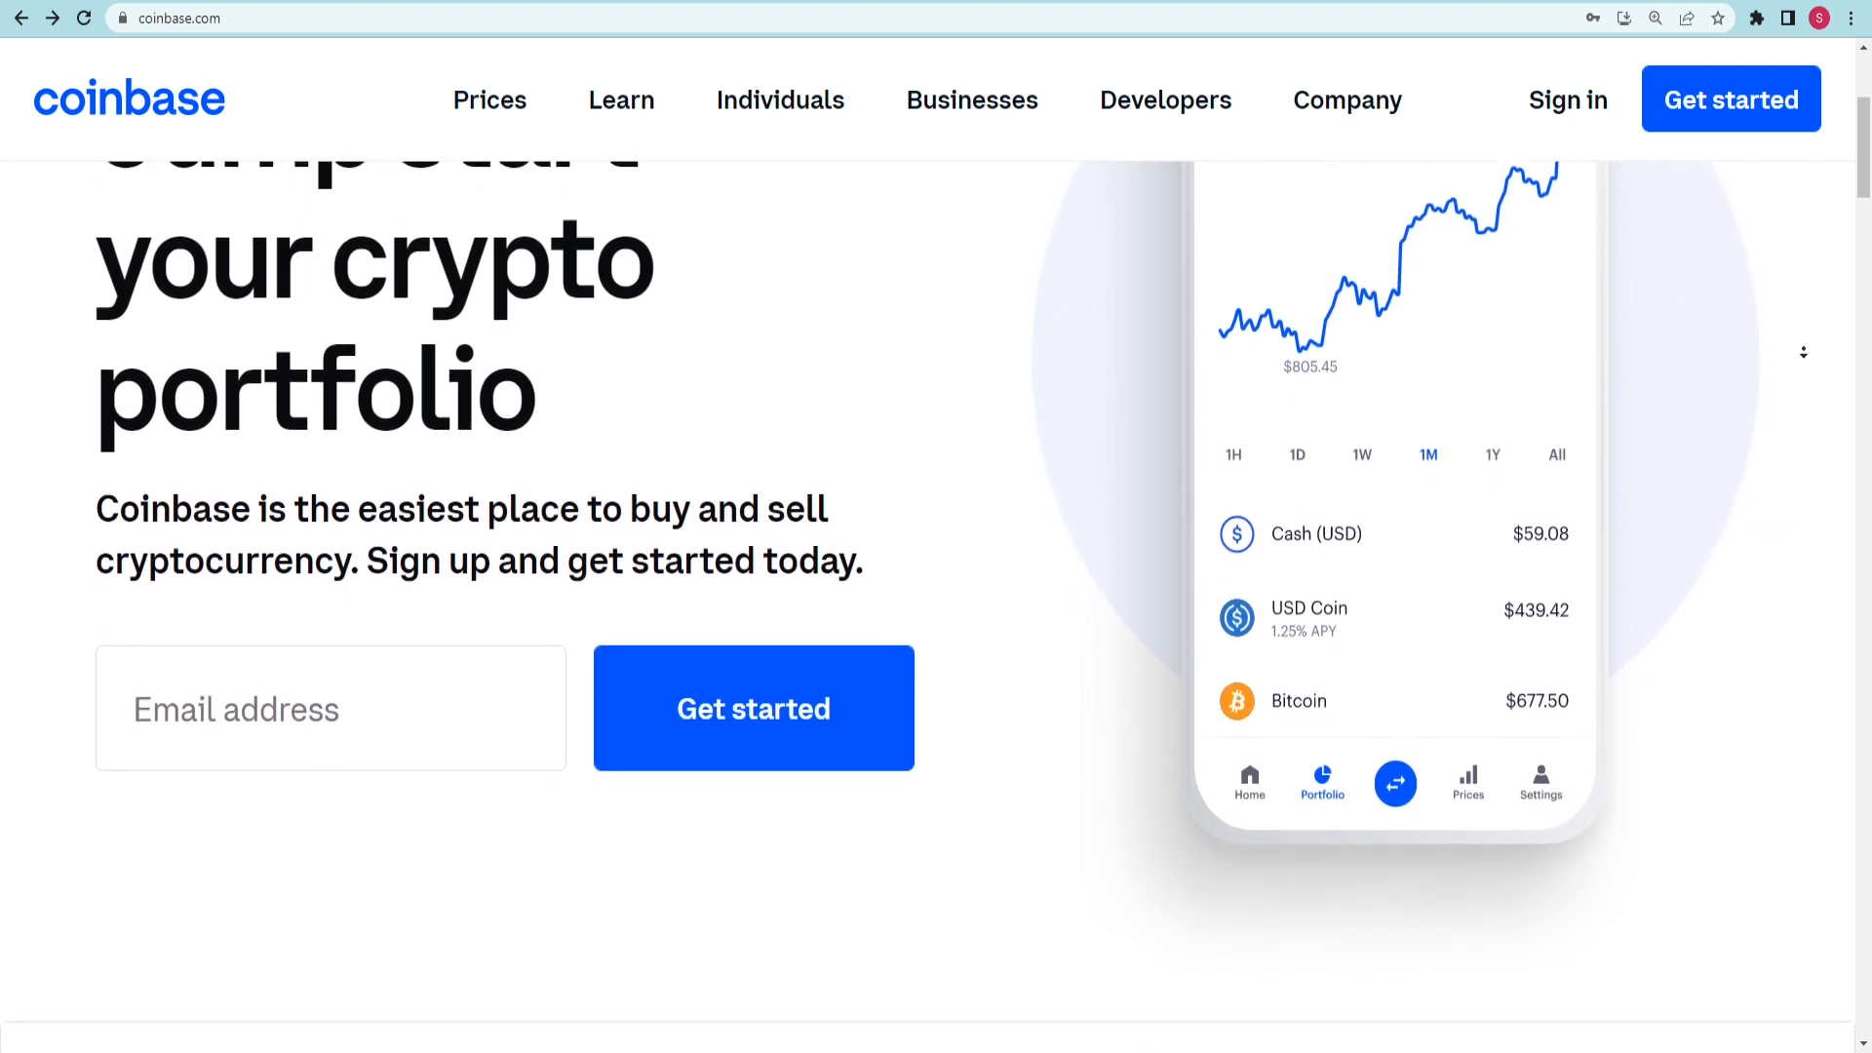
pyautogui.scroll(-3)
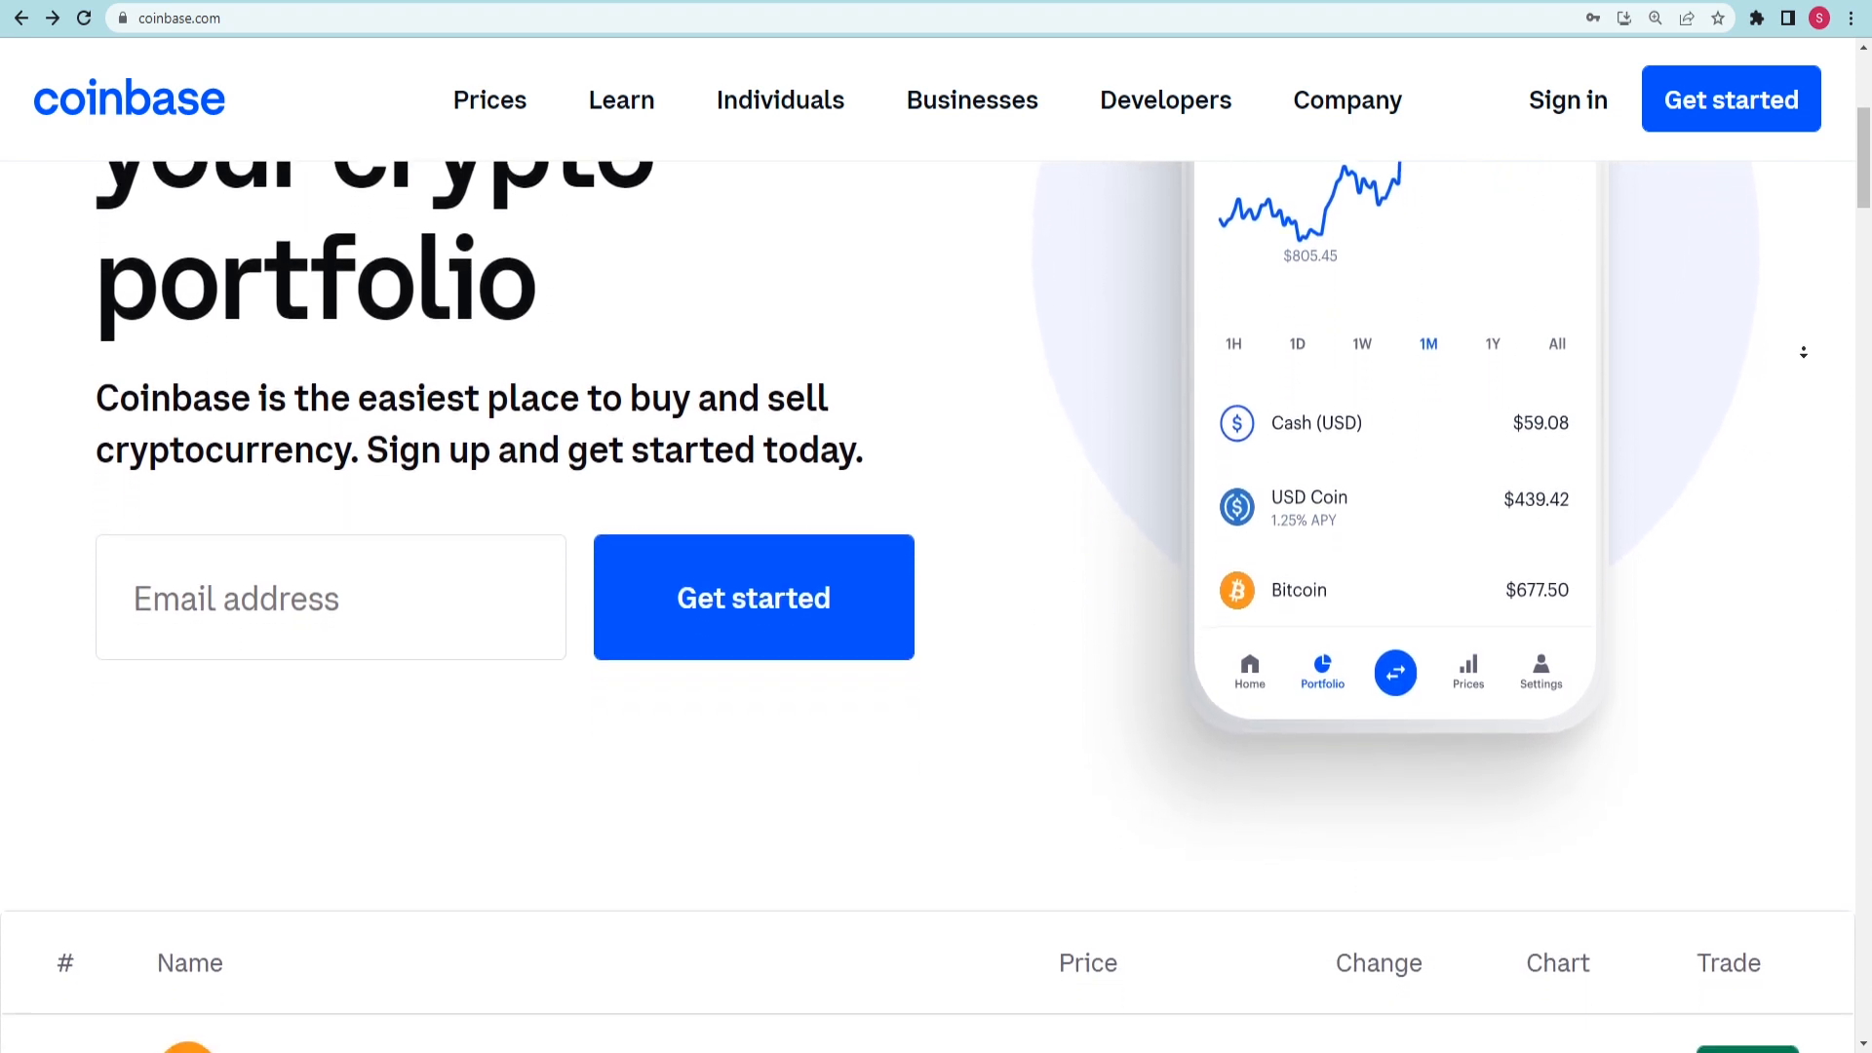
pyautogui.scroll(-3)
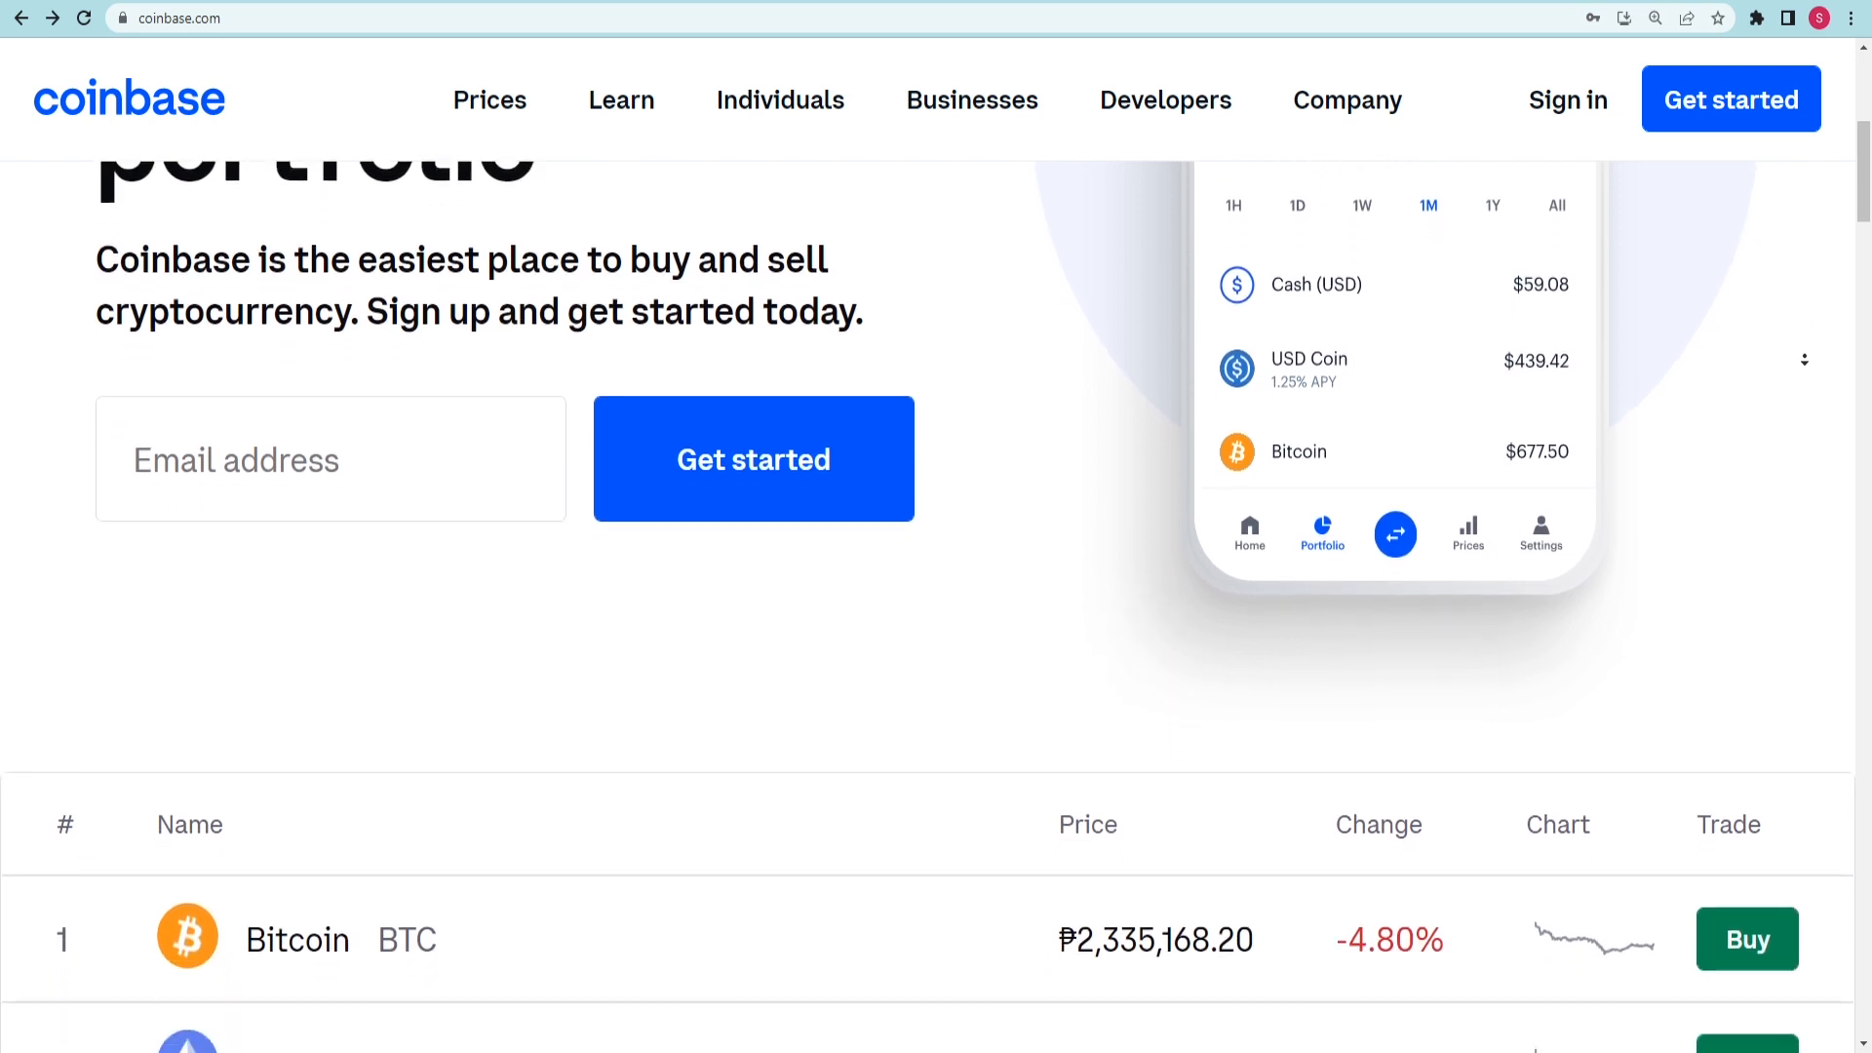
pyautogui.scroll(-3)
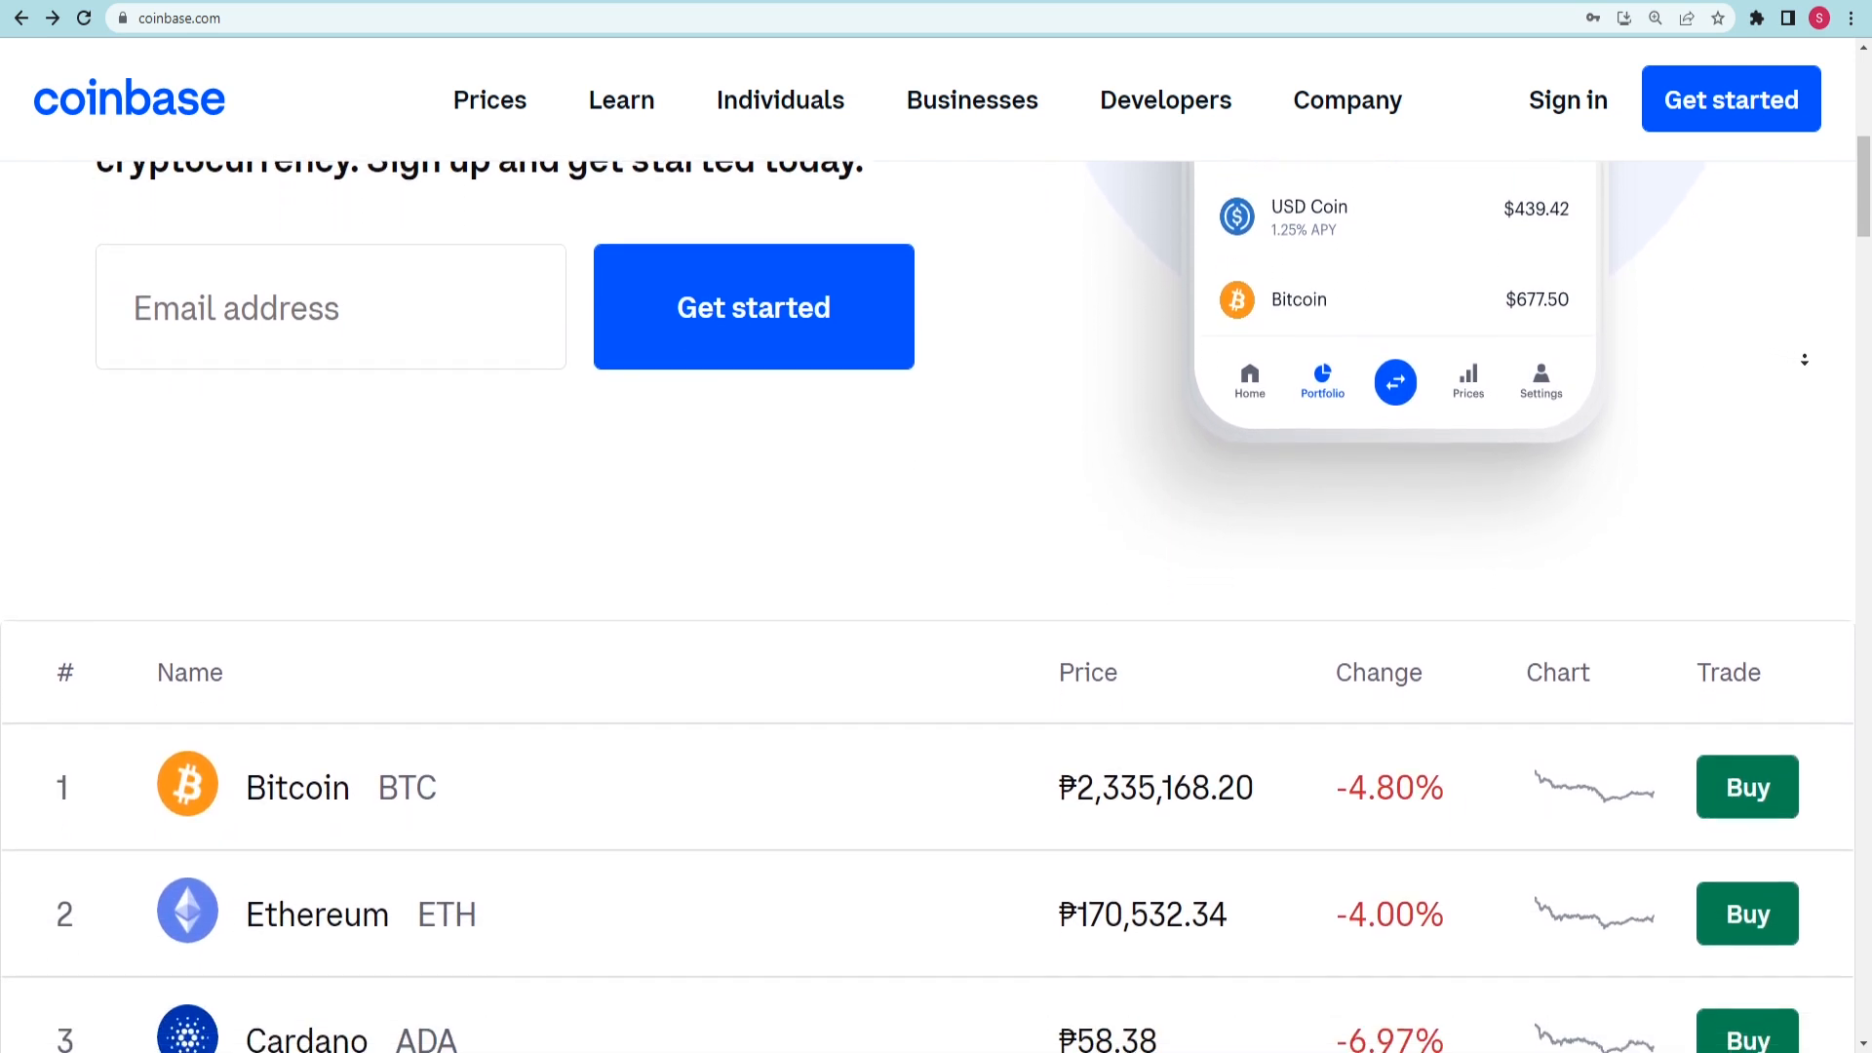
pyautogui.scroll(-3)
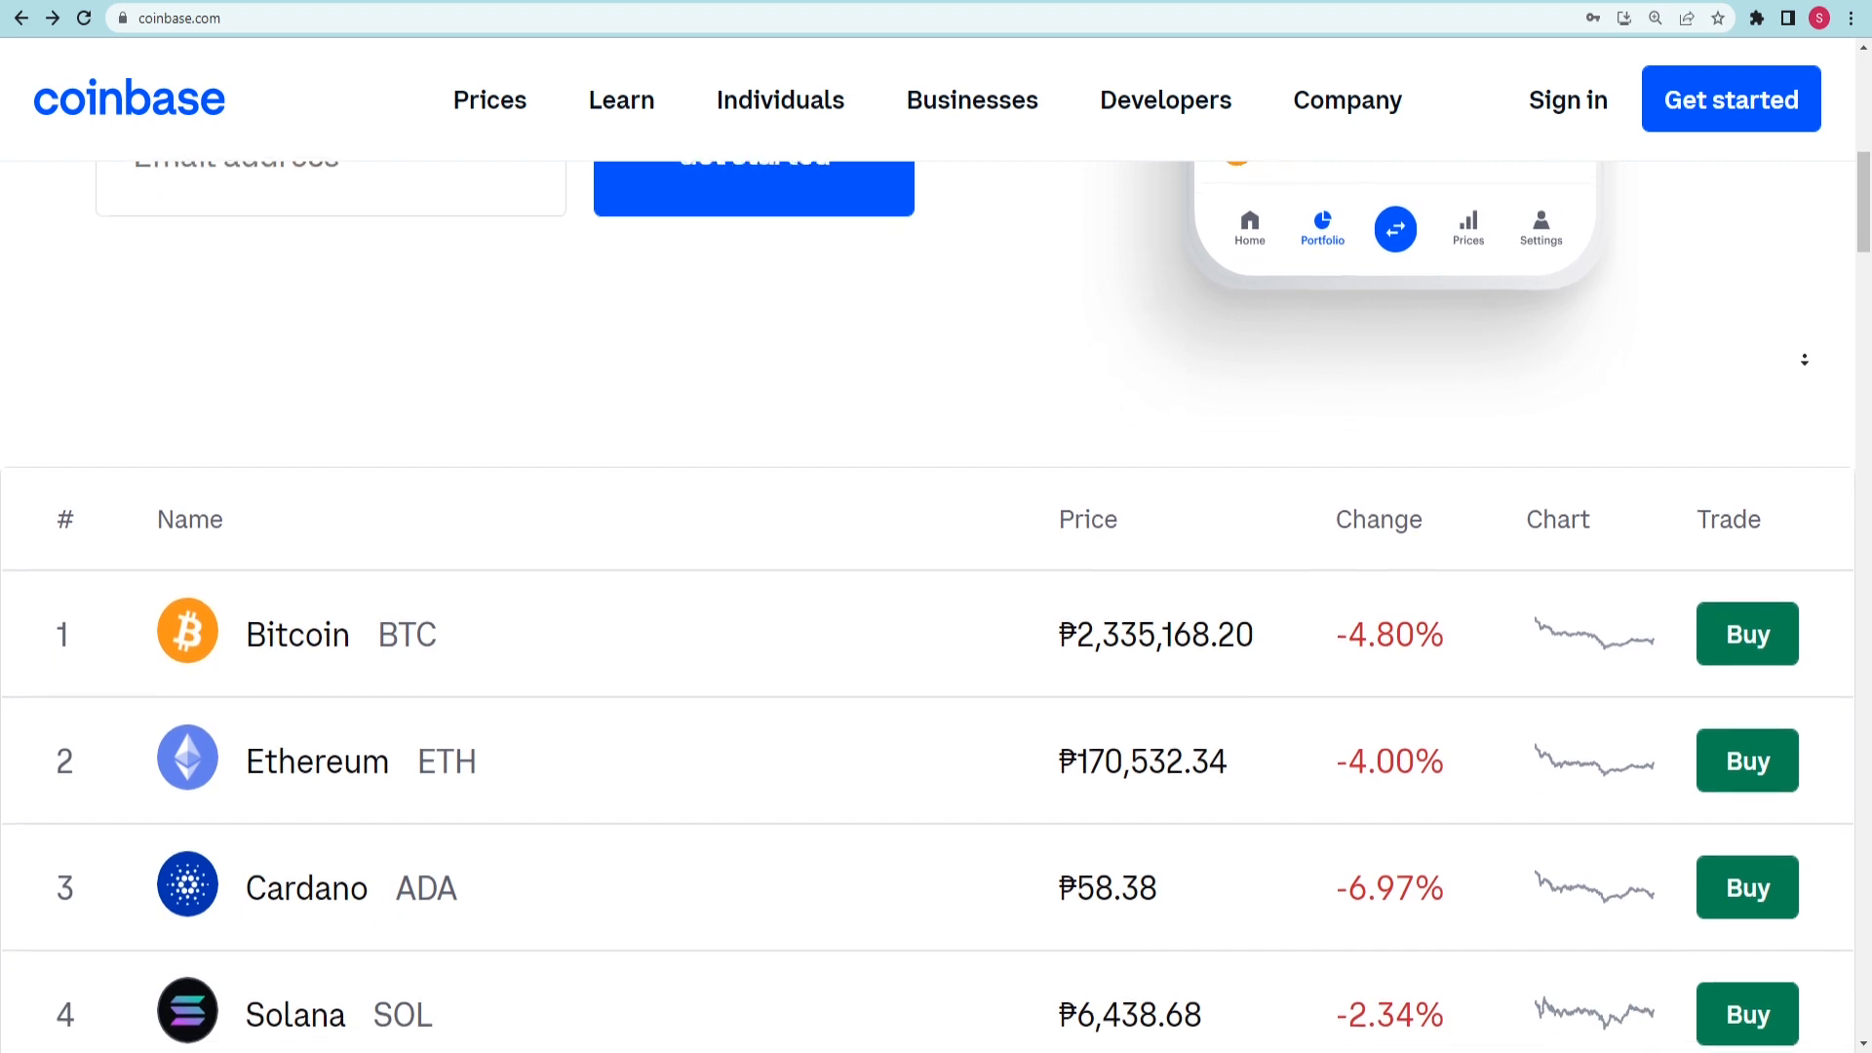
pyautogui.scroll(-3)
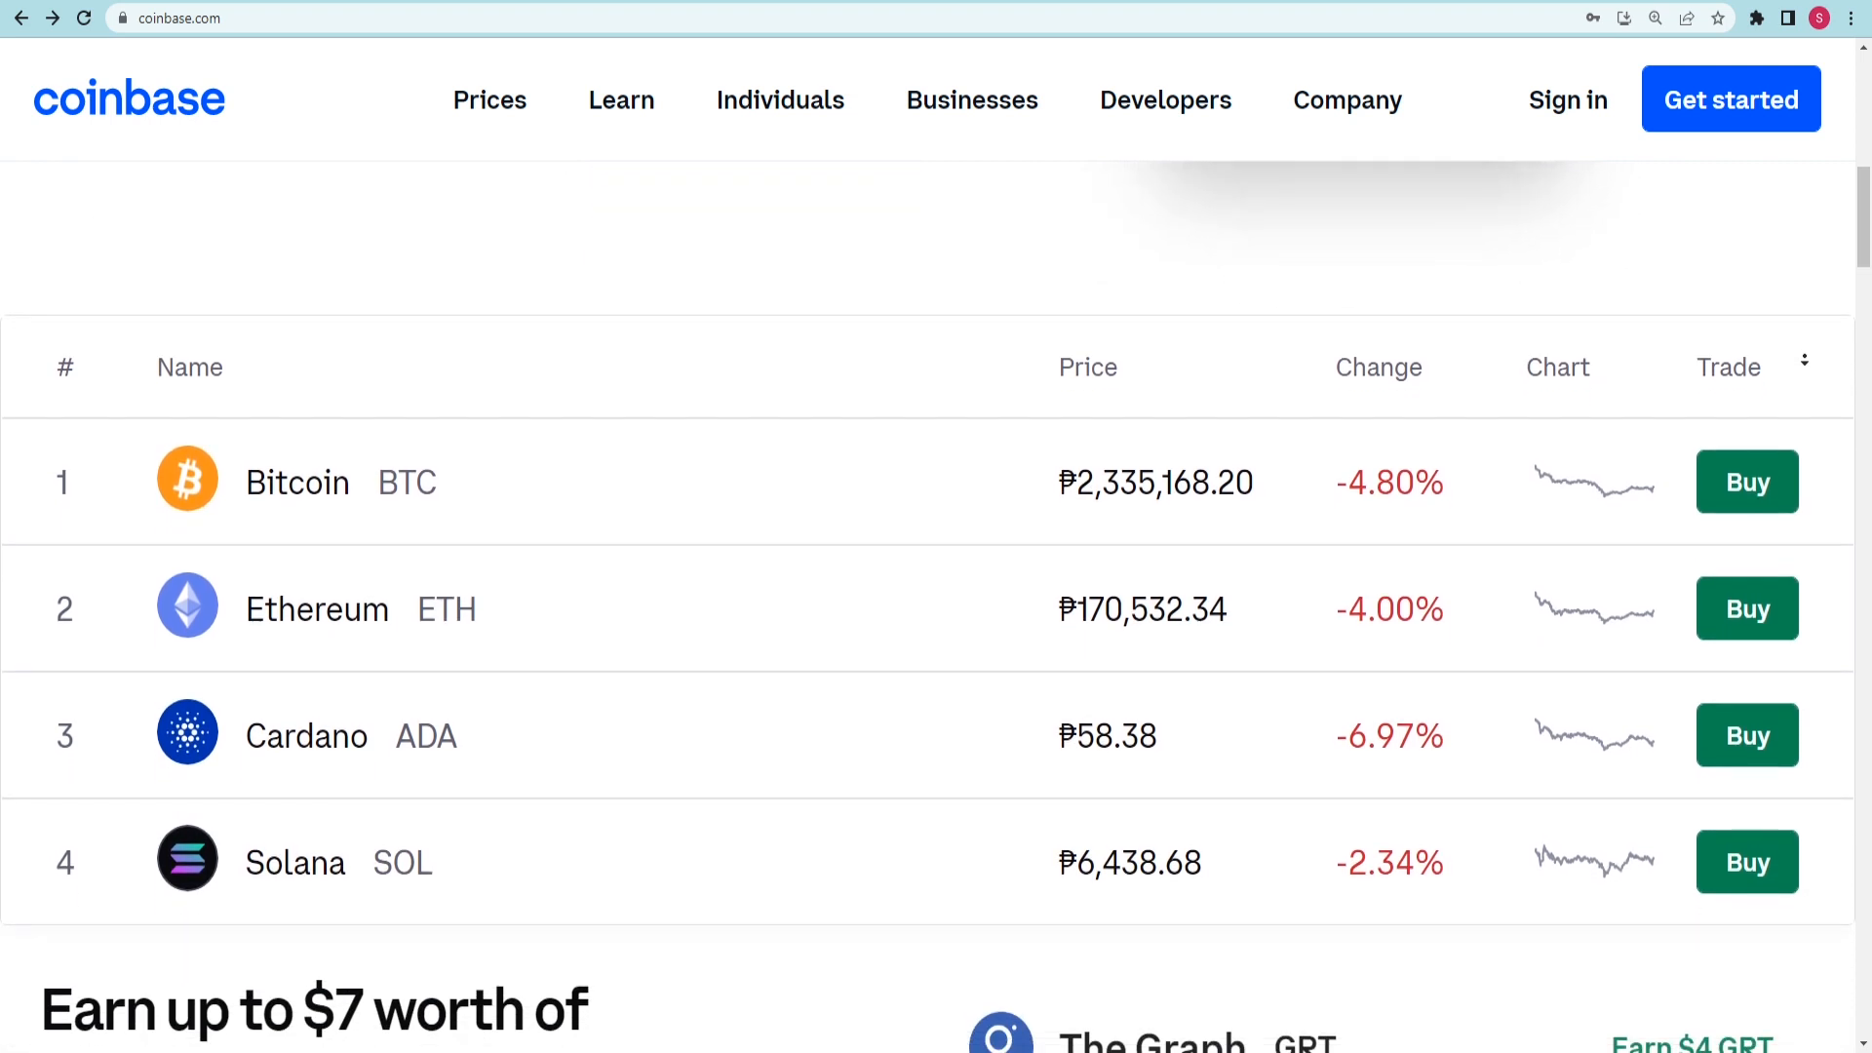
pyautogui.scroll(-3)
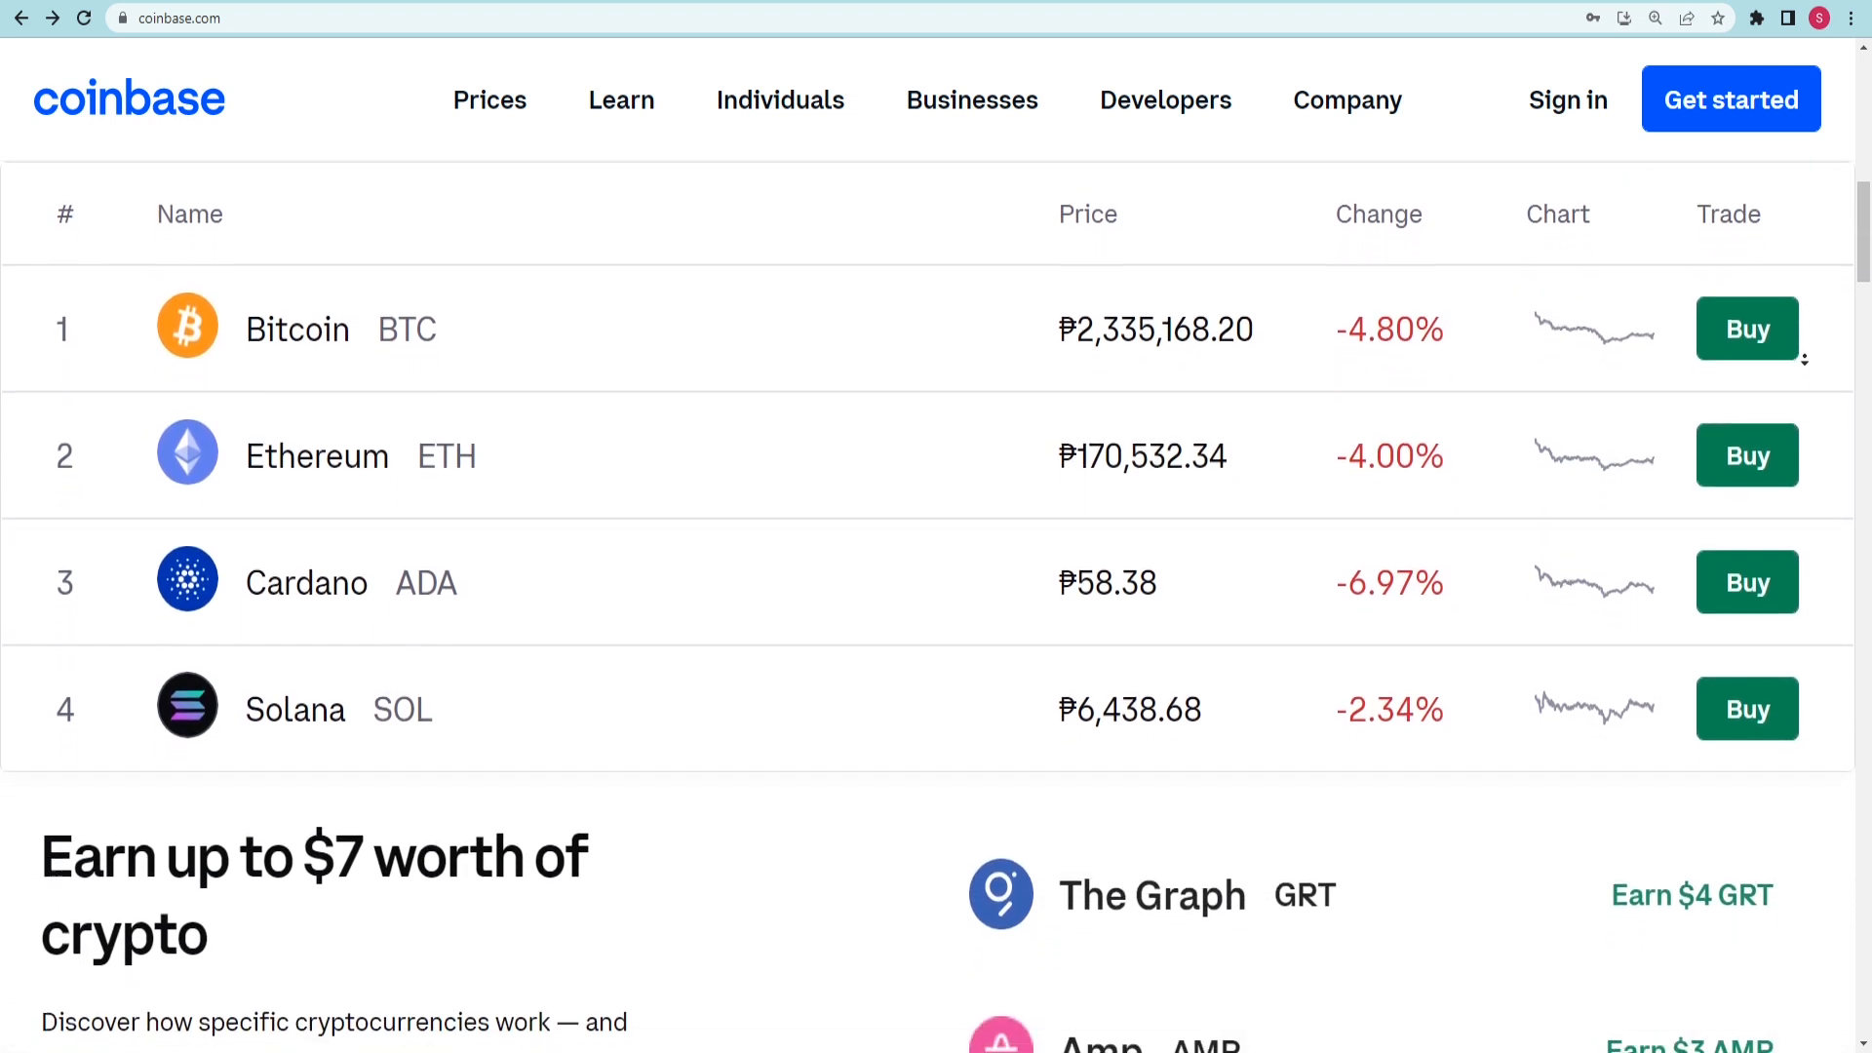
pyautogui.scroll(-3)
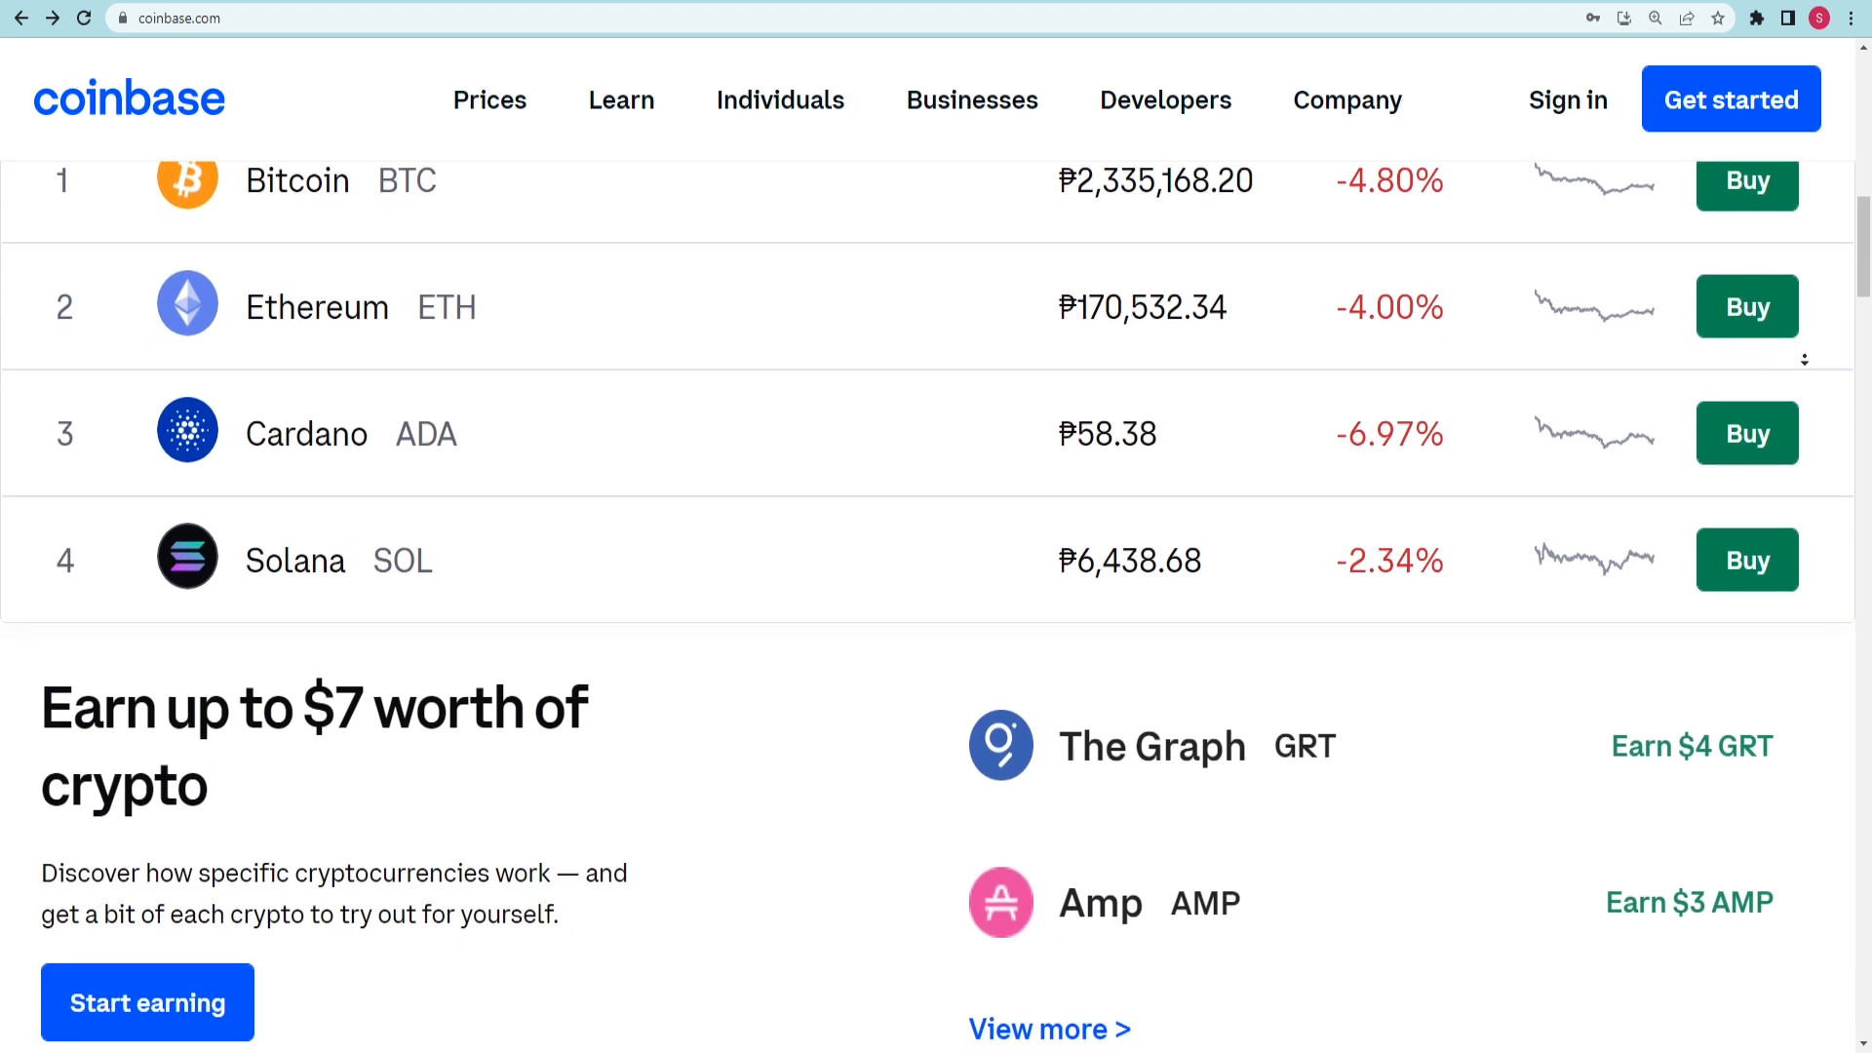
# Load faucetpay.io and go through its homepage
pyautogui.write('faucetpay.io')
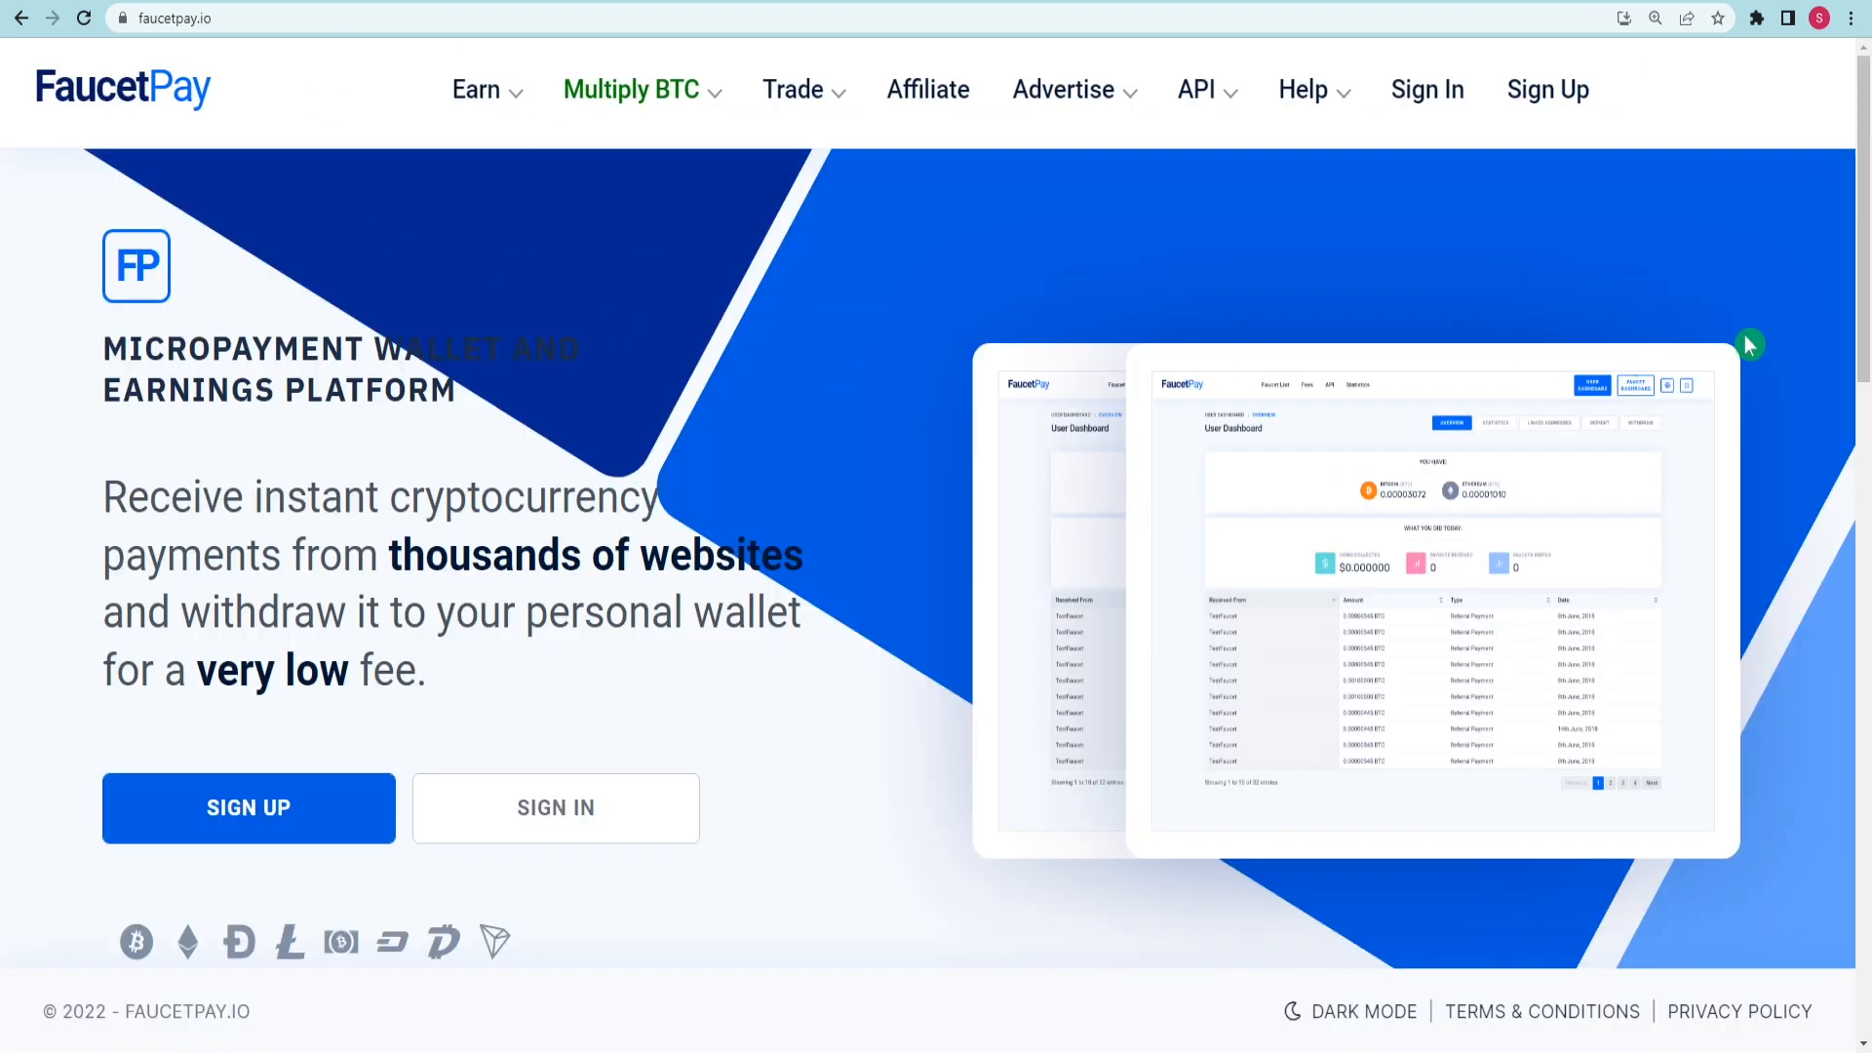
pyautogui.scroll(-3)
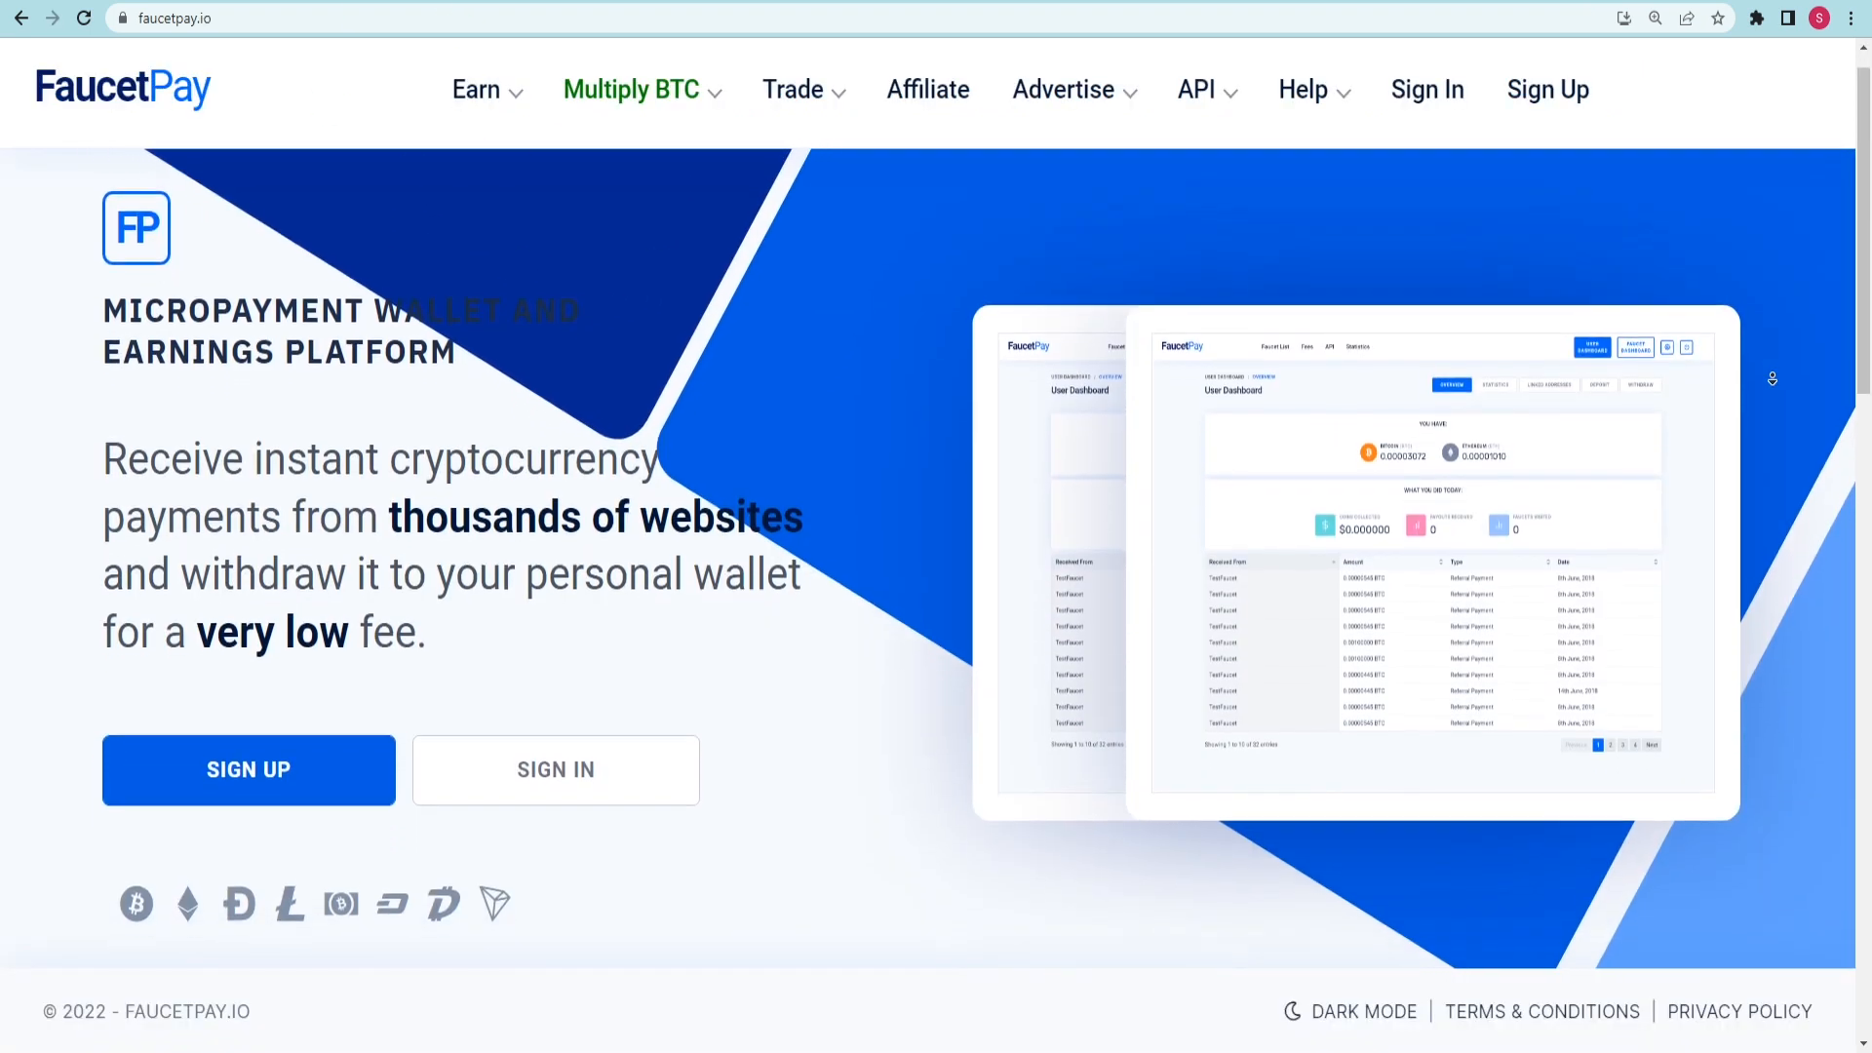
pyautogui.scroll(-3)
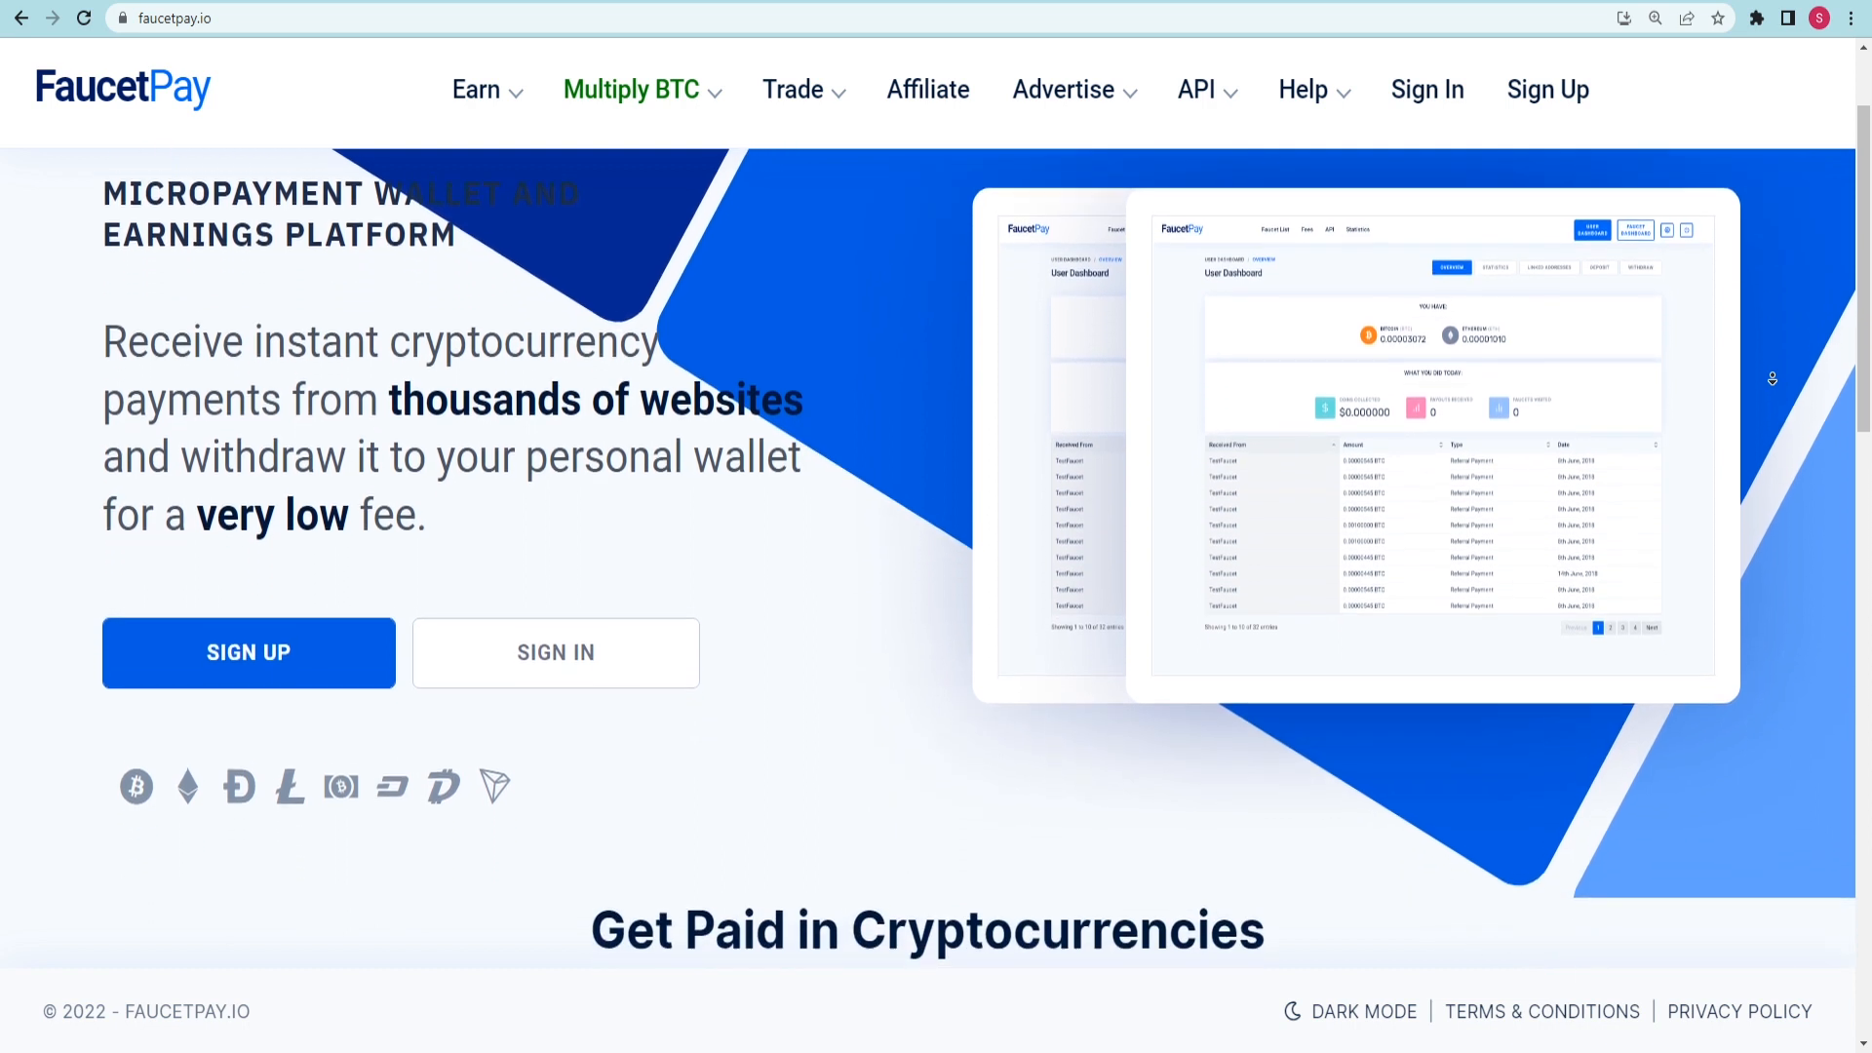
pyautogui.scroll(-3)
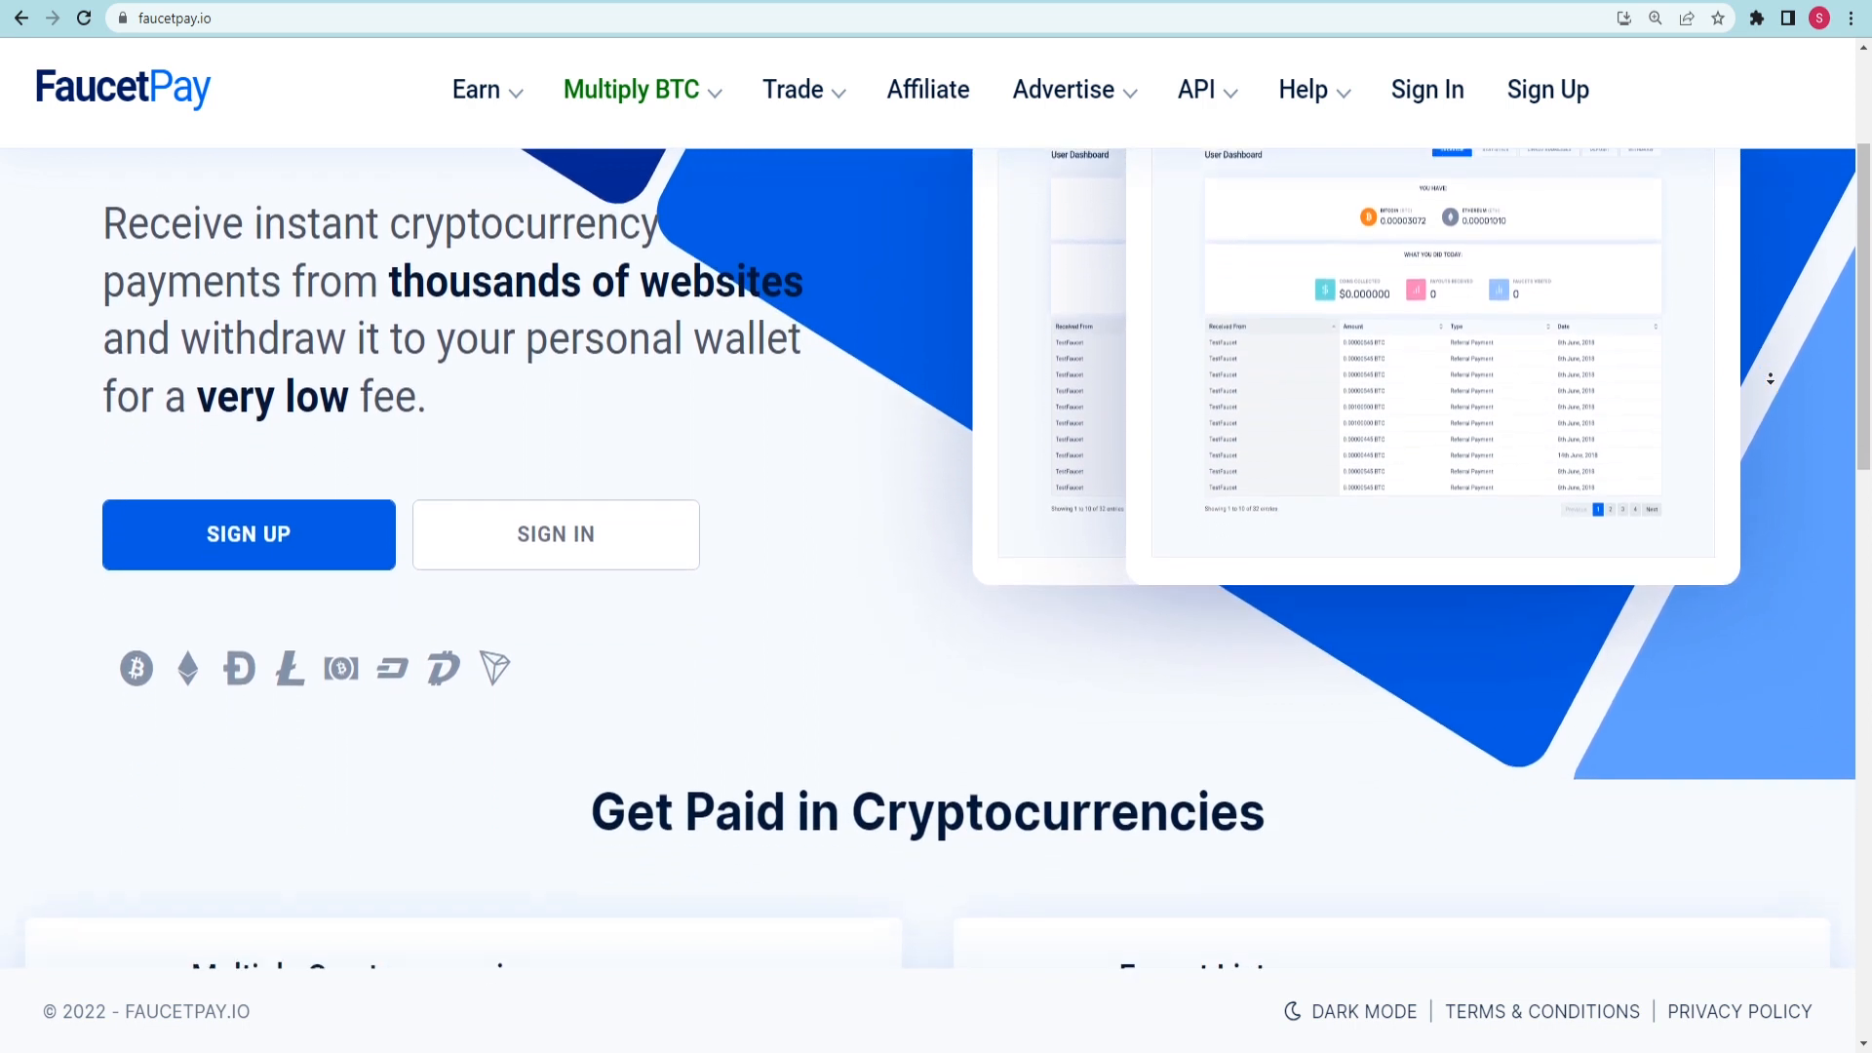
pyautogui.scroll(-3)
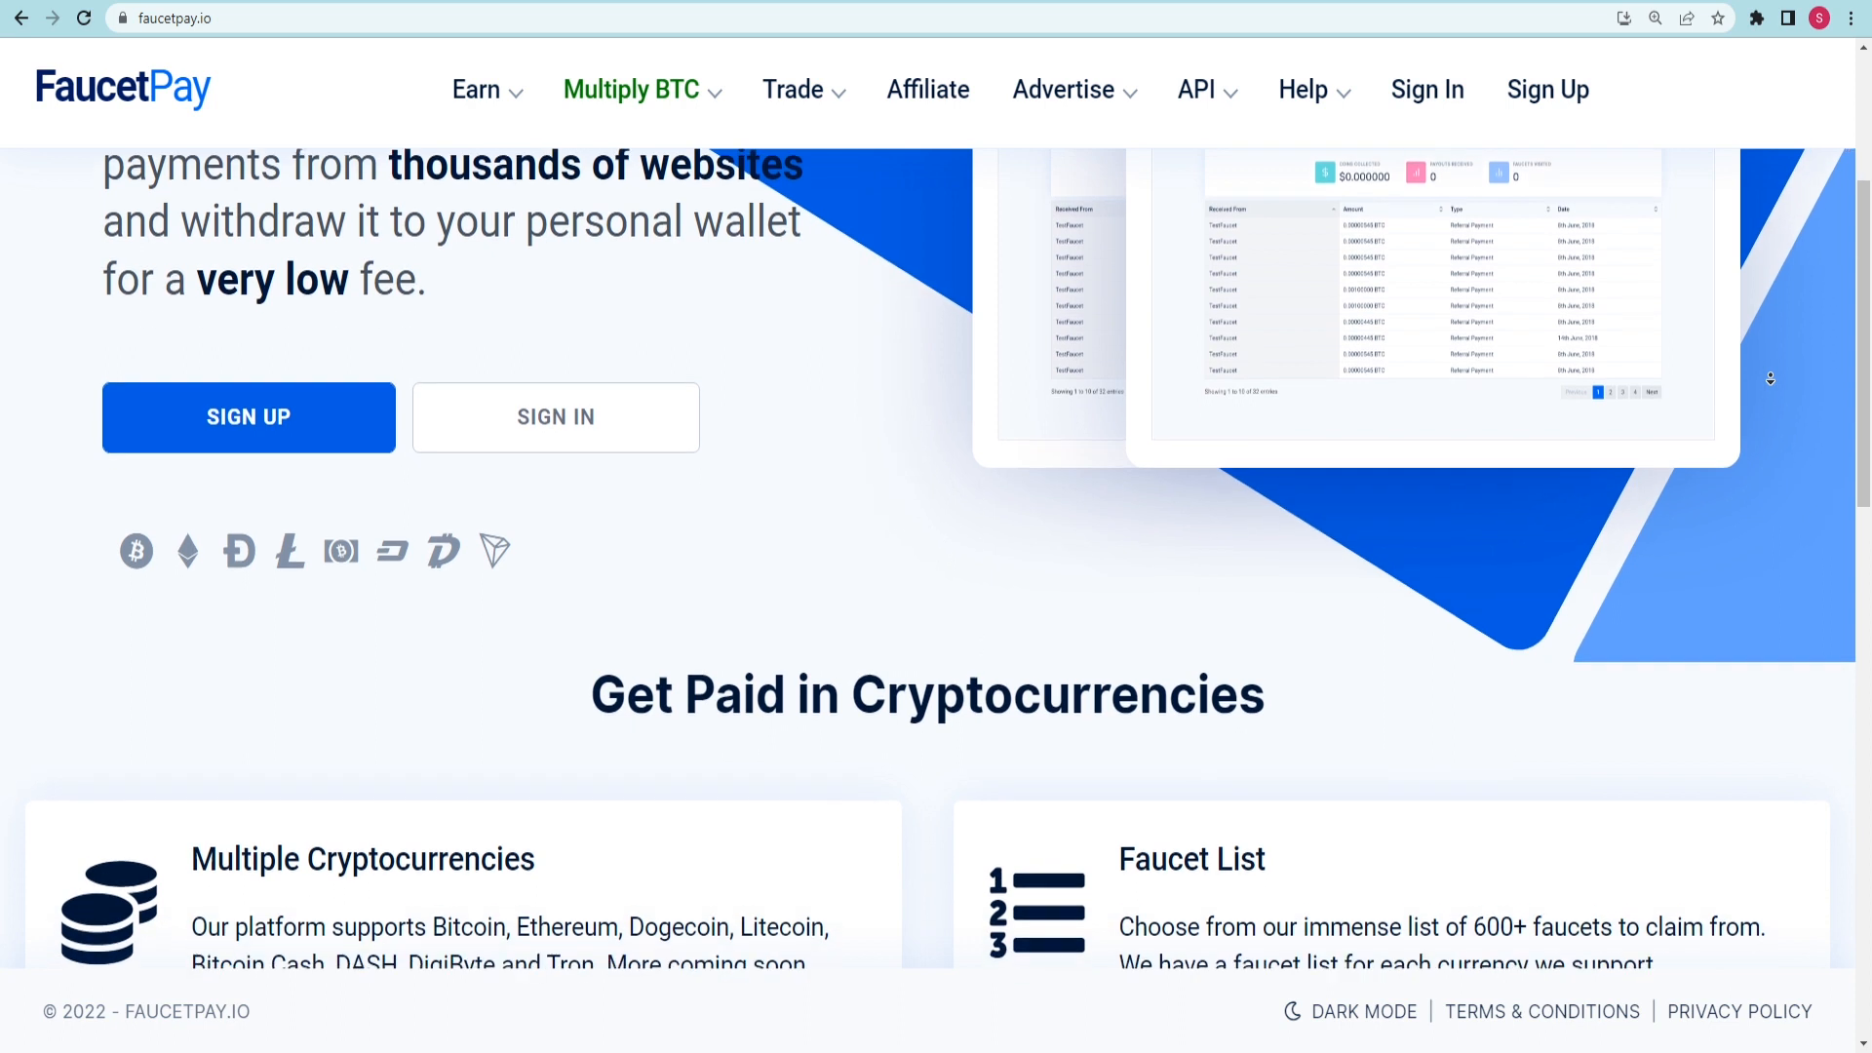
pyautogui.scroll(-3)
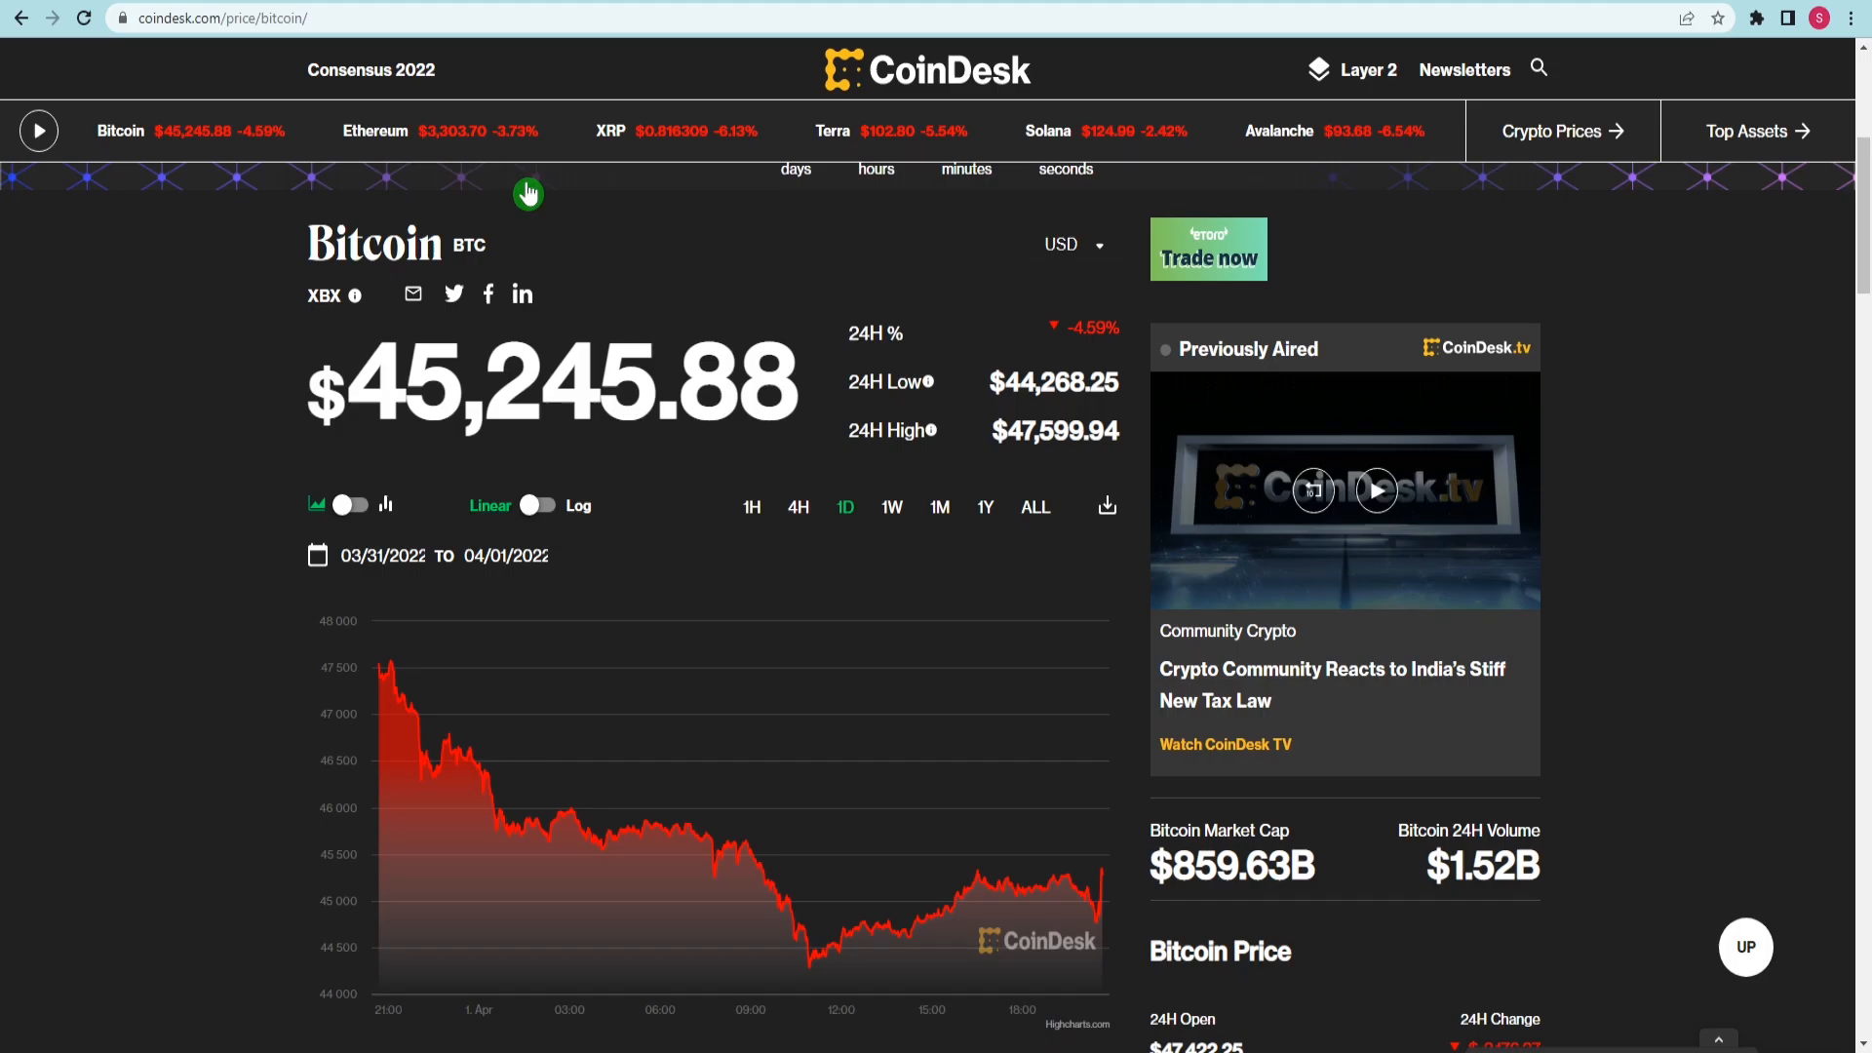
# Read the CoinDesk Bitcoin one-day chart around $45,245.88
pyautogui.doubleClick(552, 380)
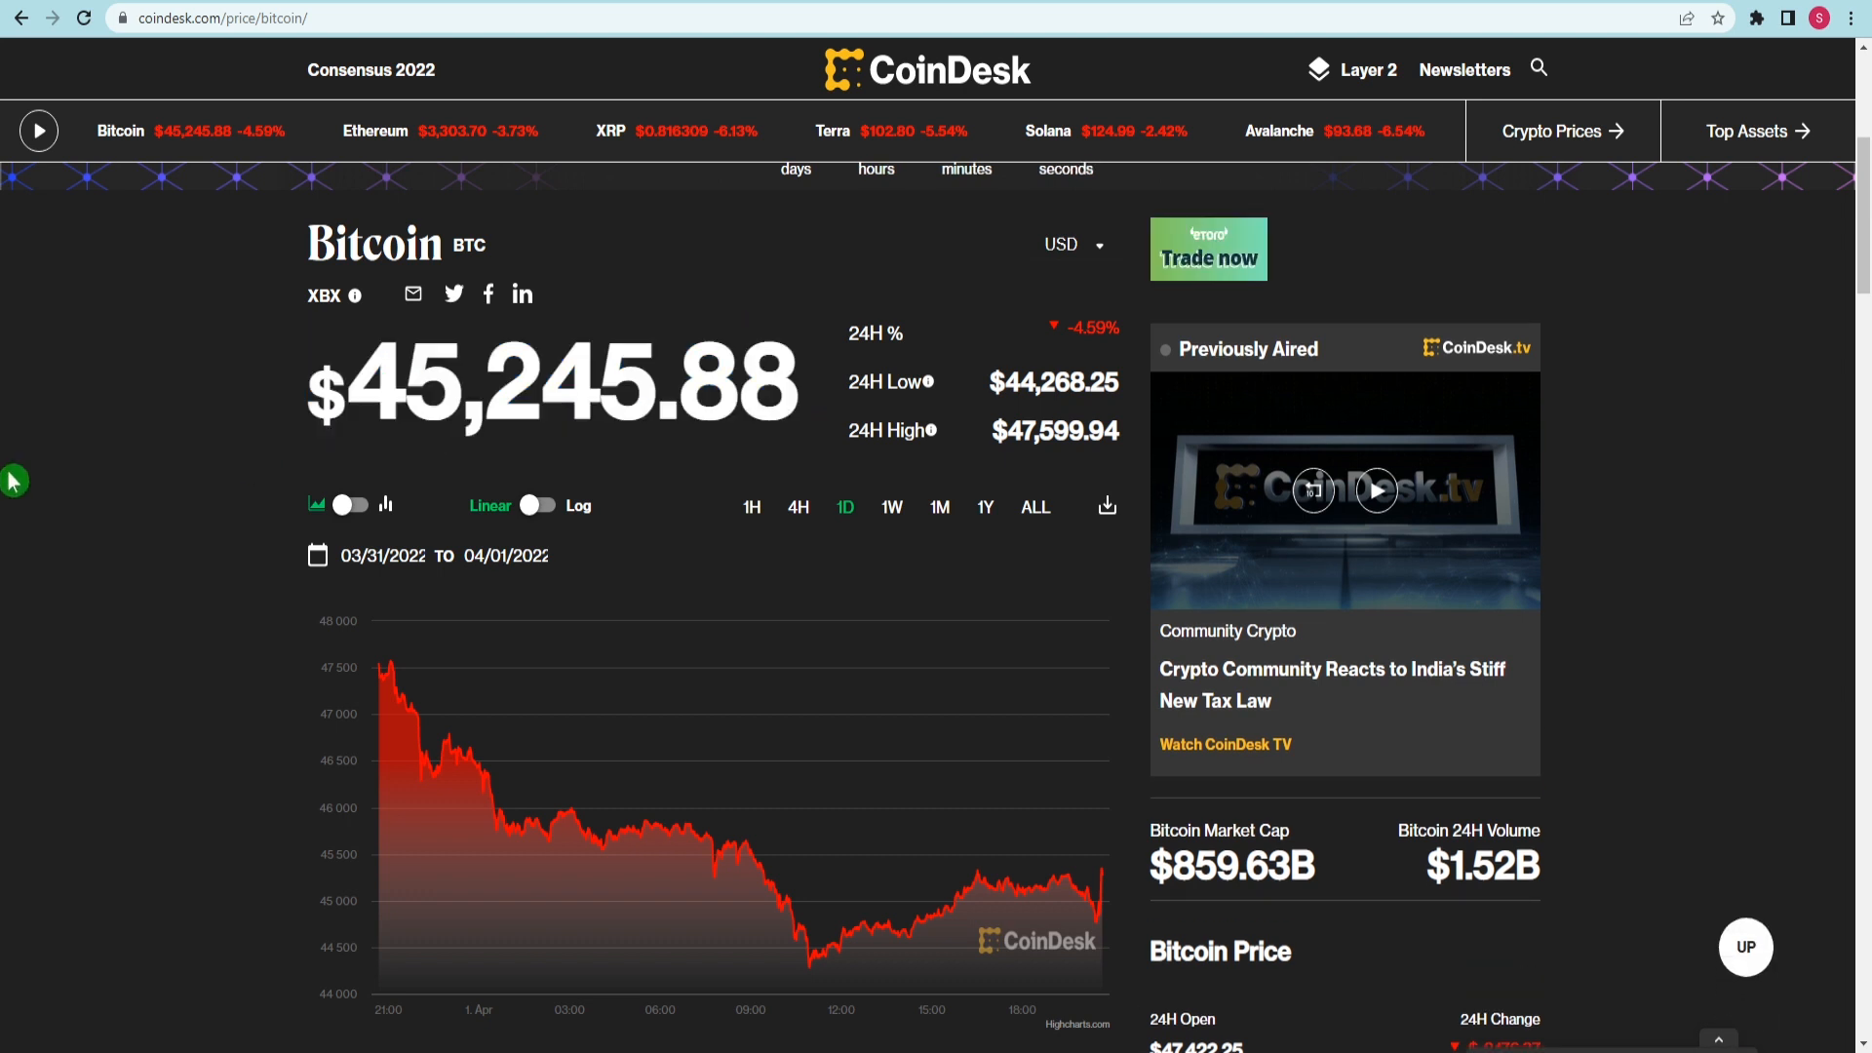
pyautogui.moveTo(394, 665)
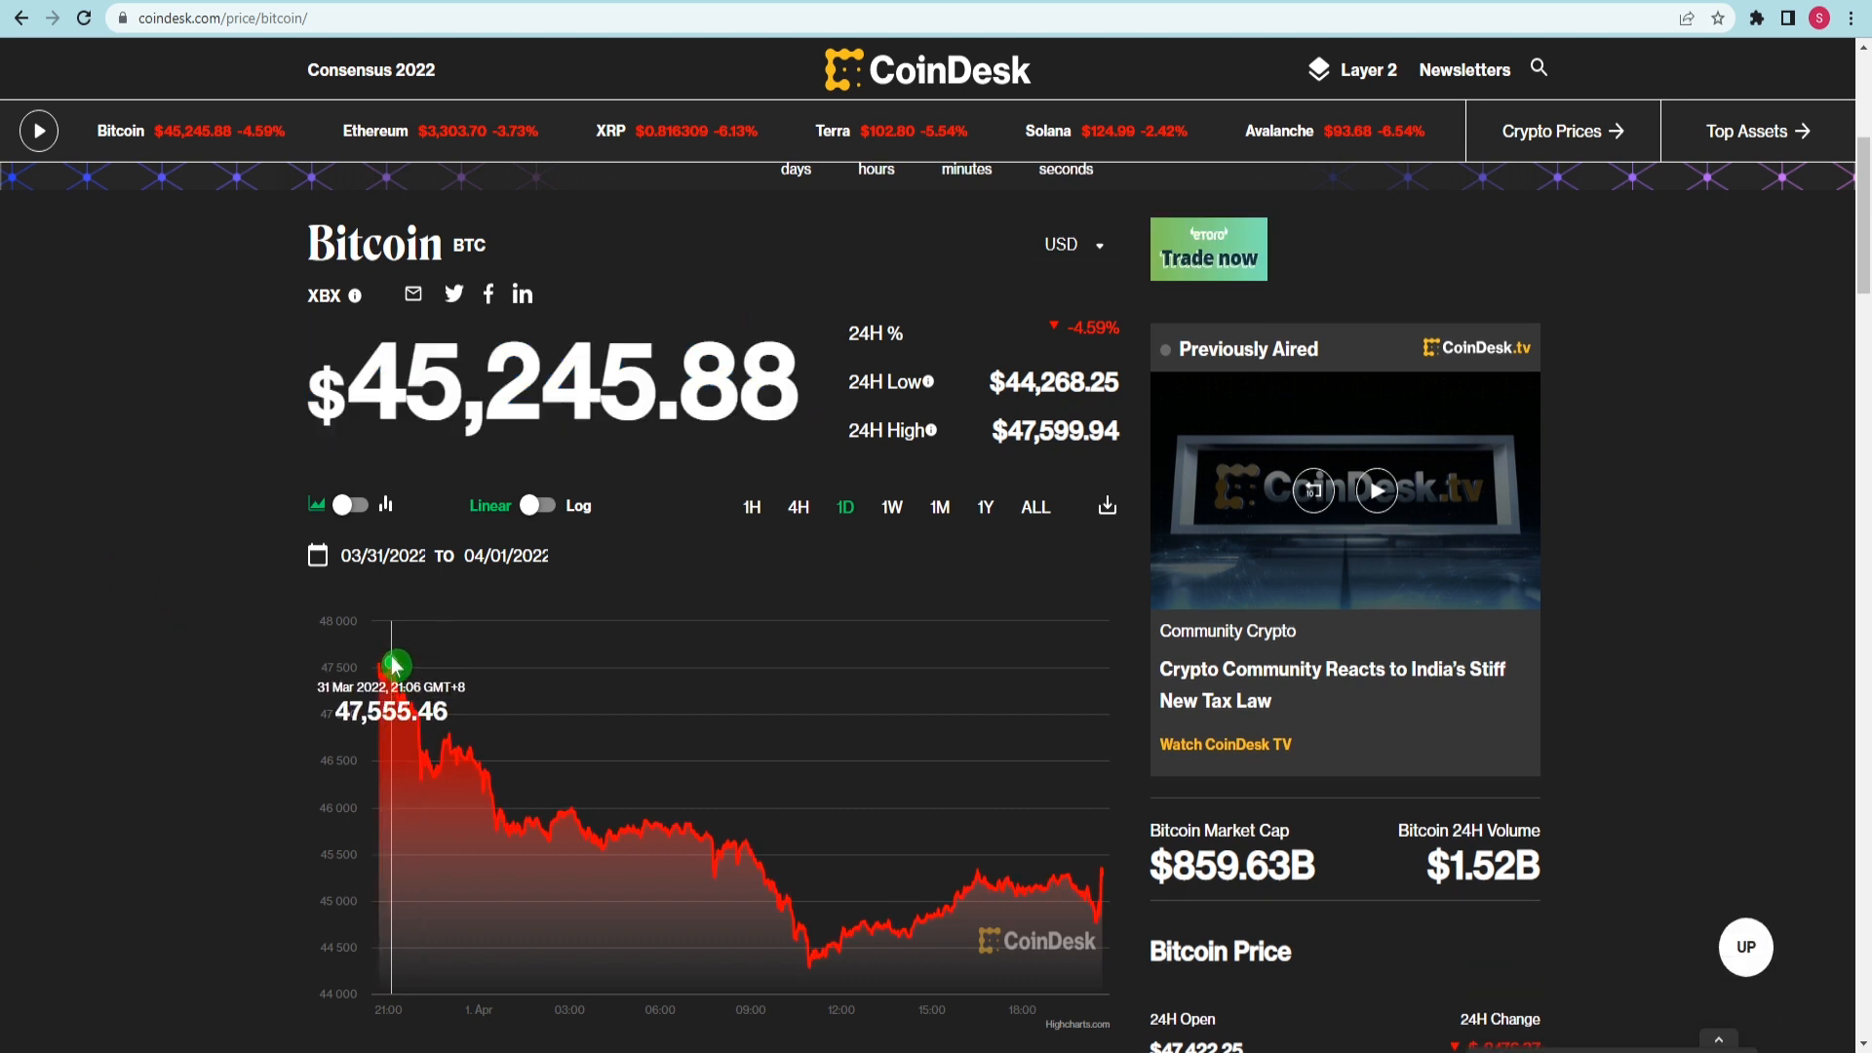
pyautogui.moveTo(242, 437)
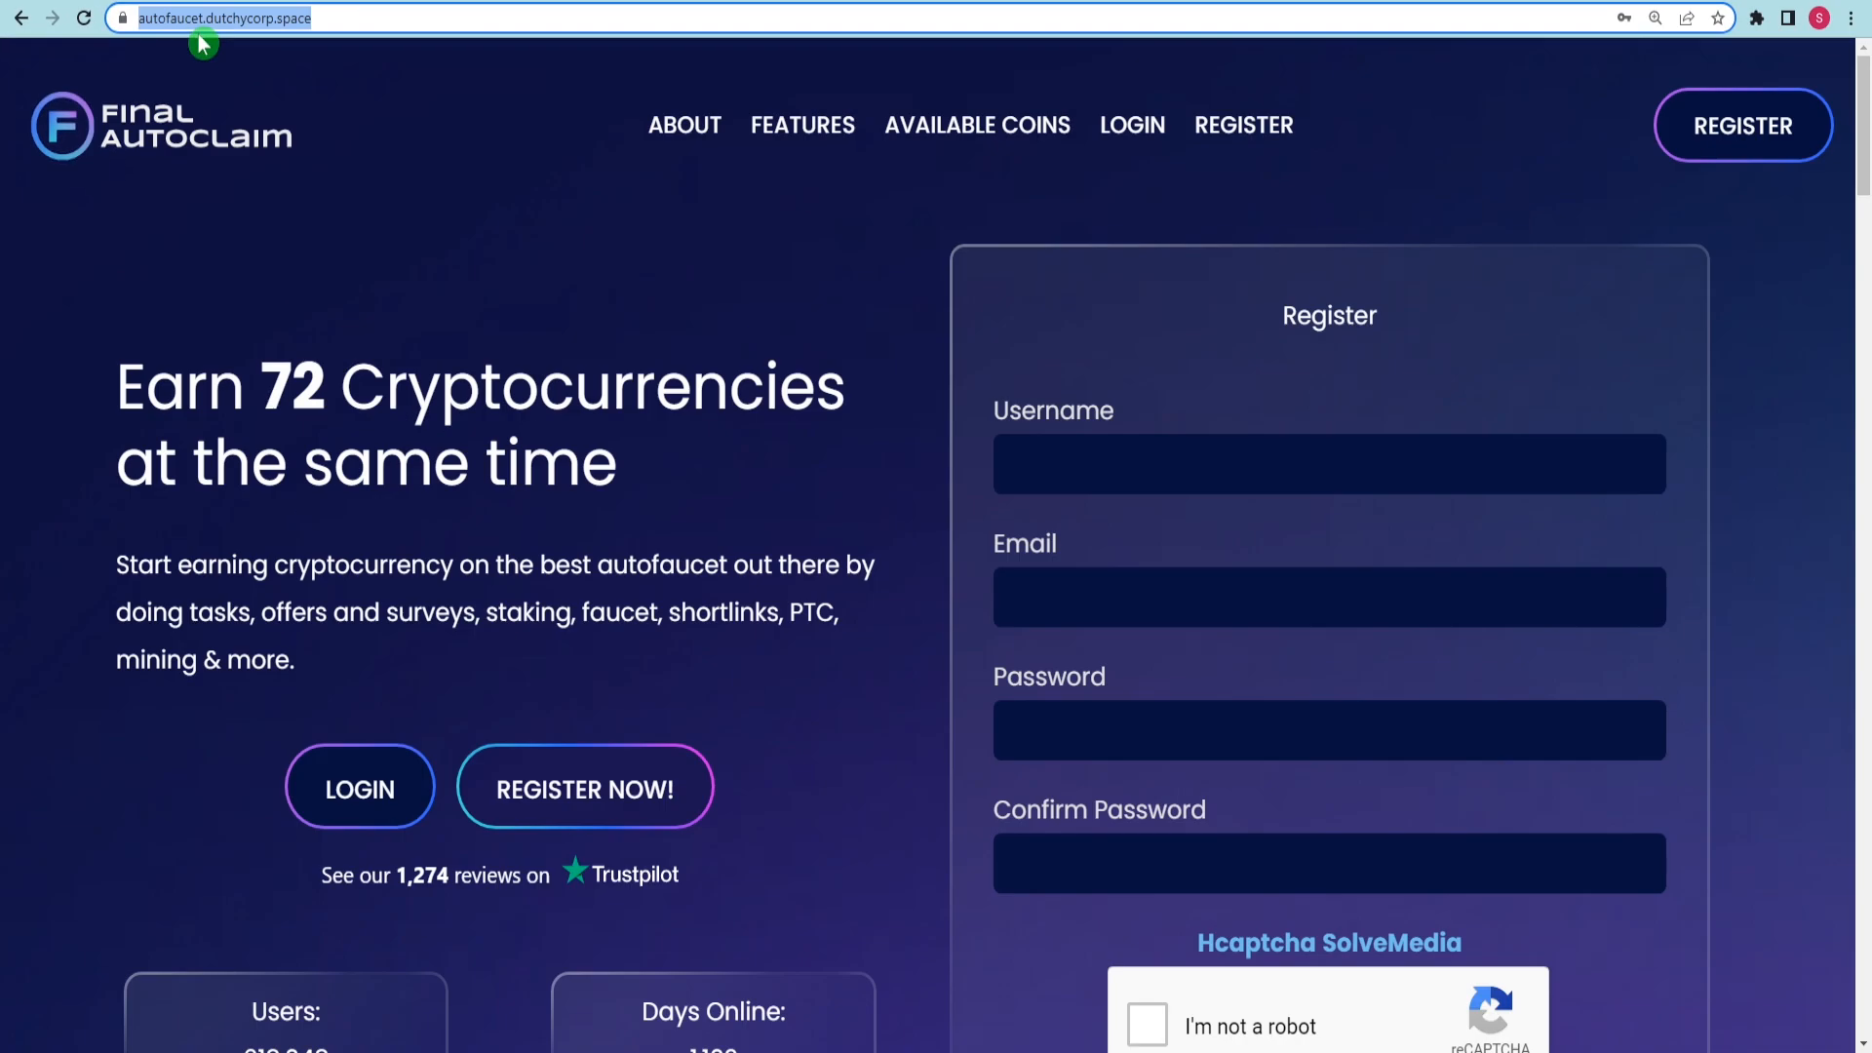
# Load autofaucet.org and view the Final Autoclaim landing page with its Register form
pyautogui.write('autofaucet.org')
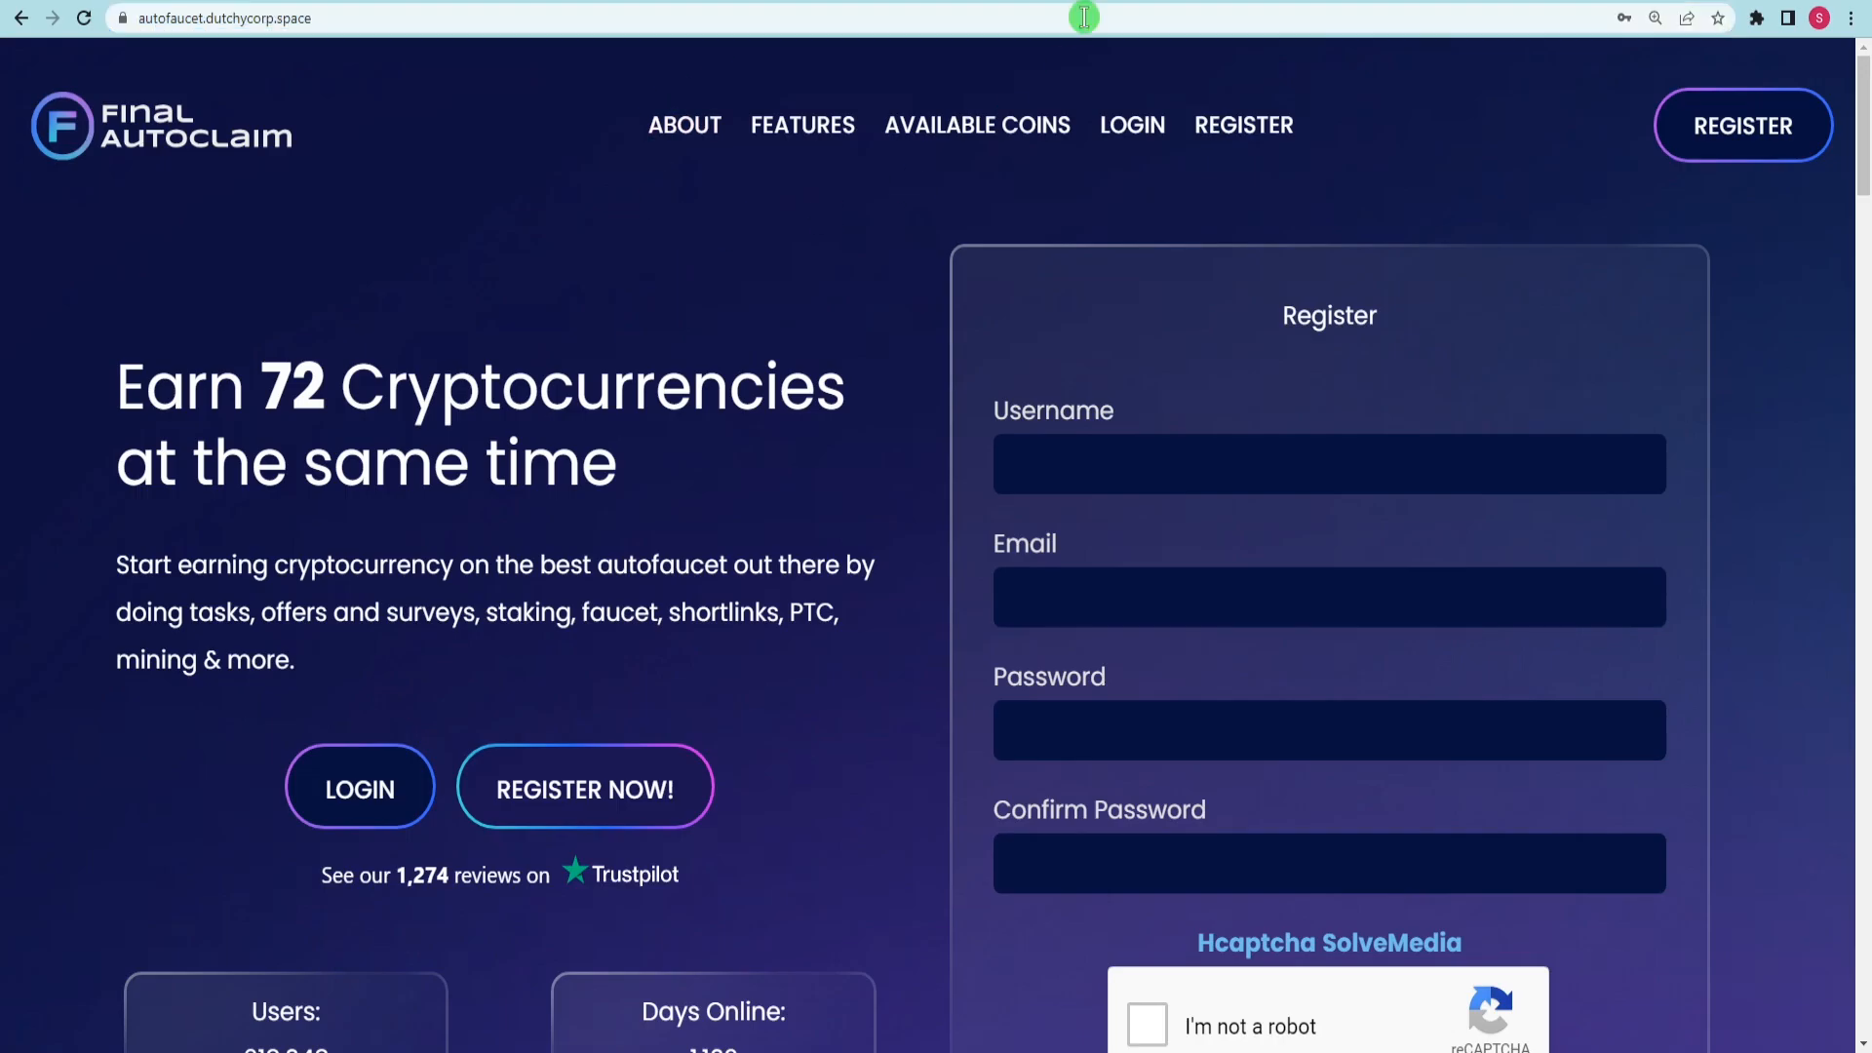
pyautogui.moveTo(844, 247)
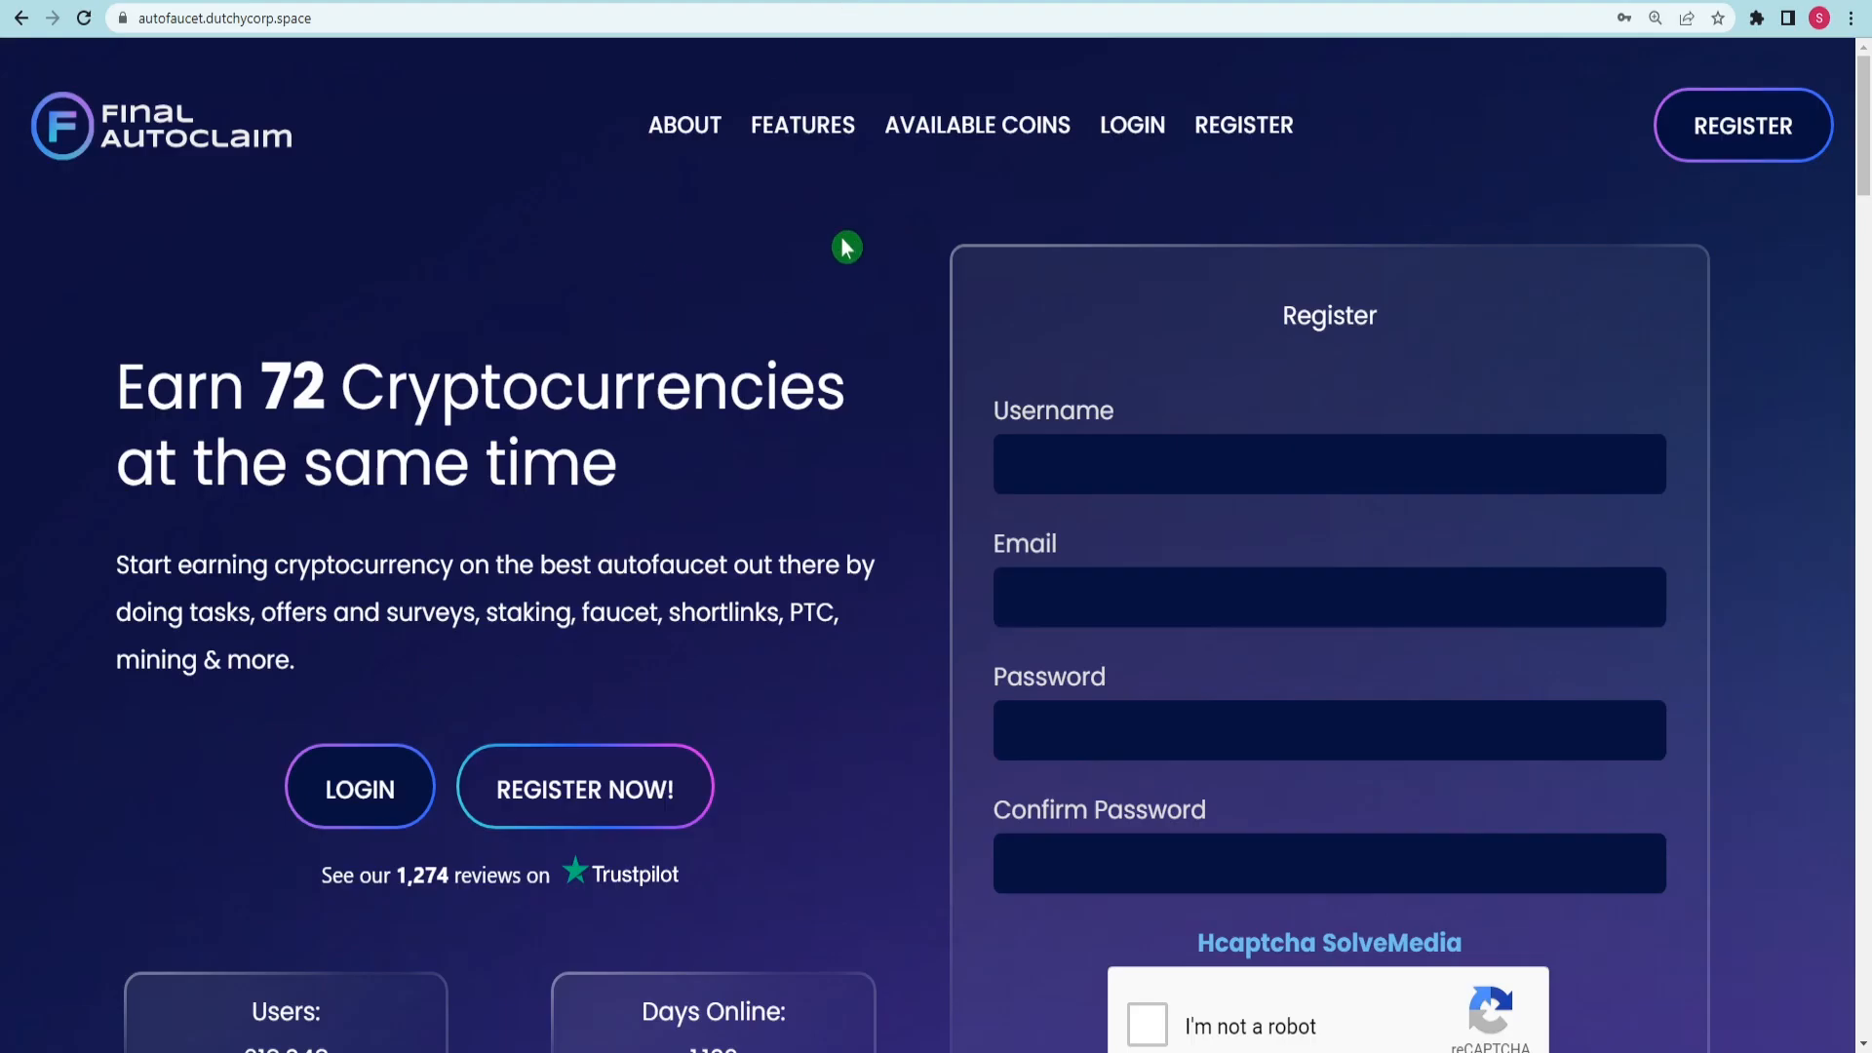
pyautogui.moveTo(799, 345)
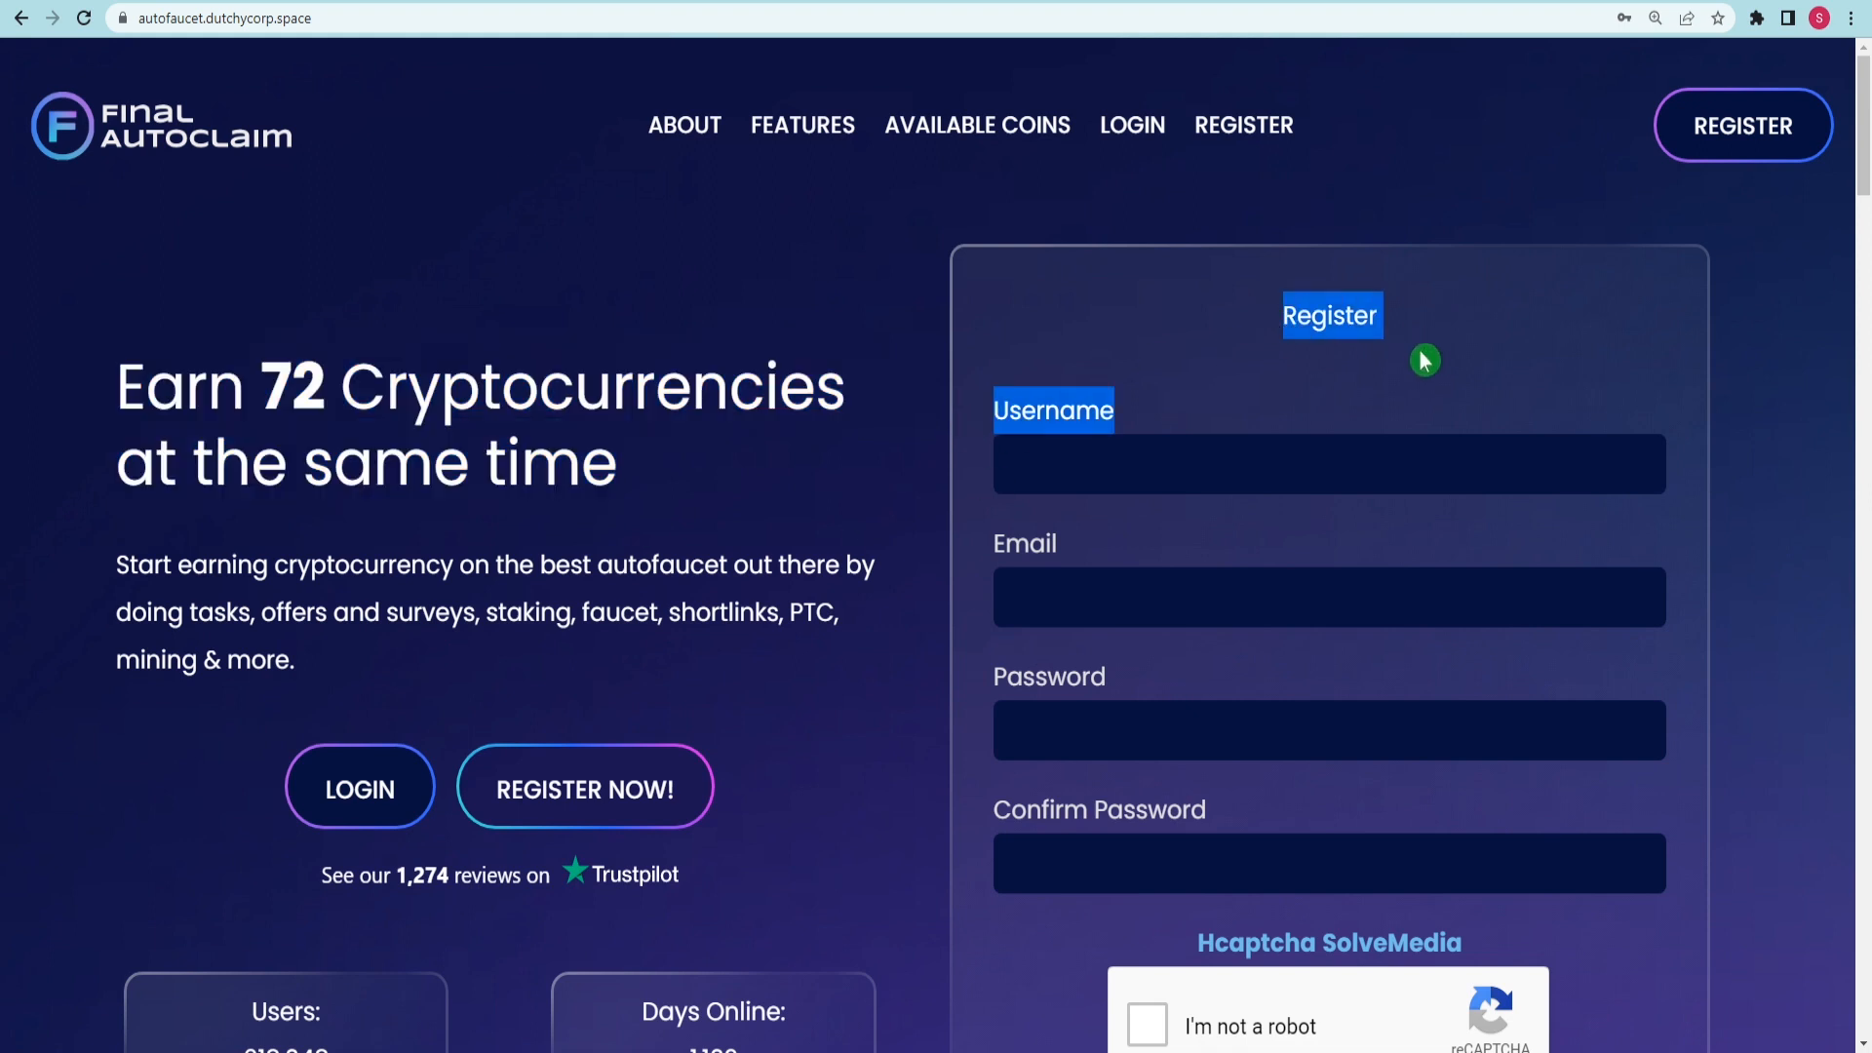
pyautogui.scroll(-3)
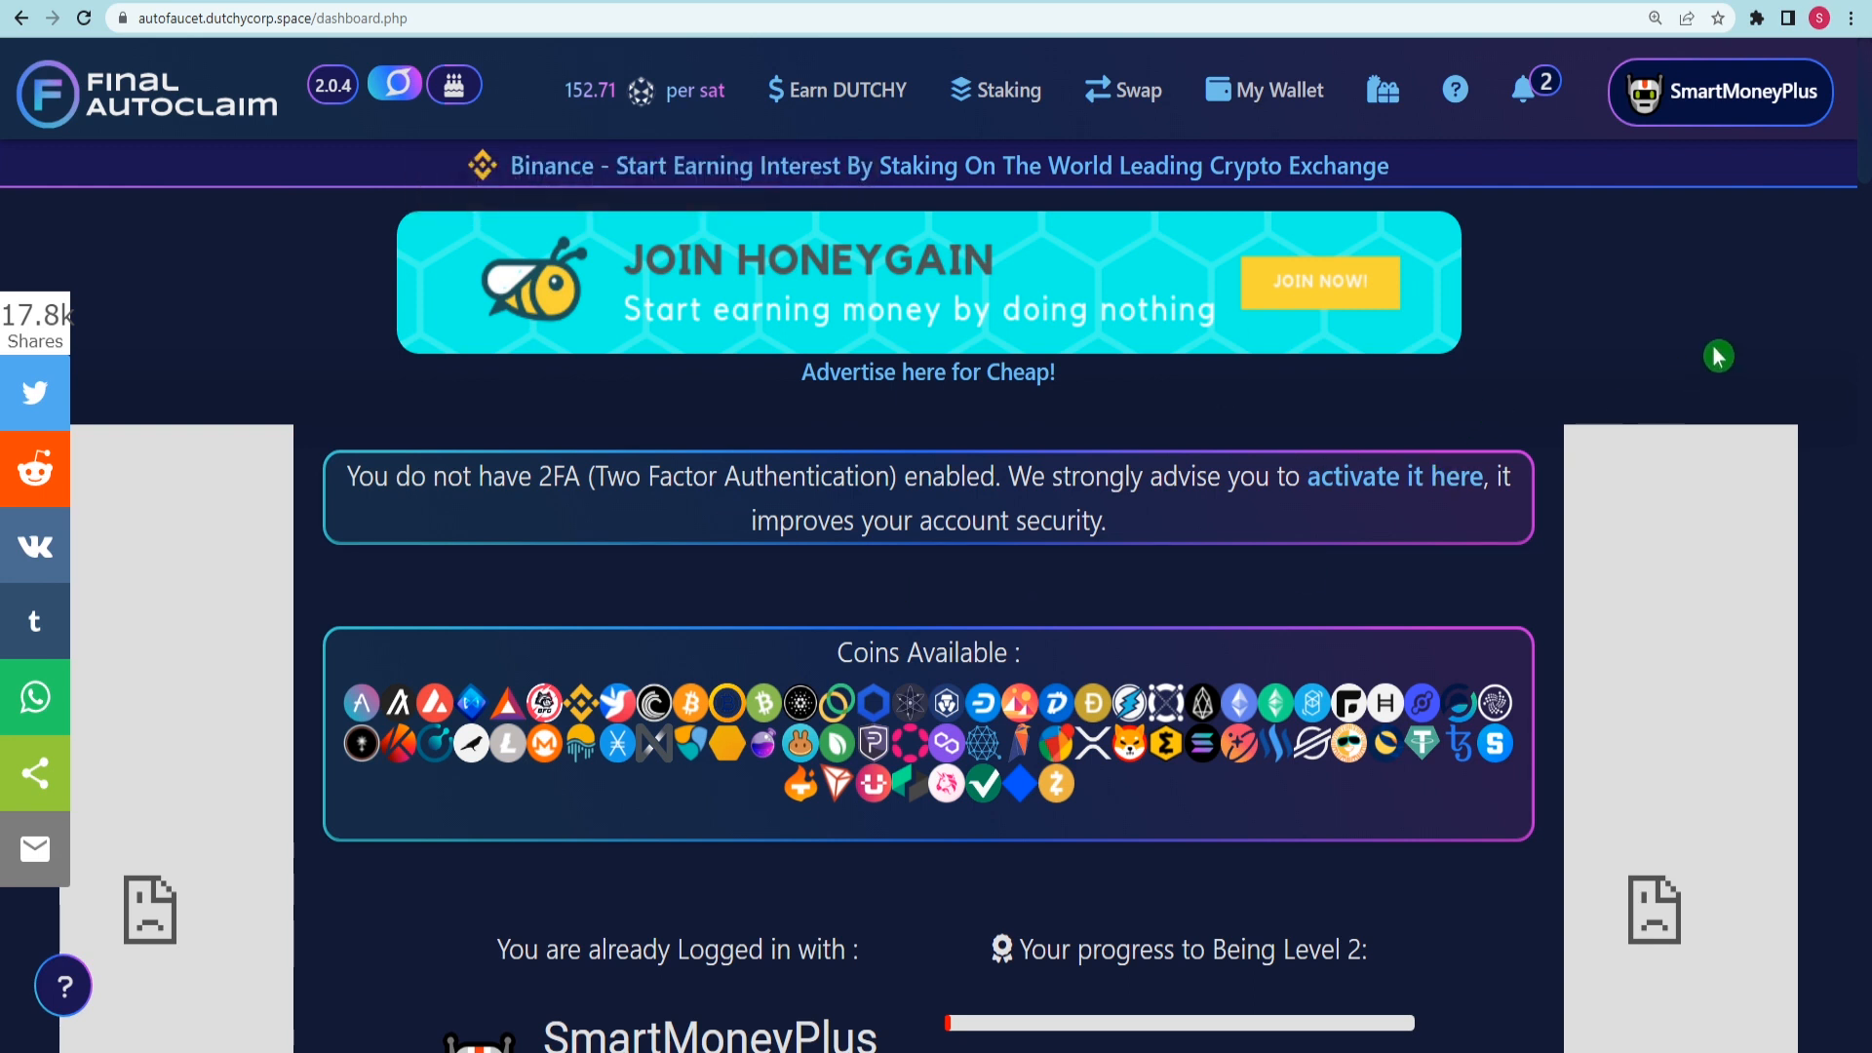
# Reach the dashboard's payment settings with FaucetPay Mode
pyautogui.scroll(-3)
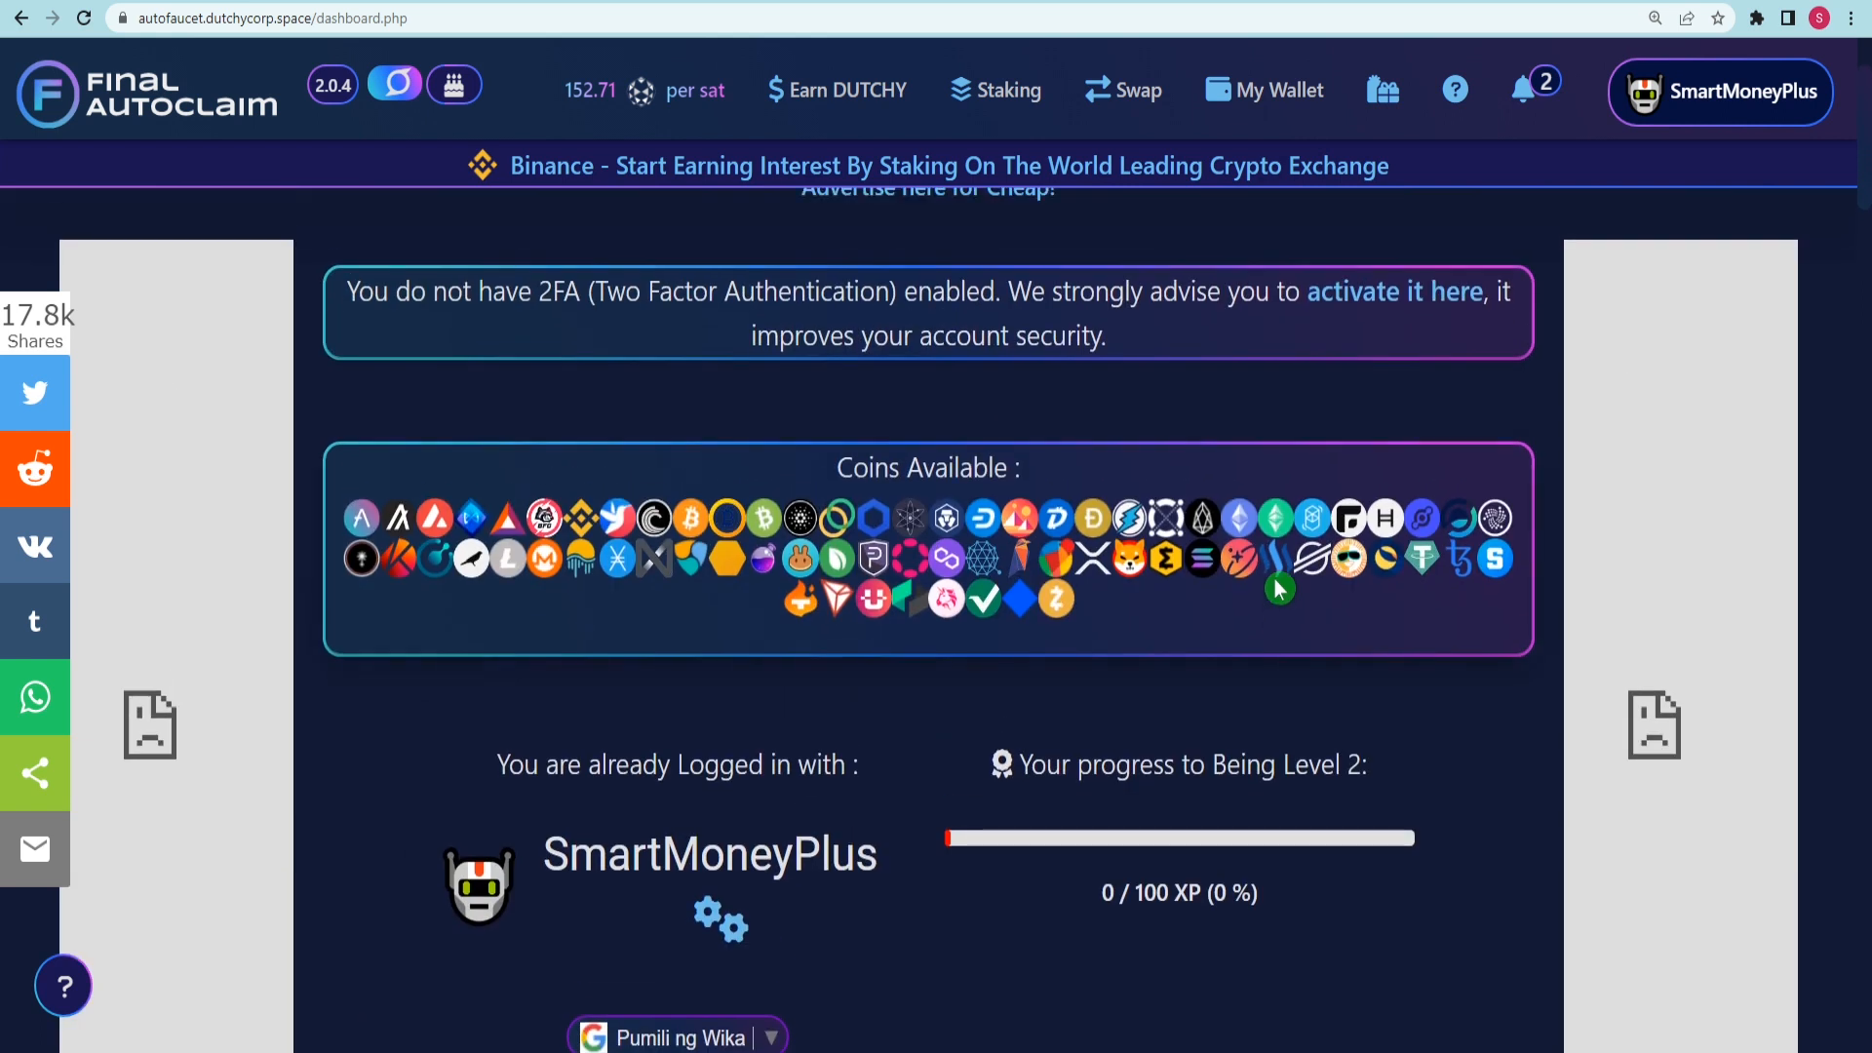
pyautogui.moveTo(907, 826)
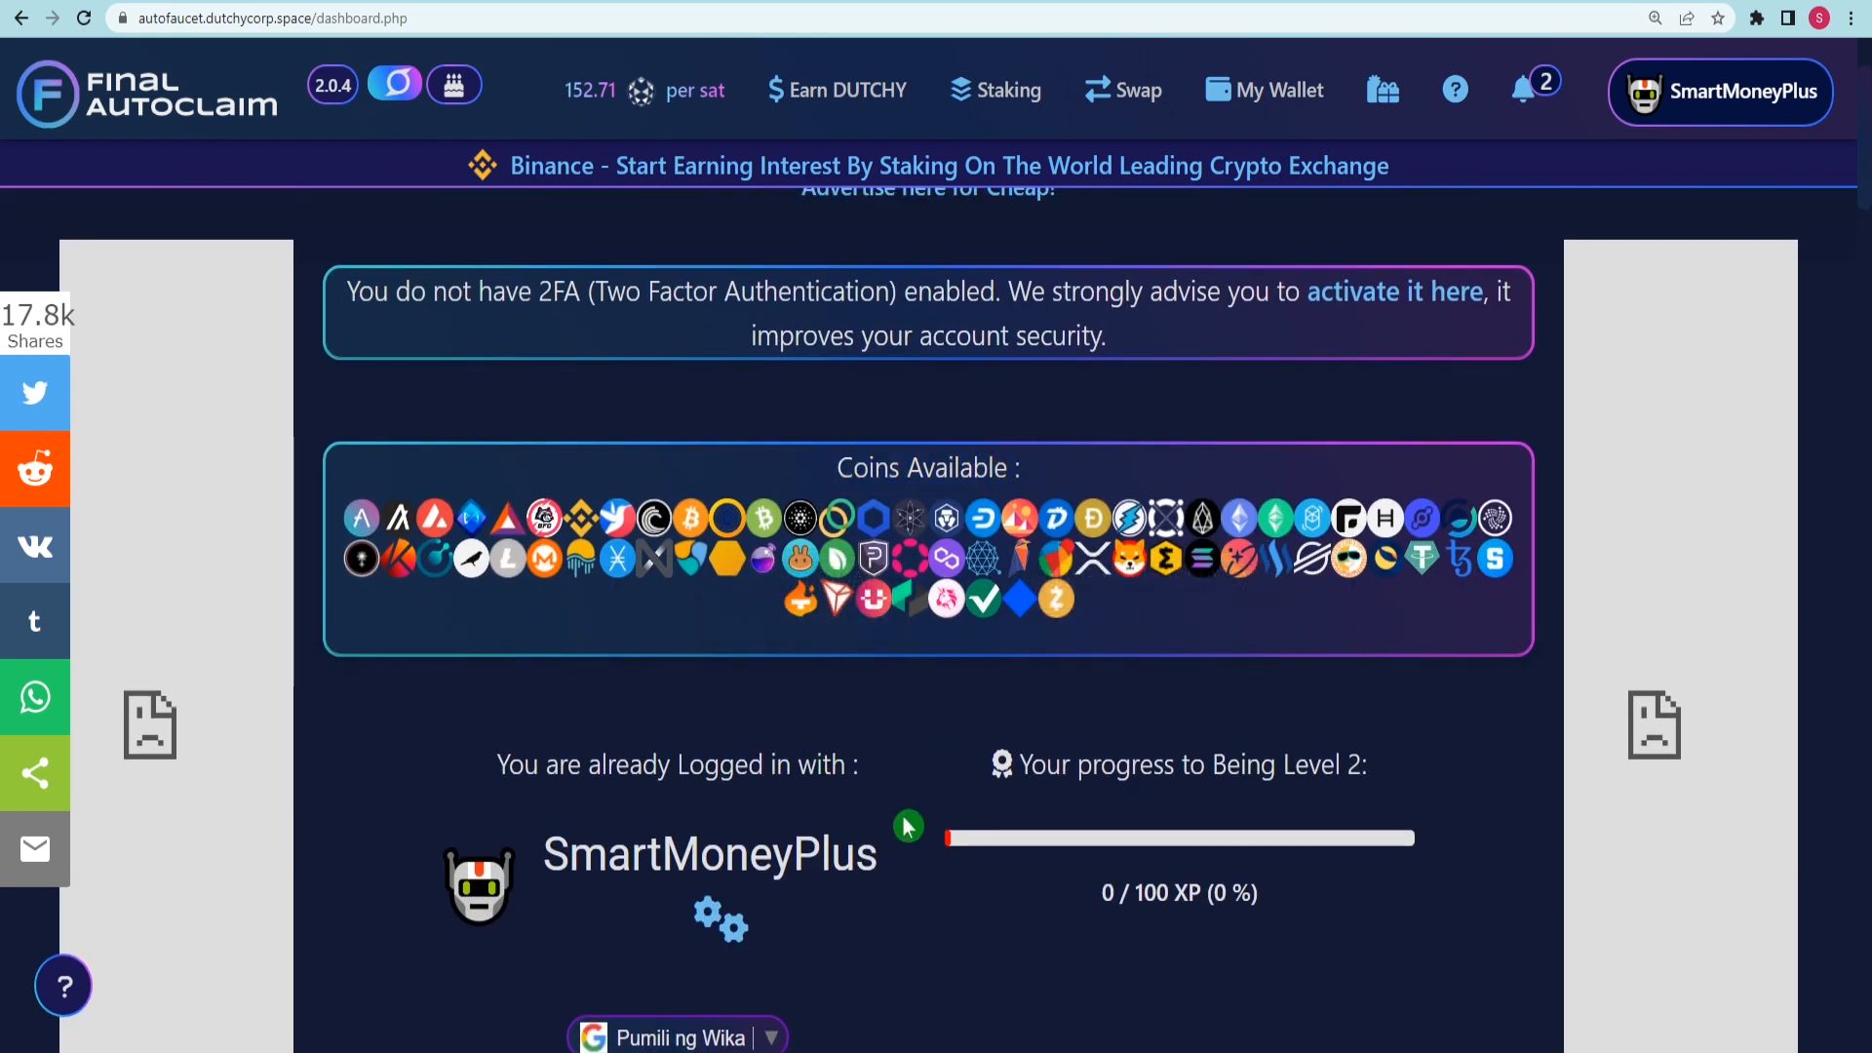
pyautogui.scroll(-3)
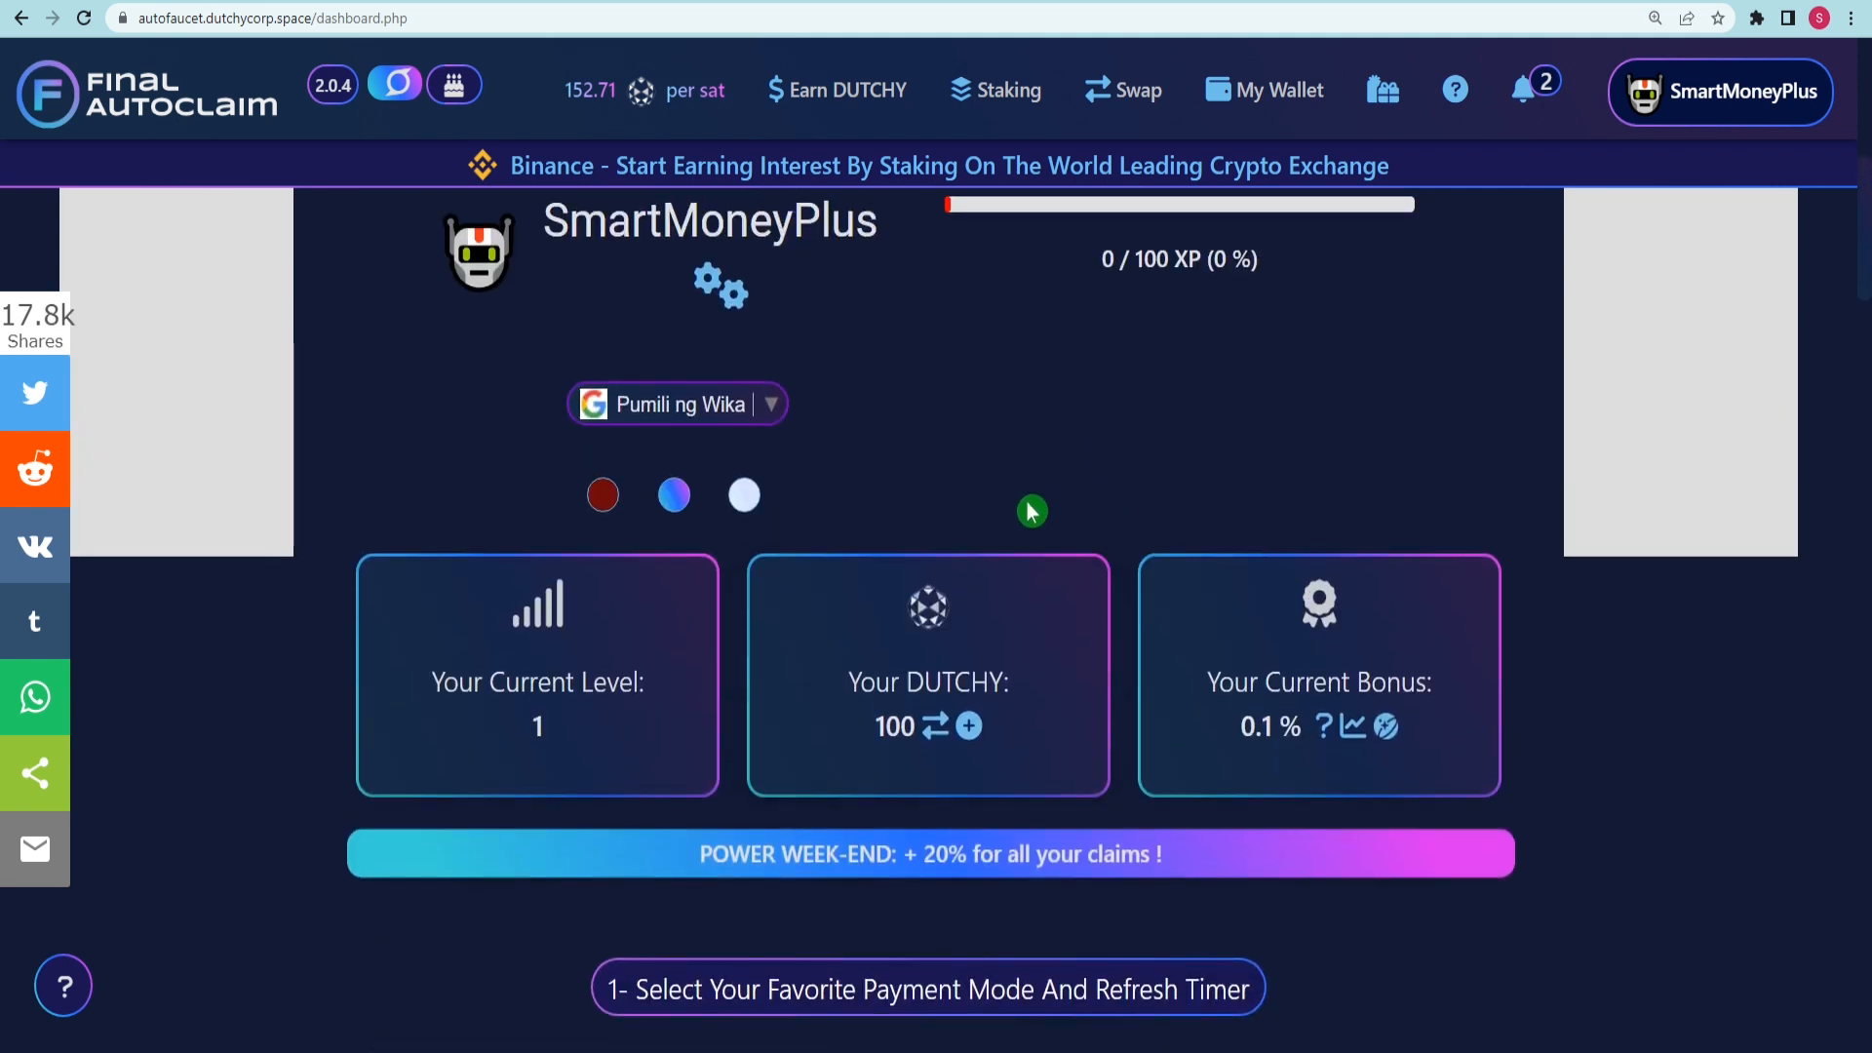
pyautogui.scroll(-3)
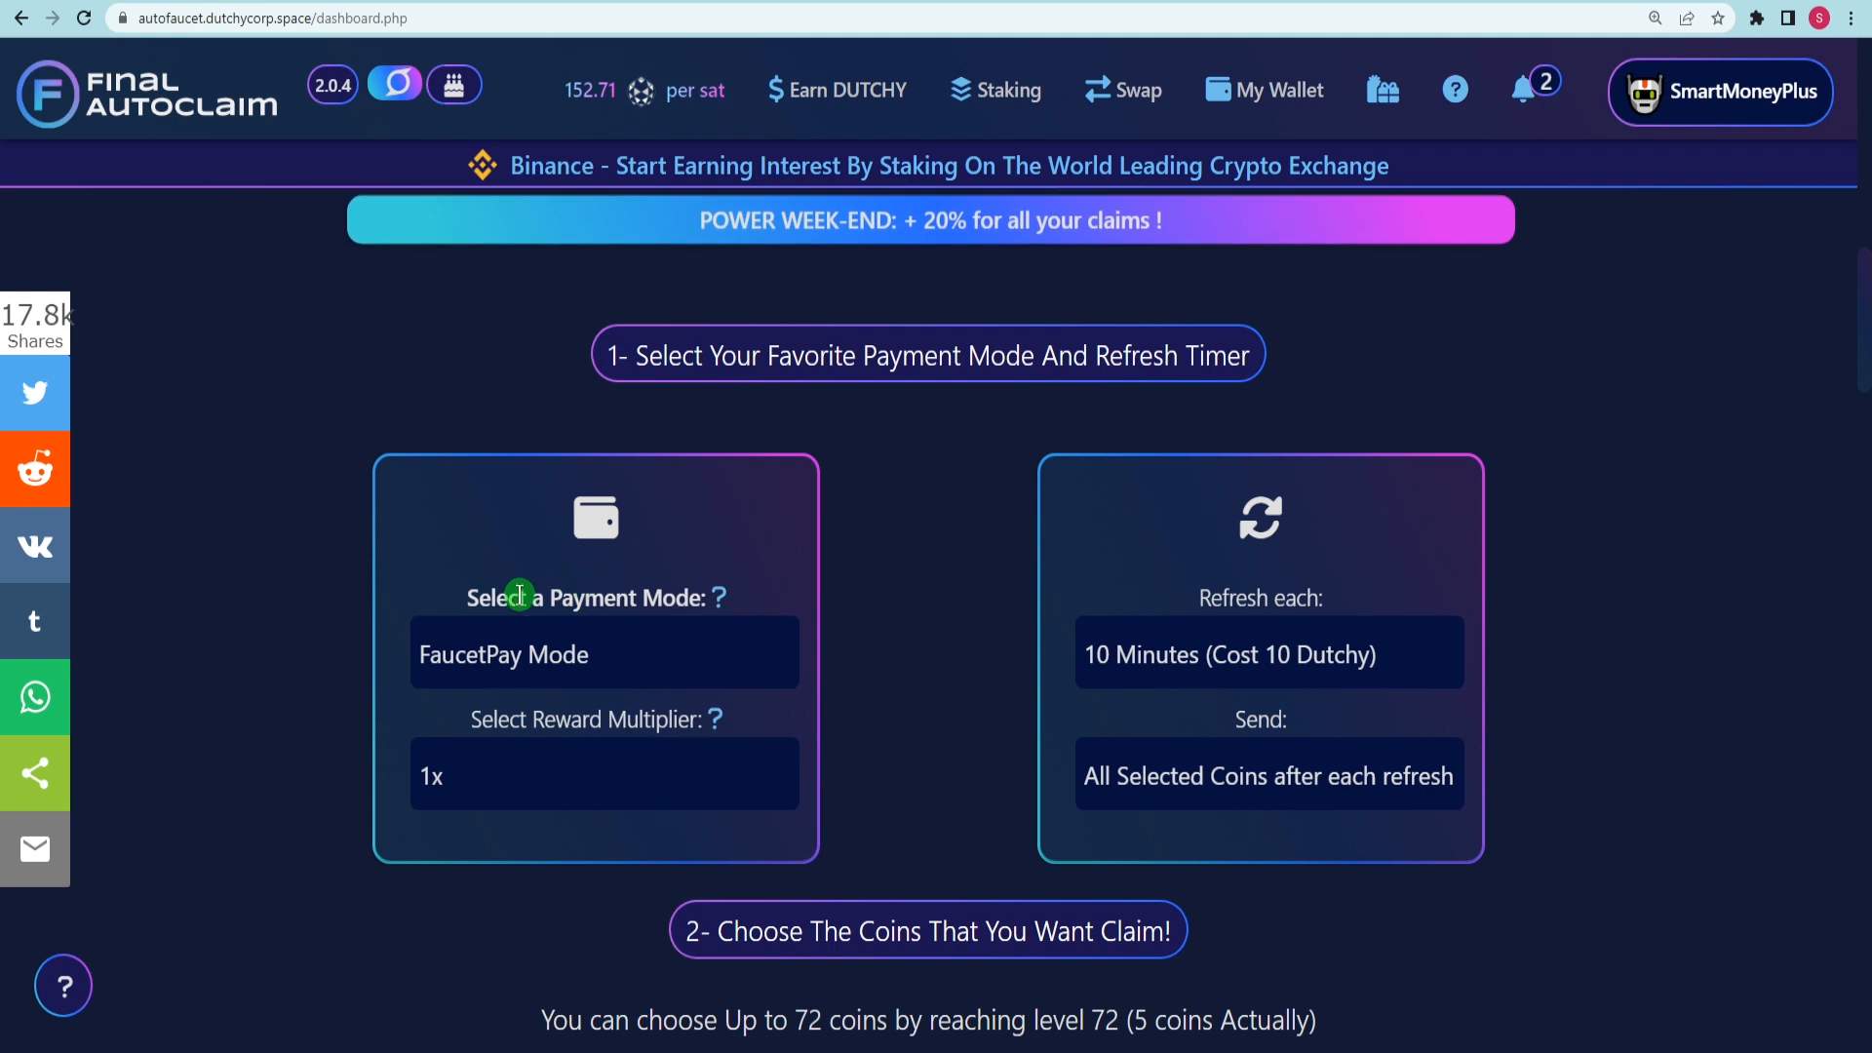
pyautogui.click(602, 653)
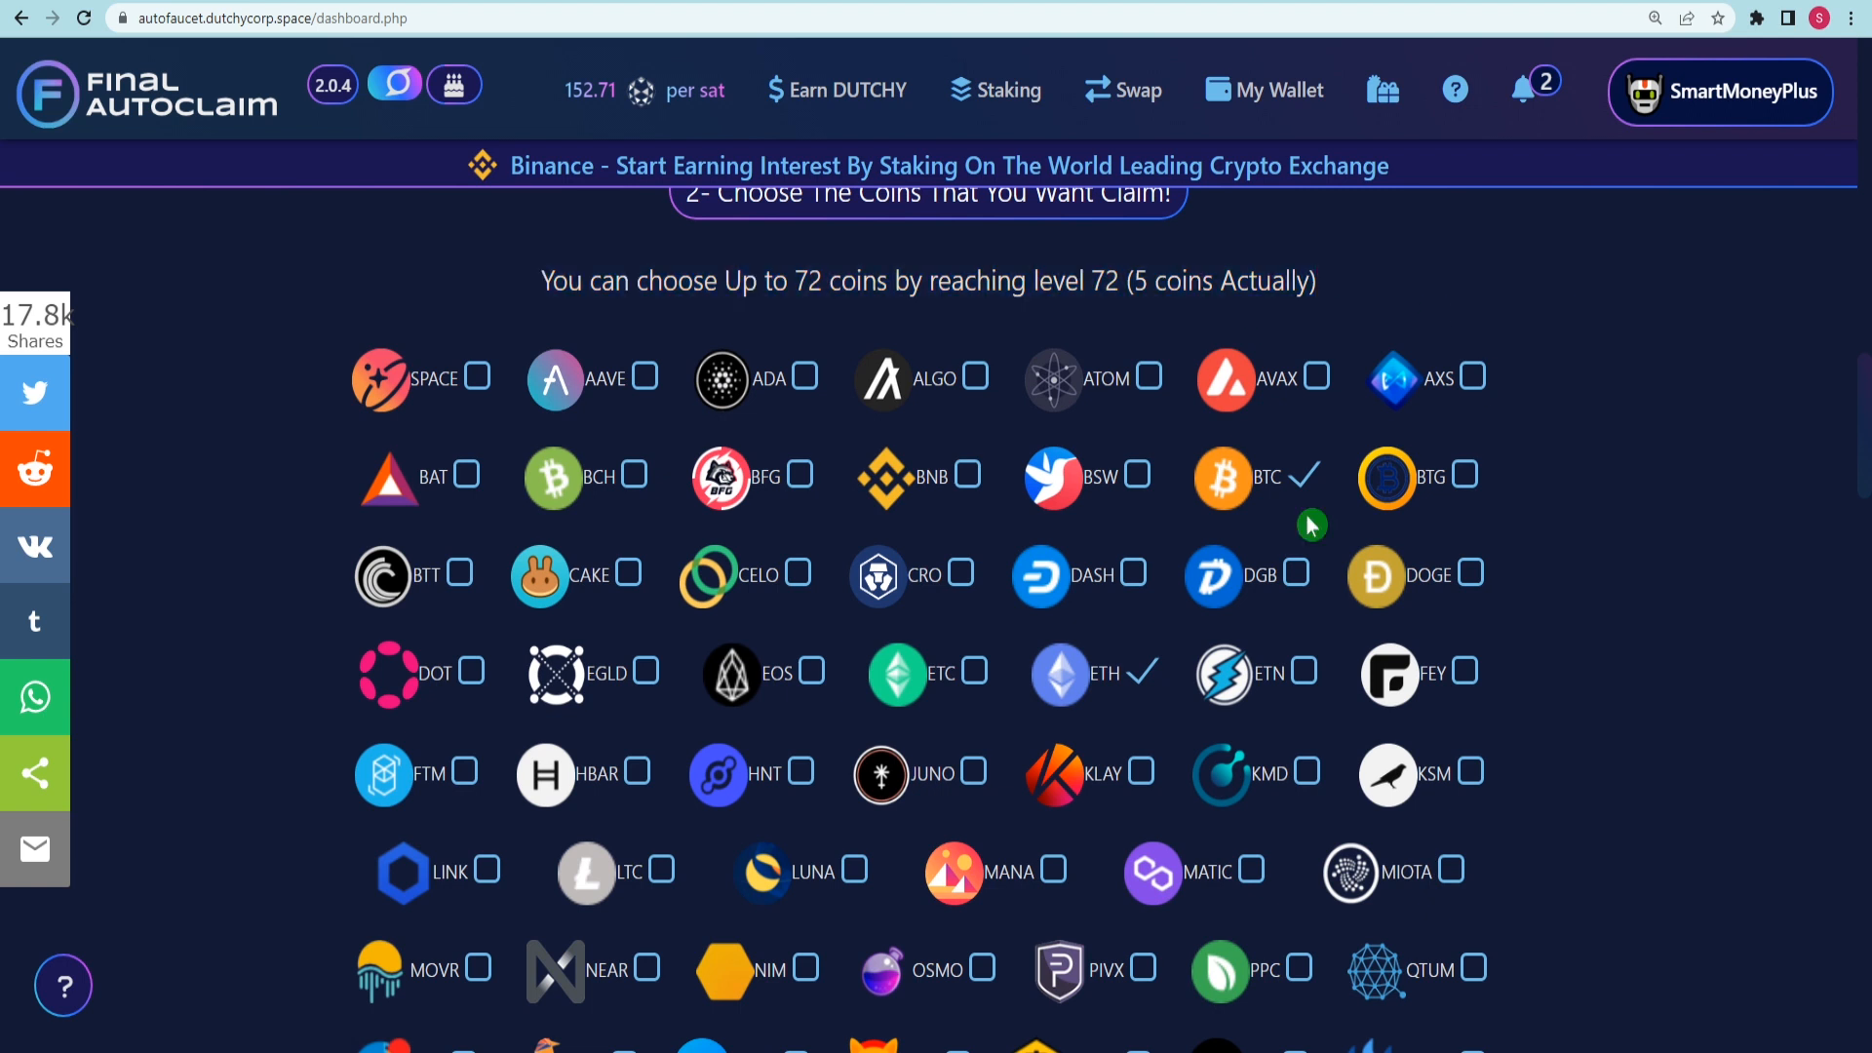
# Make sure BTC is checked among the coins to claim
pyautogui.click(1298, 476)
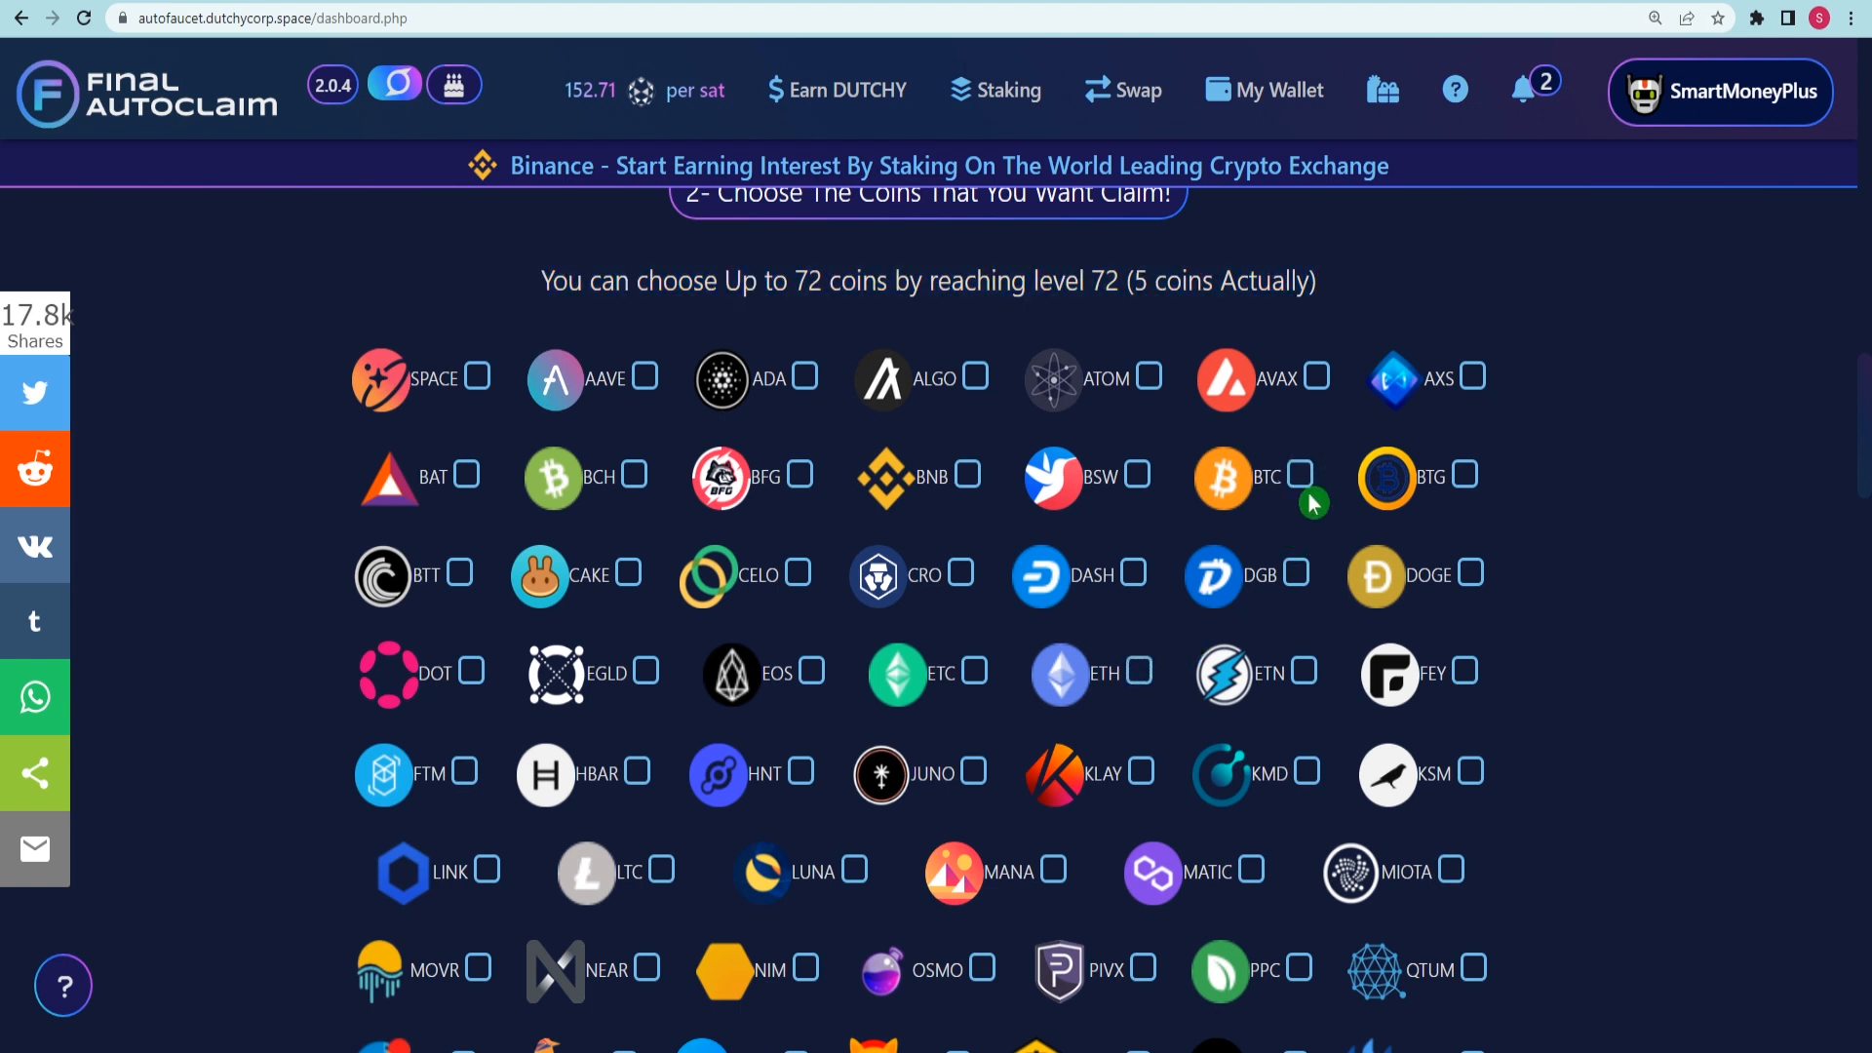
pyautogui.click(1299, 475)
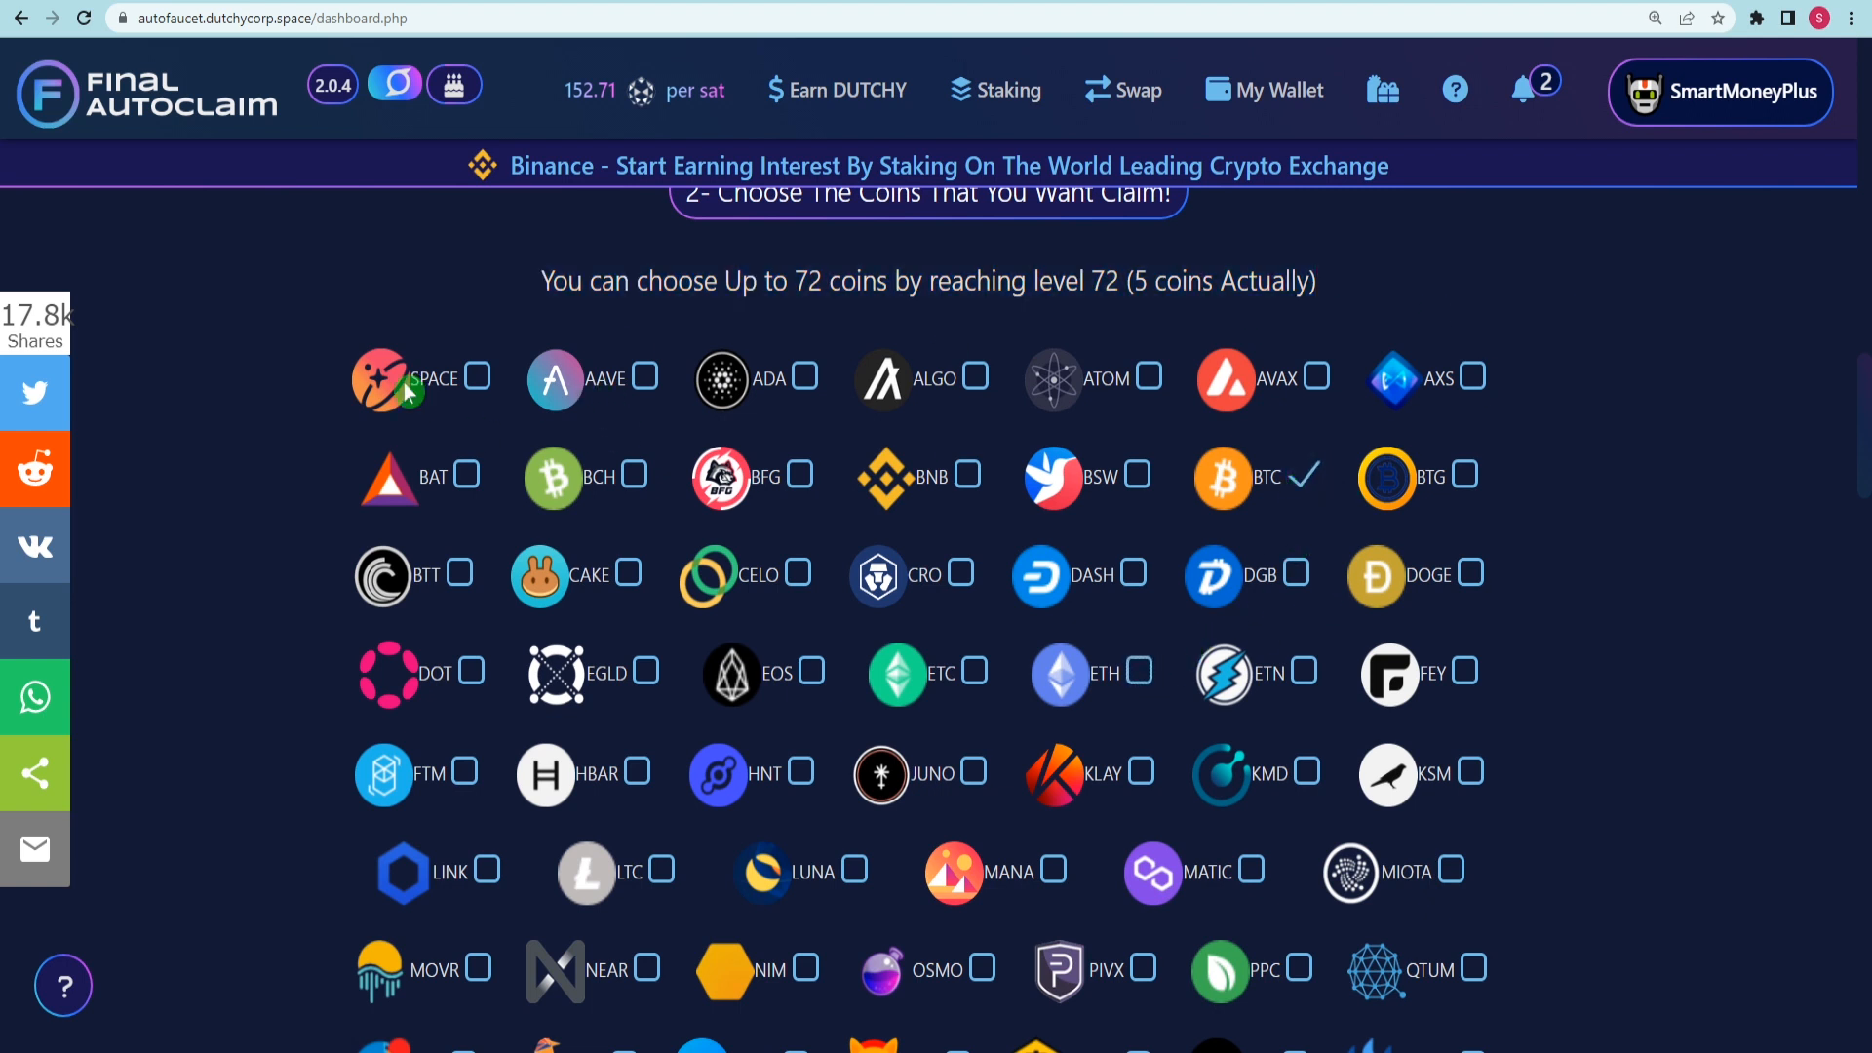
pyautogui.moveTo(1293, 479)
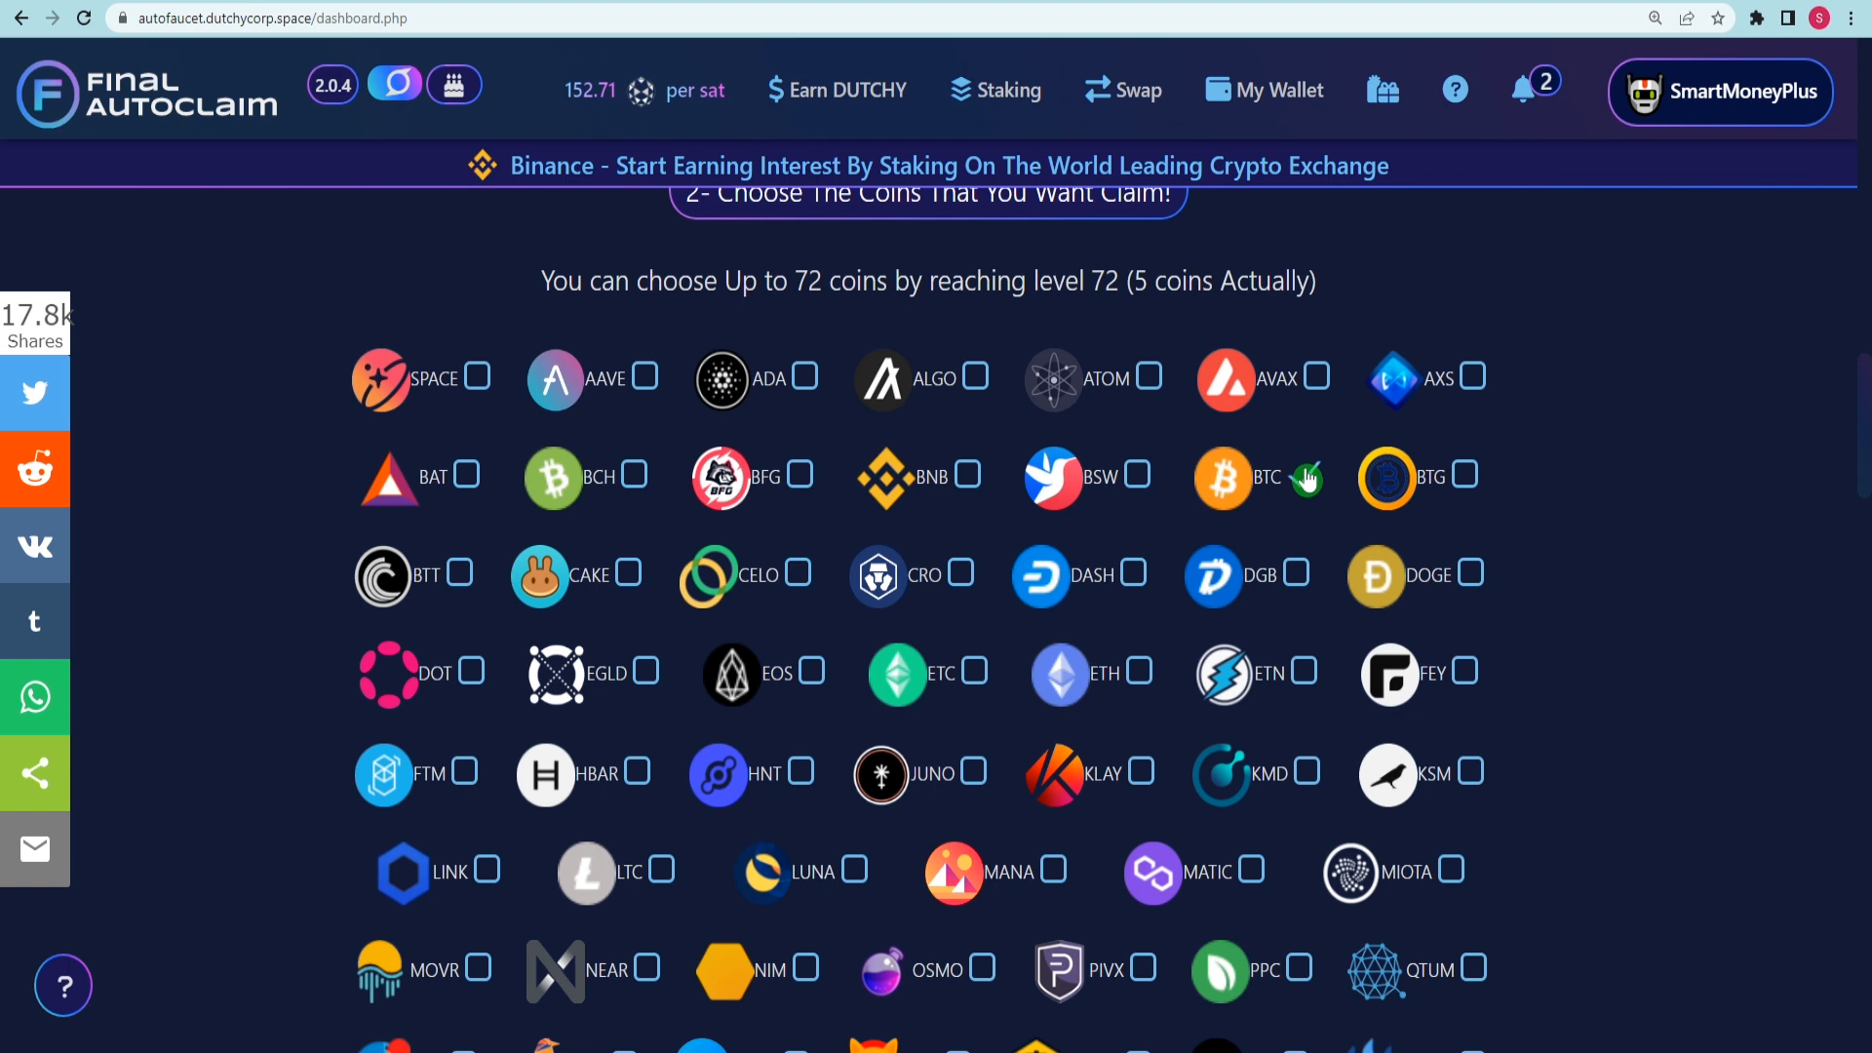
pyautogui.click(1302, 476)
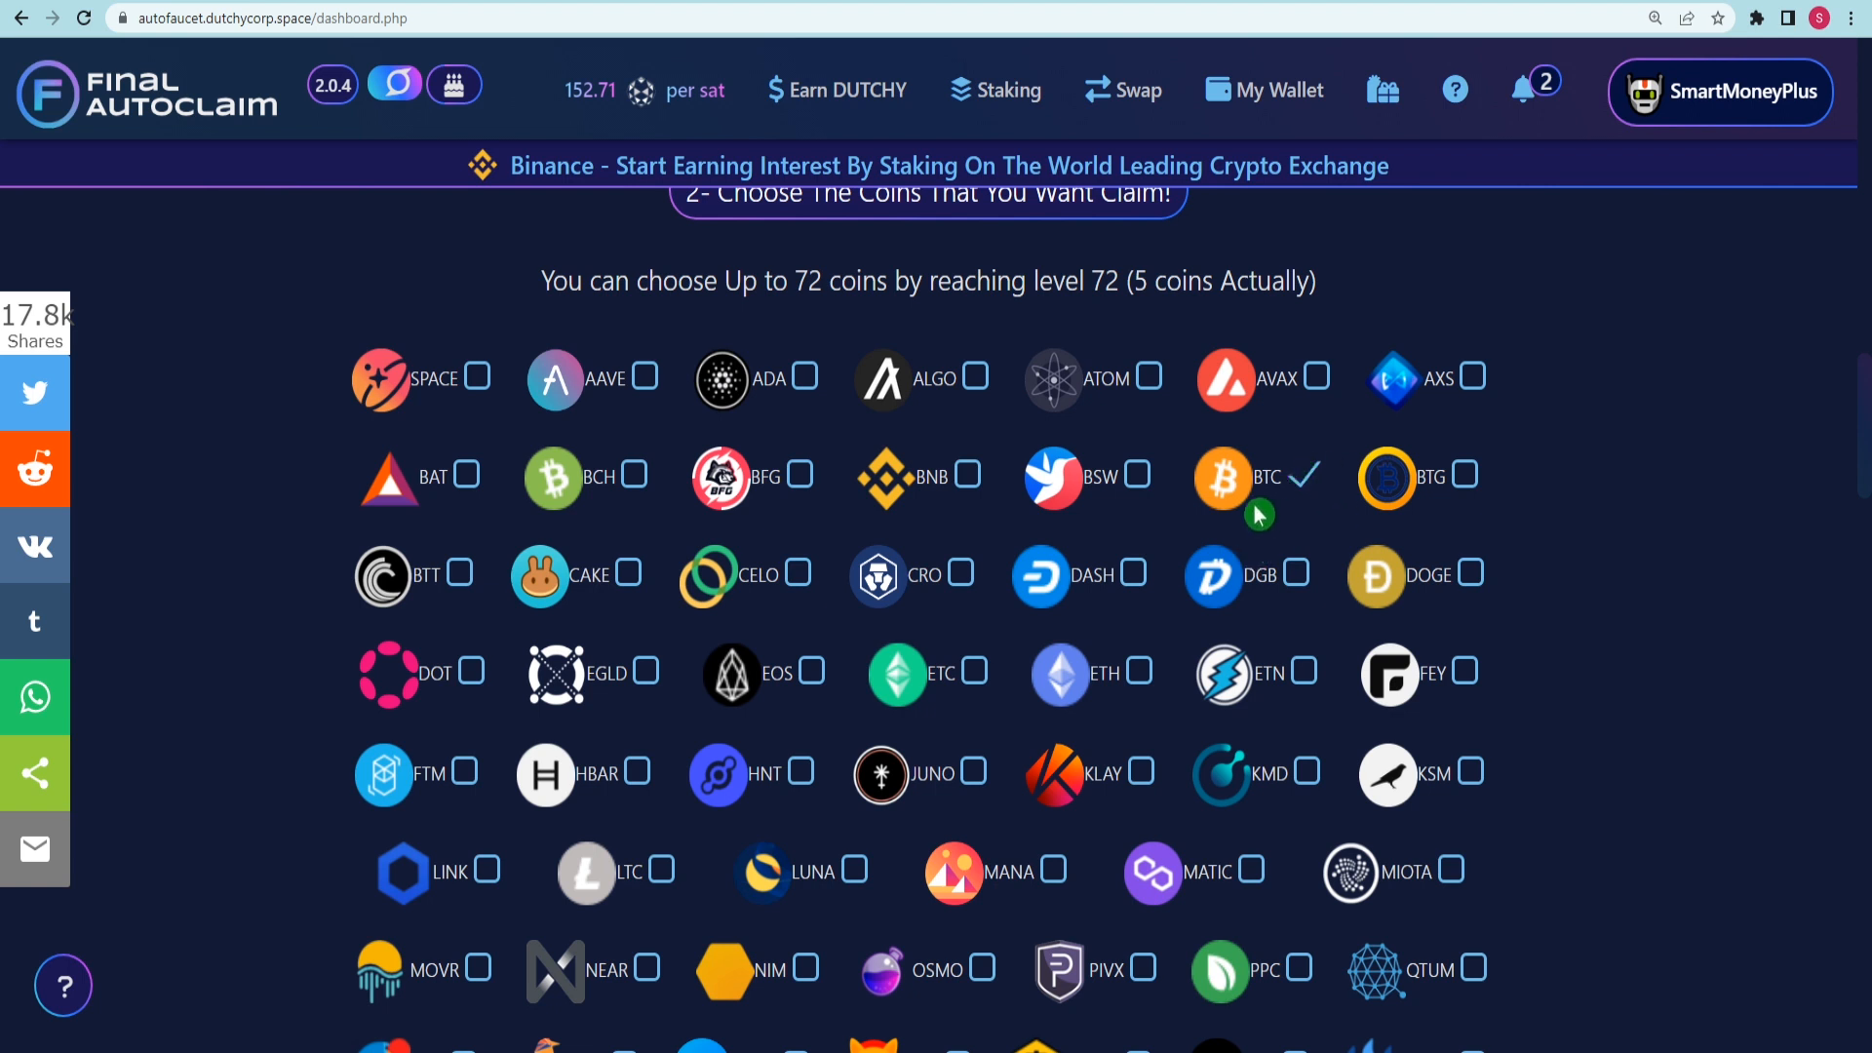
pyautogui.moveTo(1290, 478)
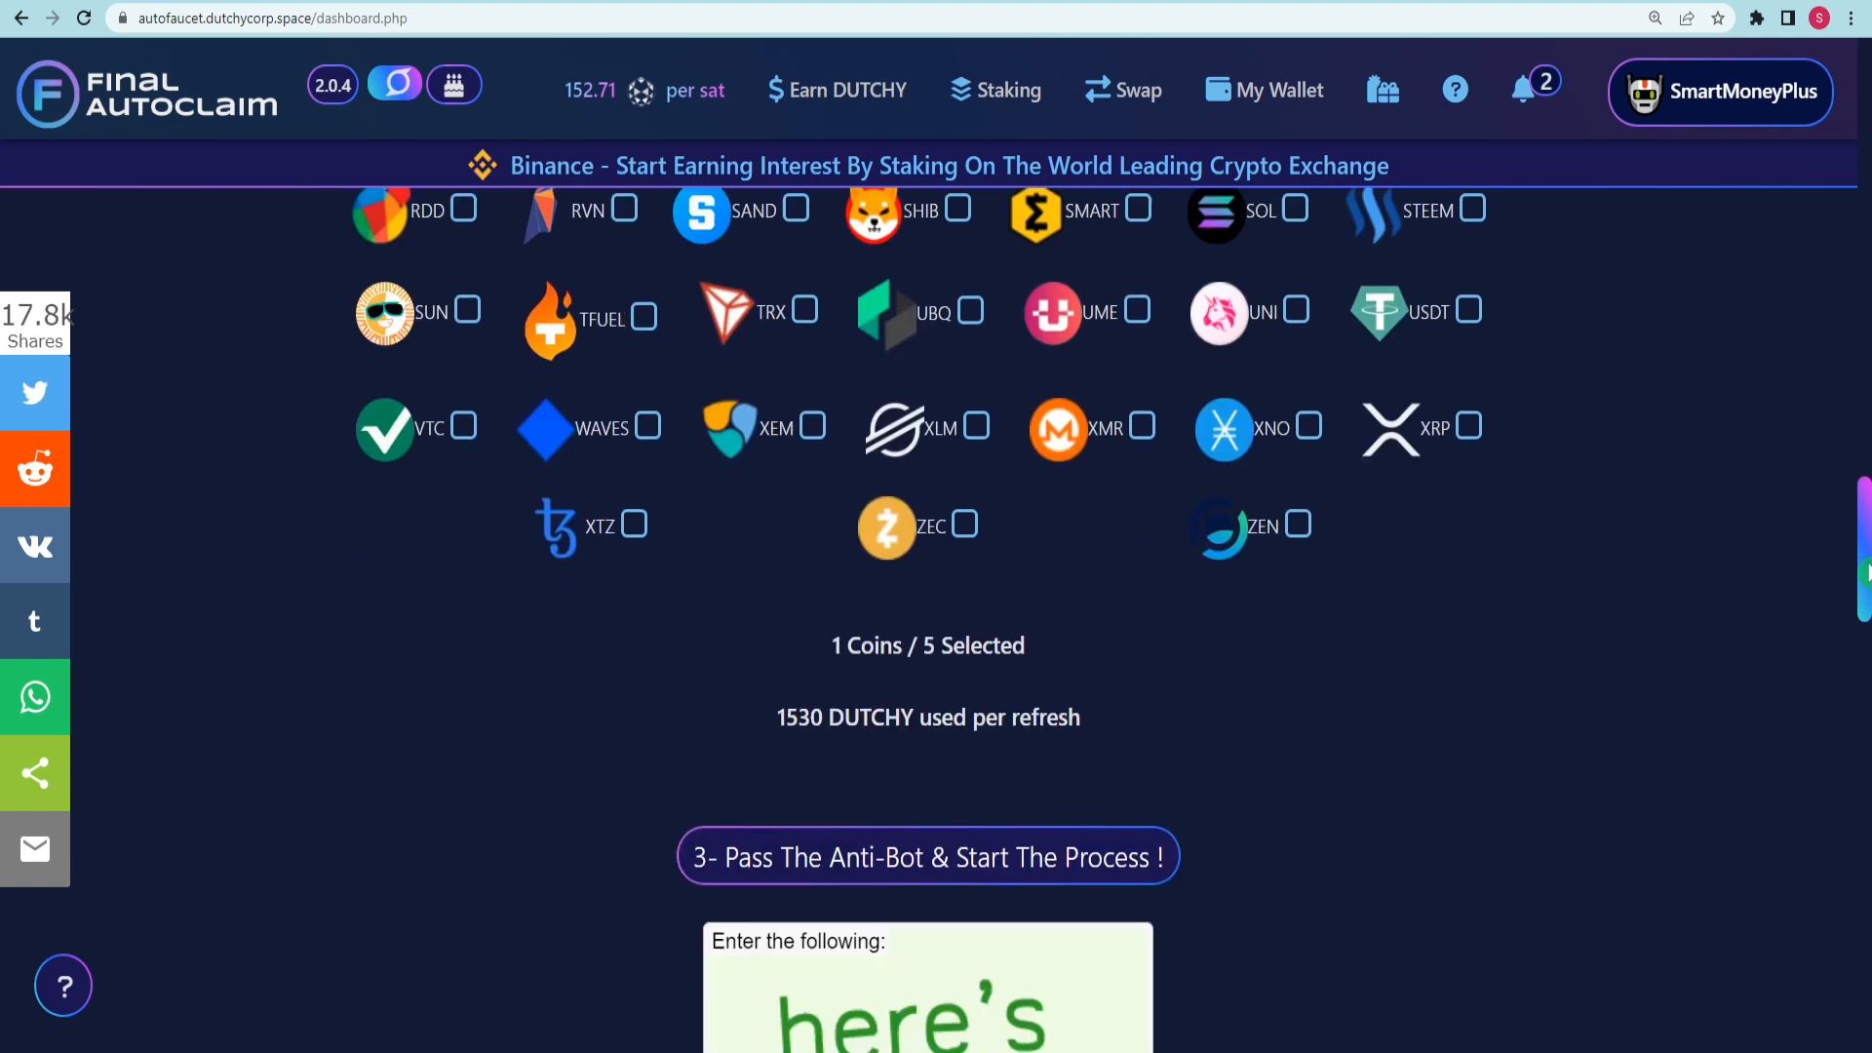
# Answer the anti-bot check with 'here' and start the autofaucet in FaucetPay Mode
pyautogui.write("here's johnny")
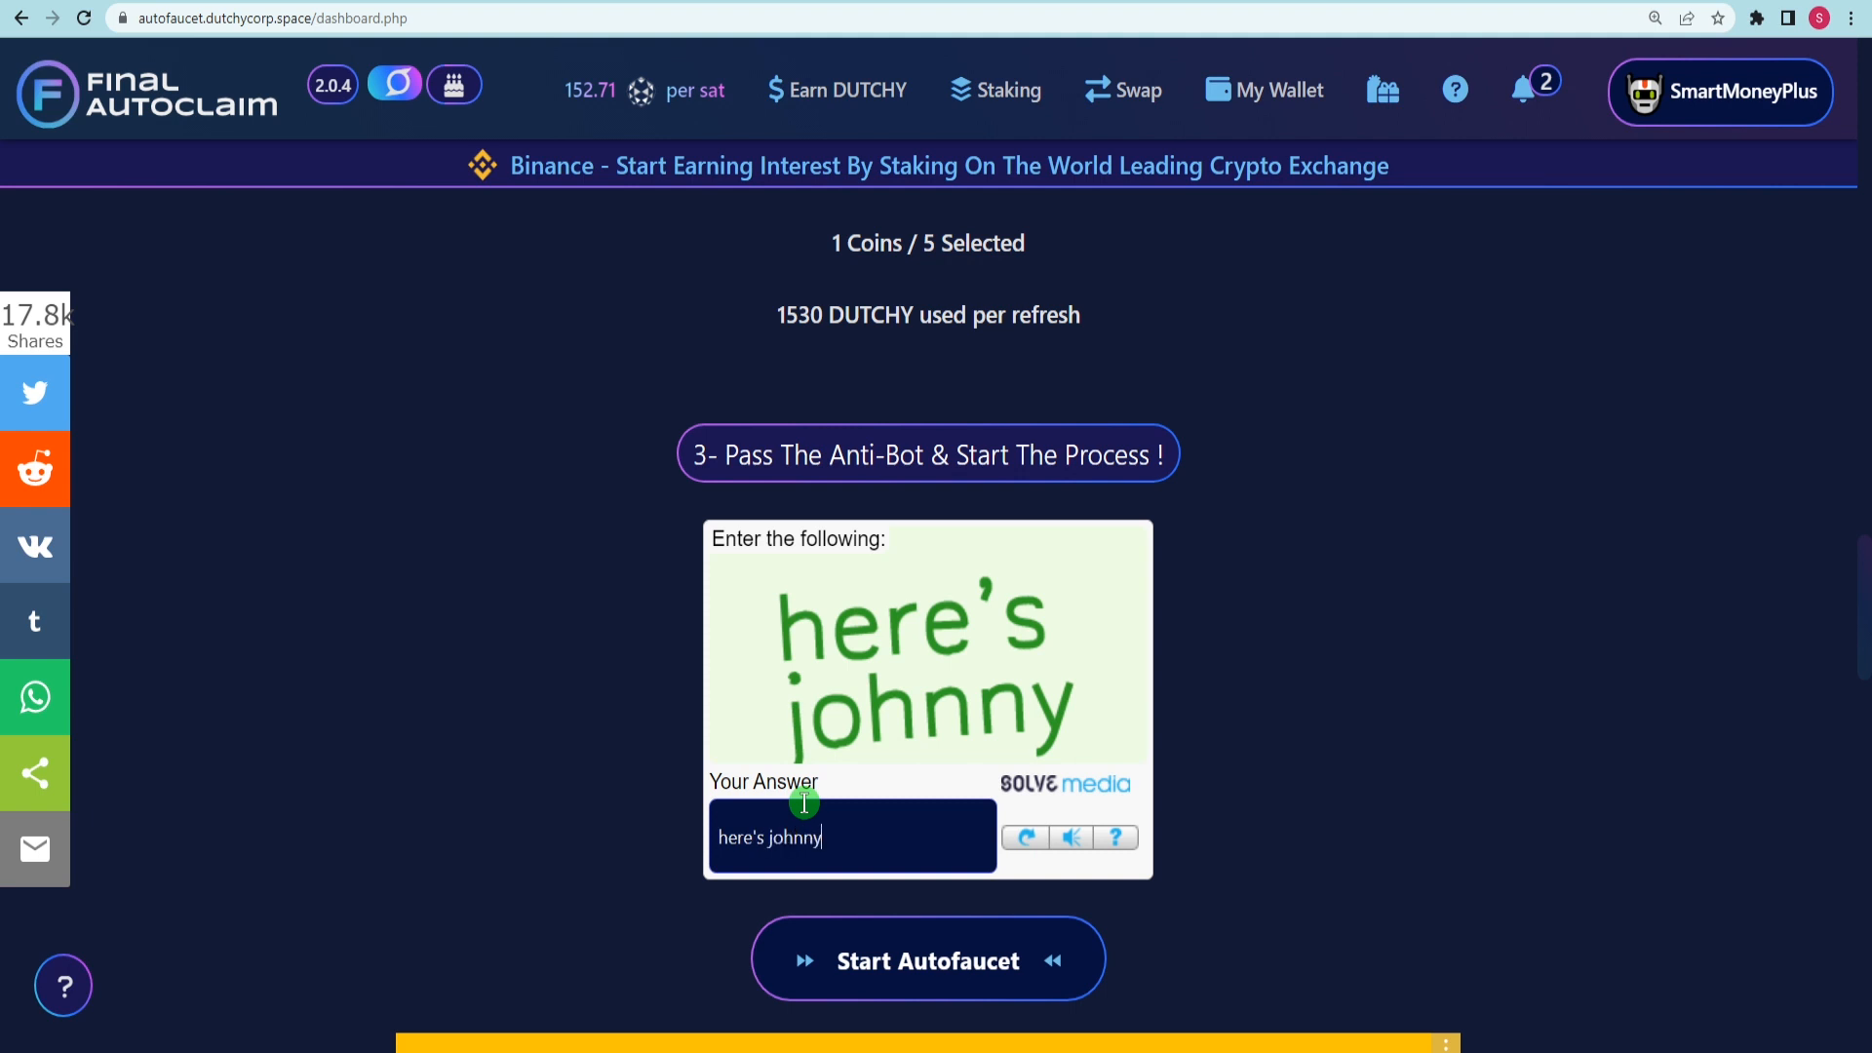
pyautogui.click(926, 957)
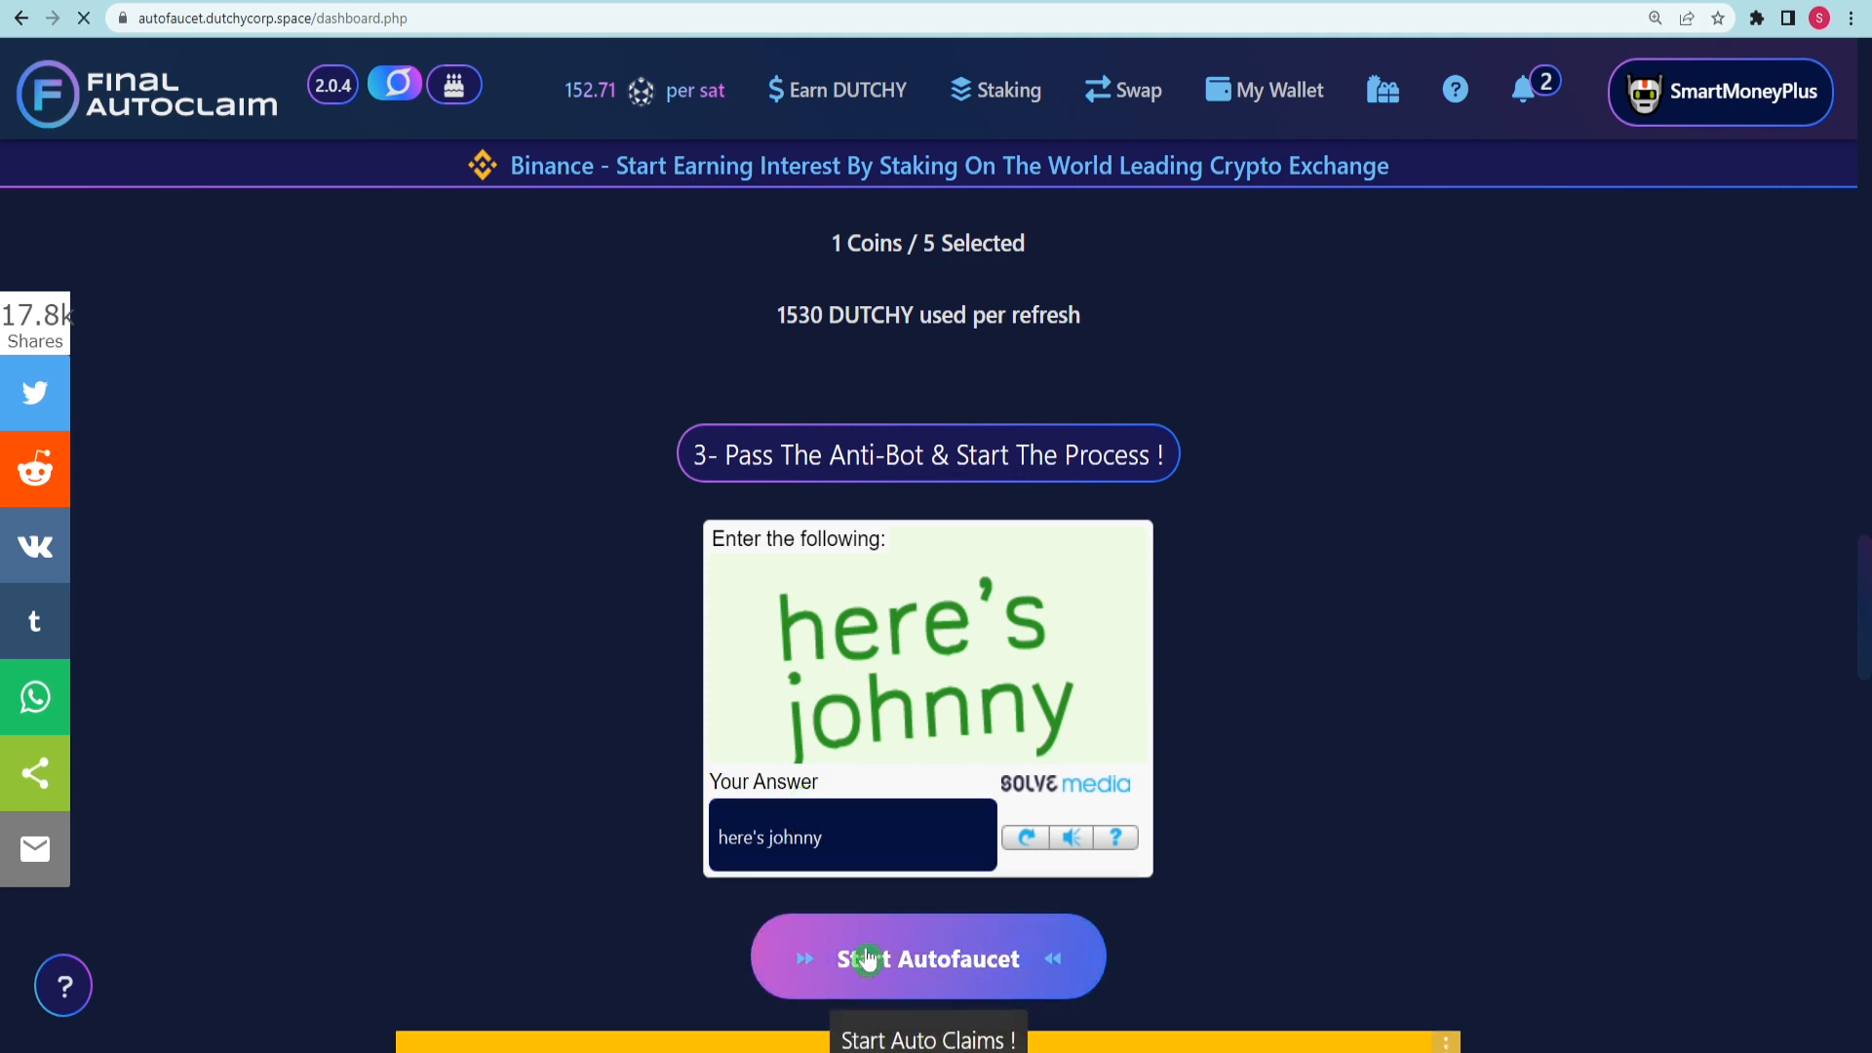
pyautogui.click(928, 958)
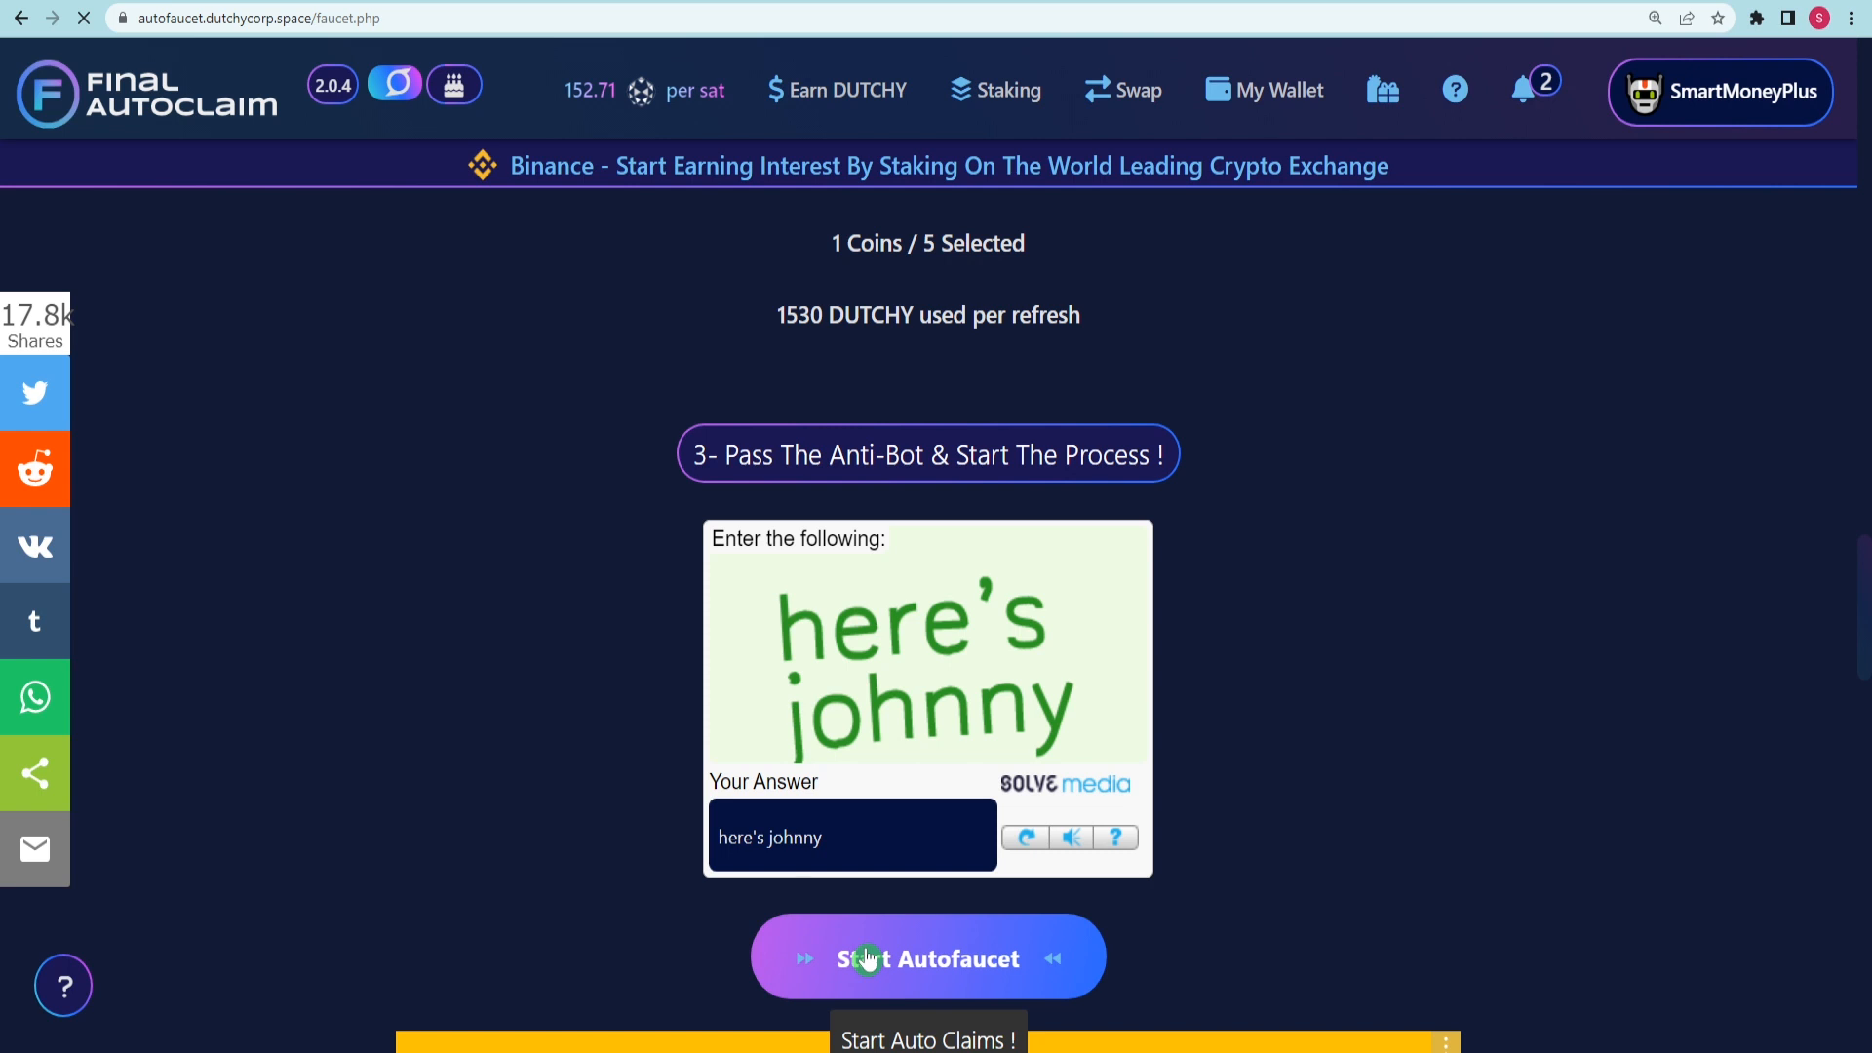
pyautogui.click(929, 955)
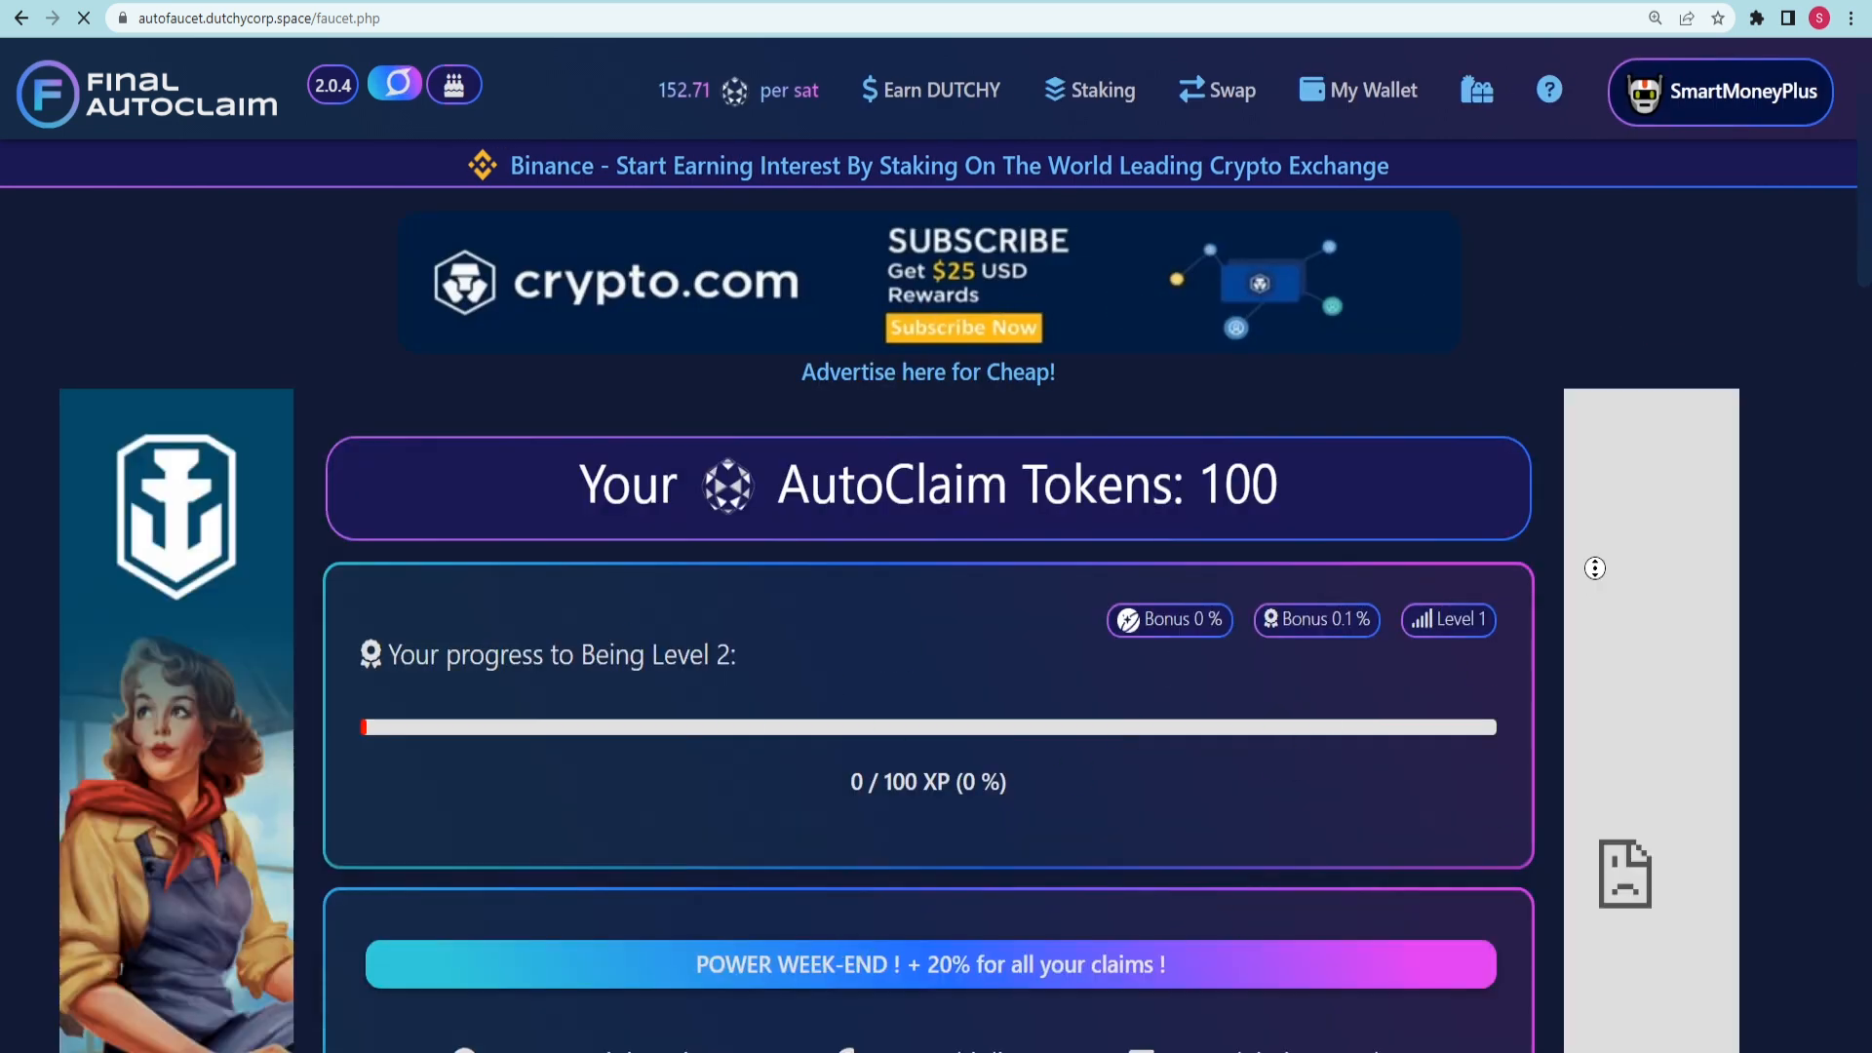
pyautogui.scroll(-3)
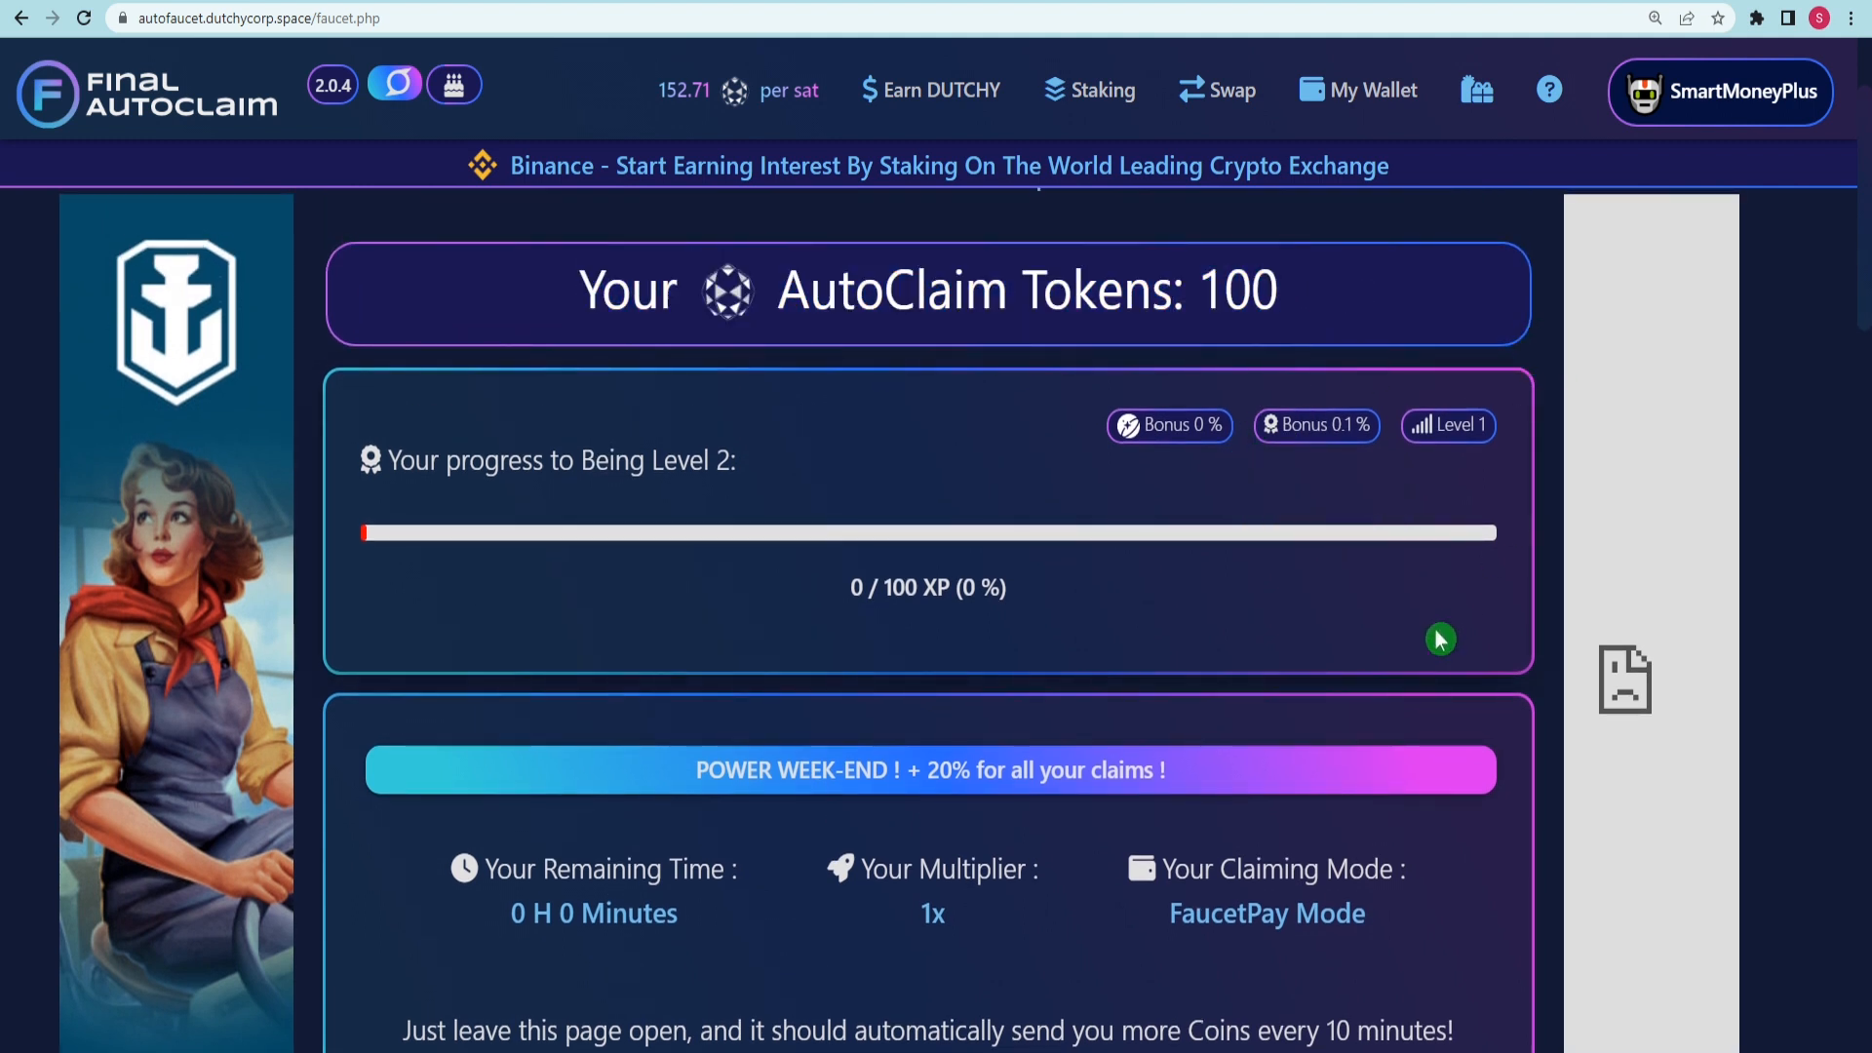
pyautogui.scroll(-3)
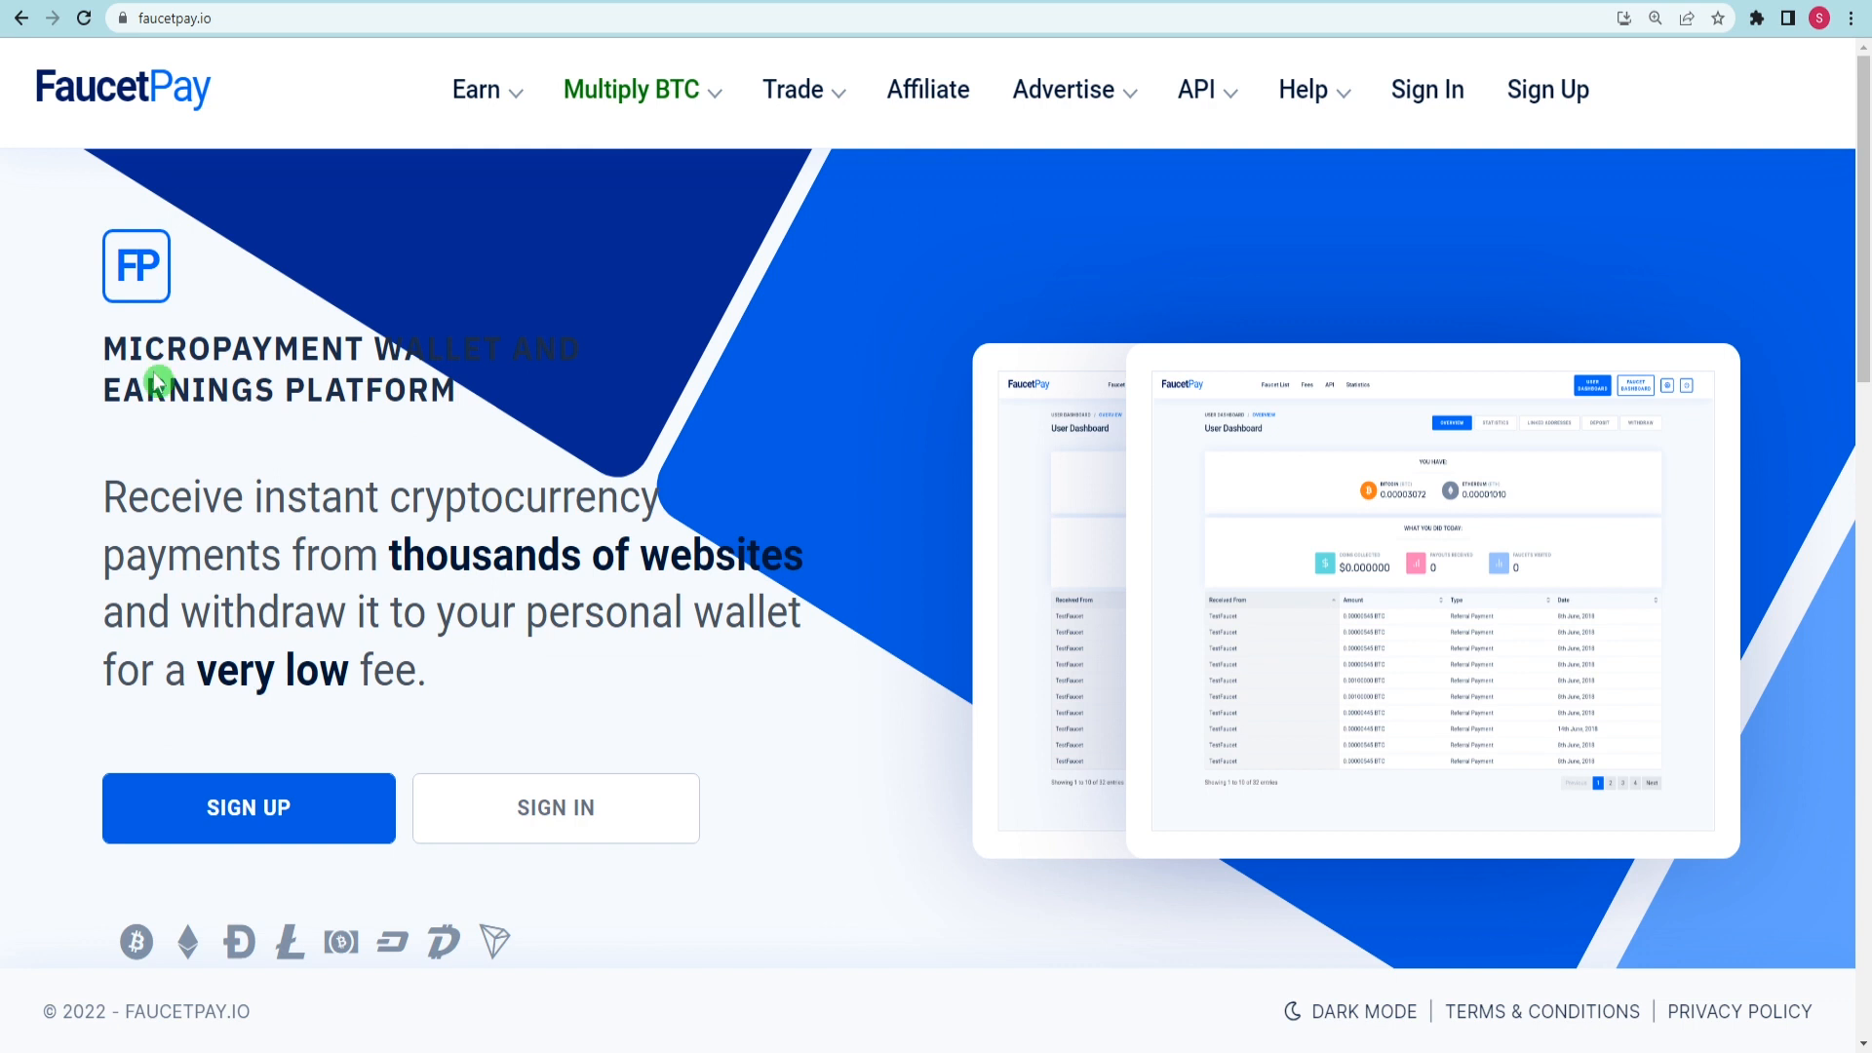
# Highlight FaucetPay's micropayment wallet tagline and description text
pyautogui.moveTo(156, 380); pyautogui.dragTo(731, 669)
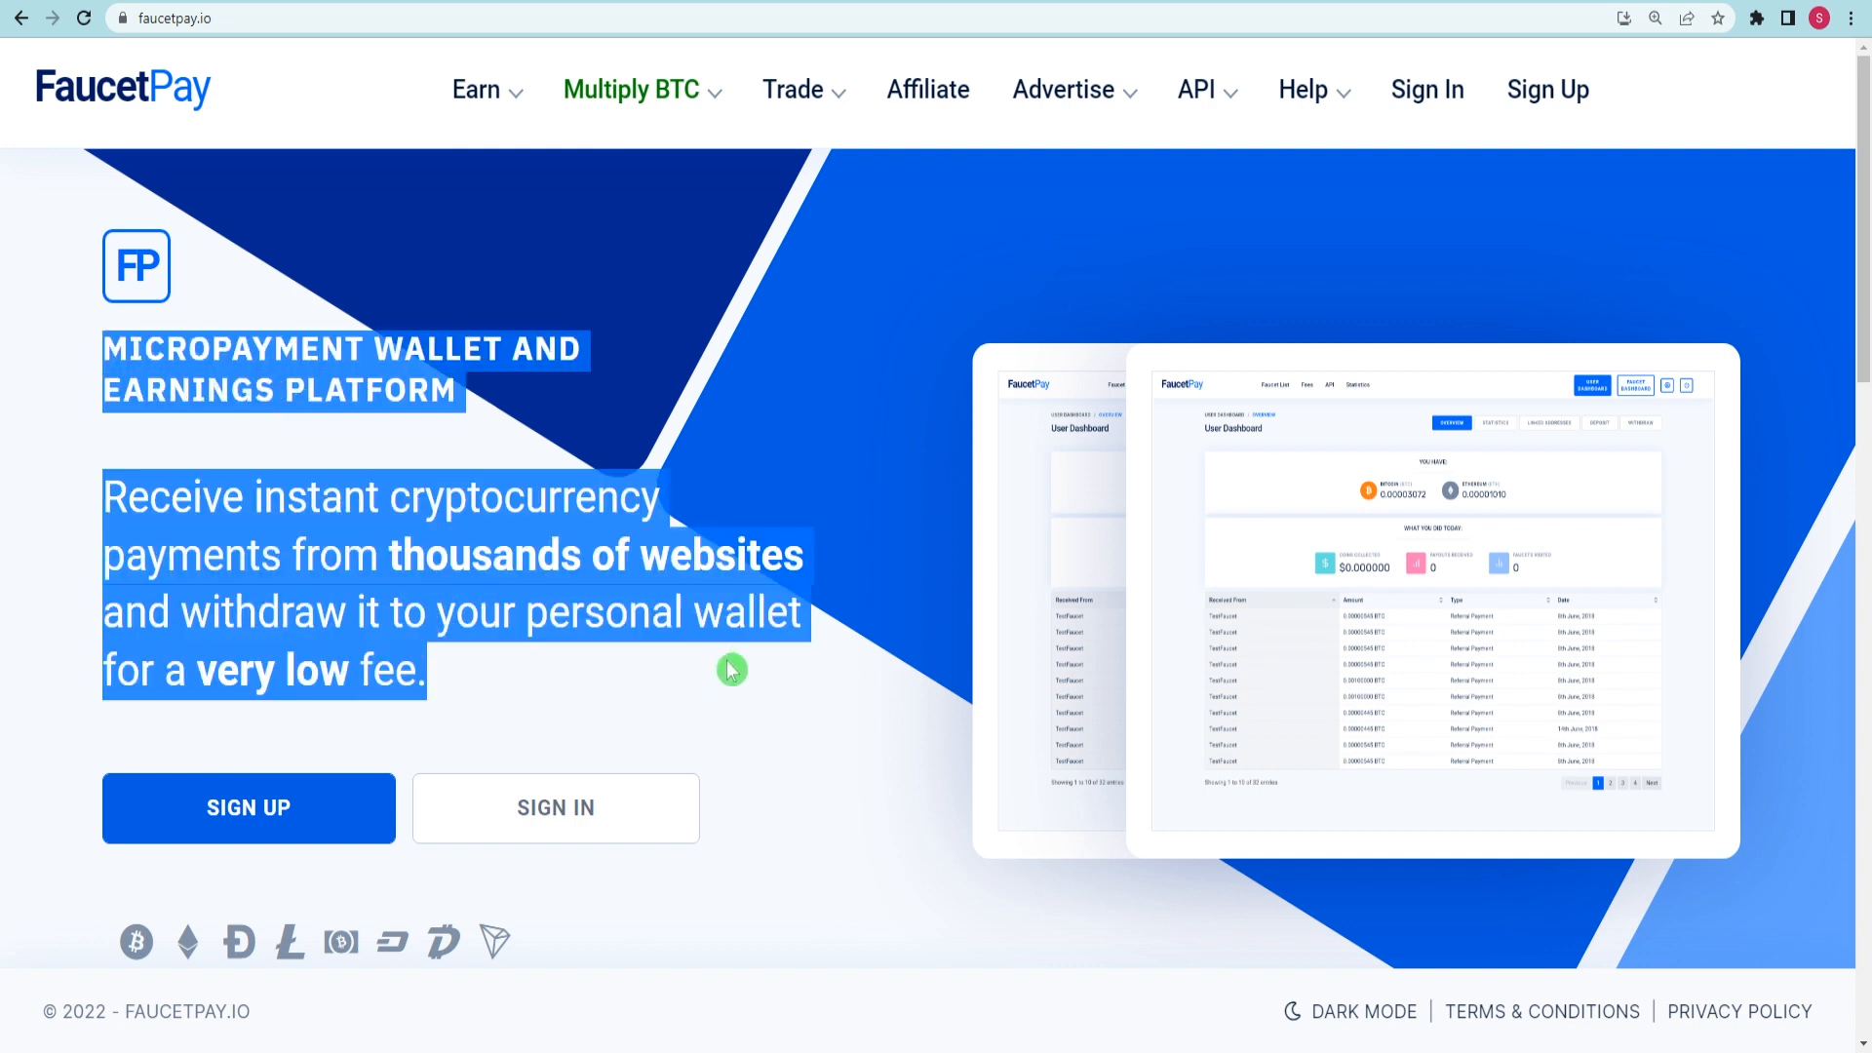
pyautogui.moveTo(875, 731)
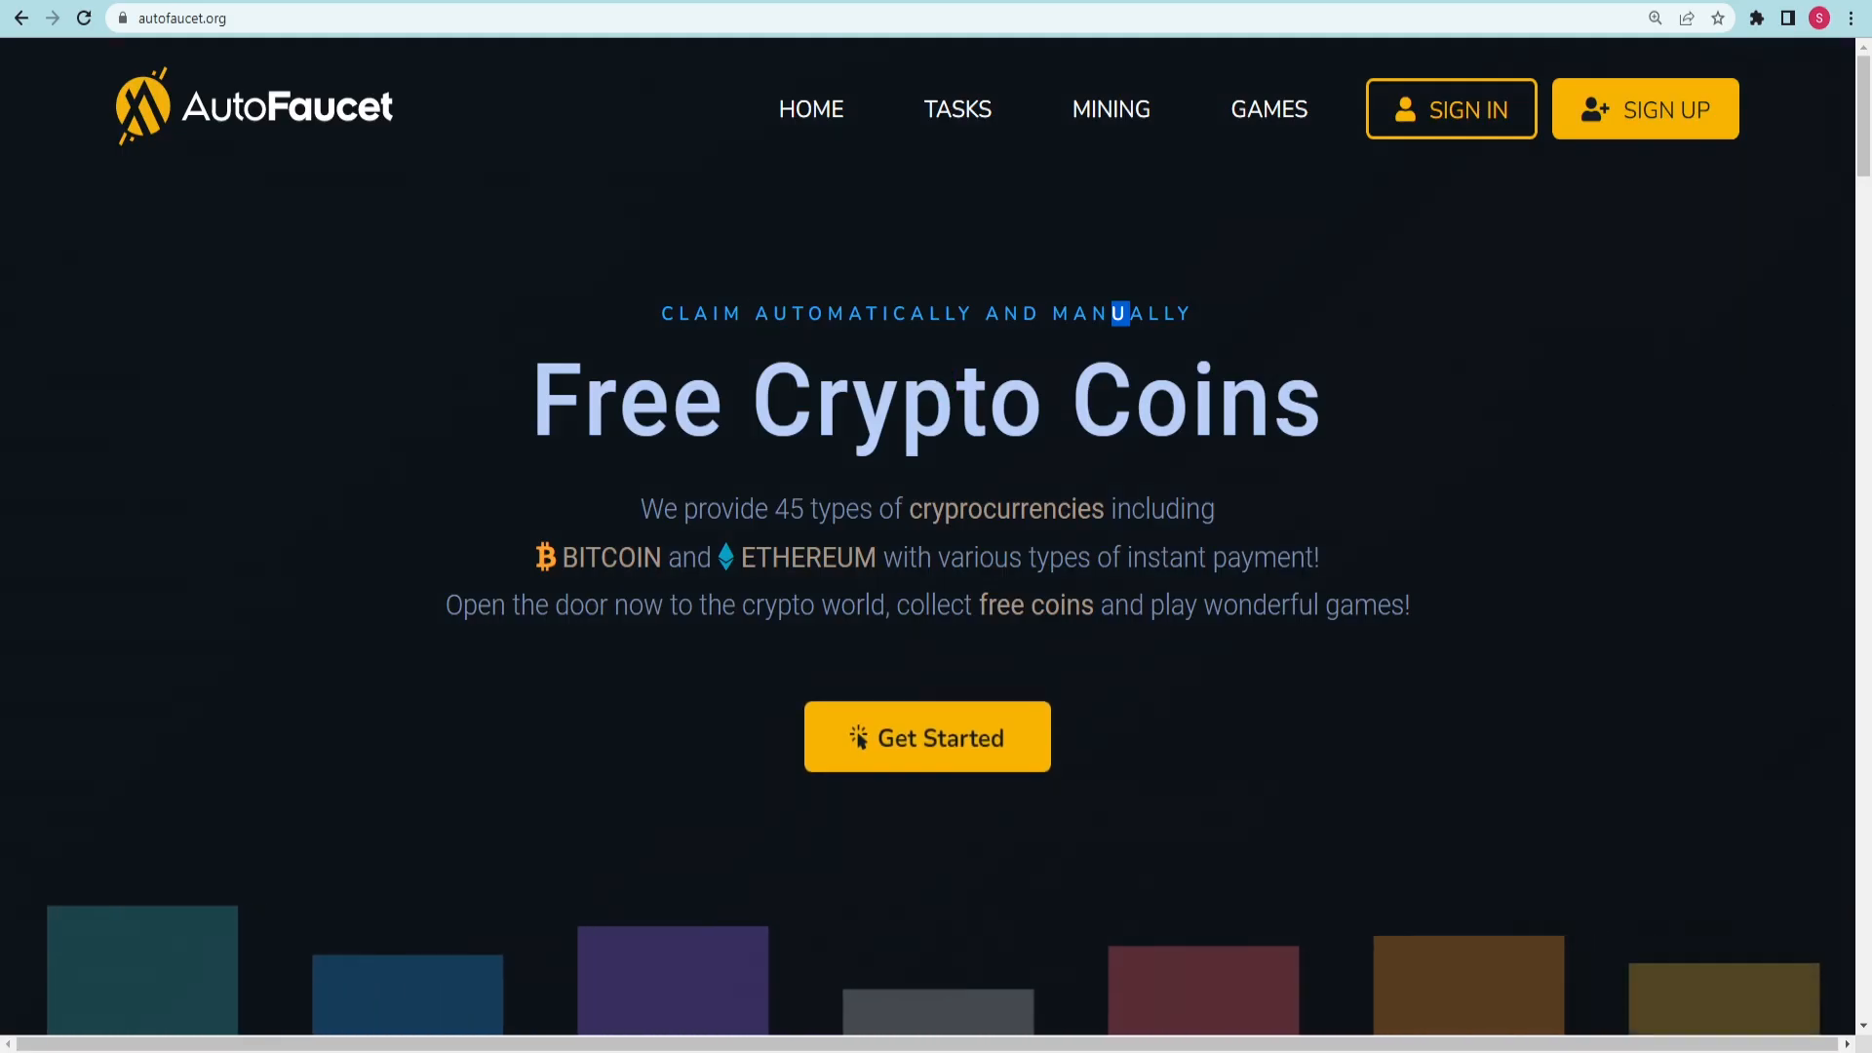
# Sign in to the AutoFaucet dashboard and go to the SkippyAds offerwalls page
pyautogui.click(926, 737)
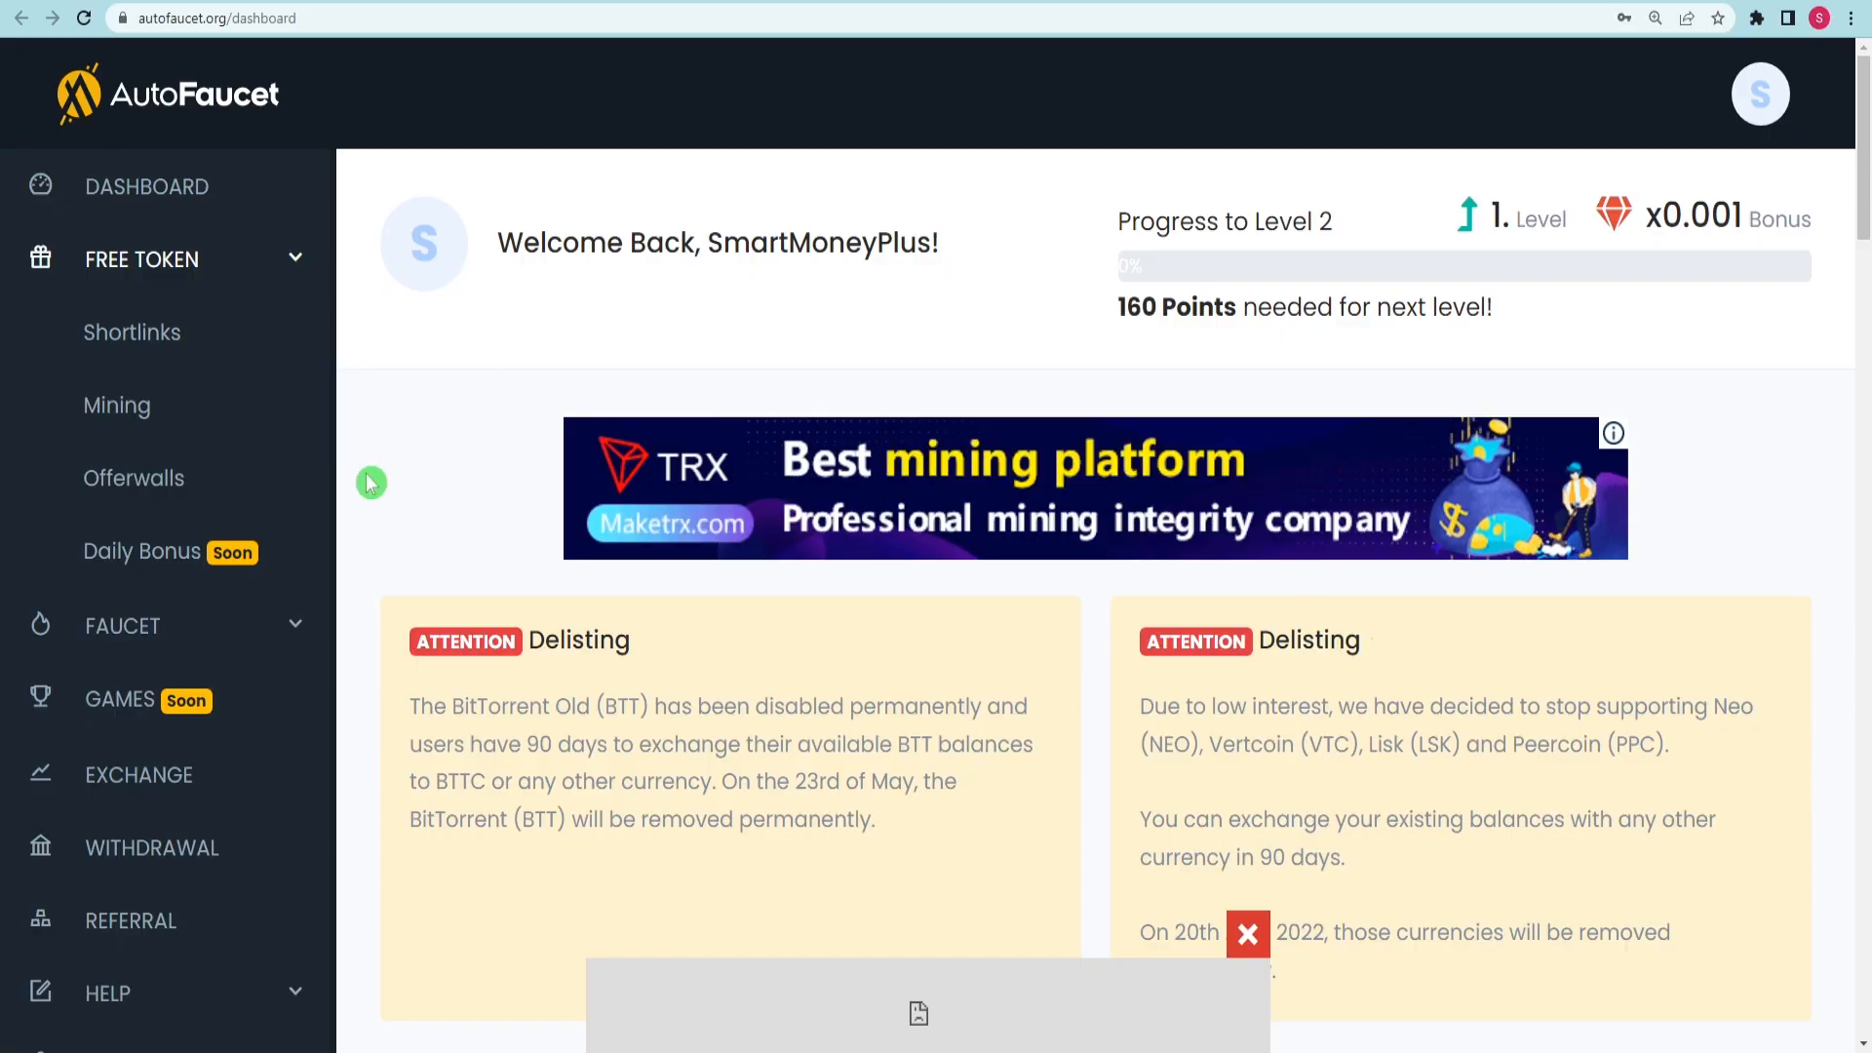
pyautogui.moveTo(189, 513)
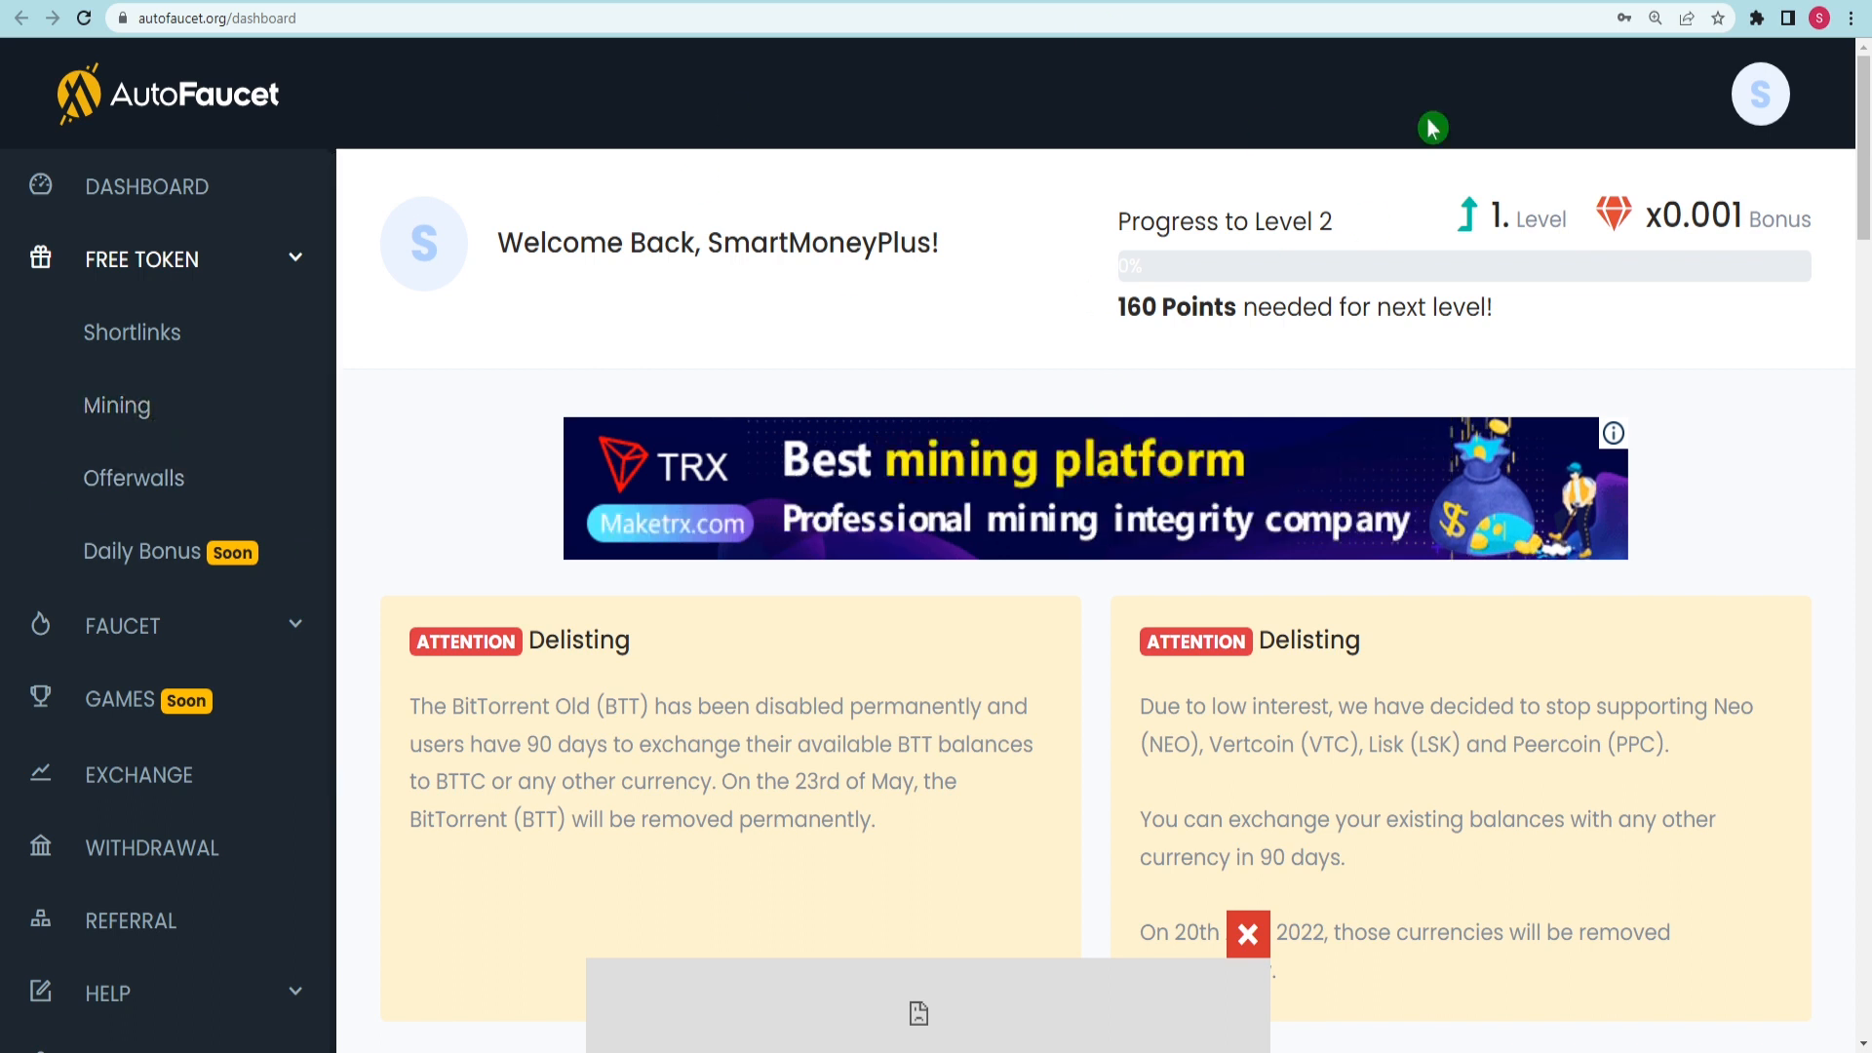
pyautogui.click(117, 406)
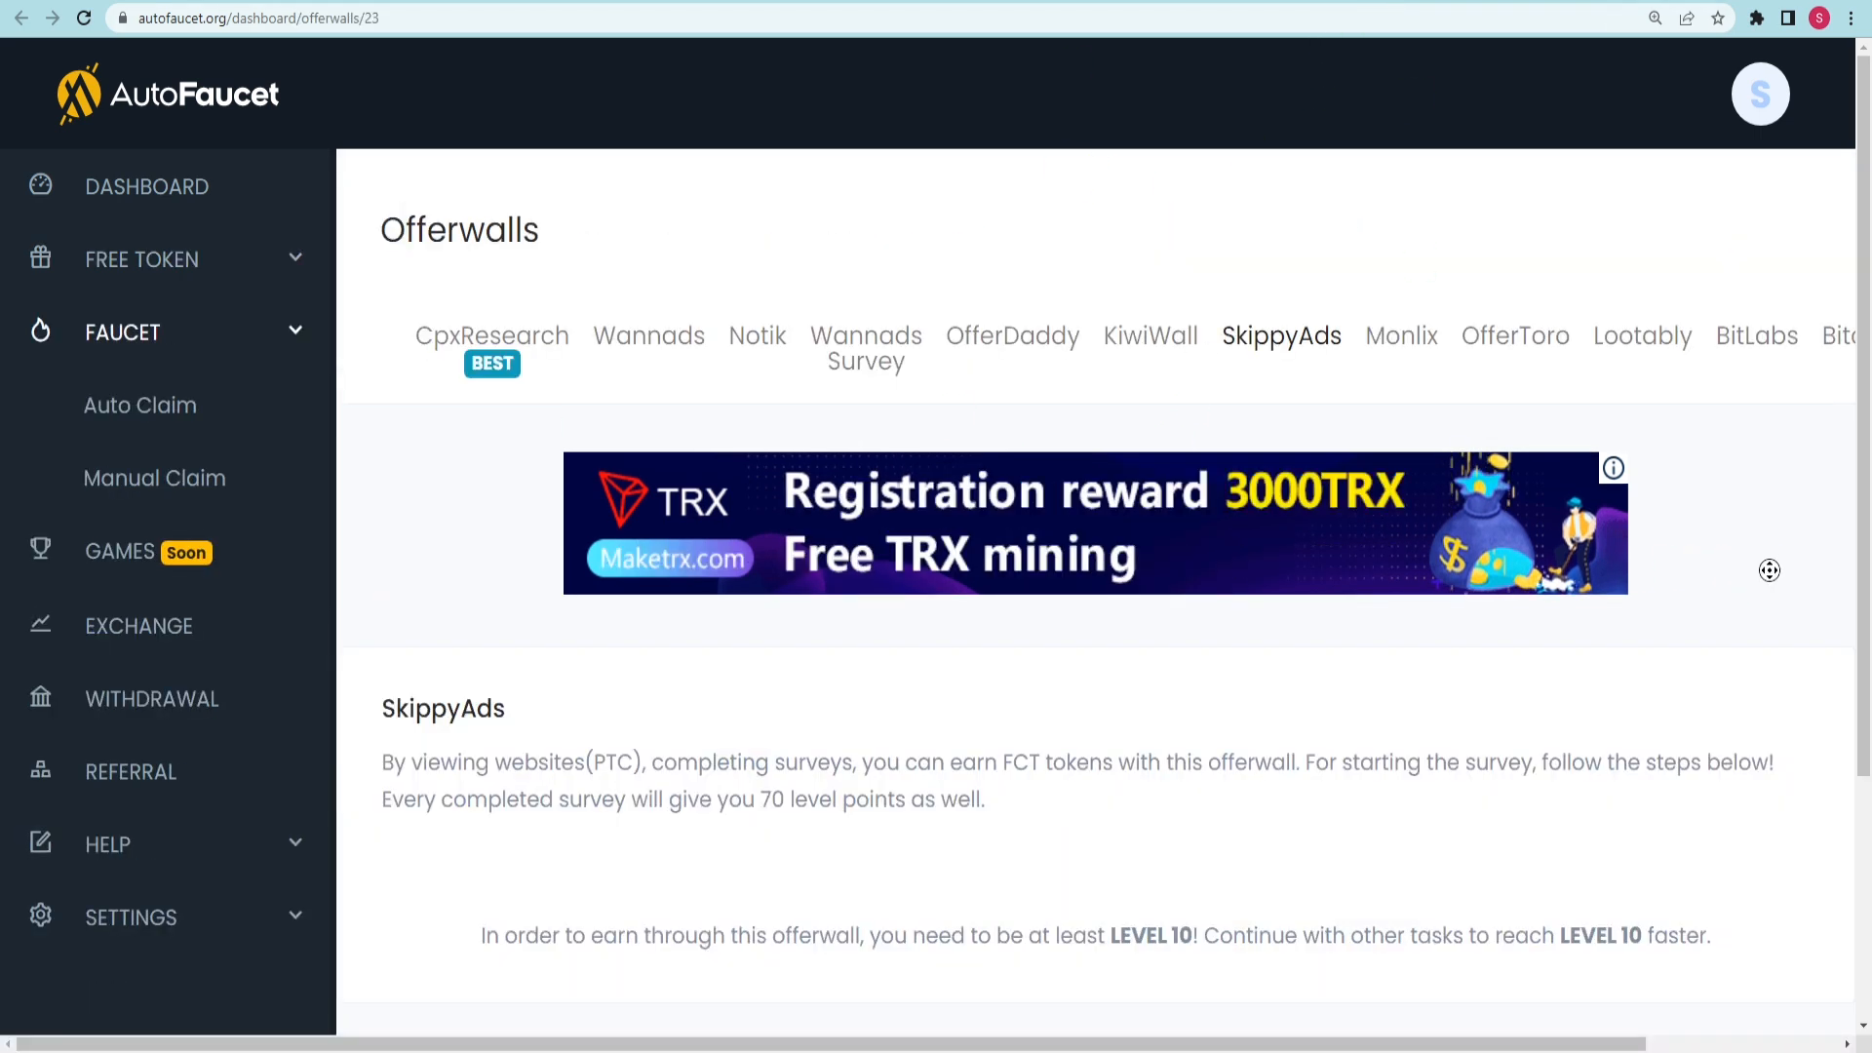
# Scroll through AutoFaucet's browser mining page and then the AutoClaim SmartMoneyPlus dashboard
pyautogui.scroll(-3)
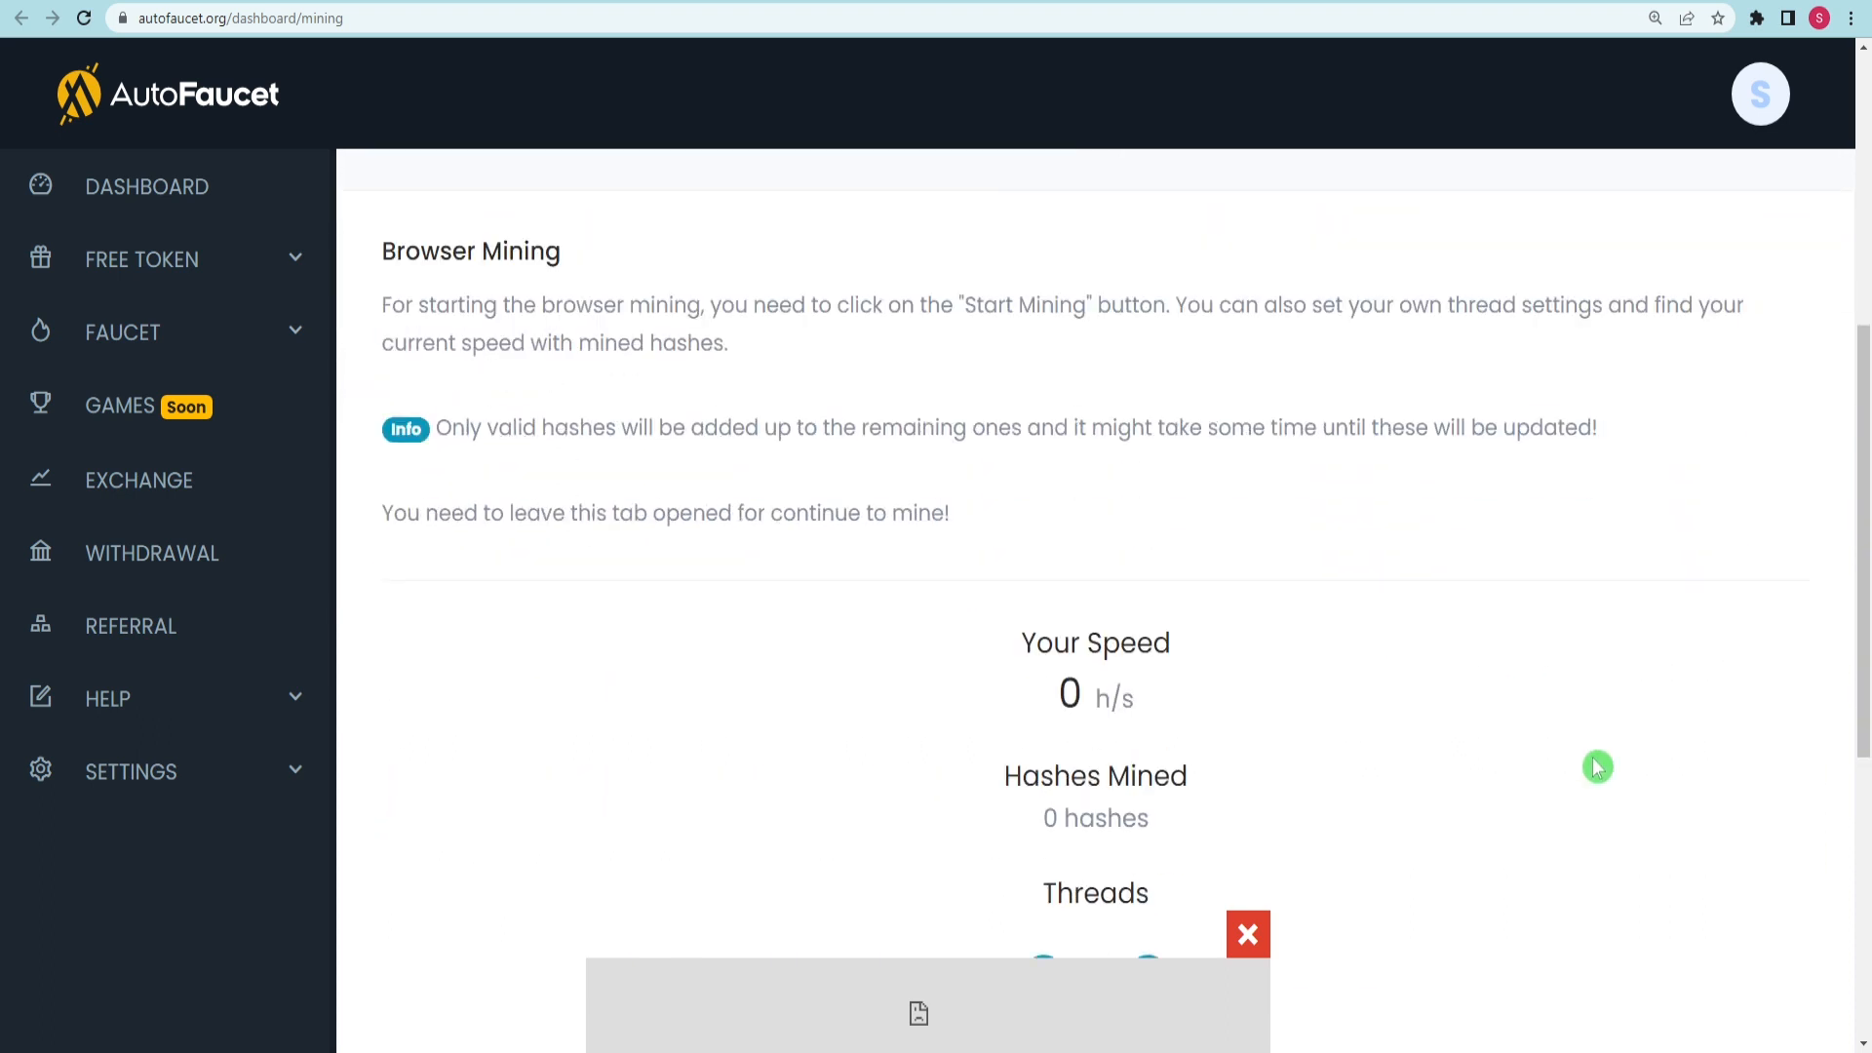
pyautogui.scroll(-3)
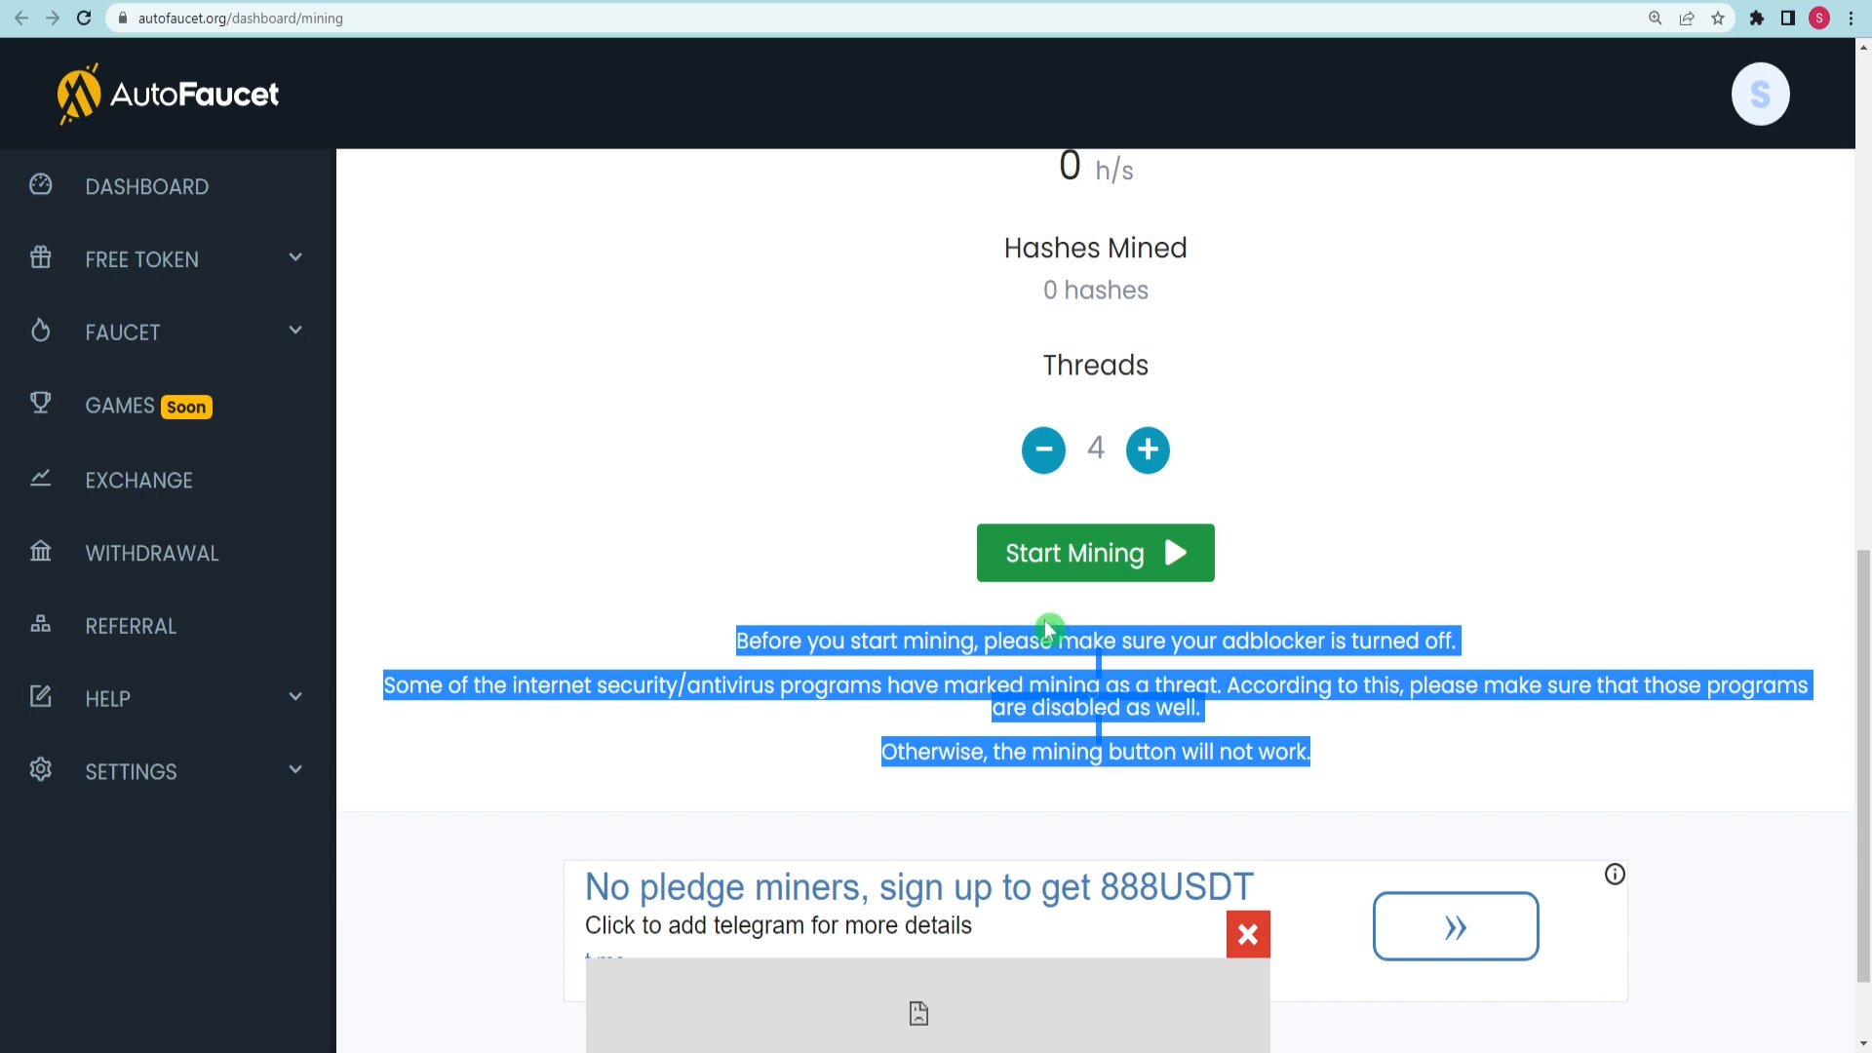
pyautogui.moveTo(1209, 682)
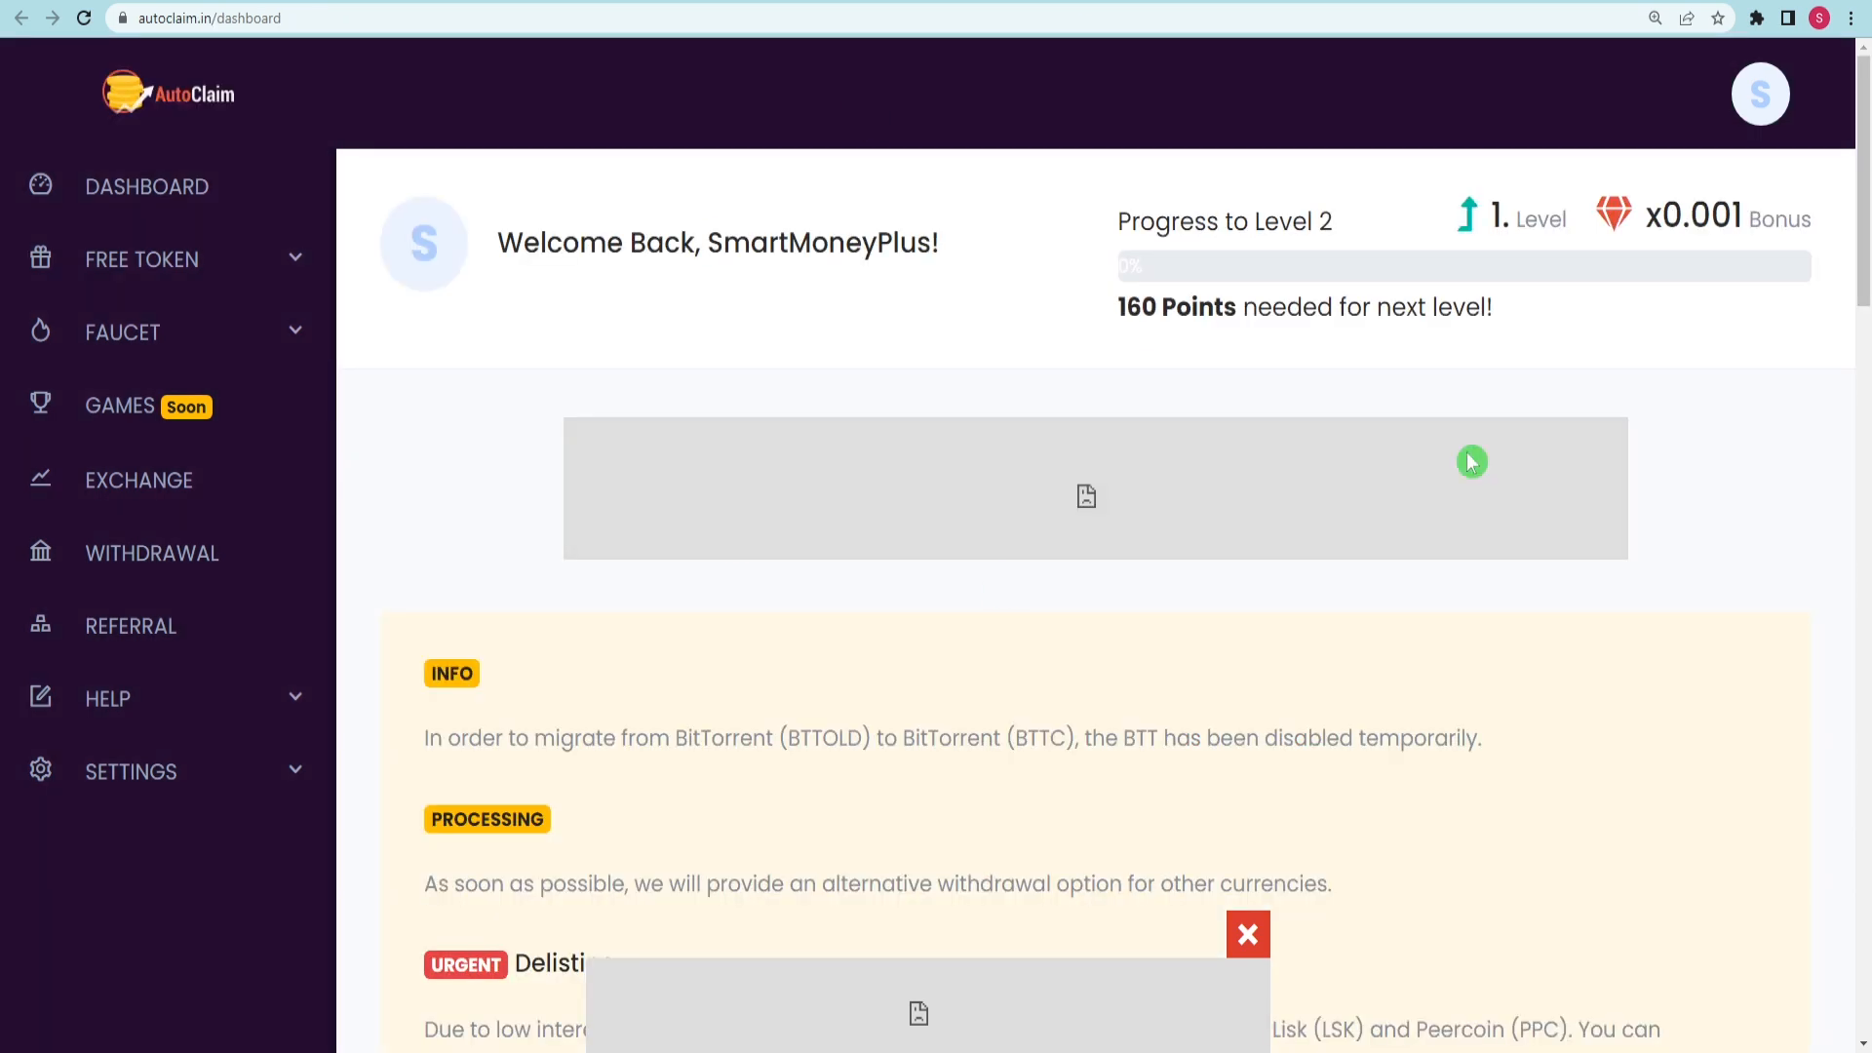
pyautogui.scroll(-3)
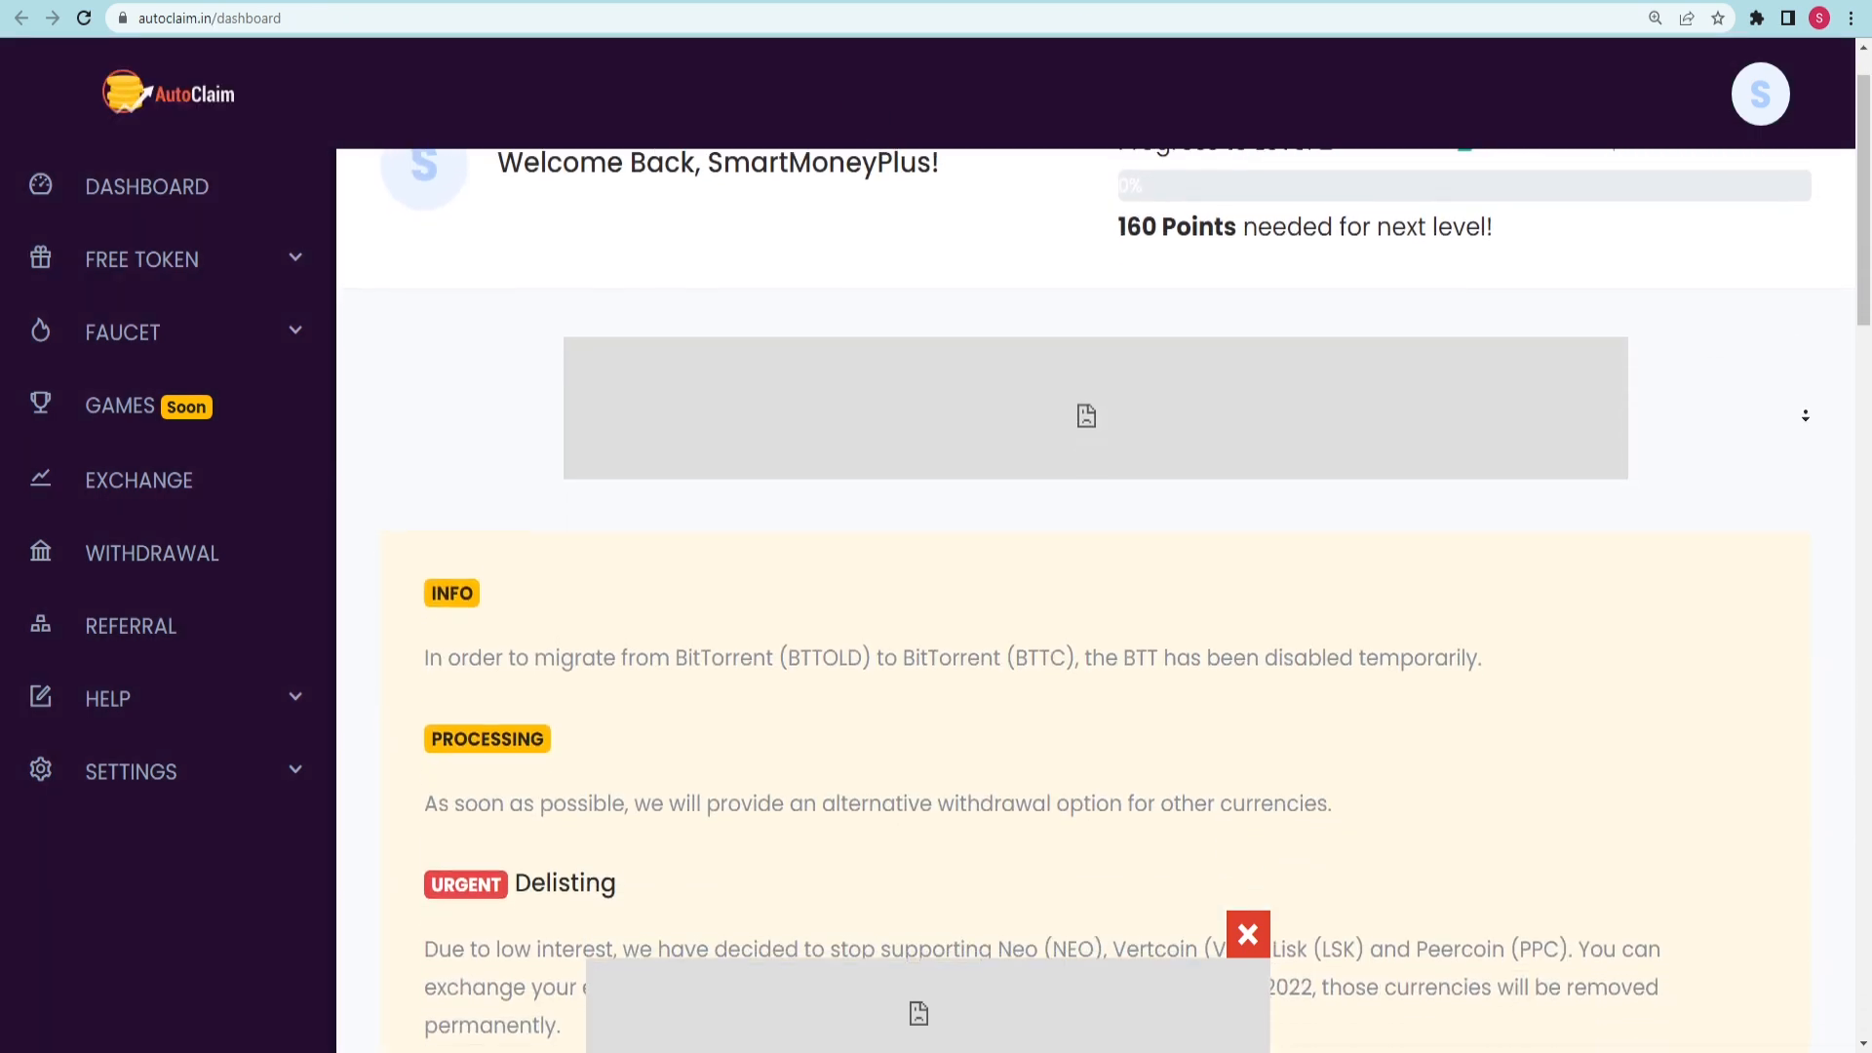